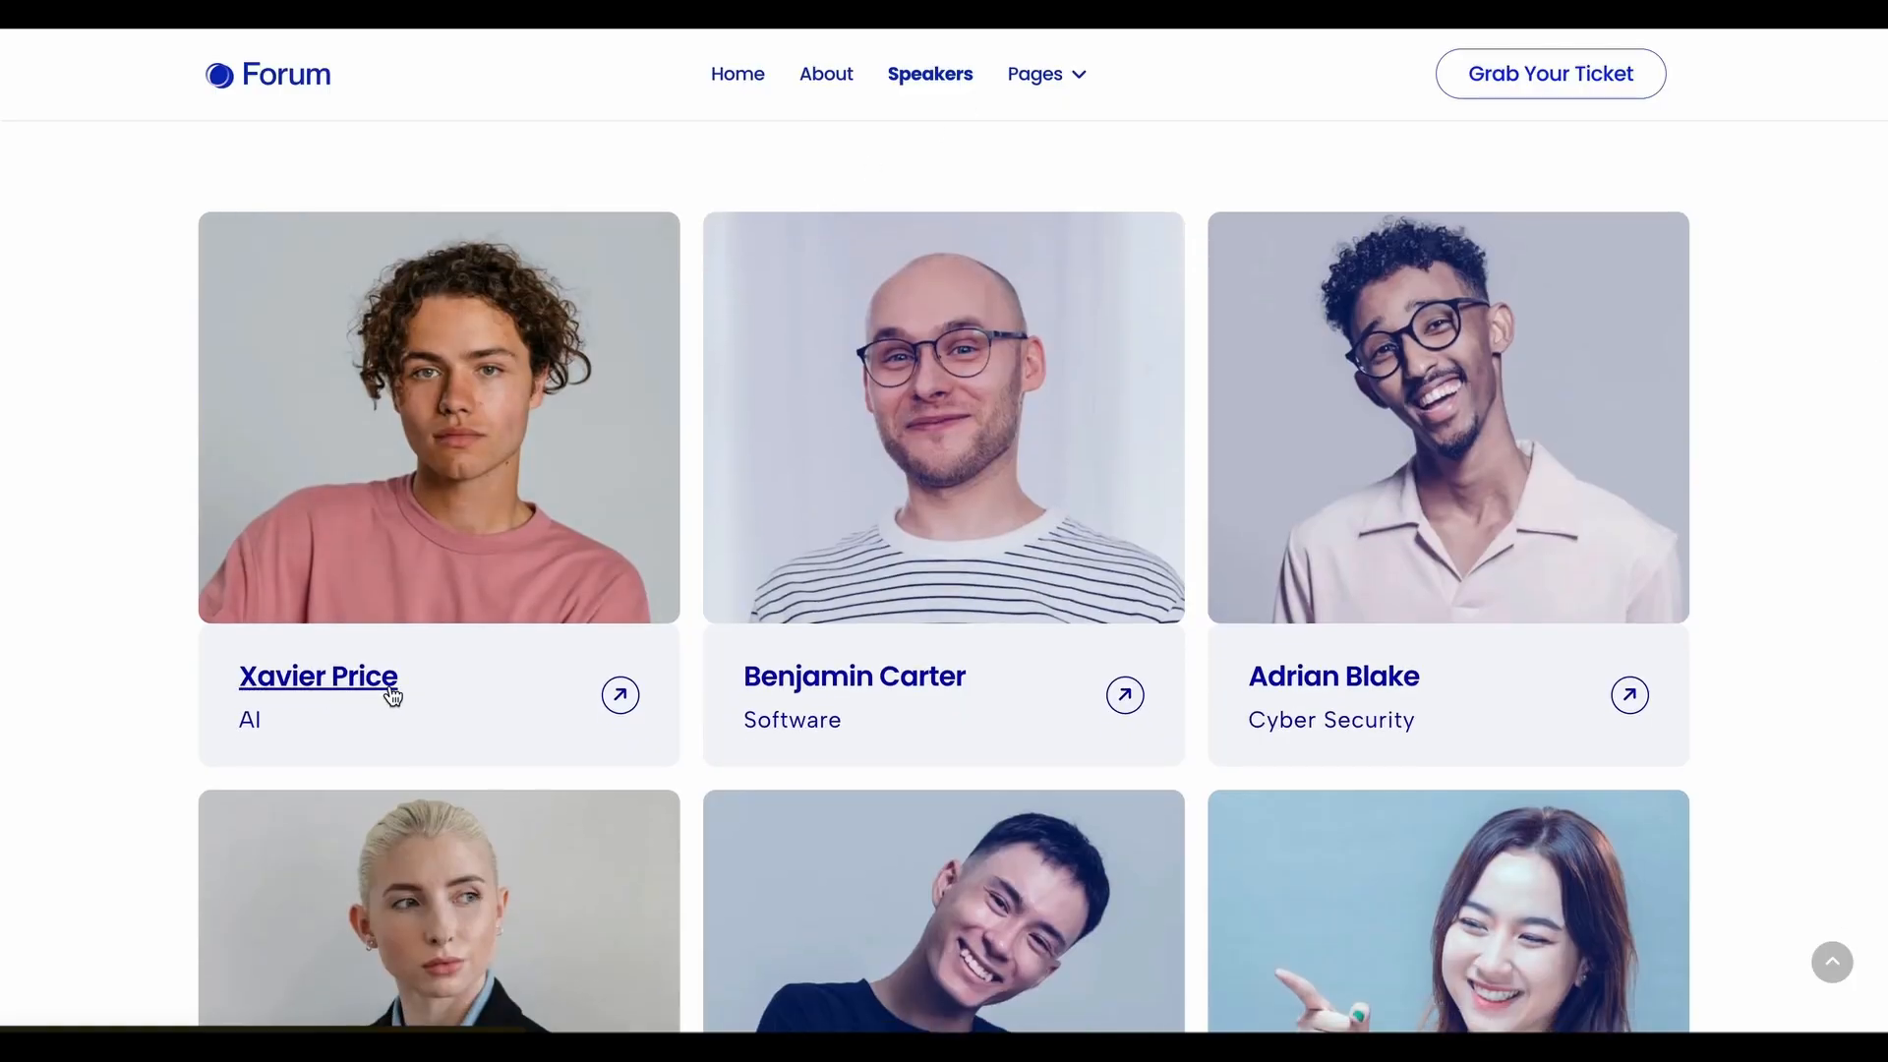
Leave the frontend Speakers page for the Joomla Administrator Home Dashboard tab.
{"action": "left_click", "coordinate": [318, 676]}
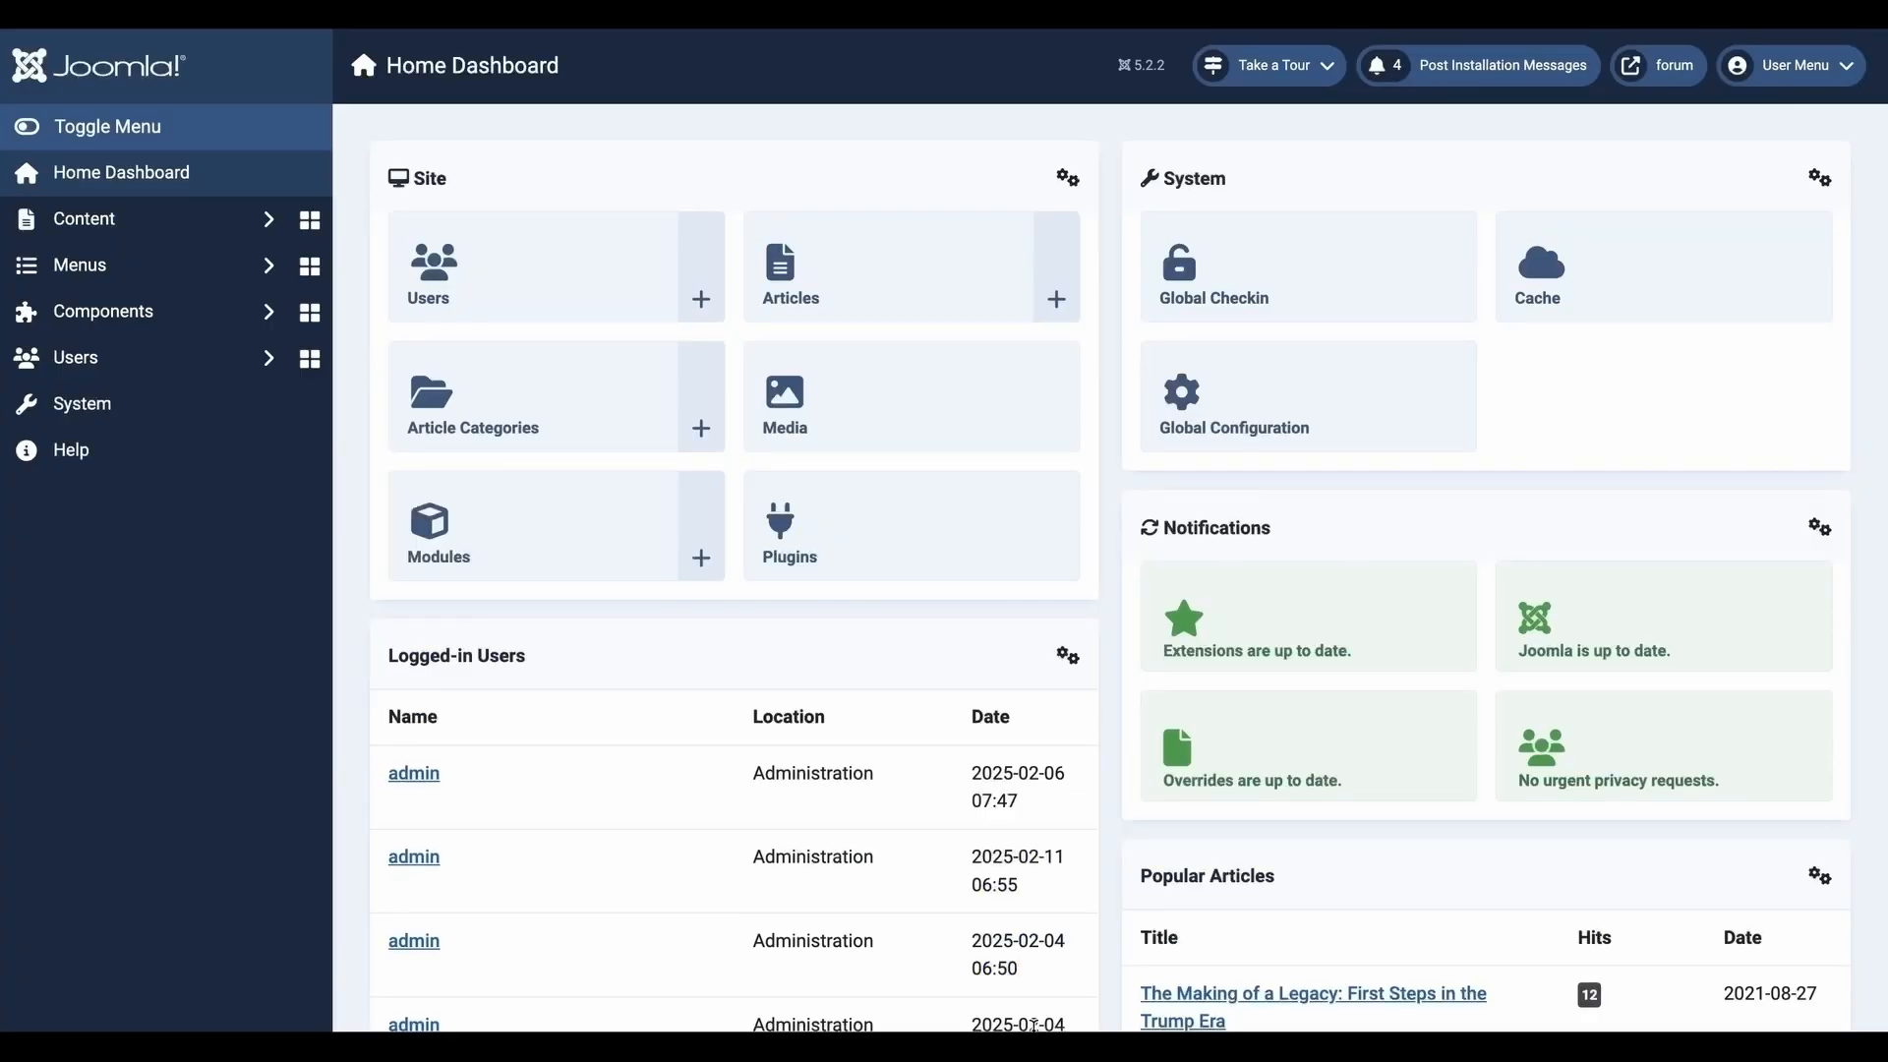
Expand Components and then SP Page Builder Pro in the admin sidebar.
{"action": "left_click", "coordinate": [102, 310]}
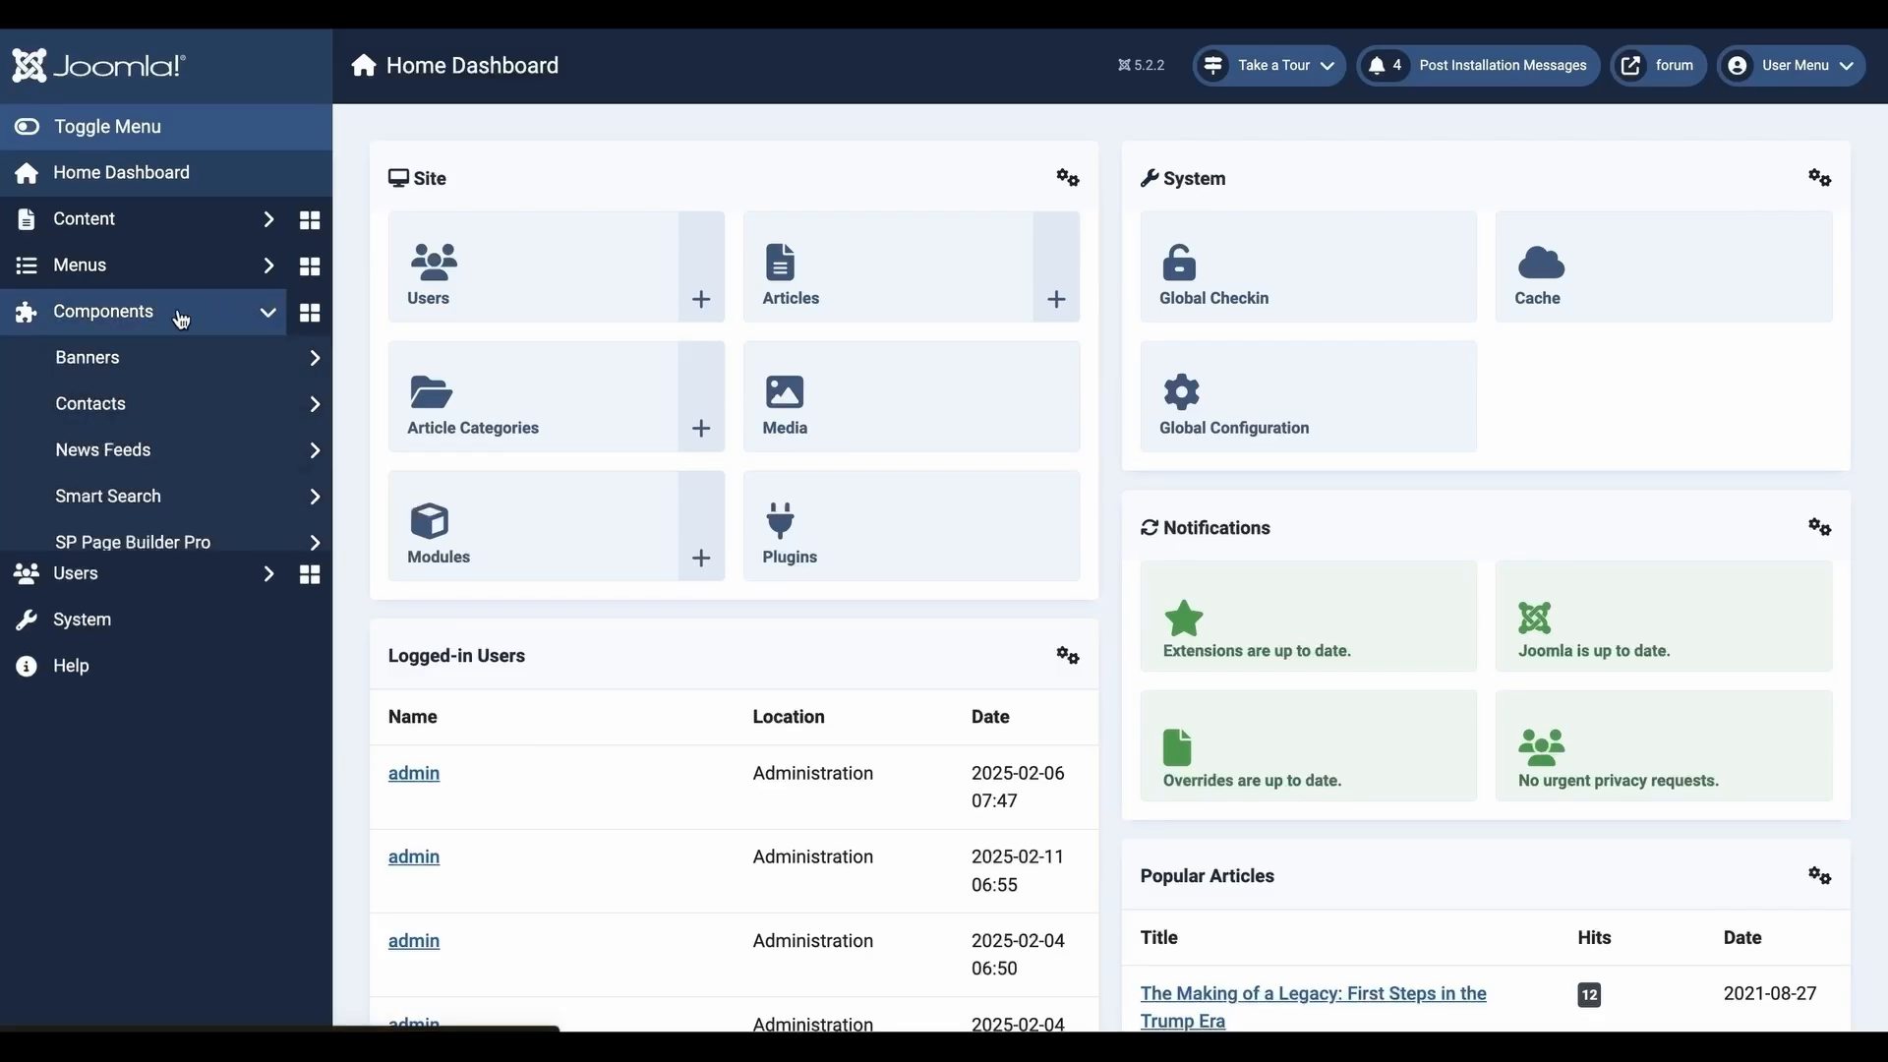
{"action": "left_click", "coordinate": [133, 542]}
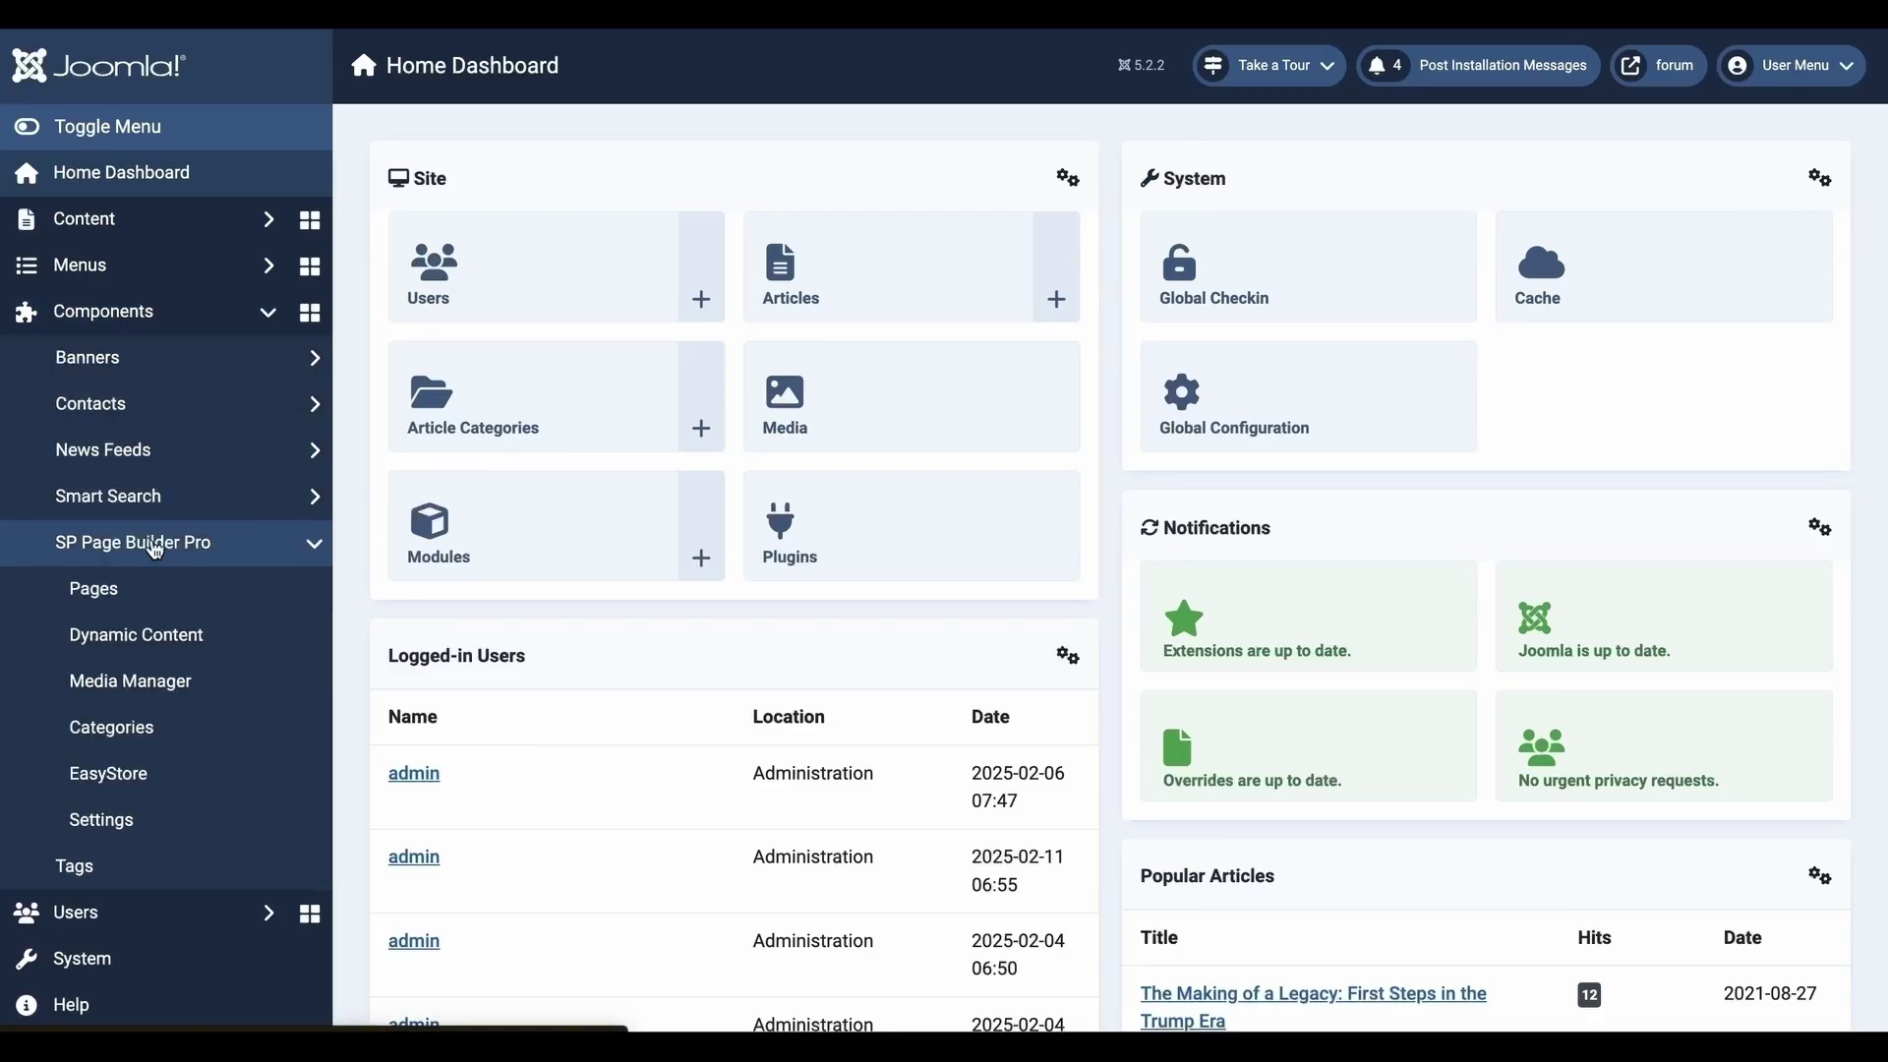
{"action": "mouse_move", "coordinate": [135, 634]}
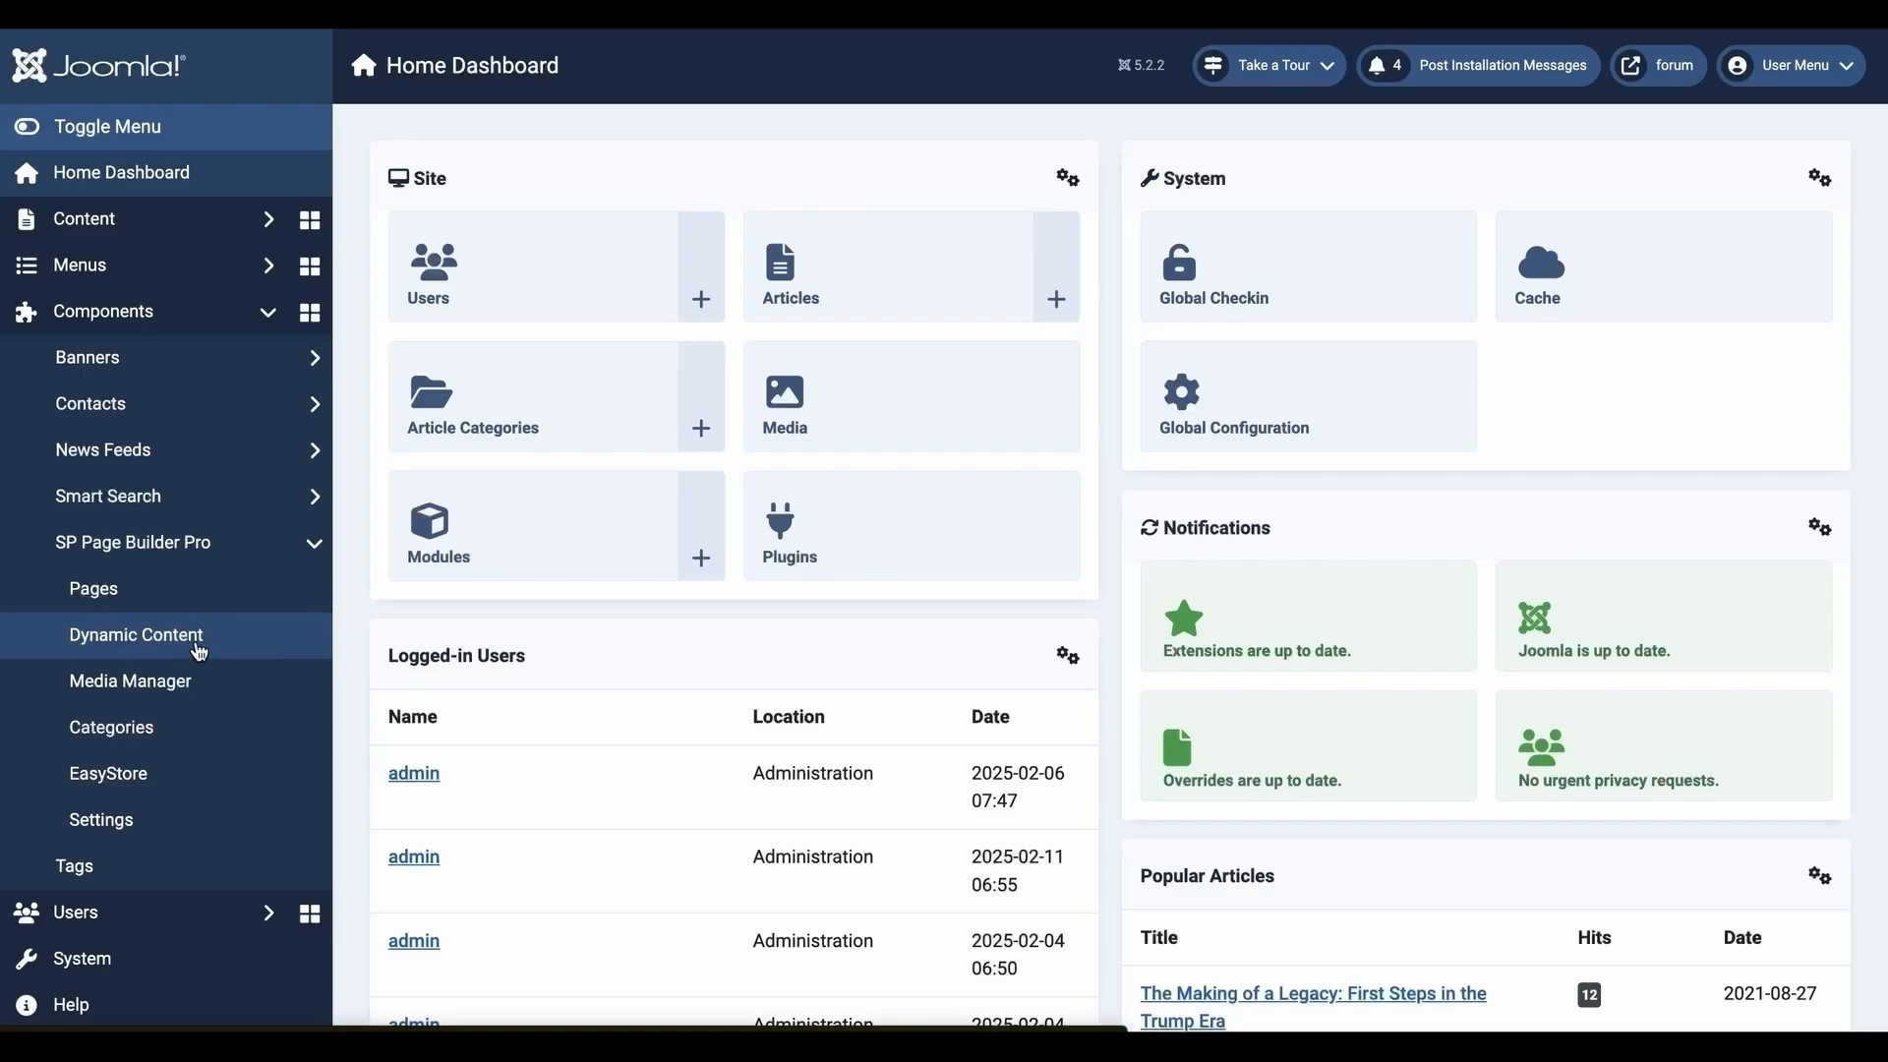
Go to Dynamic Content under SP Page Builder Pro, currently empty of collections.
{"action": "left_click", "coordinate": [136, 634]}
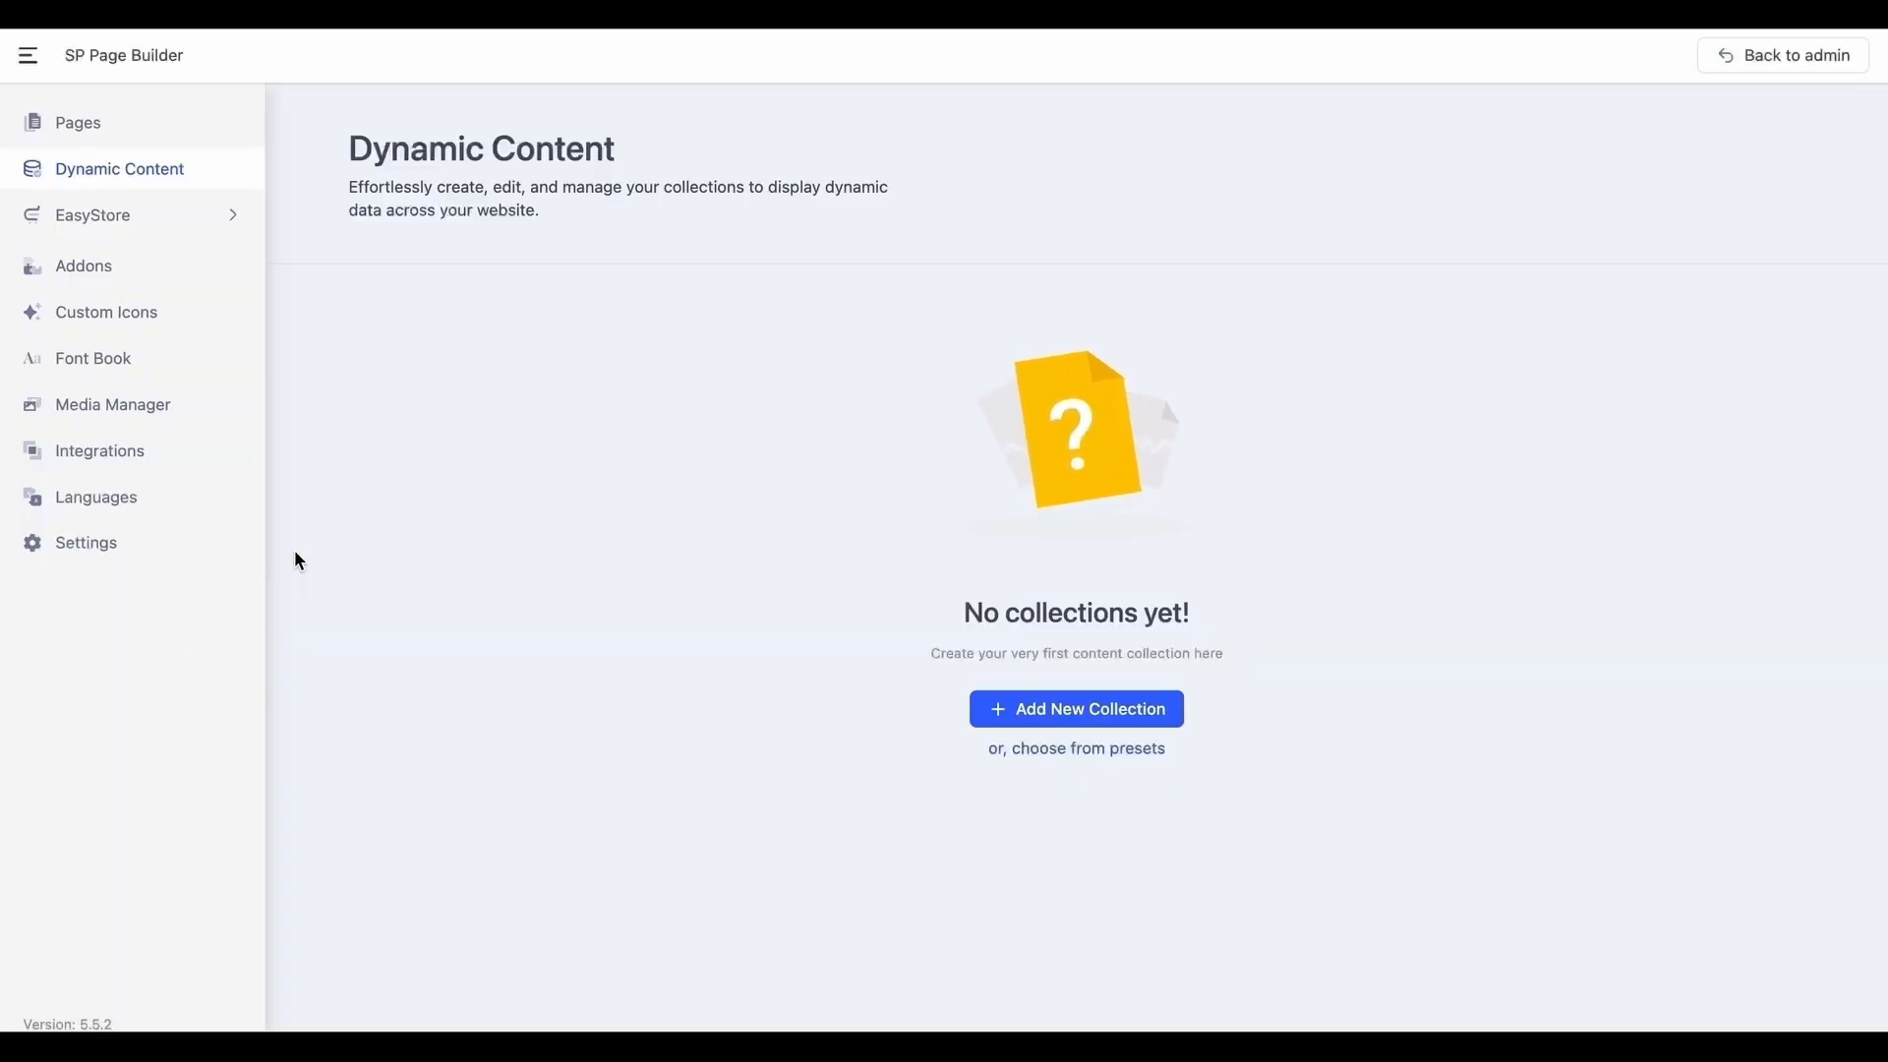
{"action": "mouse_move", "coordinate": [400, 478]}
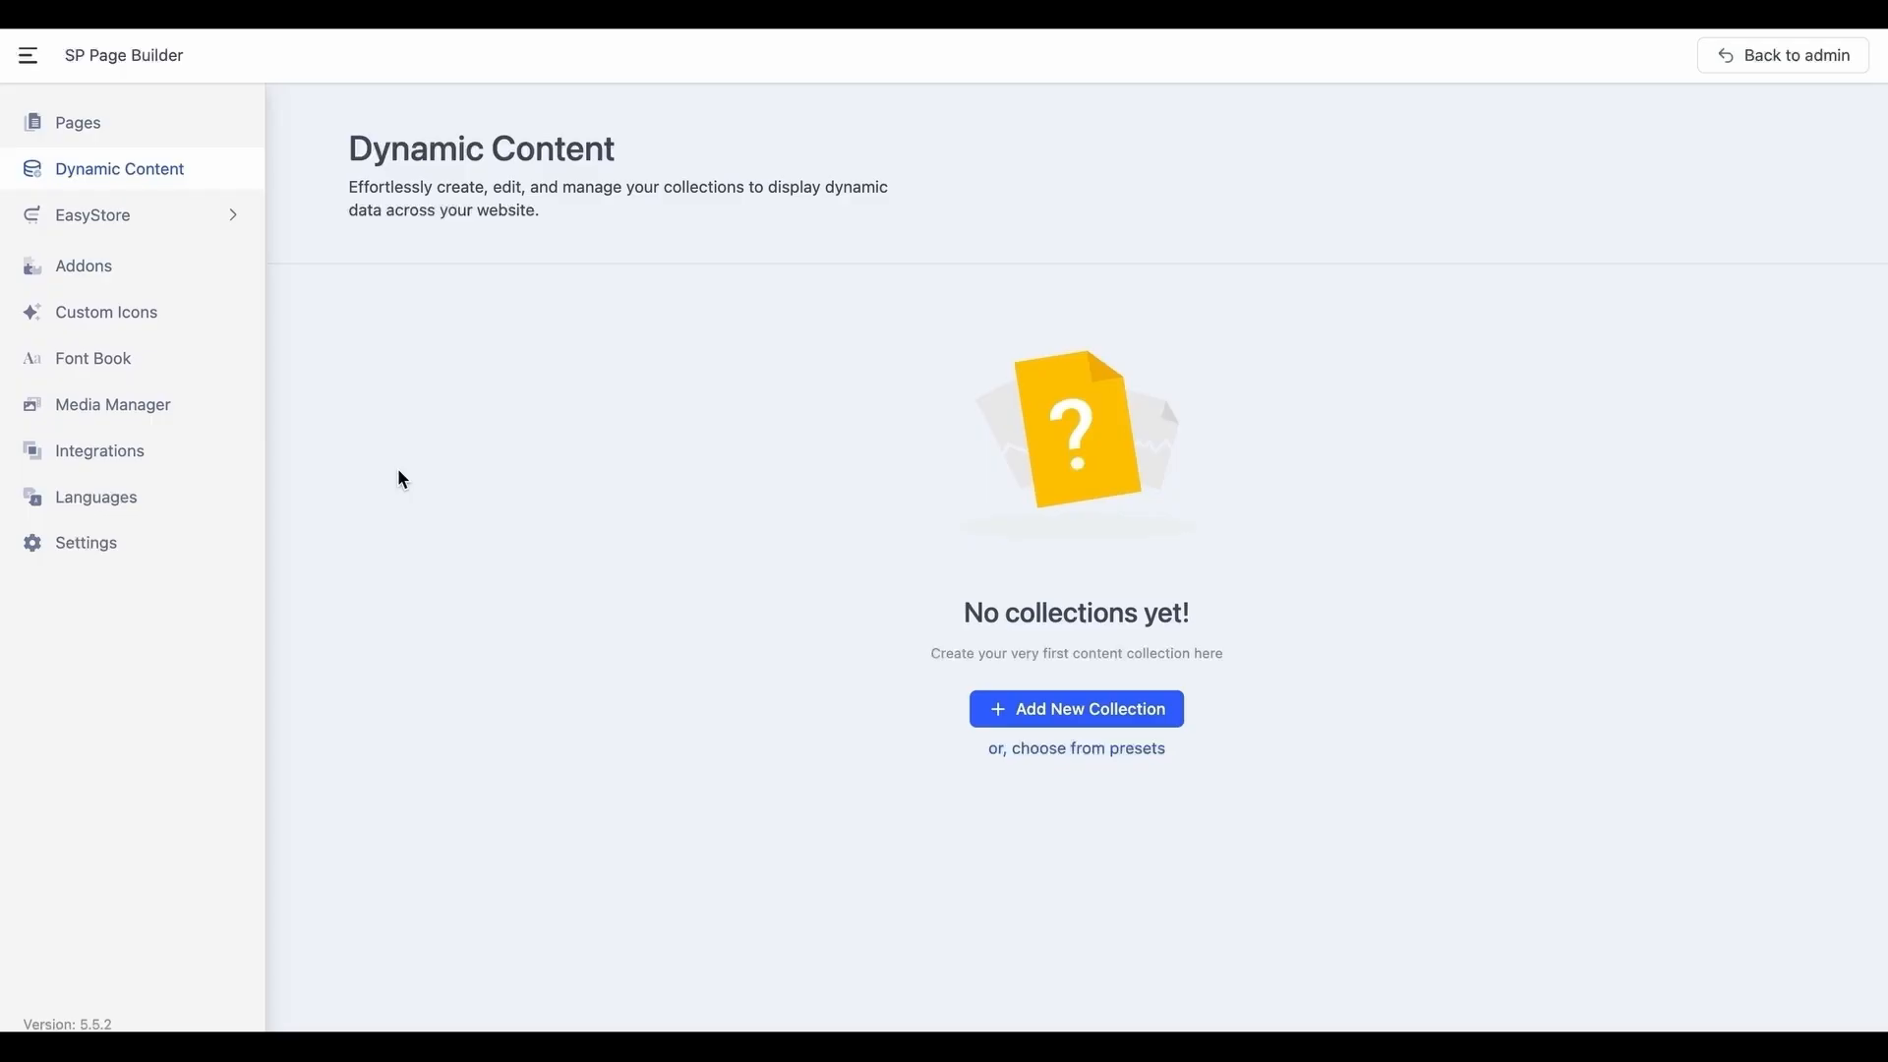
{"action": "mouse_move", "coordinate": [839, 662]}
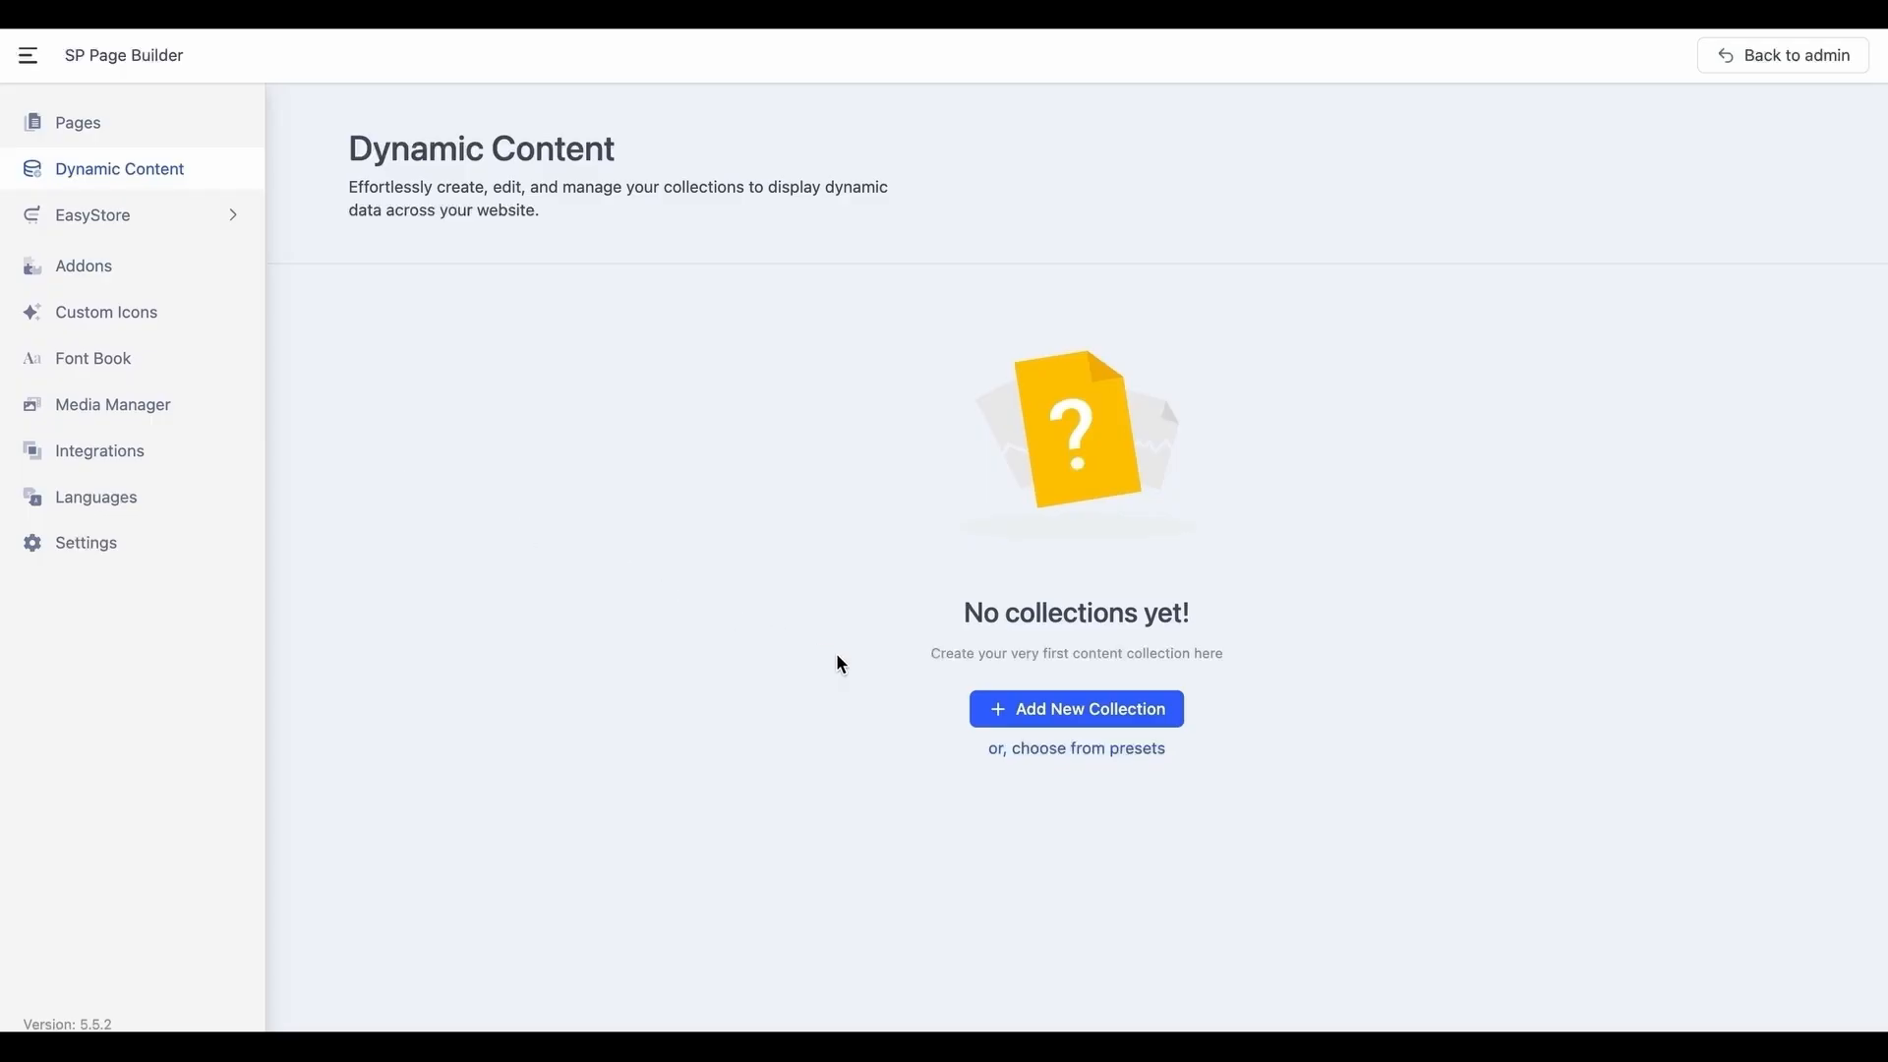
{"action": "left_click", "coordinate": [1074, 747]}
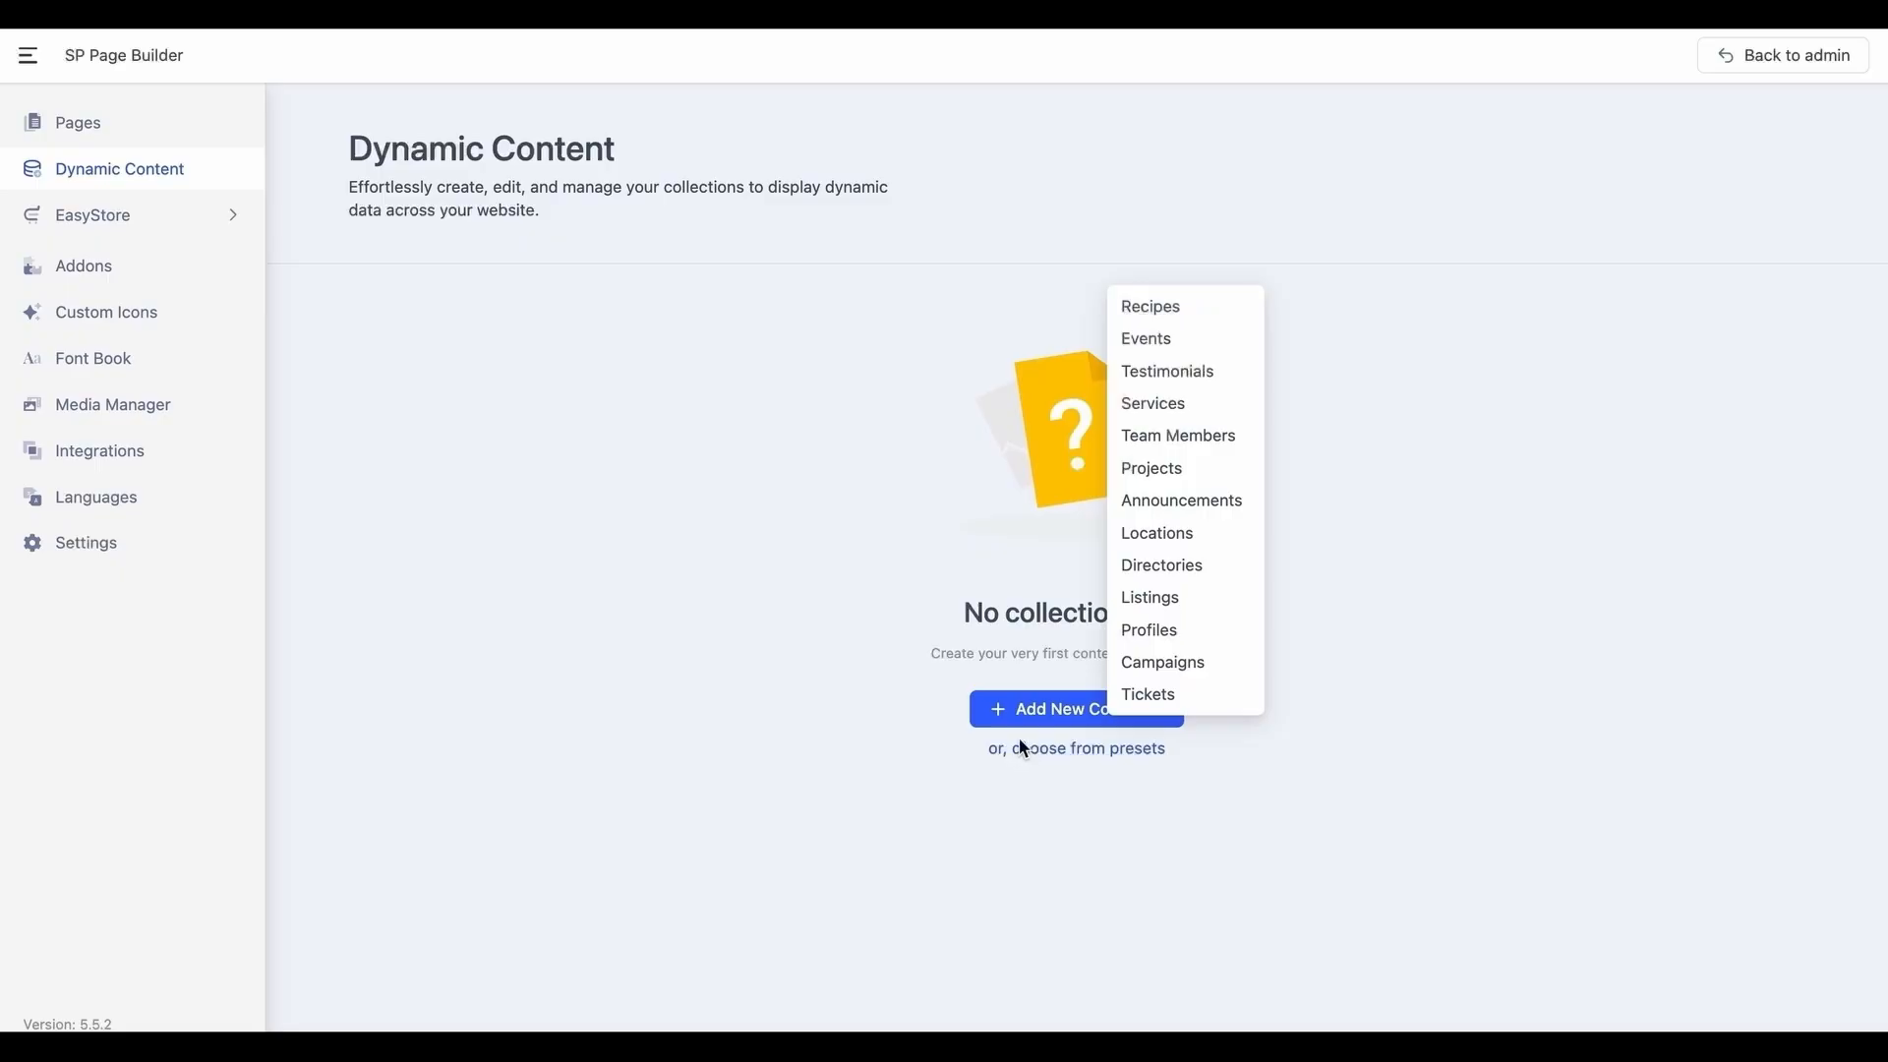
{"action": "mouse_move", "coordinate": [1154, 532]}
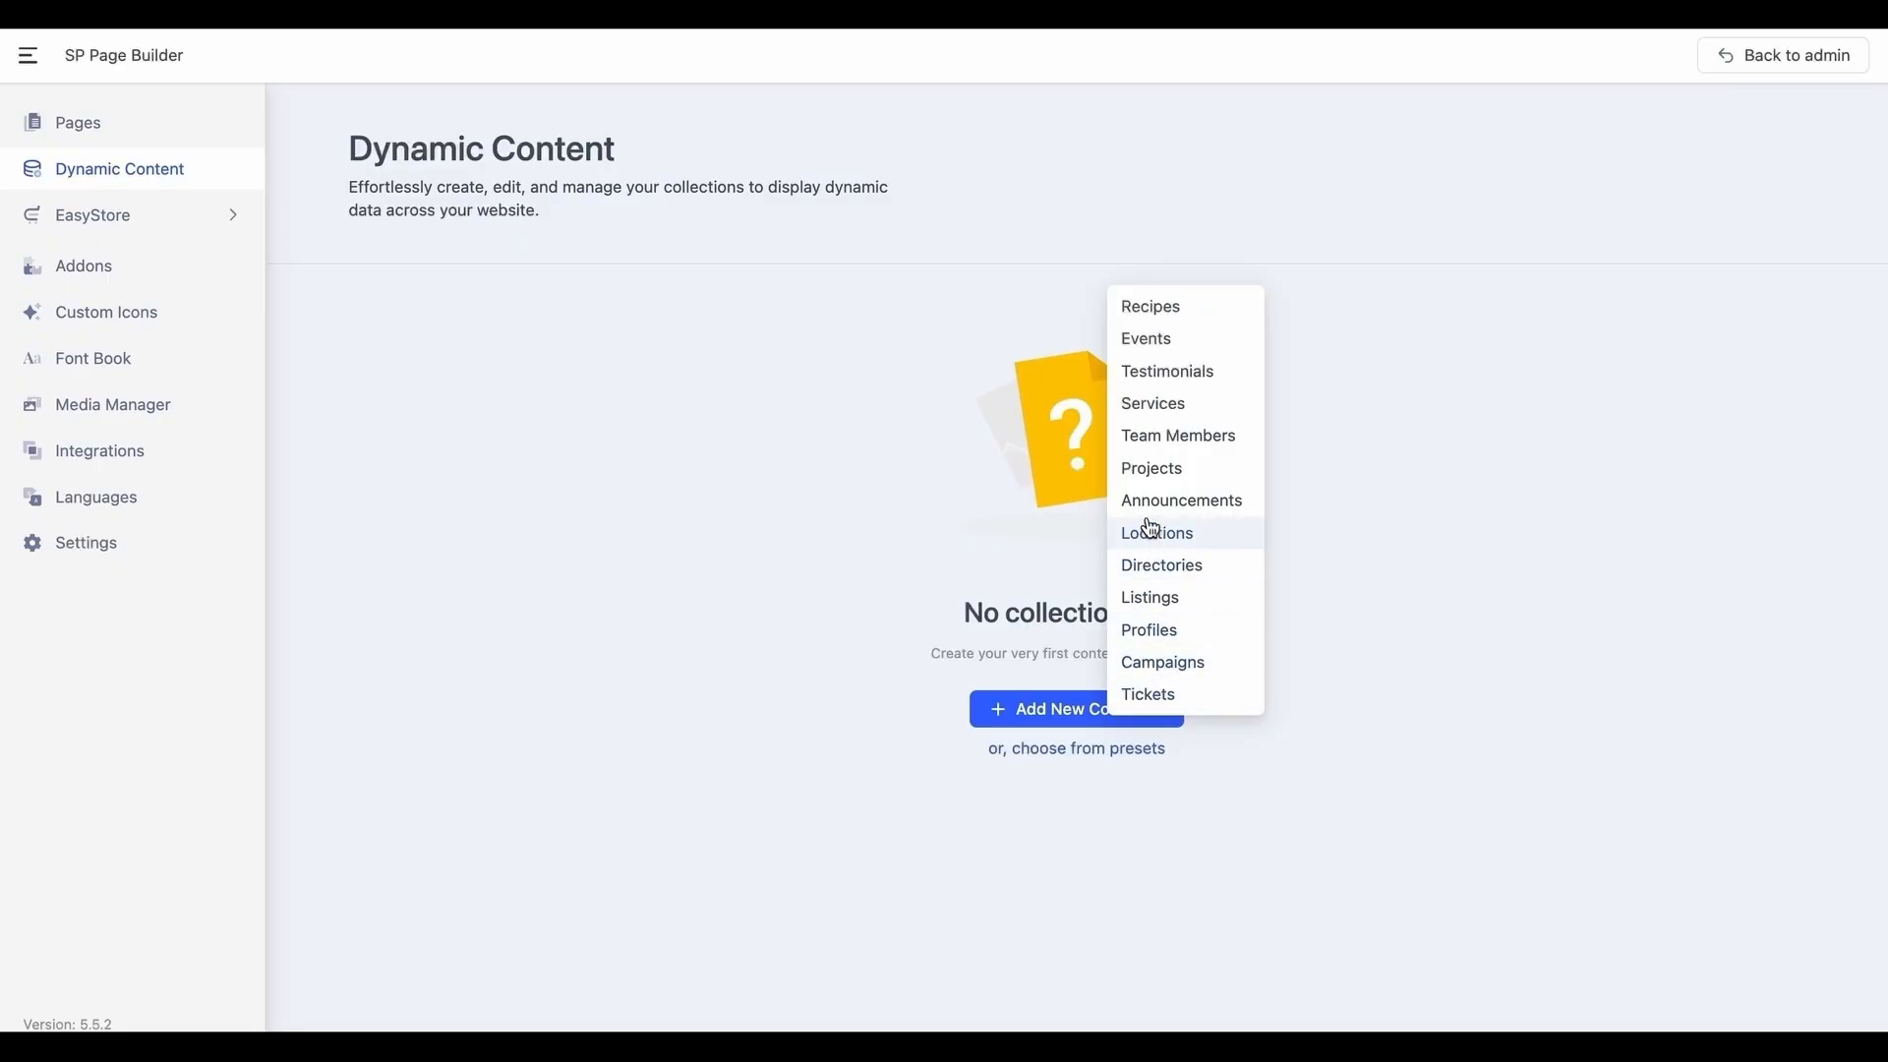
{"action": "mouse_move", "coordinate": [1149, 306]}
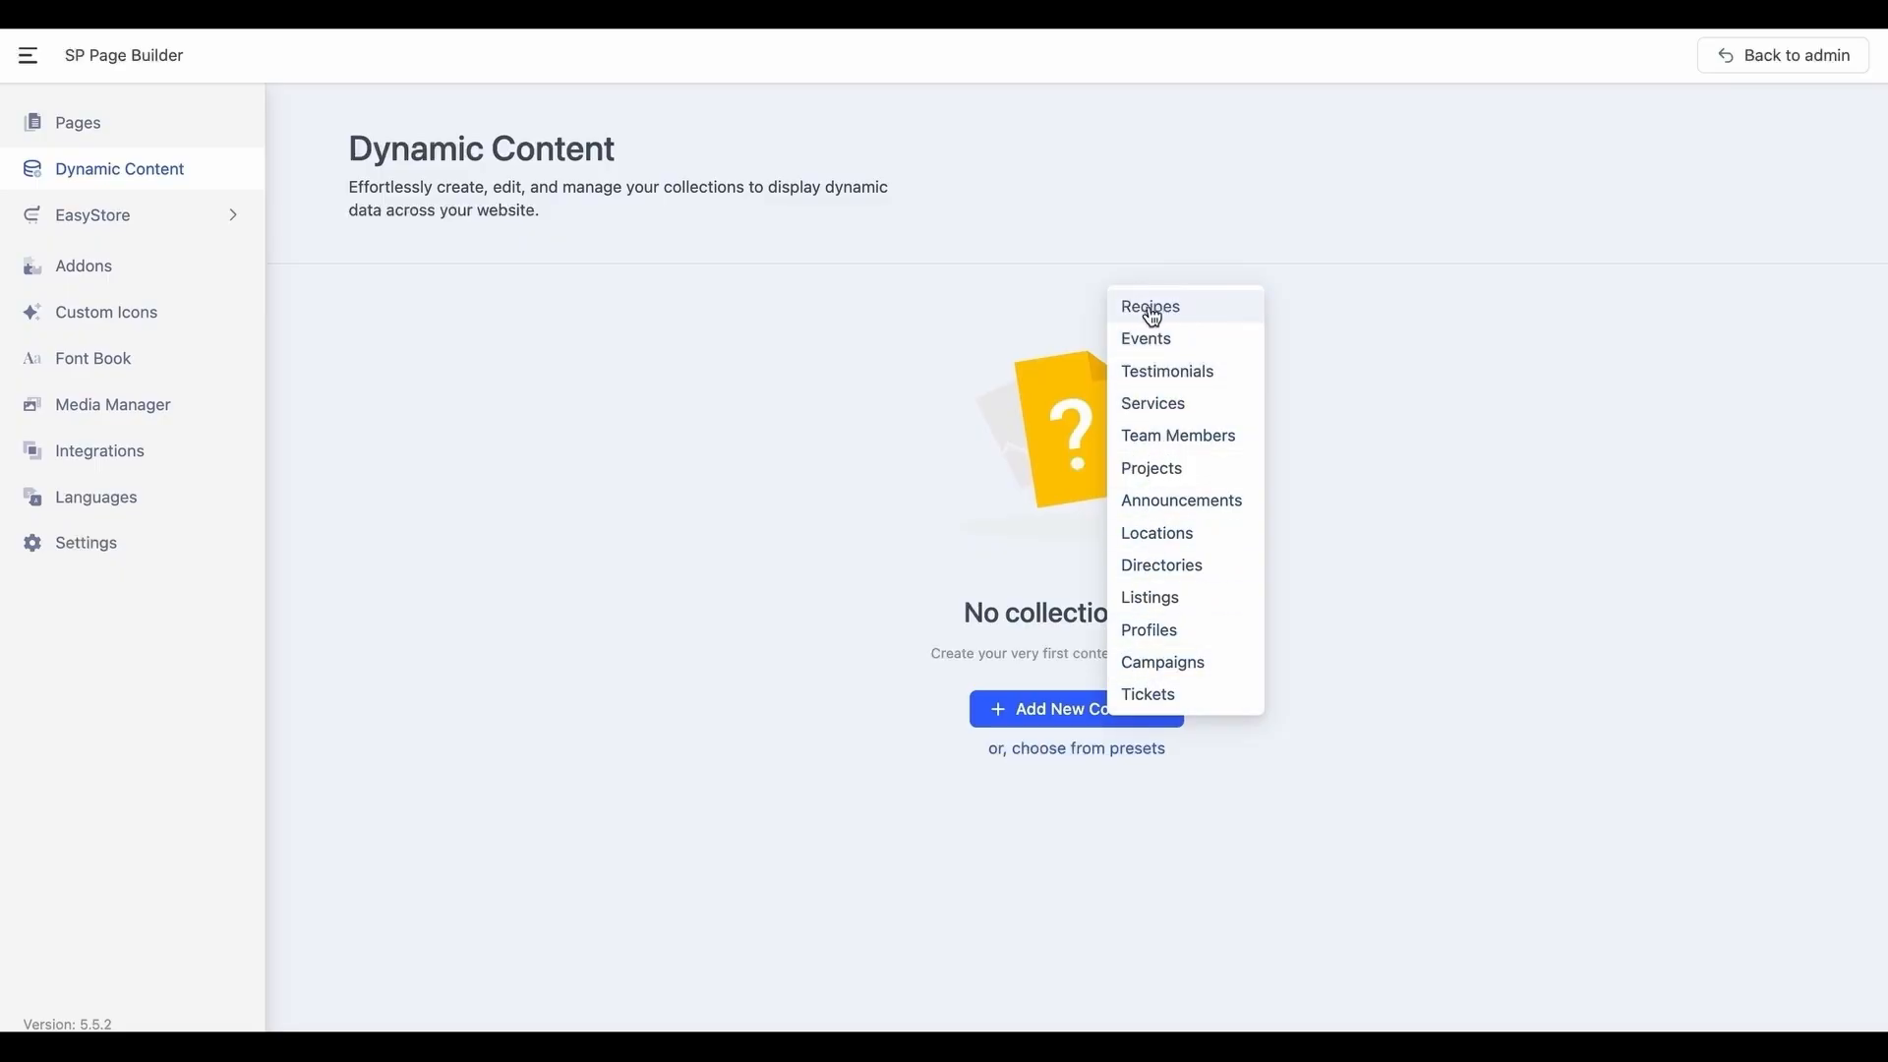
{"action": "left_click", "coordinate": [1149, 306]}
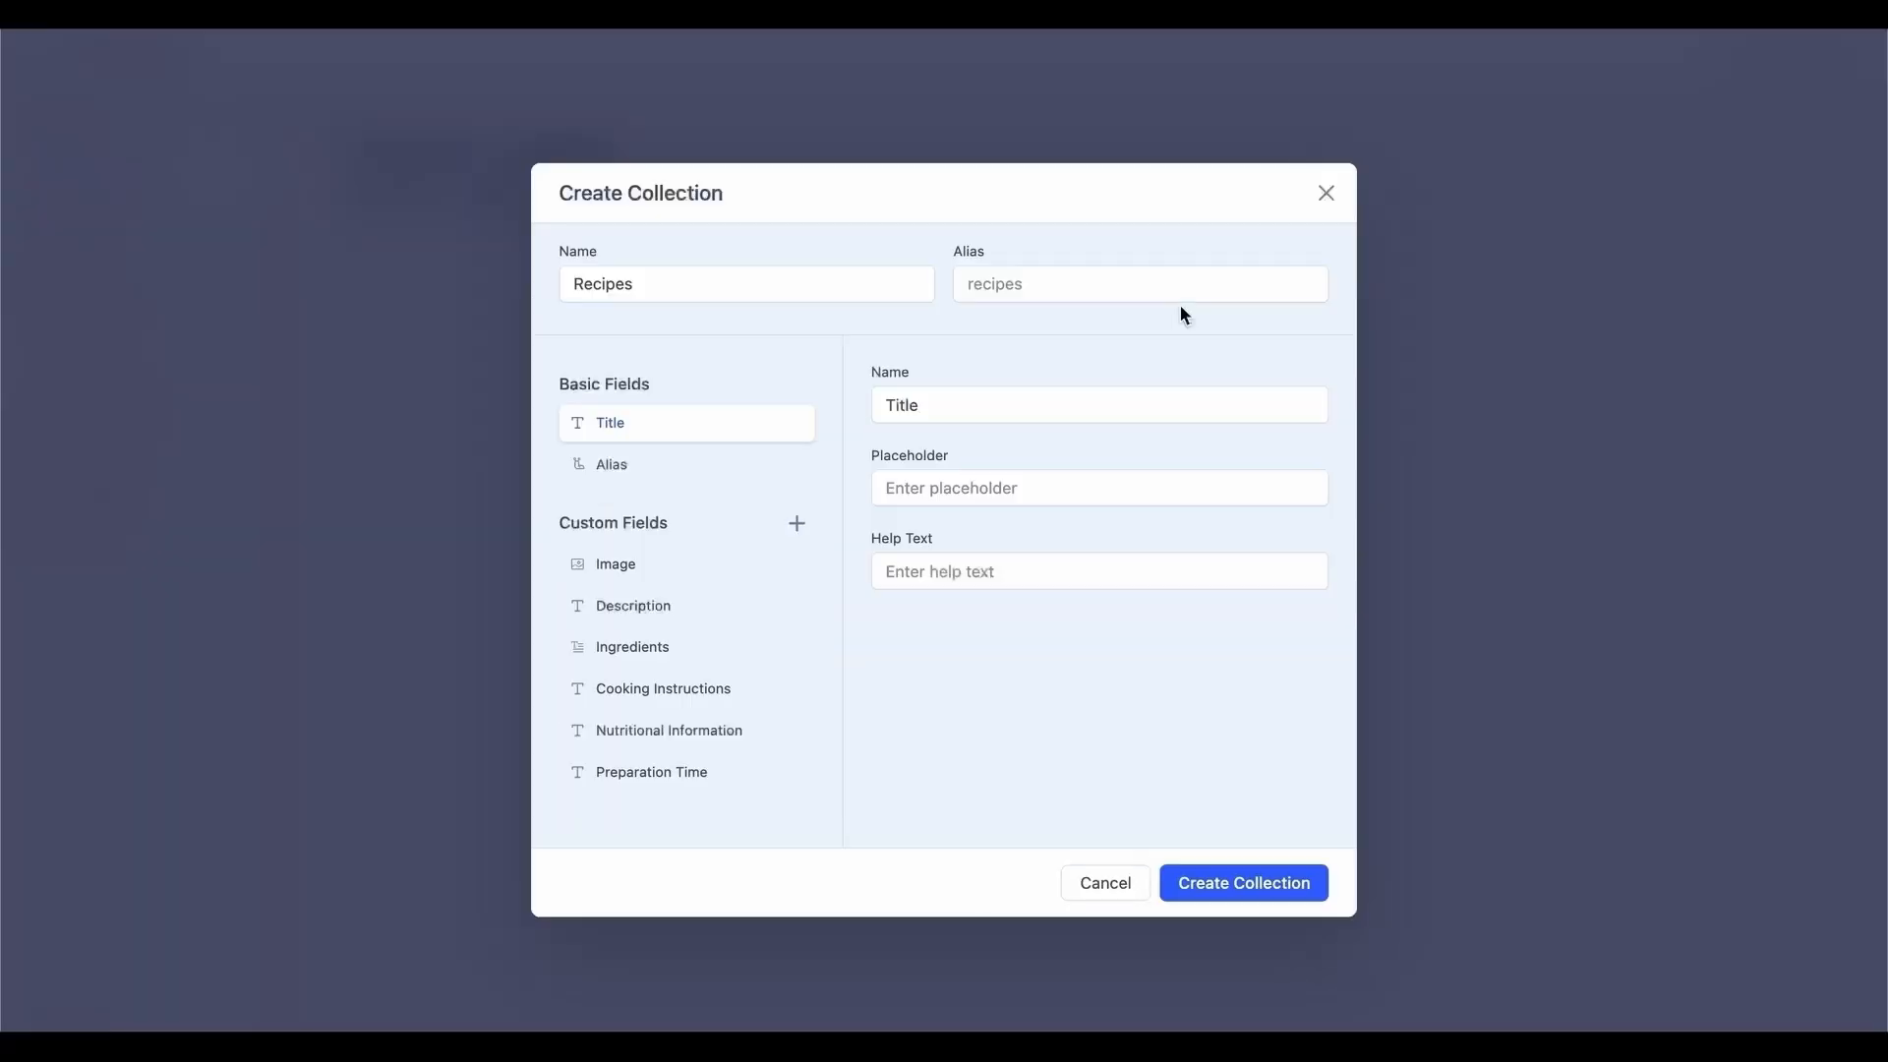
{"action": "mouse_move", "coordinate": [713, 564]}
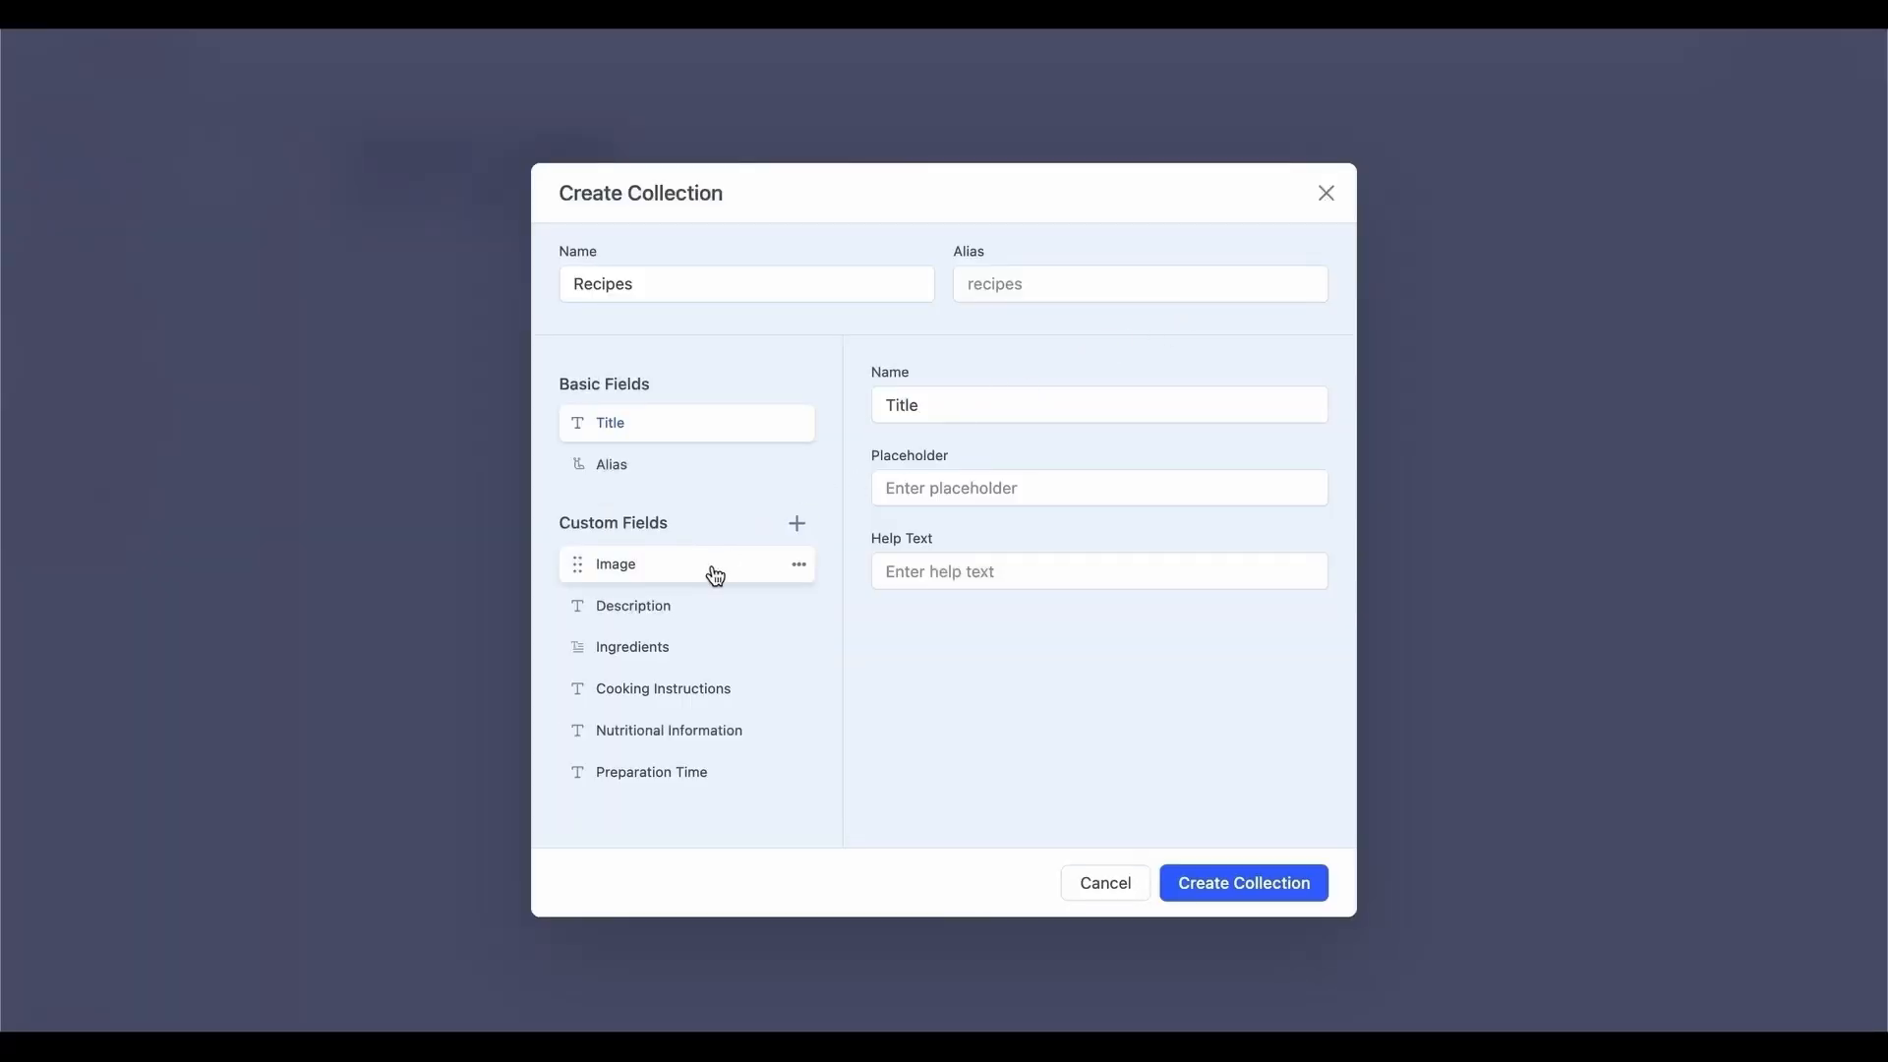
{"action": "mouse_move", "coordinate": [691, 815]}
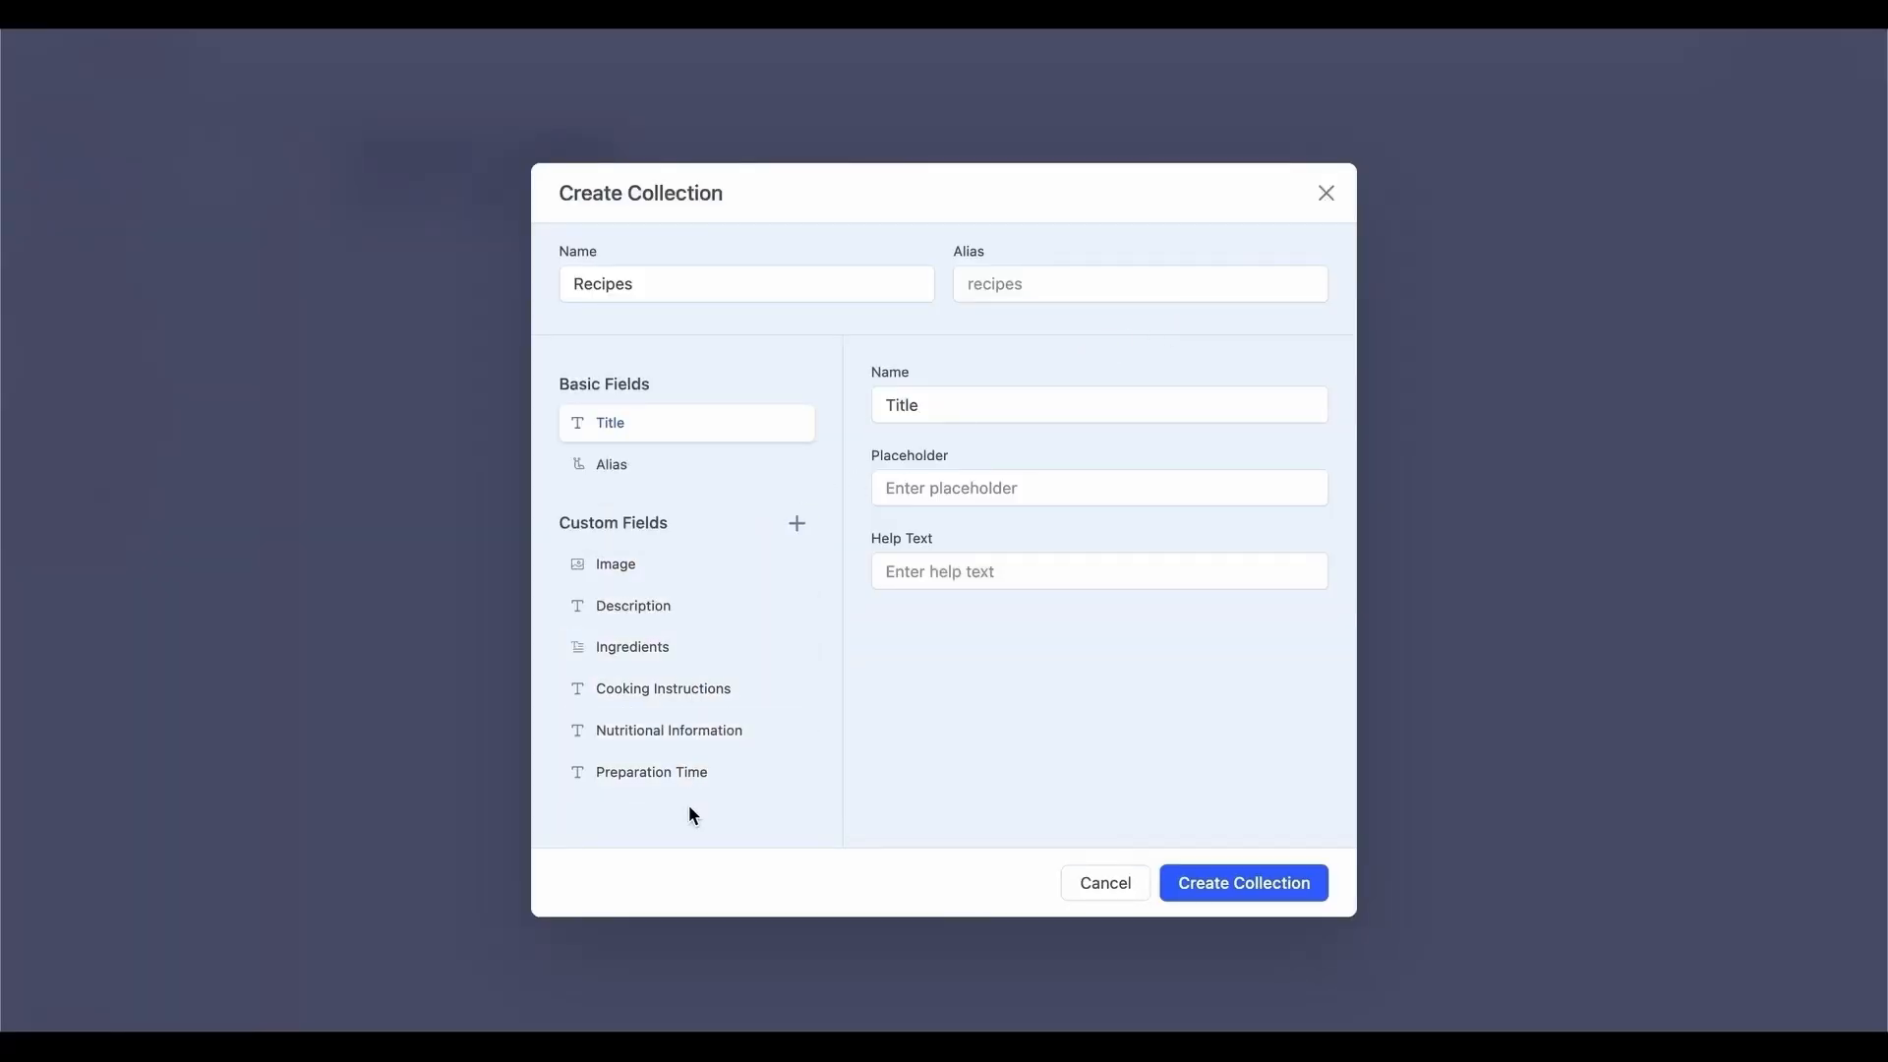
{"action": "left_click", "coordinate": [1102, 884]}
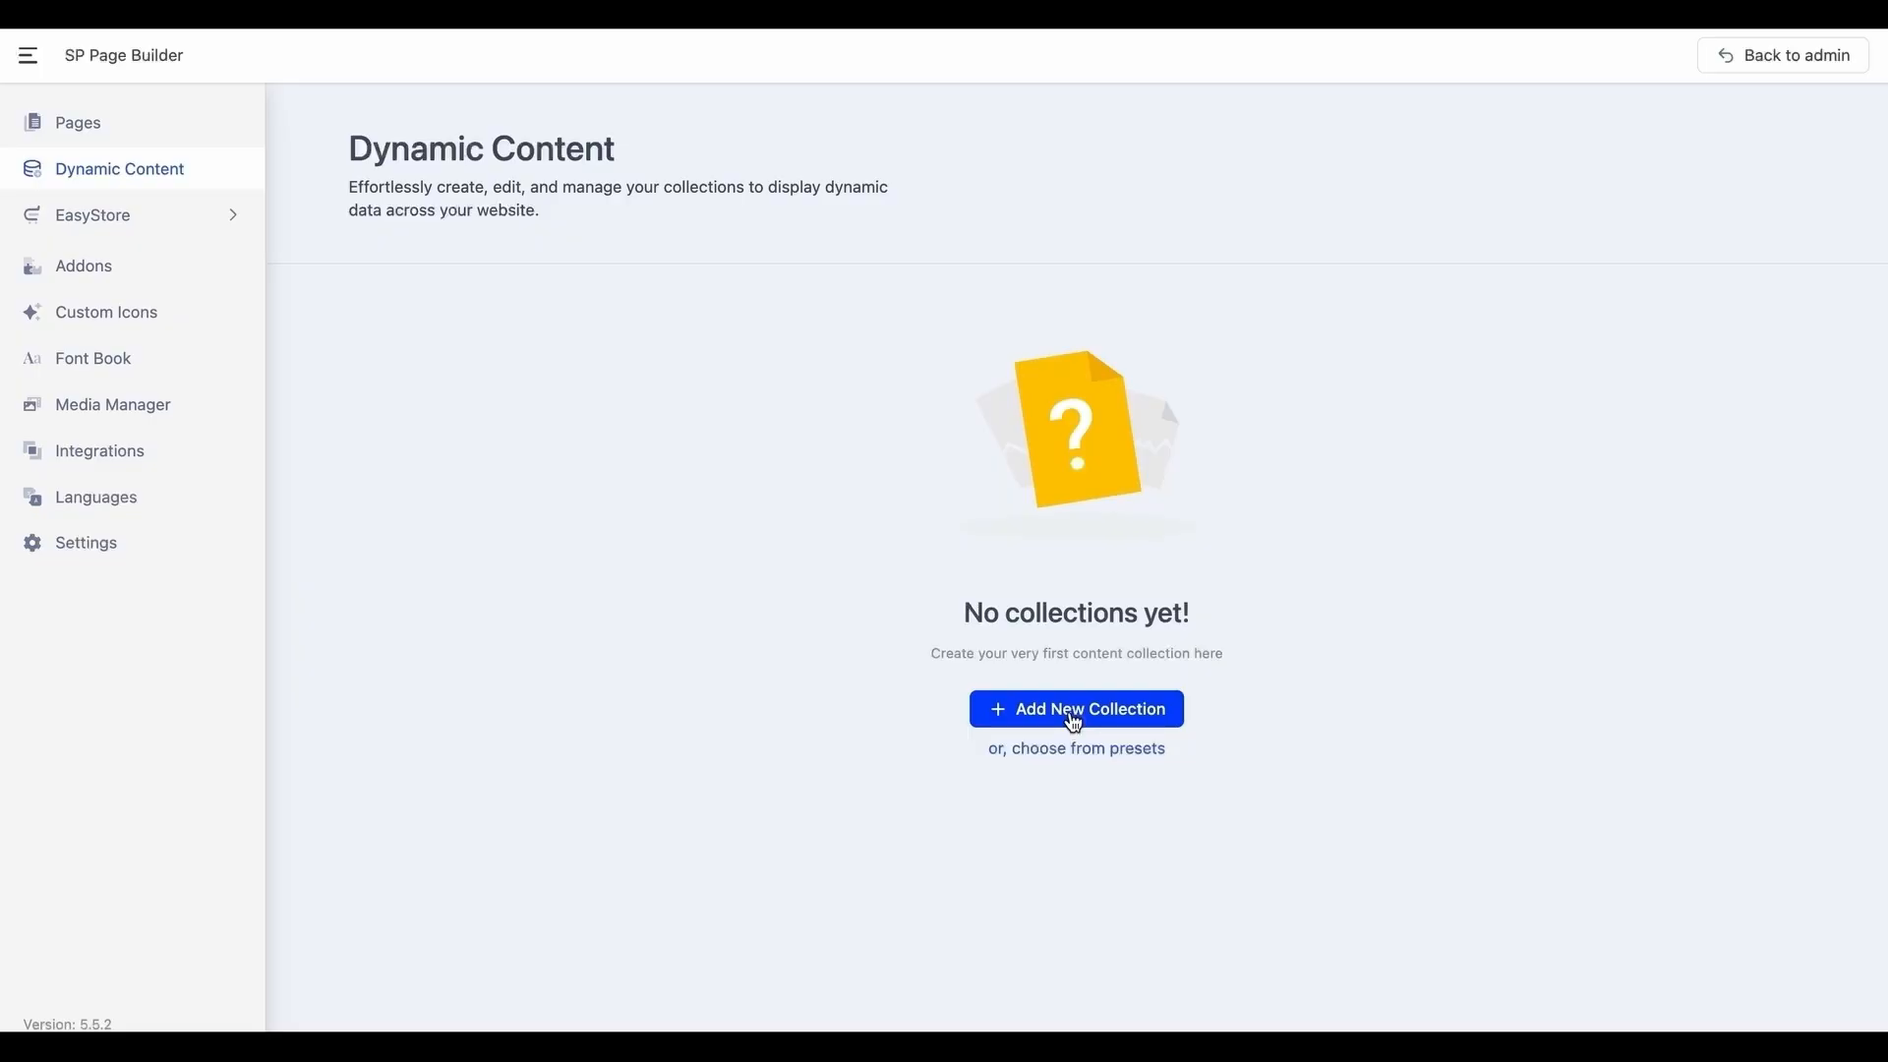
Add a new collection named 'Speaker List' and rename its Title field 'Speaker Name'.
{"action": "left_click", "coordinate": [1074, 708]}
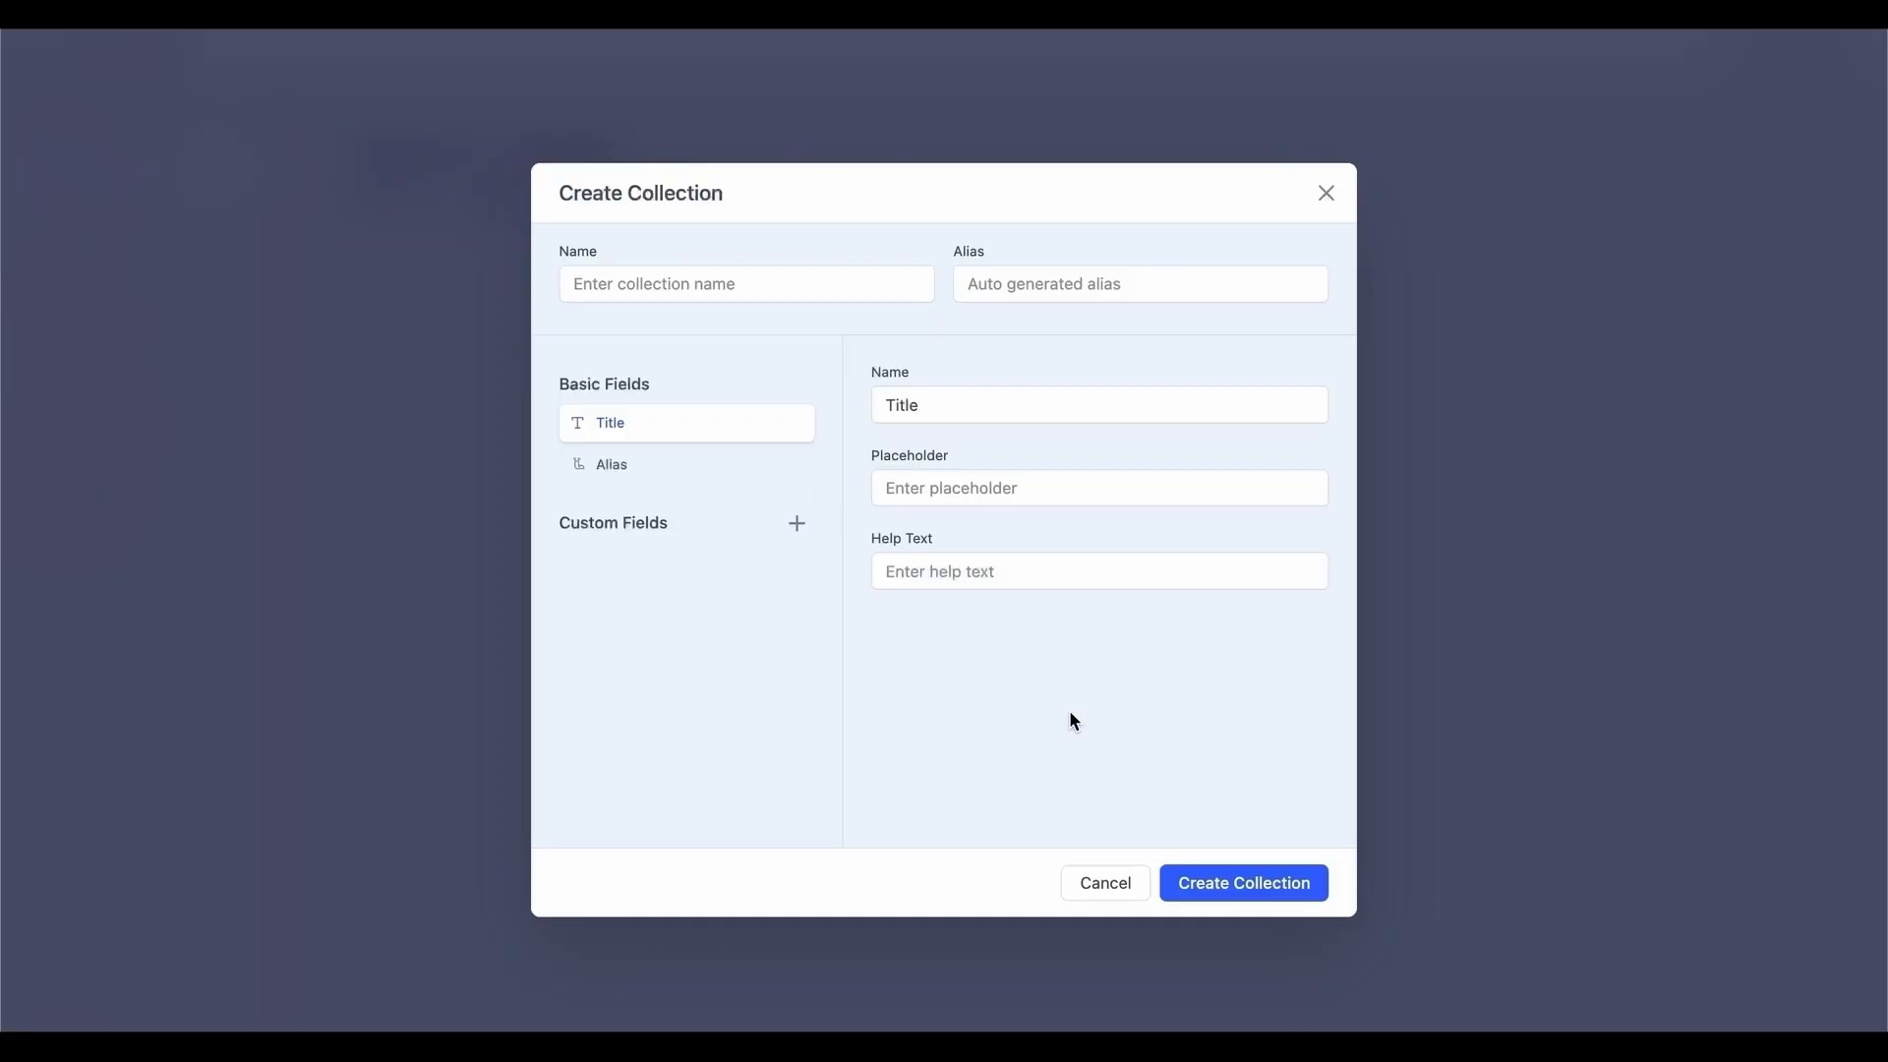
{"action": "mouse_move", "coordinate": [856, 283]}
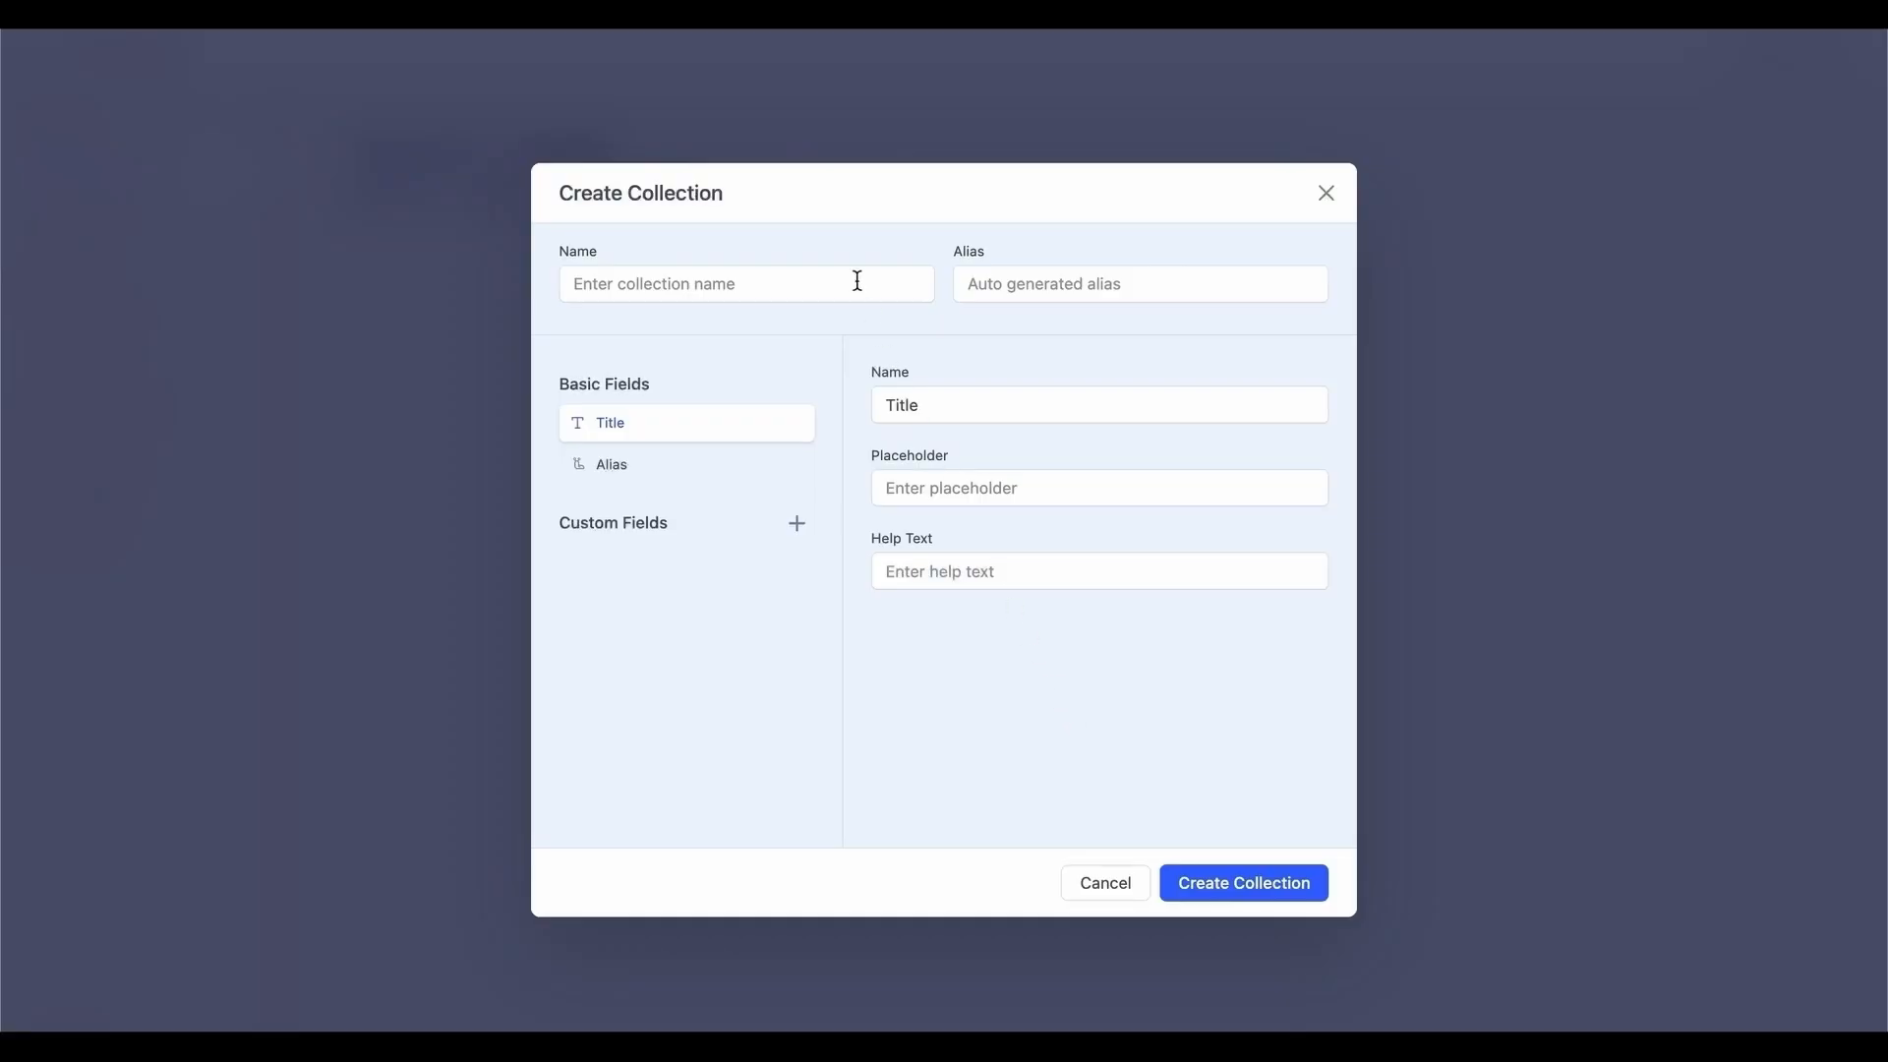
{"action": "left_click", "coordinate": [746, 283]}
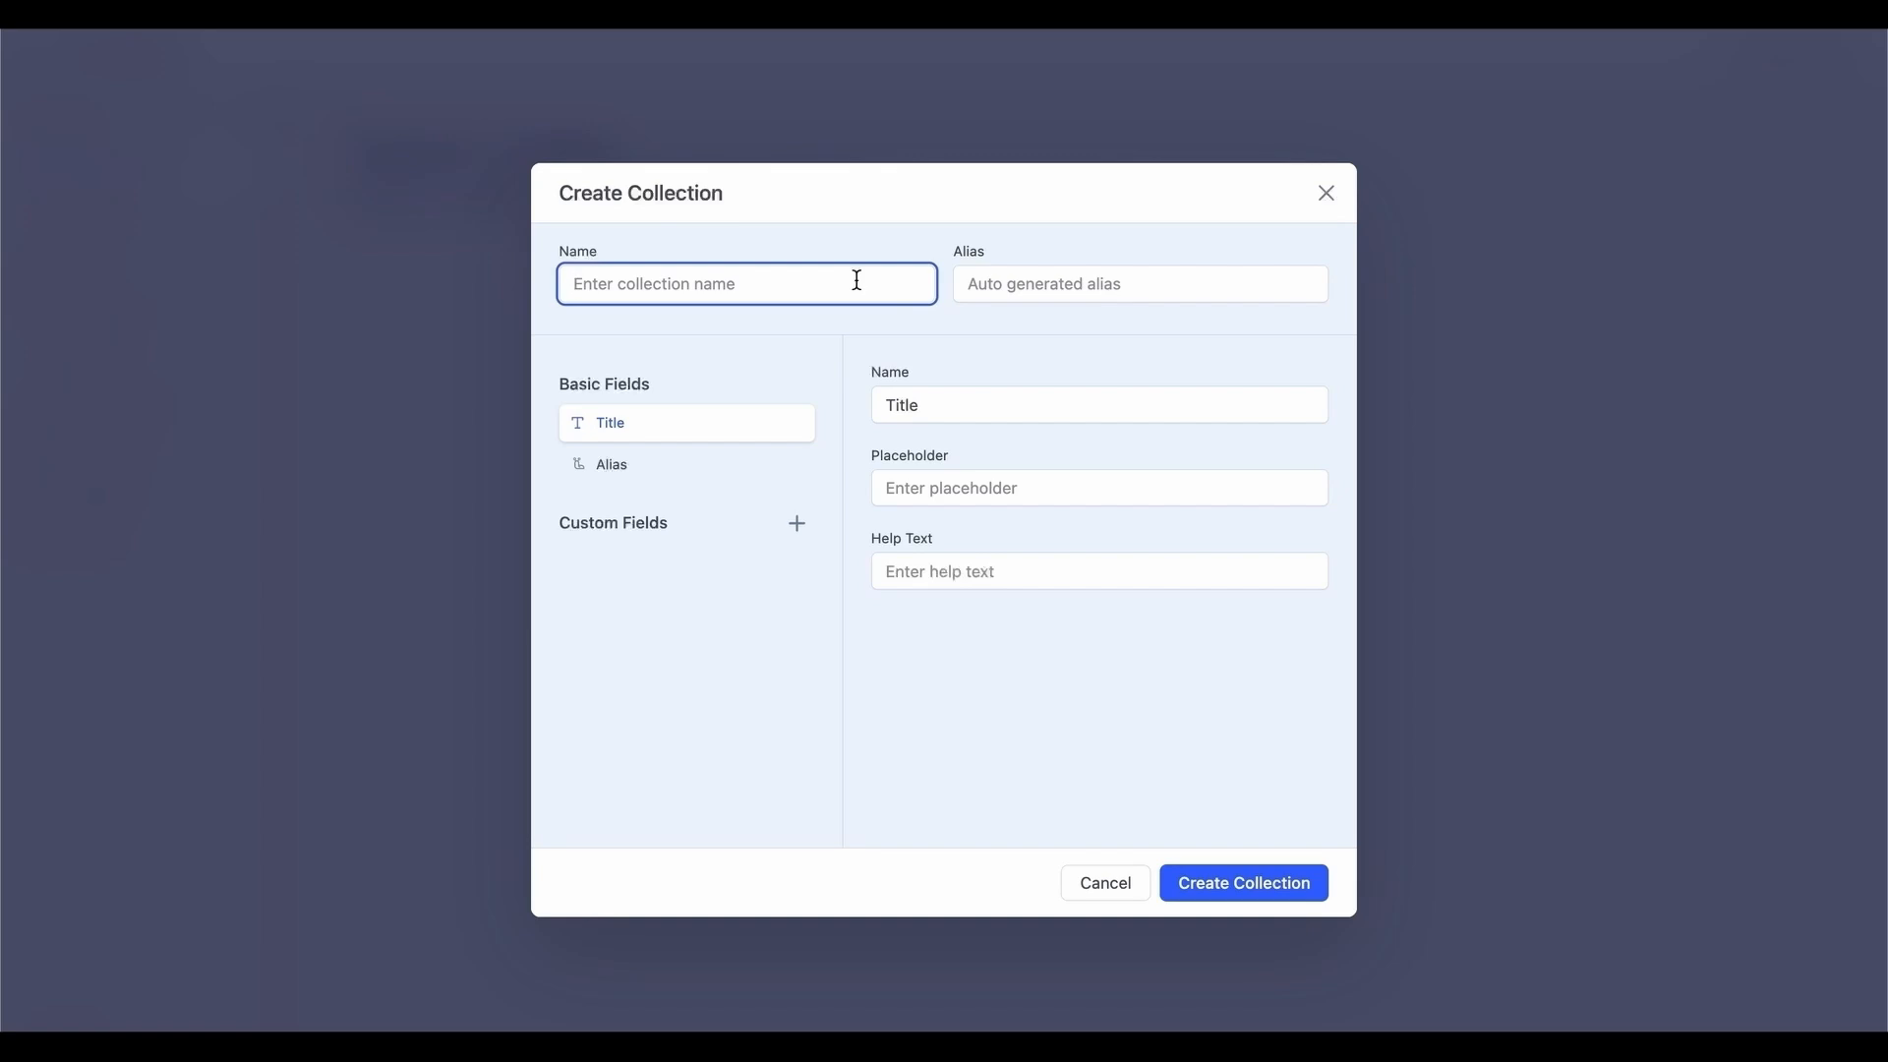
{"action": "type", "text": "Speaker Li"}
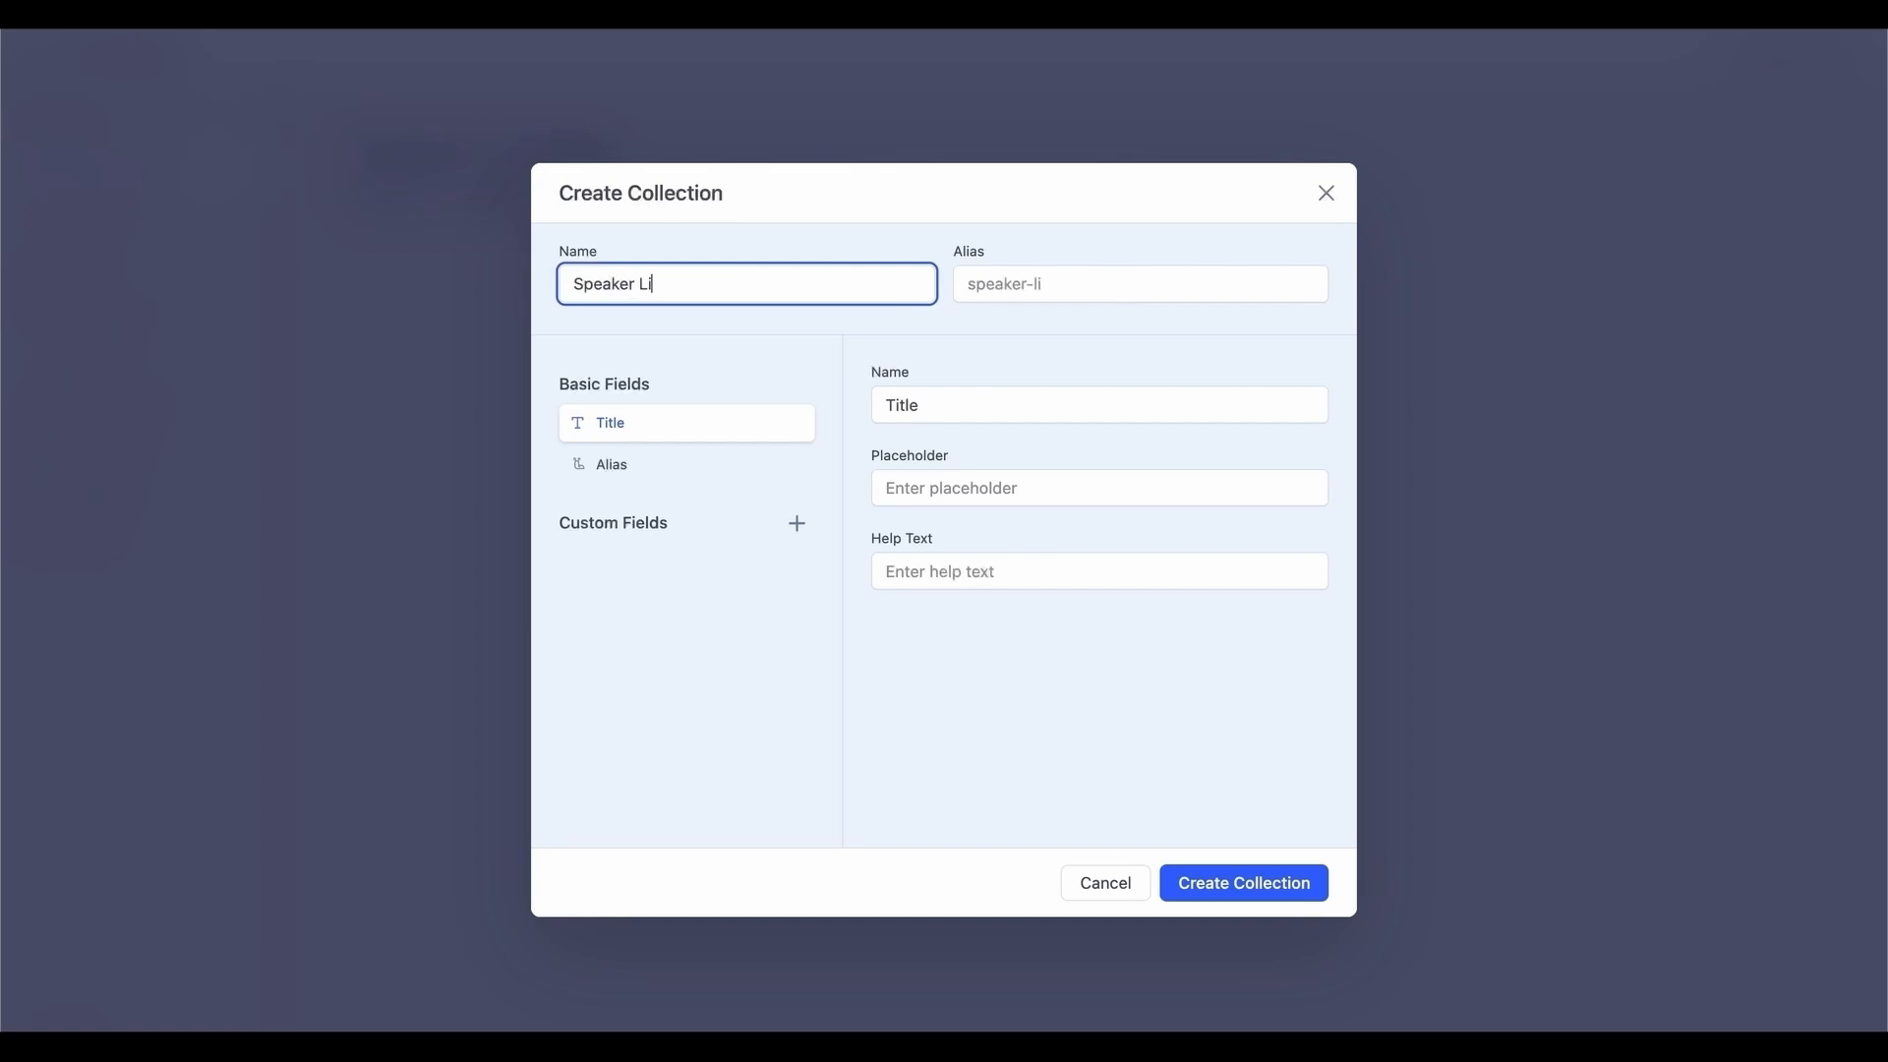
{"action": "type", "text": "st"}
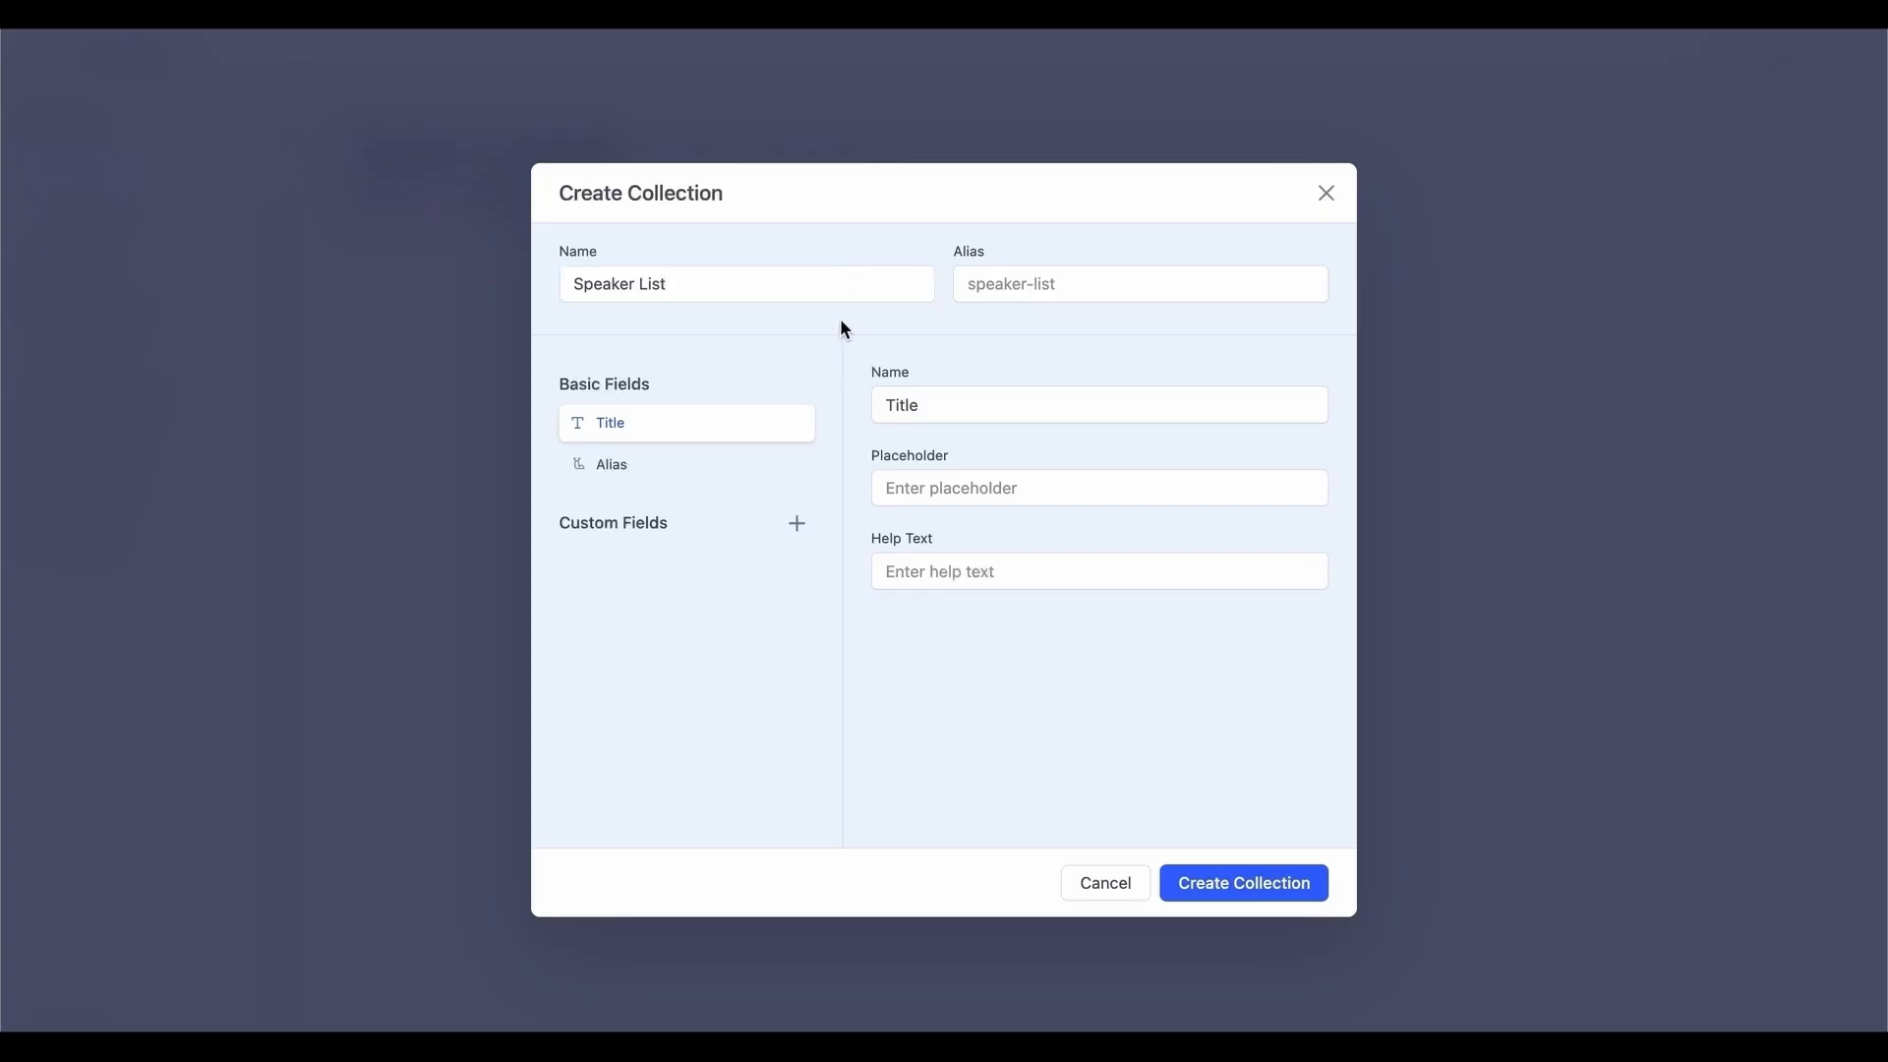
{"action": "mouse_move", "coordinate": [745, 435]}
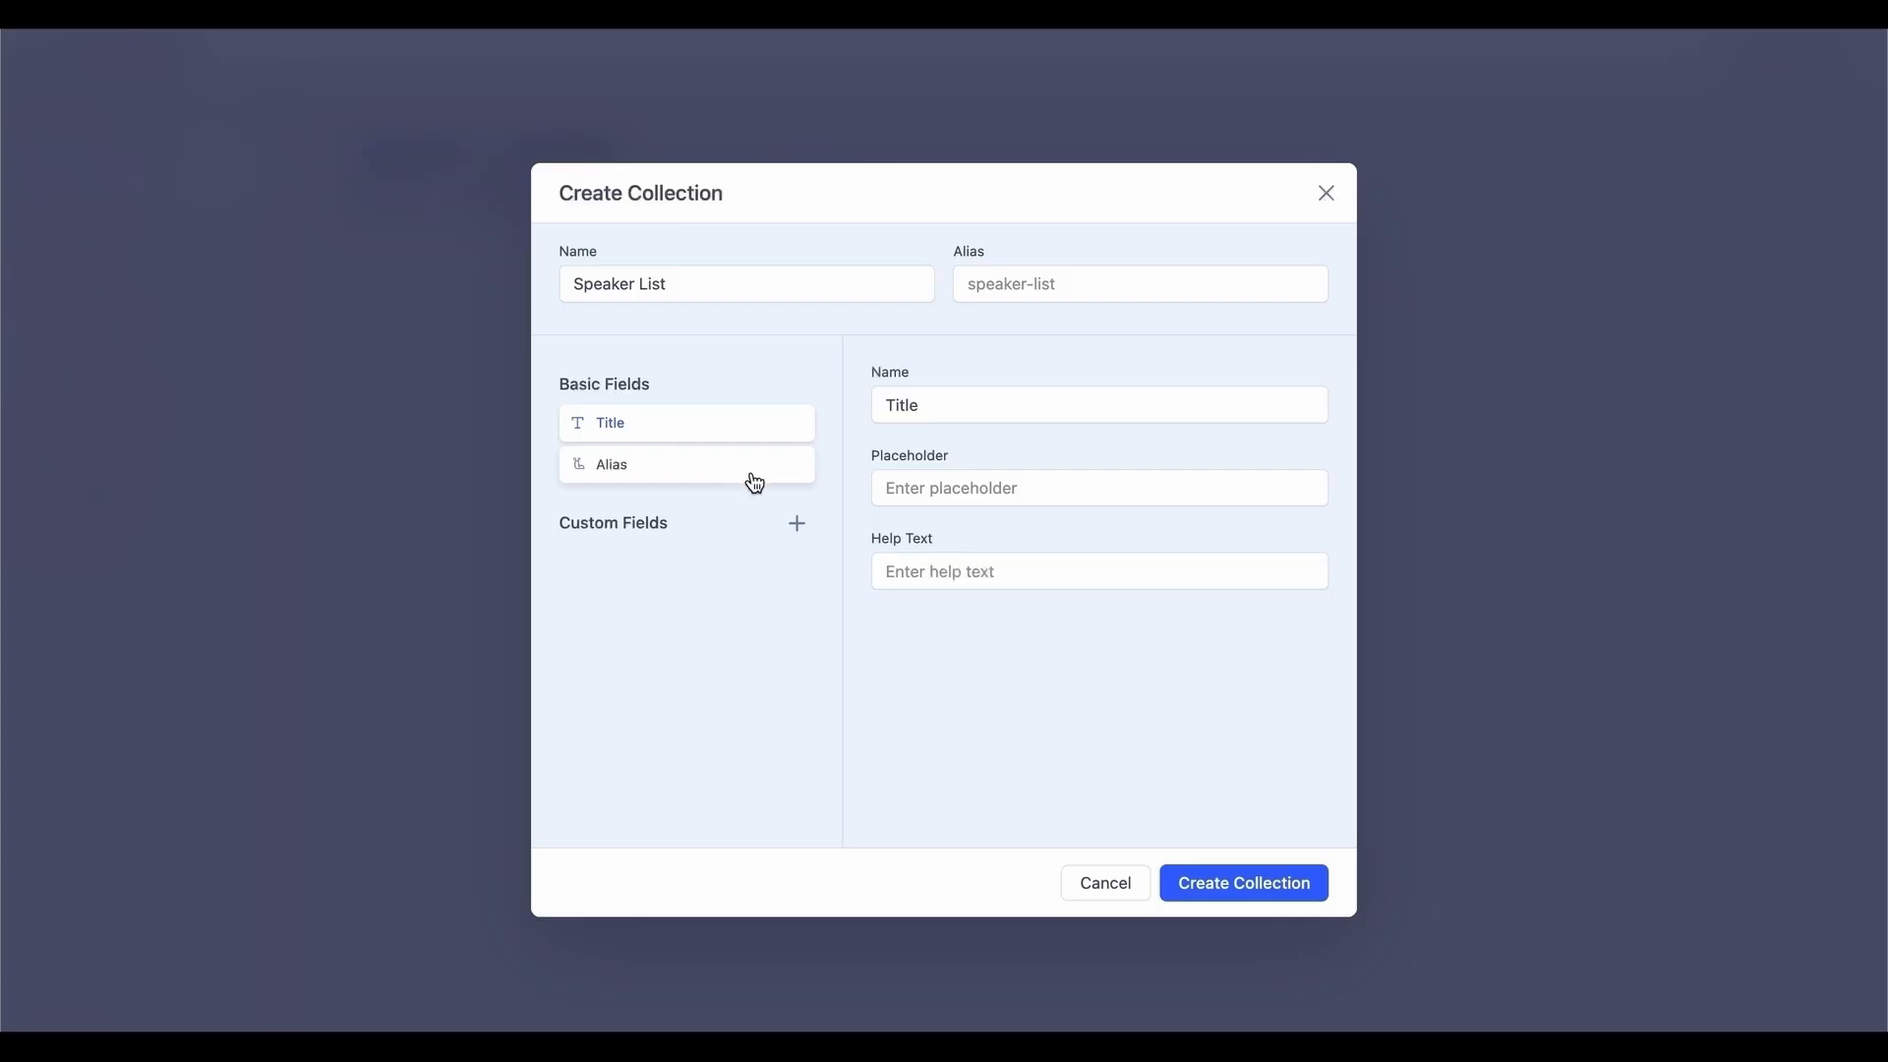
{"action": "mouse_move", "coordinate": [741, 482]}
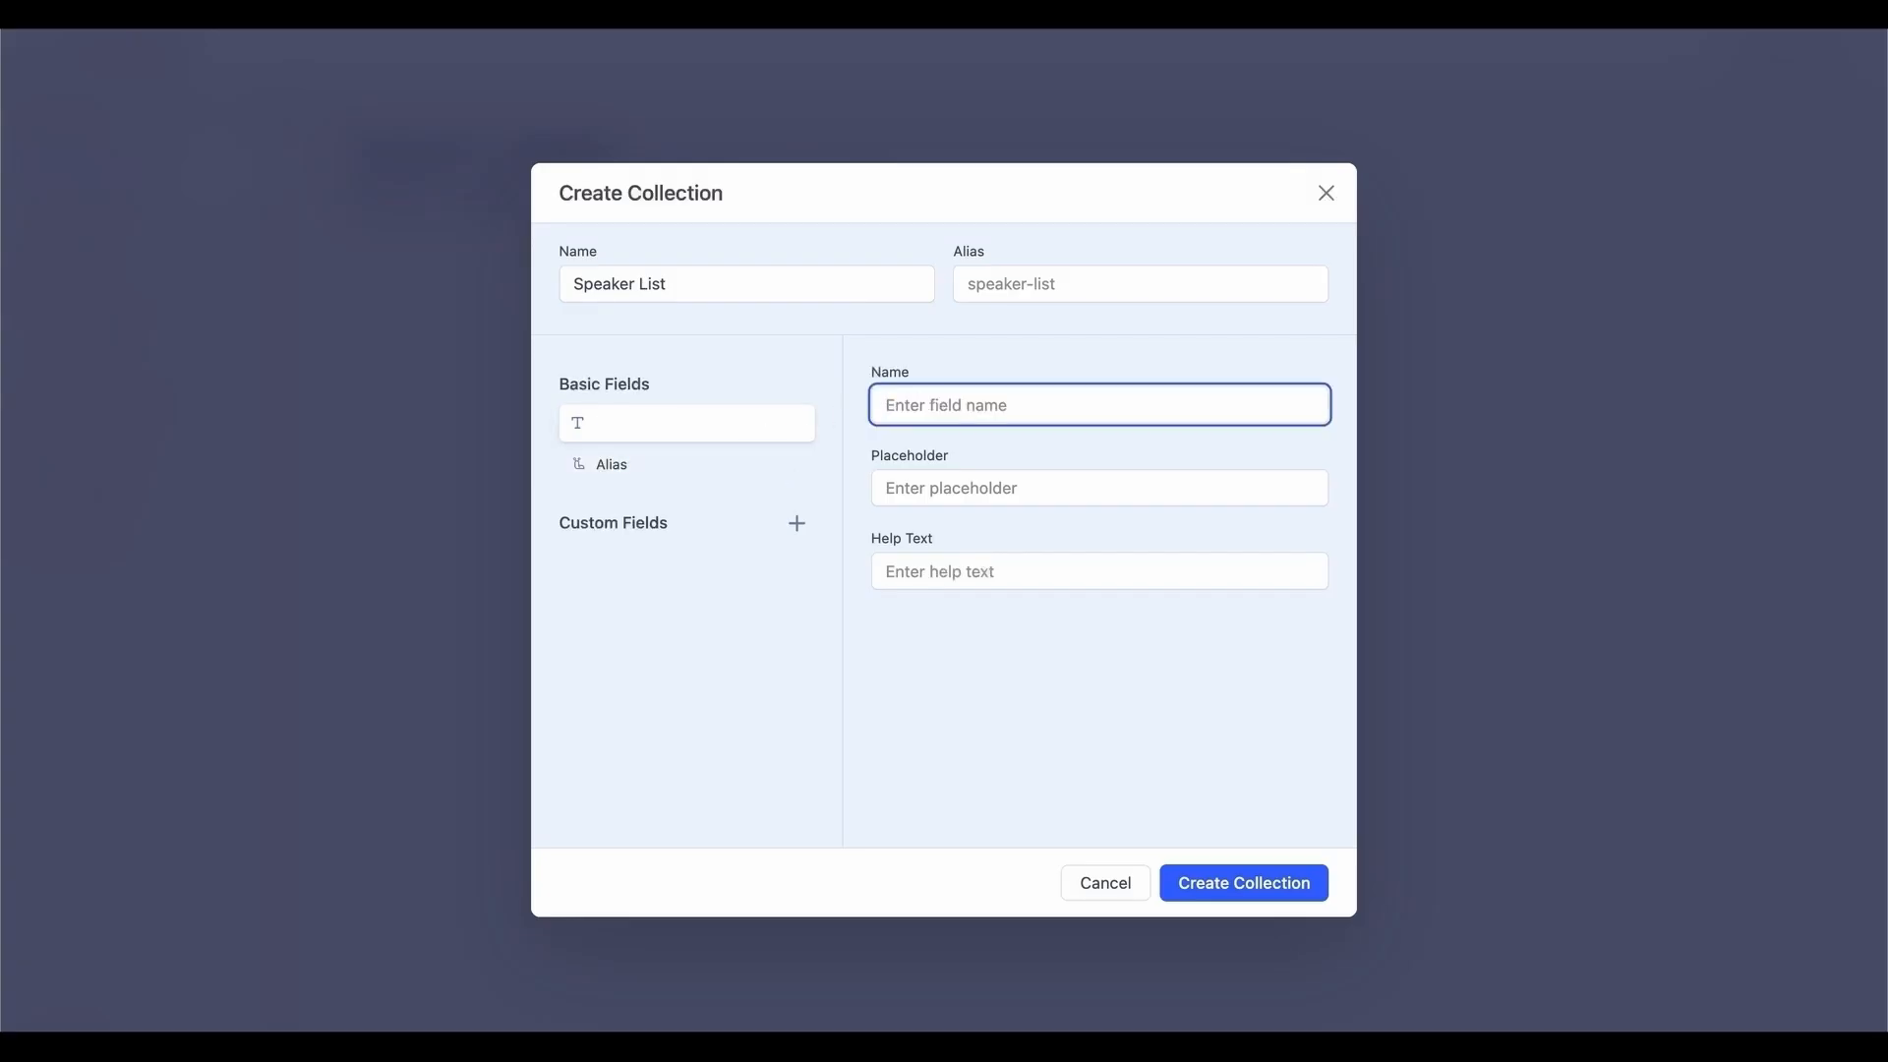
{"action": "type", "text": "Speaker Name"}
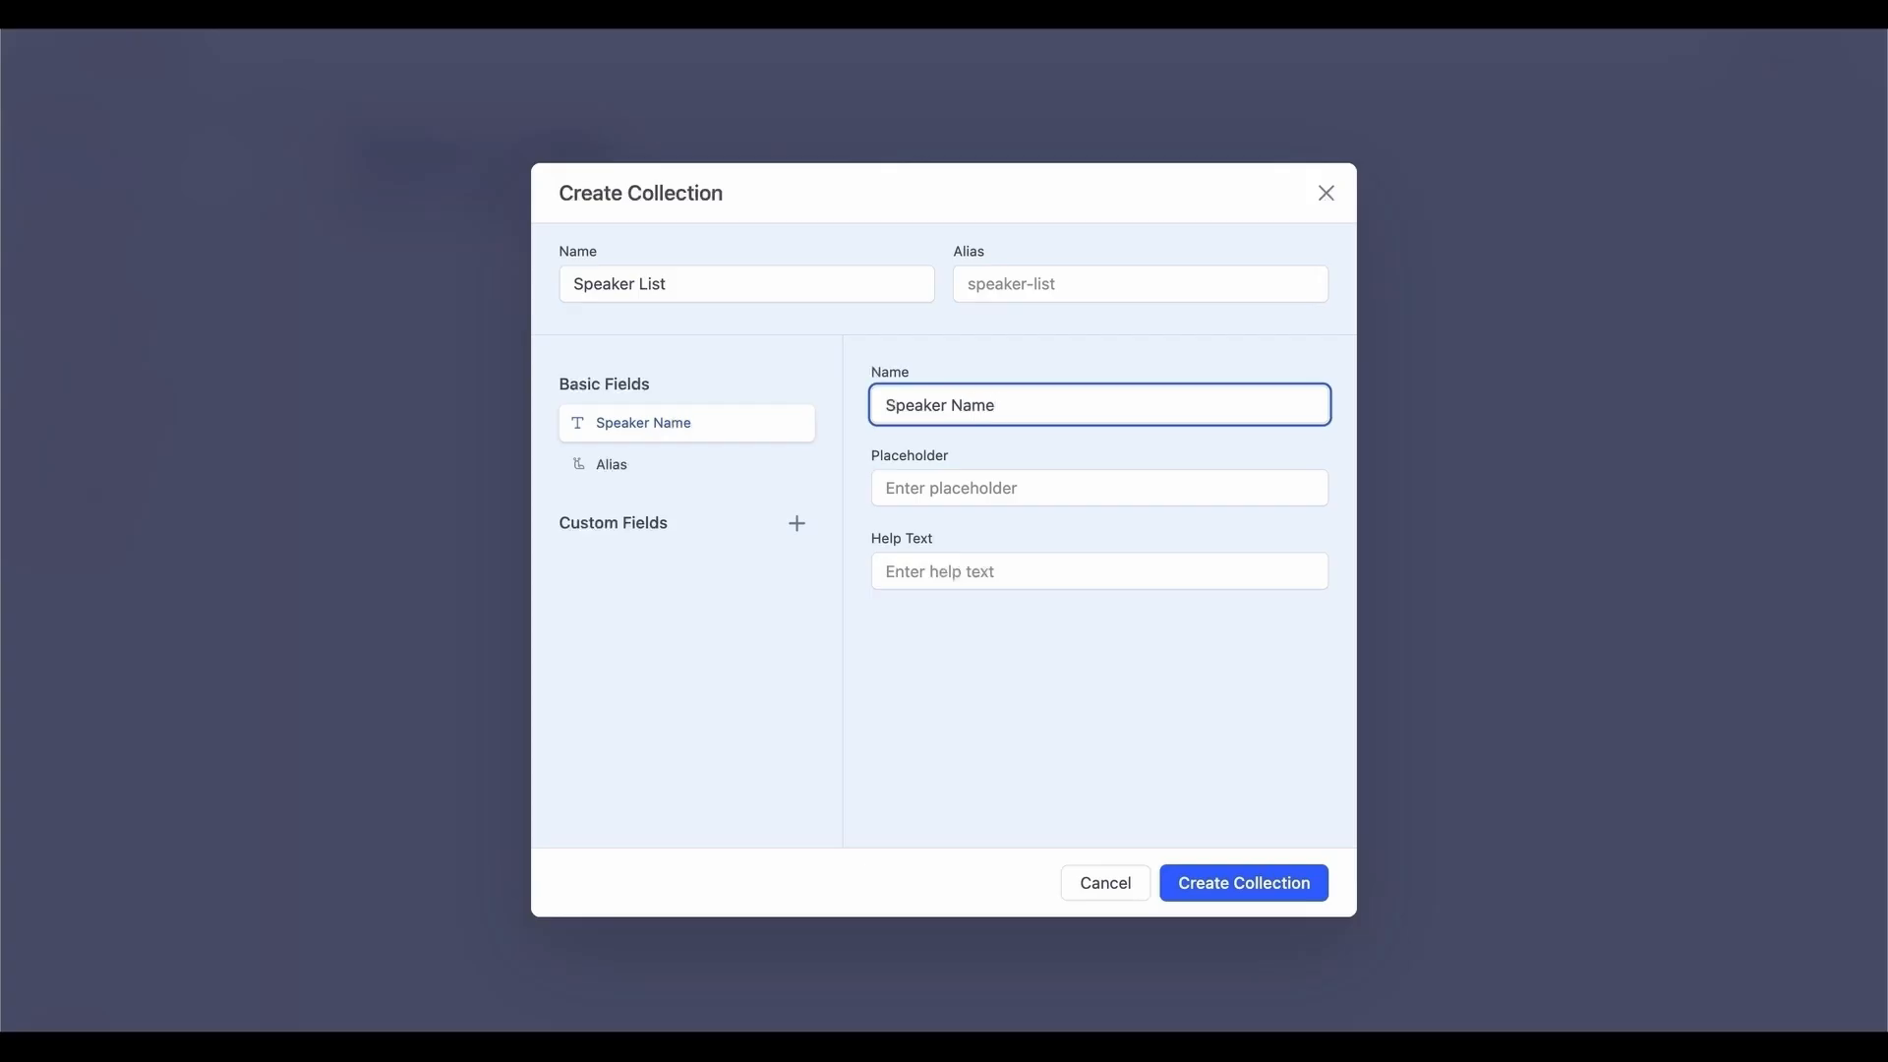
Add a Speaker Image custom field to the collection.
{"action": "left_click", "coordinate": [796, 522]}
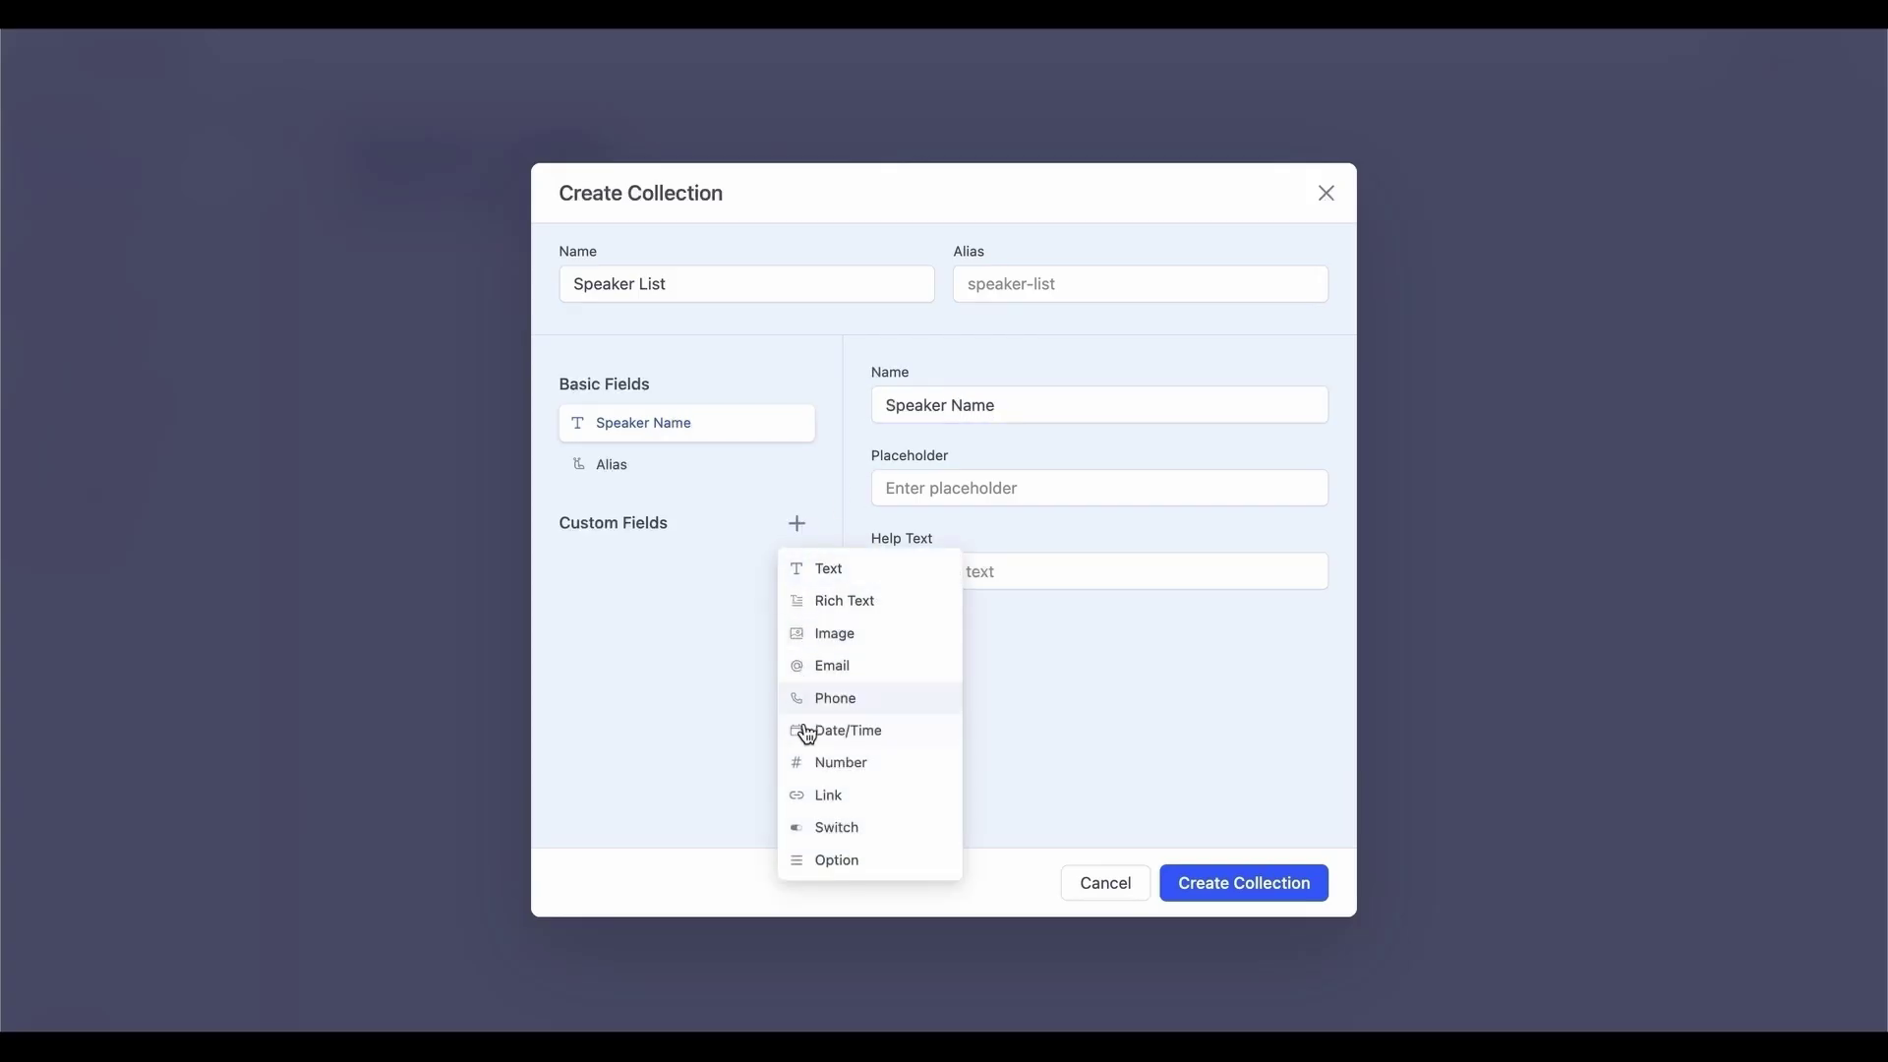
{"action": "left_click", "coordinate": [833, 633]}
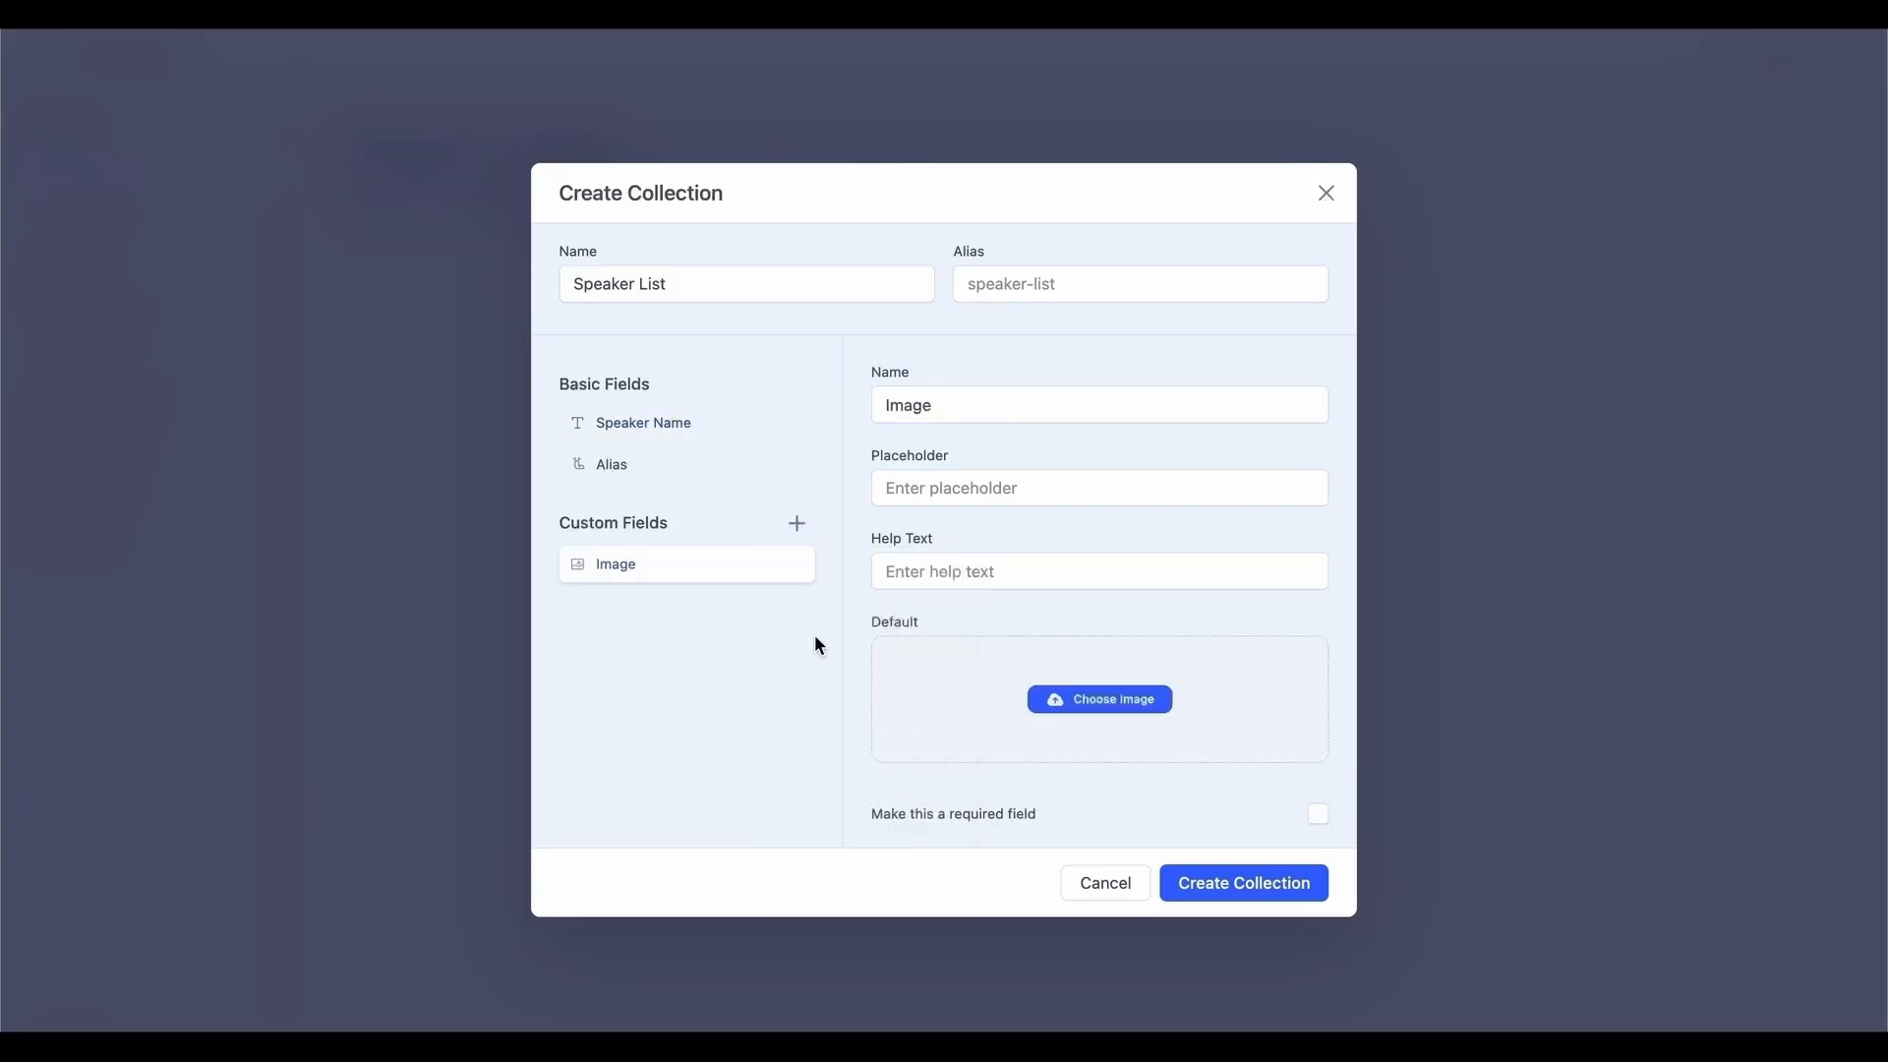
{"action": "left_click", "coordinate": [795, 523]}
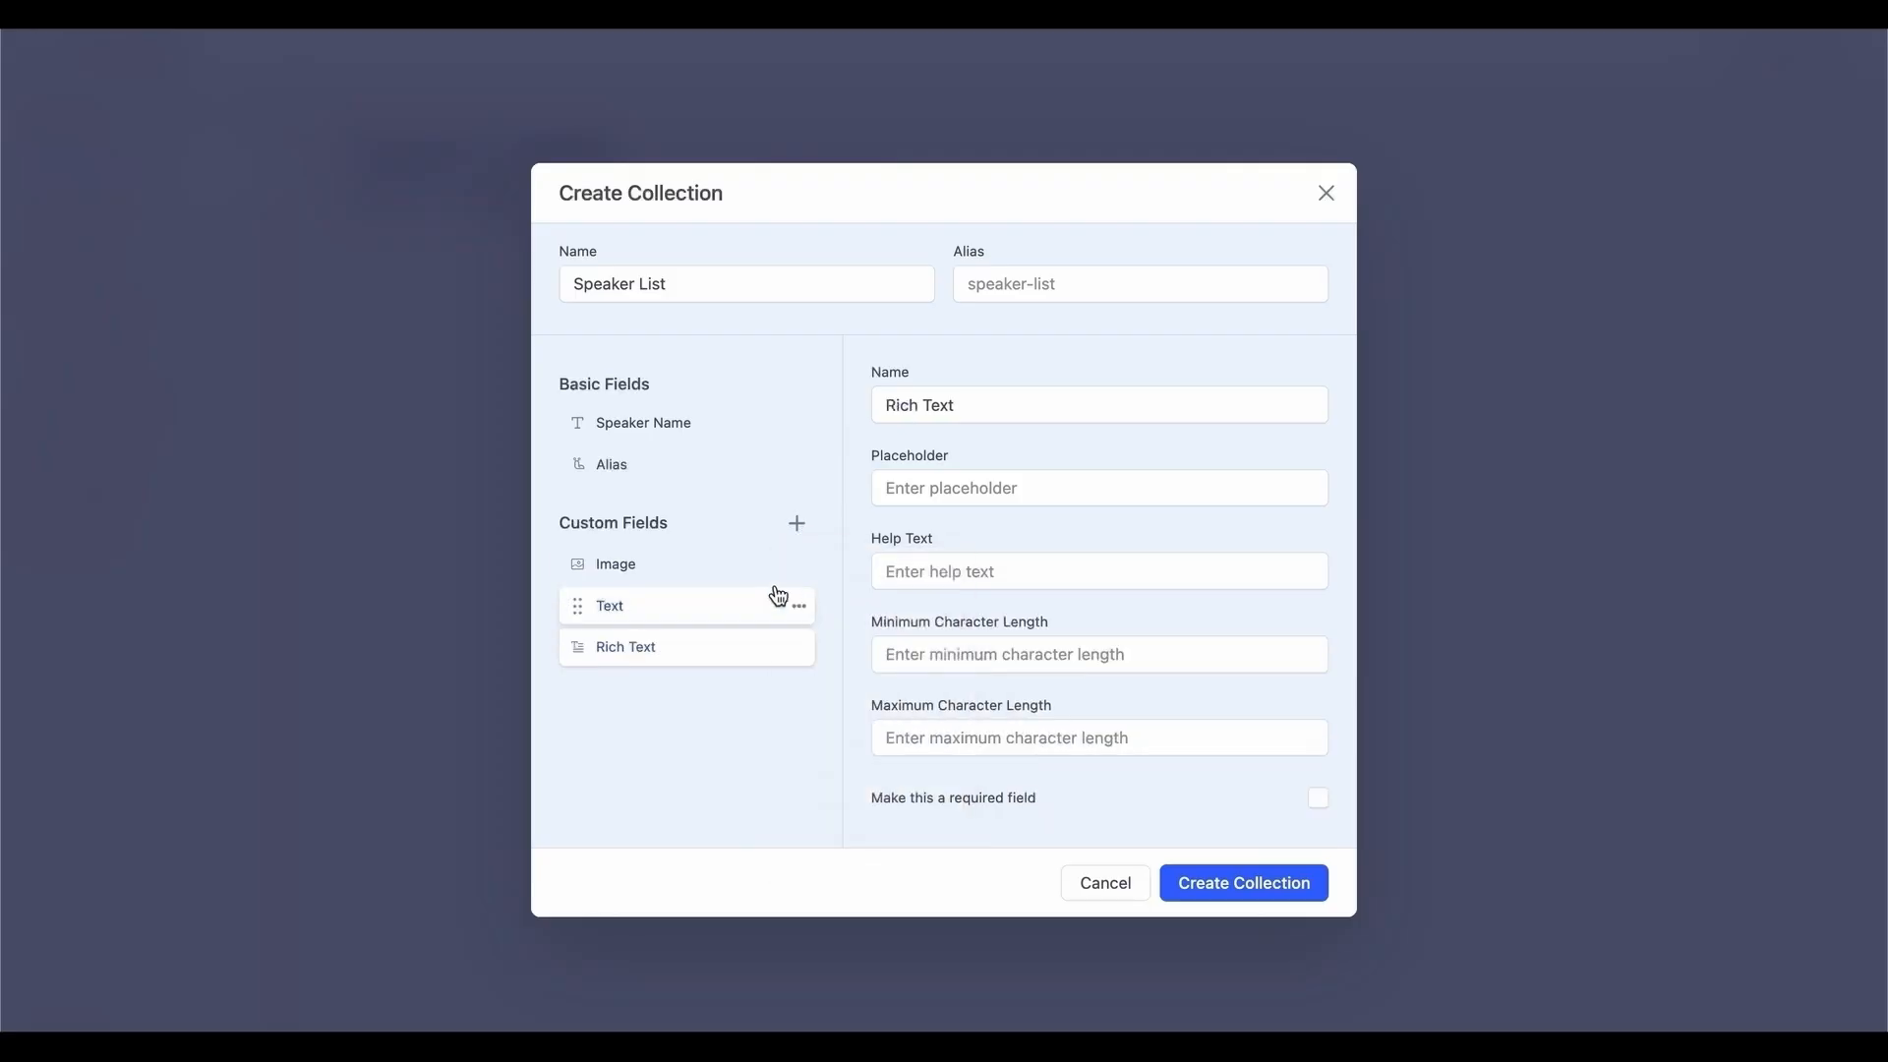
{"action": "left_click", "coordinate": [614, 564]}
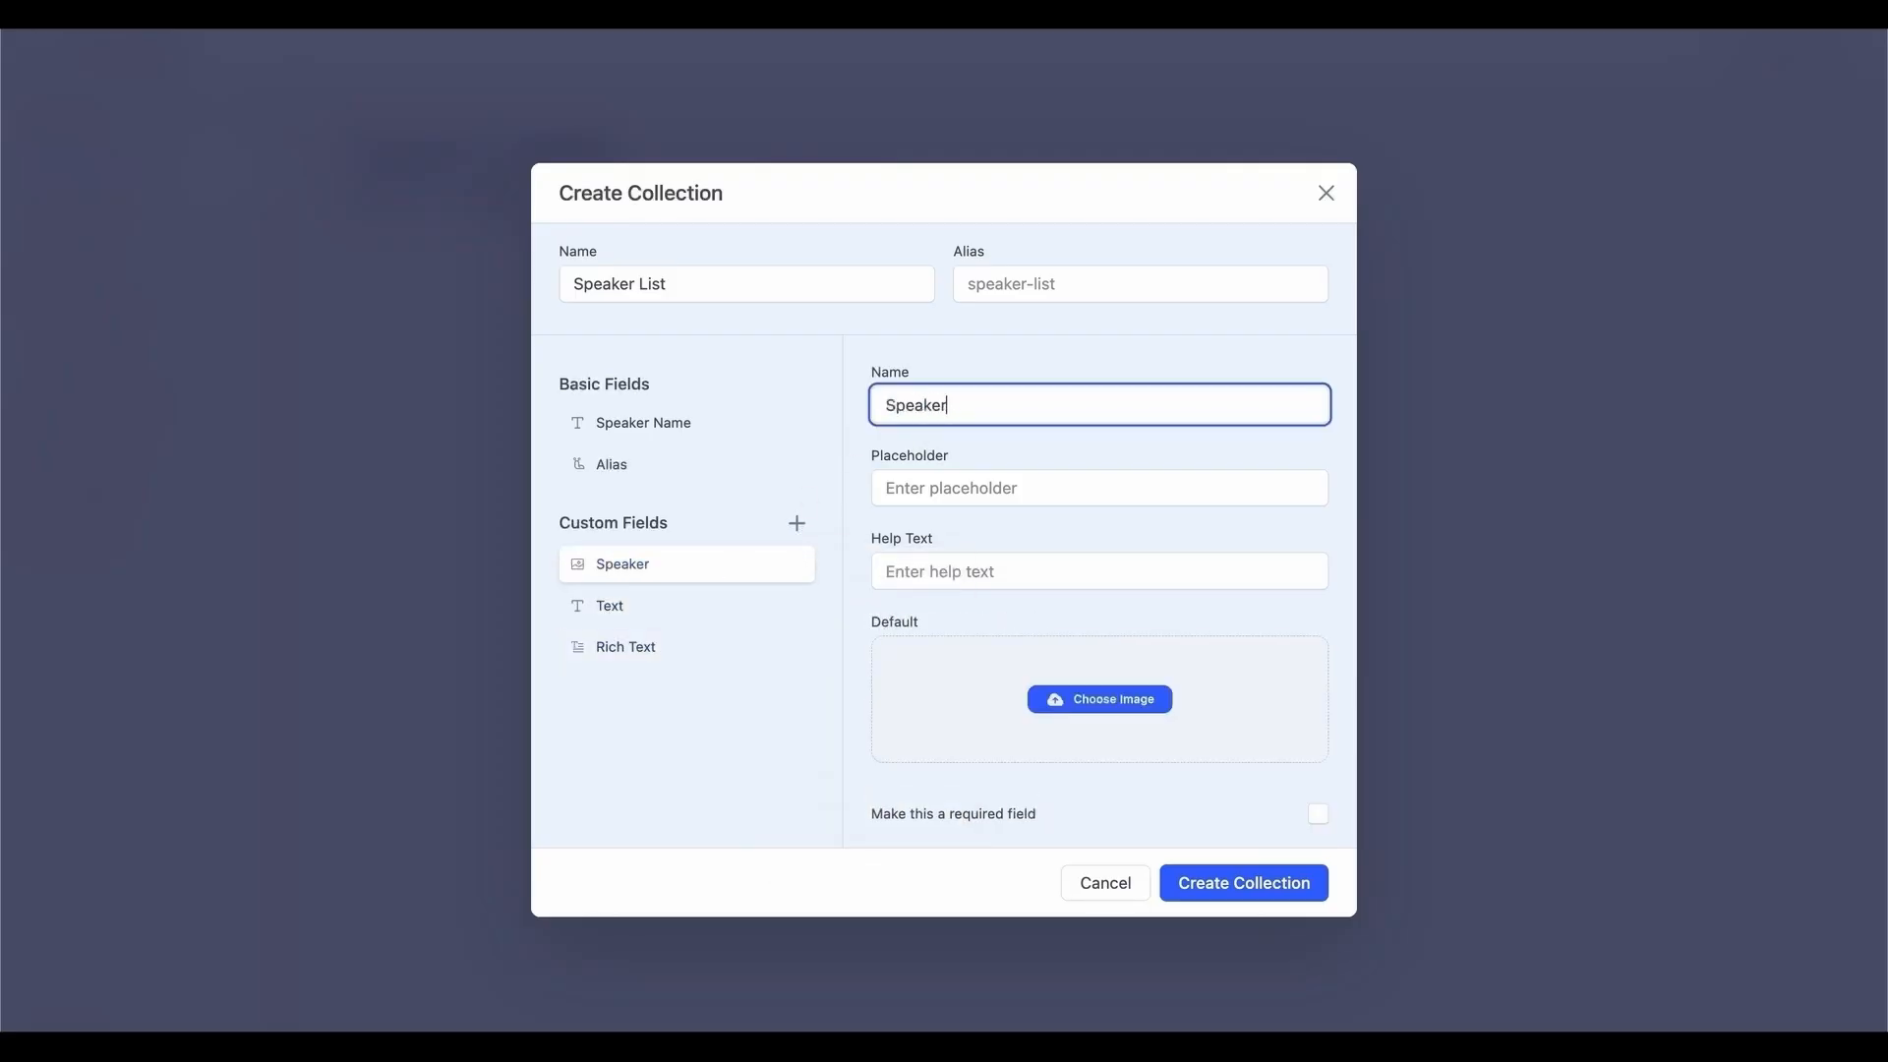
Name text fields 'Speaker Designation' and 'Speaker Description', then add another custom field.
{"action": "left_click", "coordinate": [609, 605]}
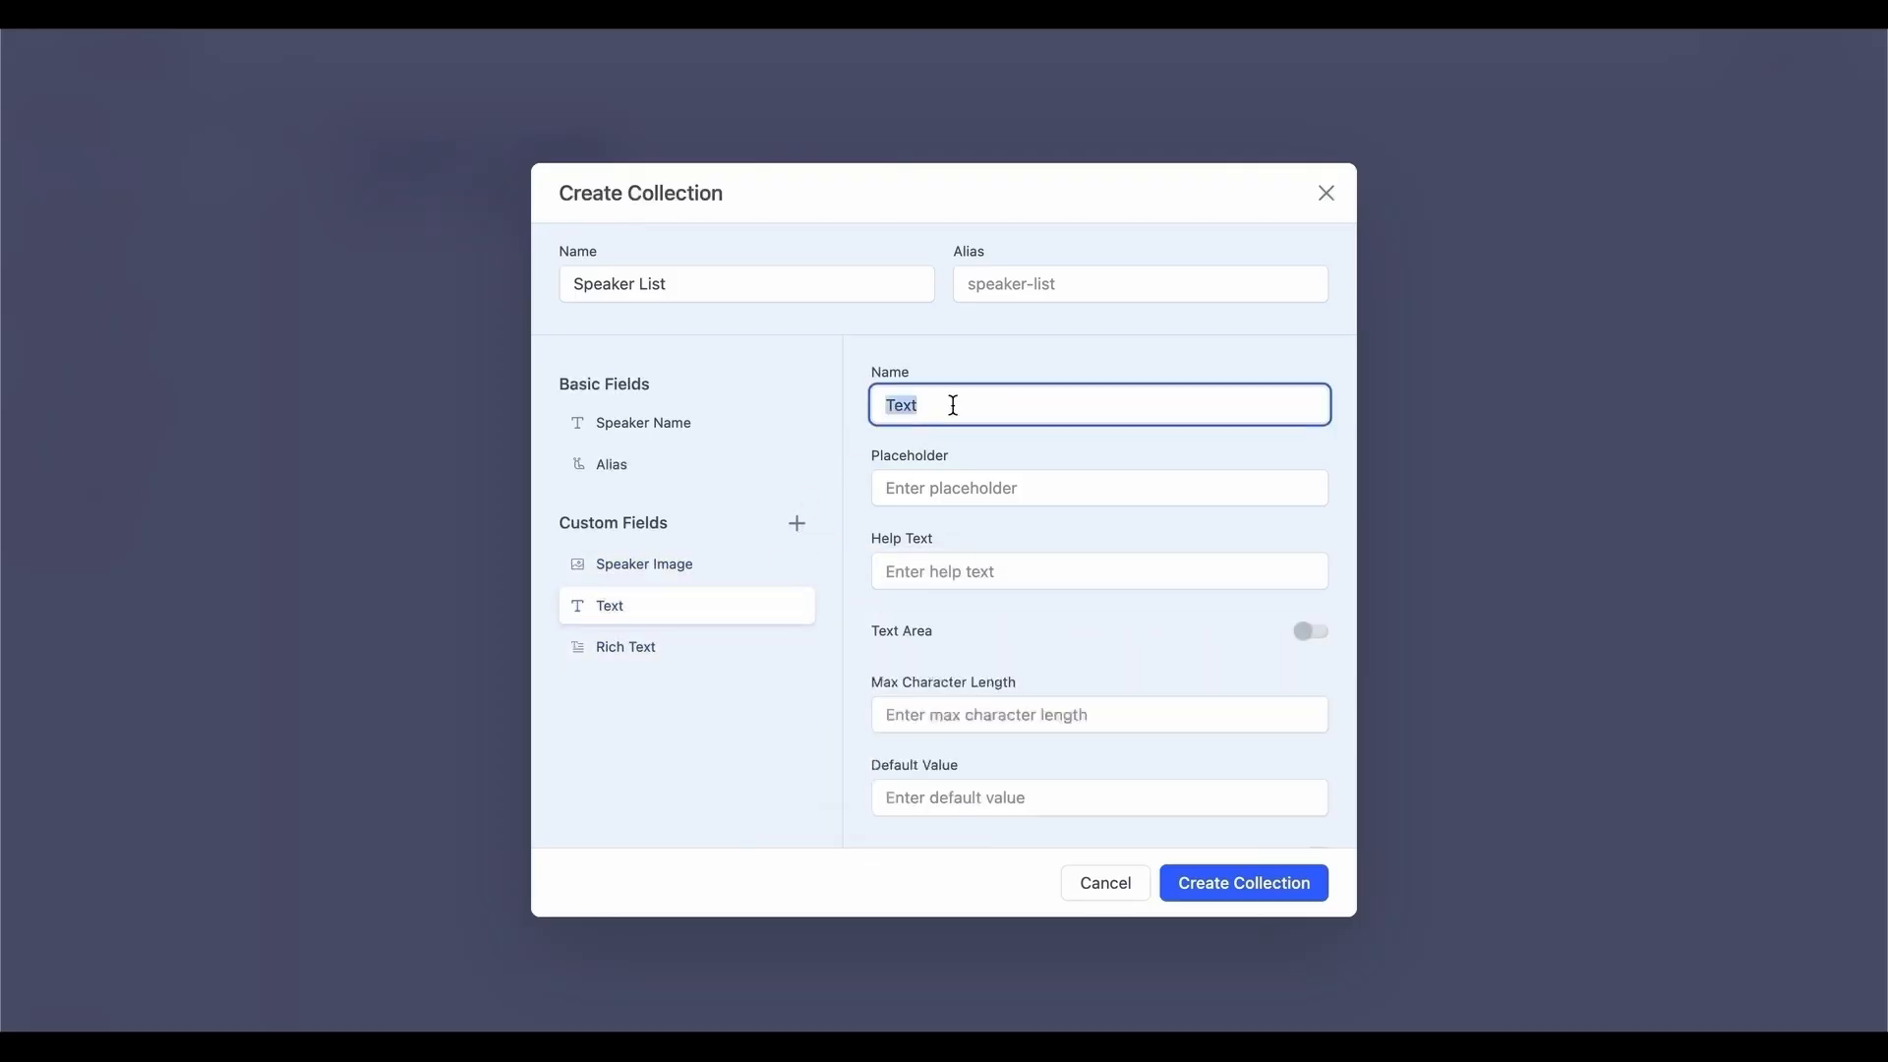
{"action": "type", "text": "Speaker D"}
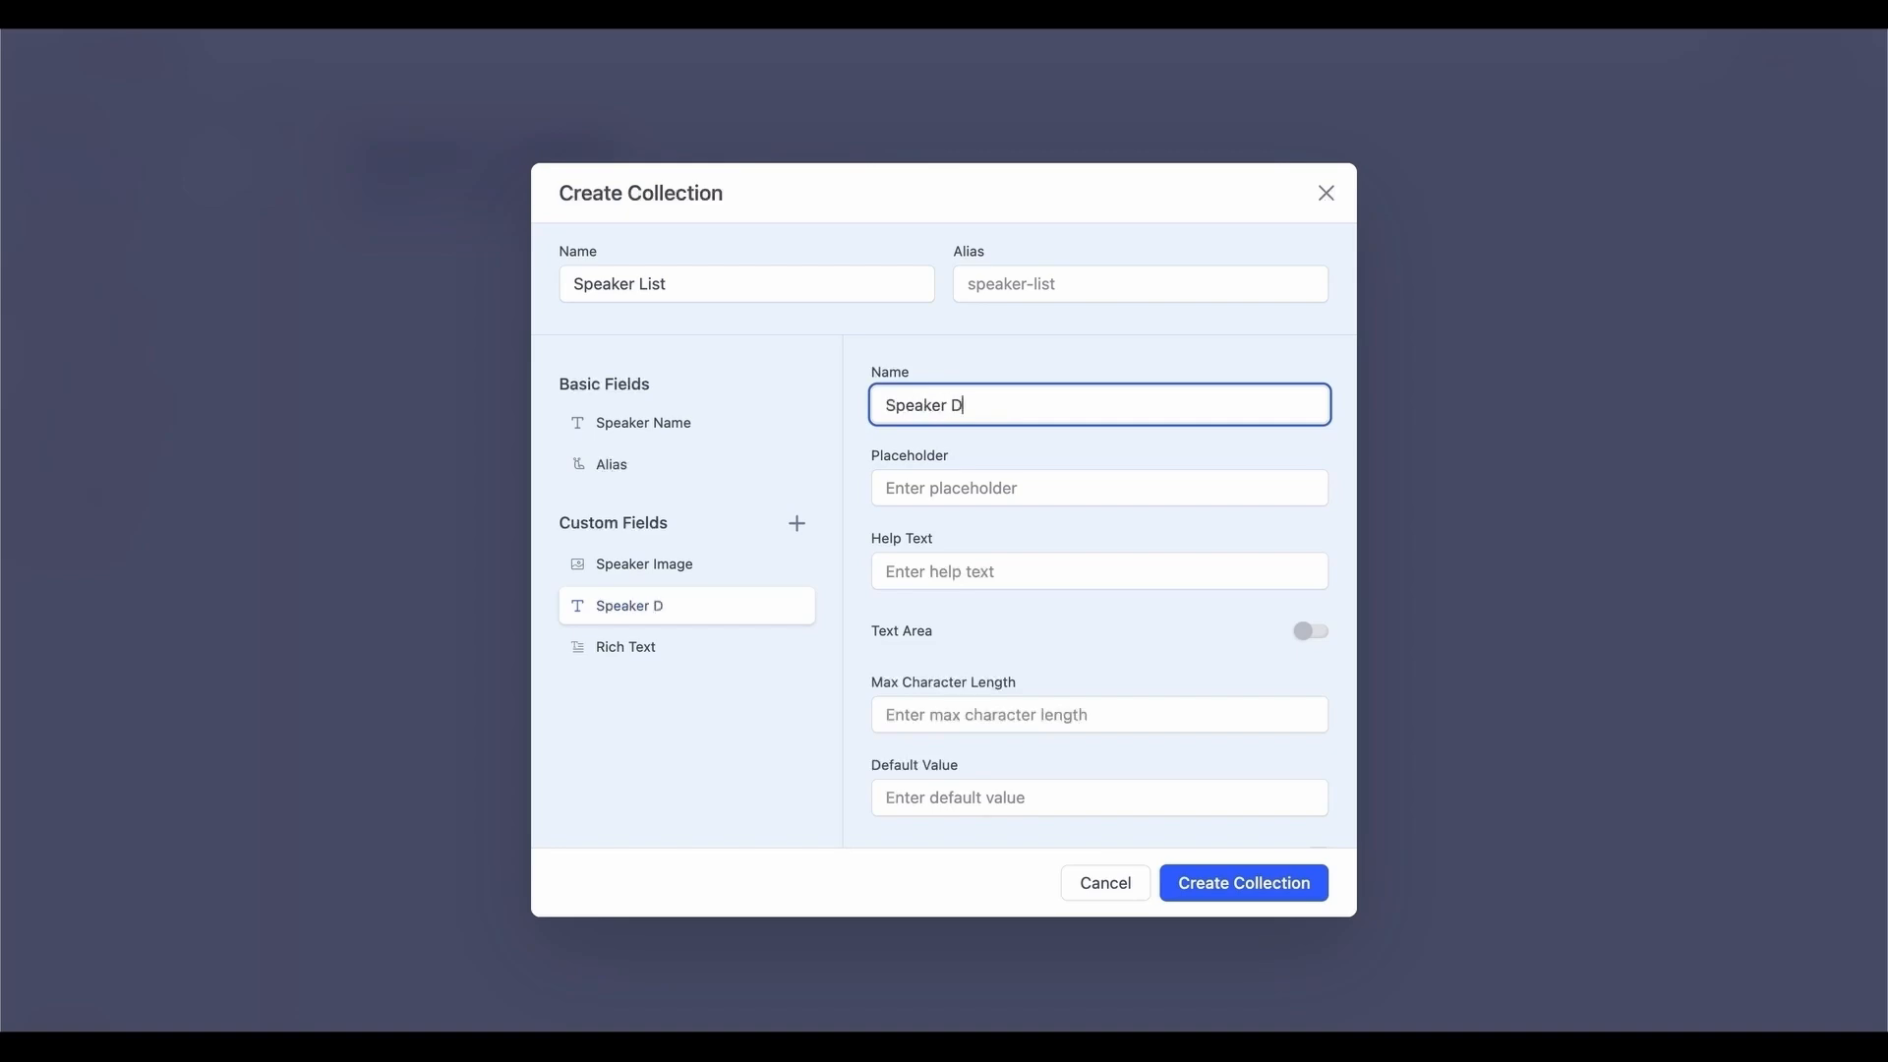
{"action": "type", "text": "esignation"}
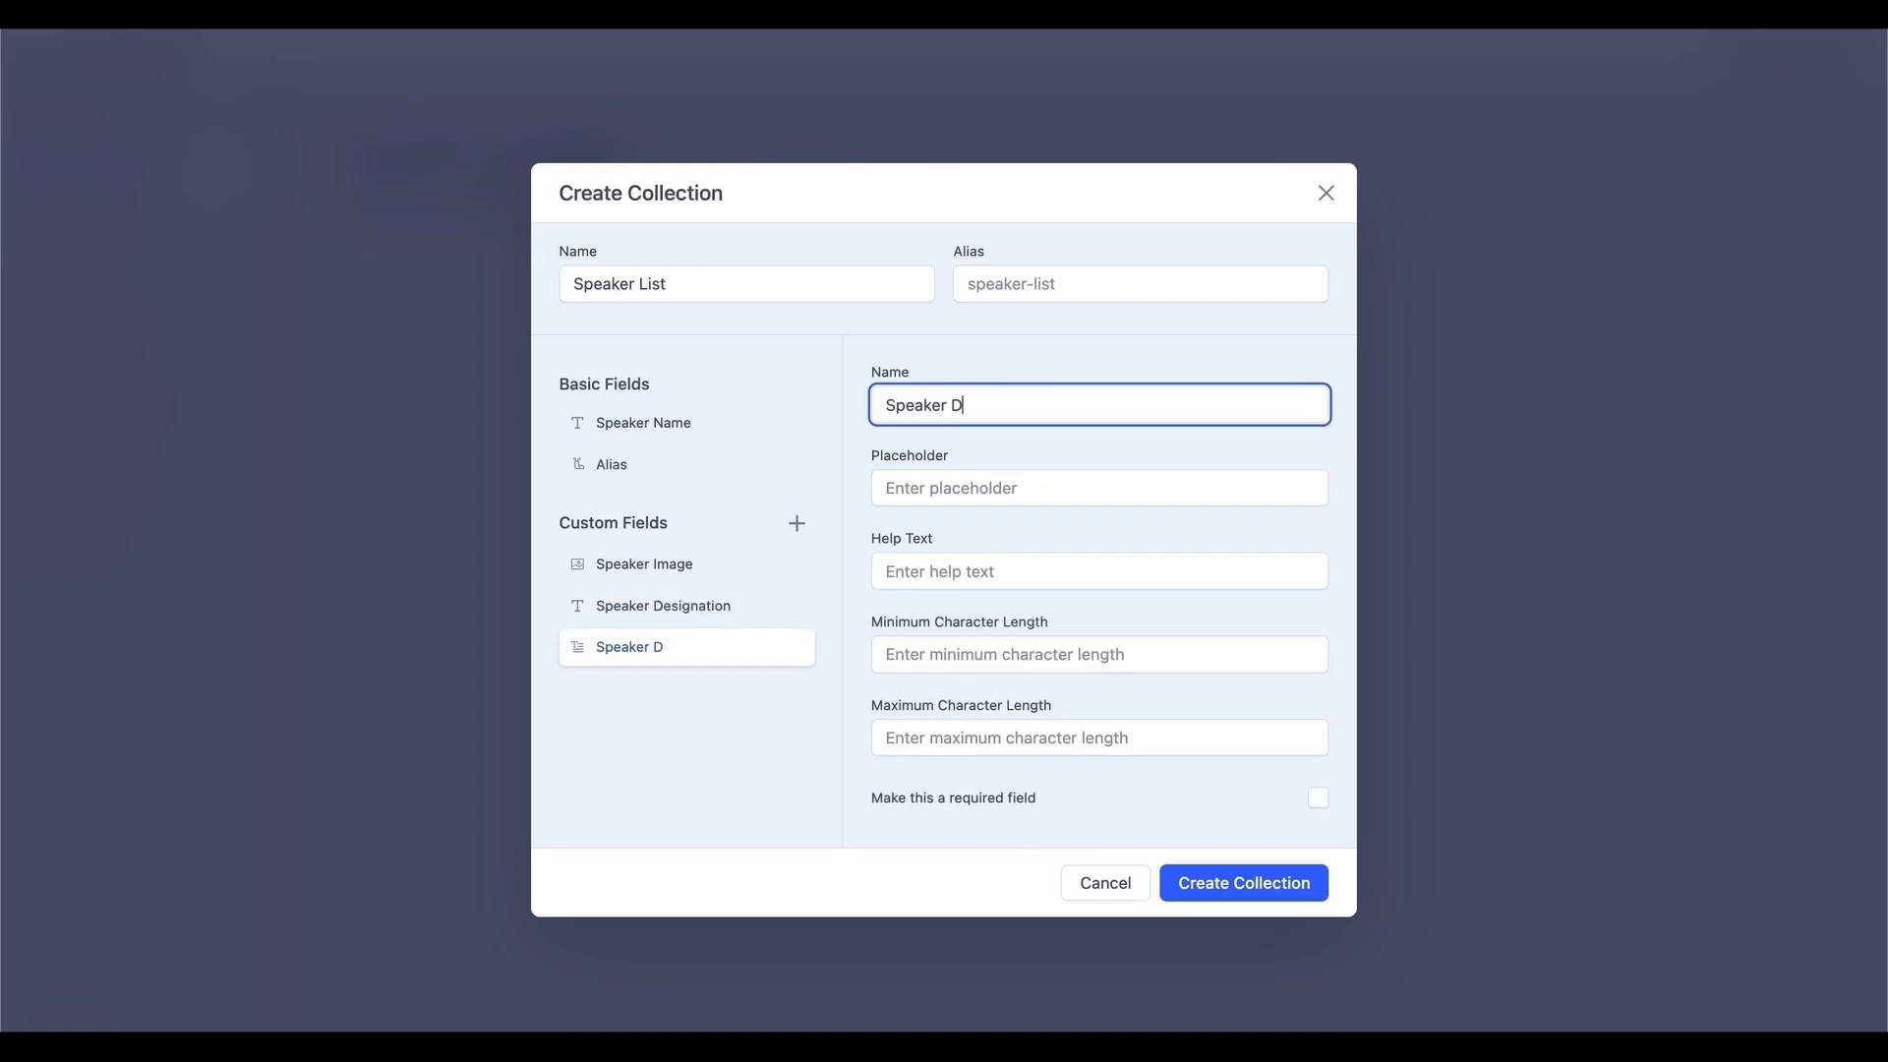
{"action": "type", "text": "escription"}
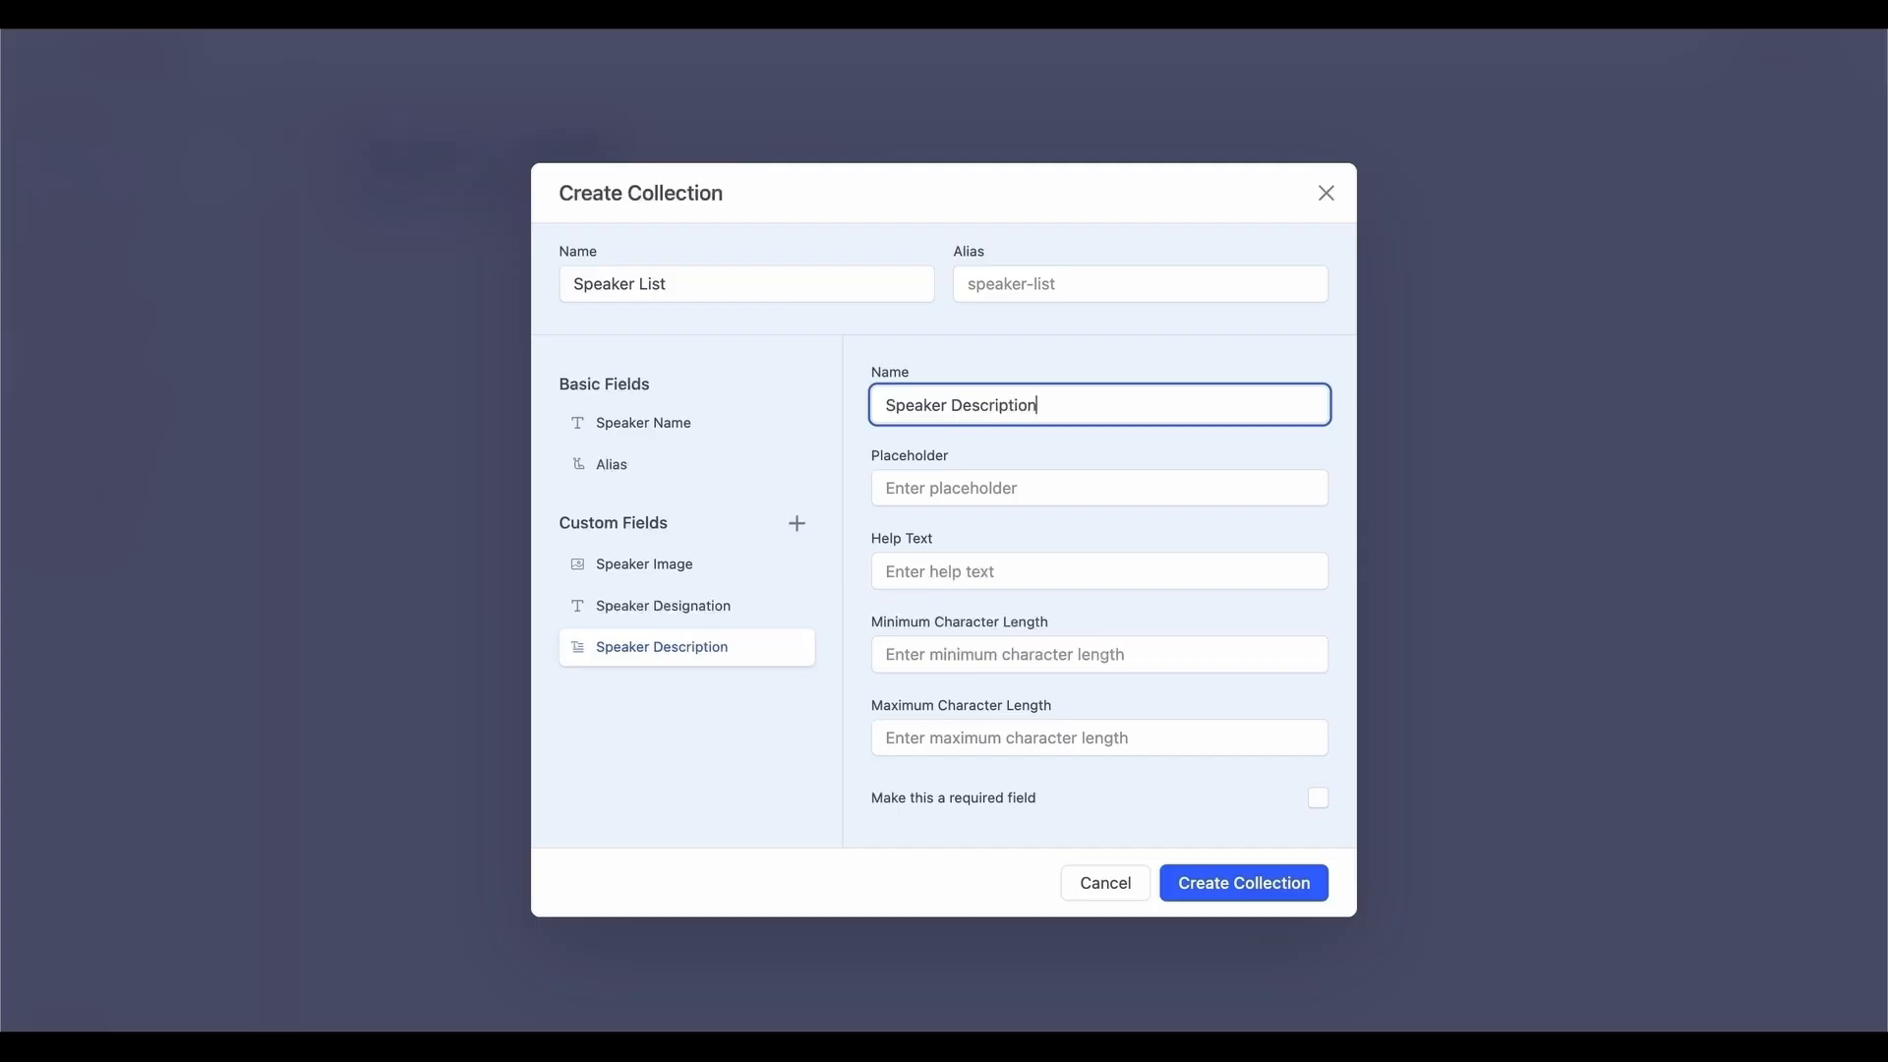
{"action": "left_click", "coordinate": [644, 564]}
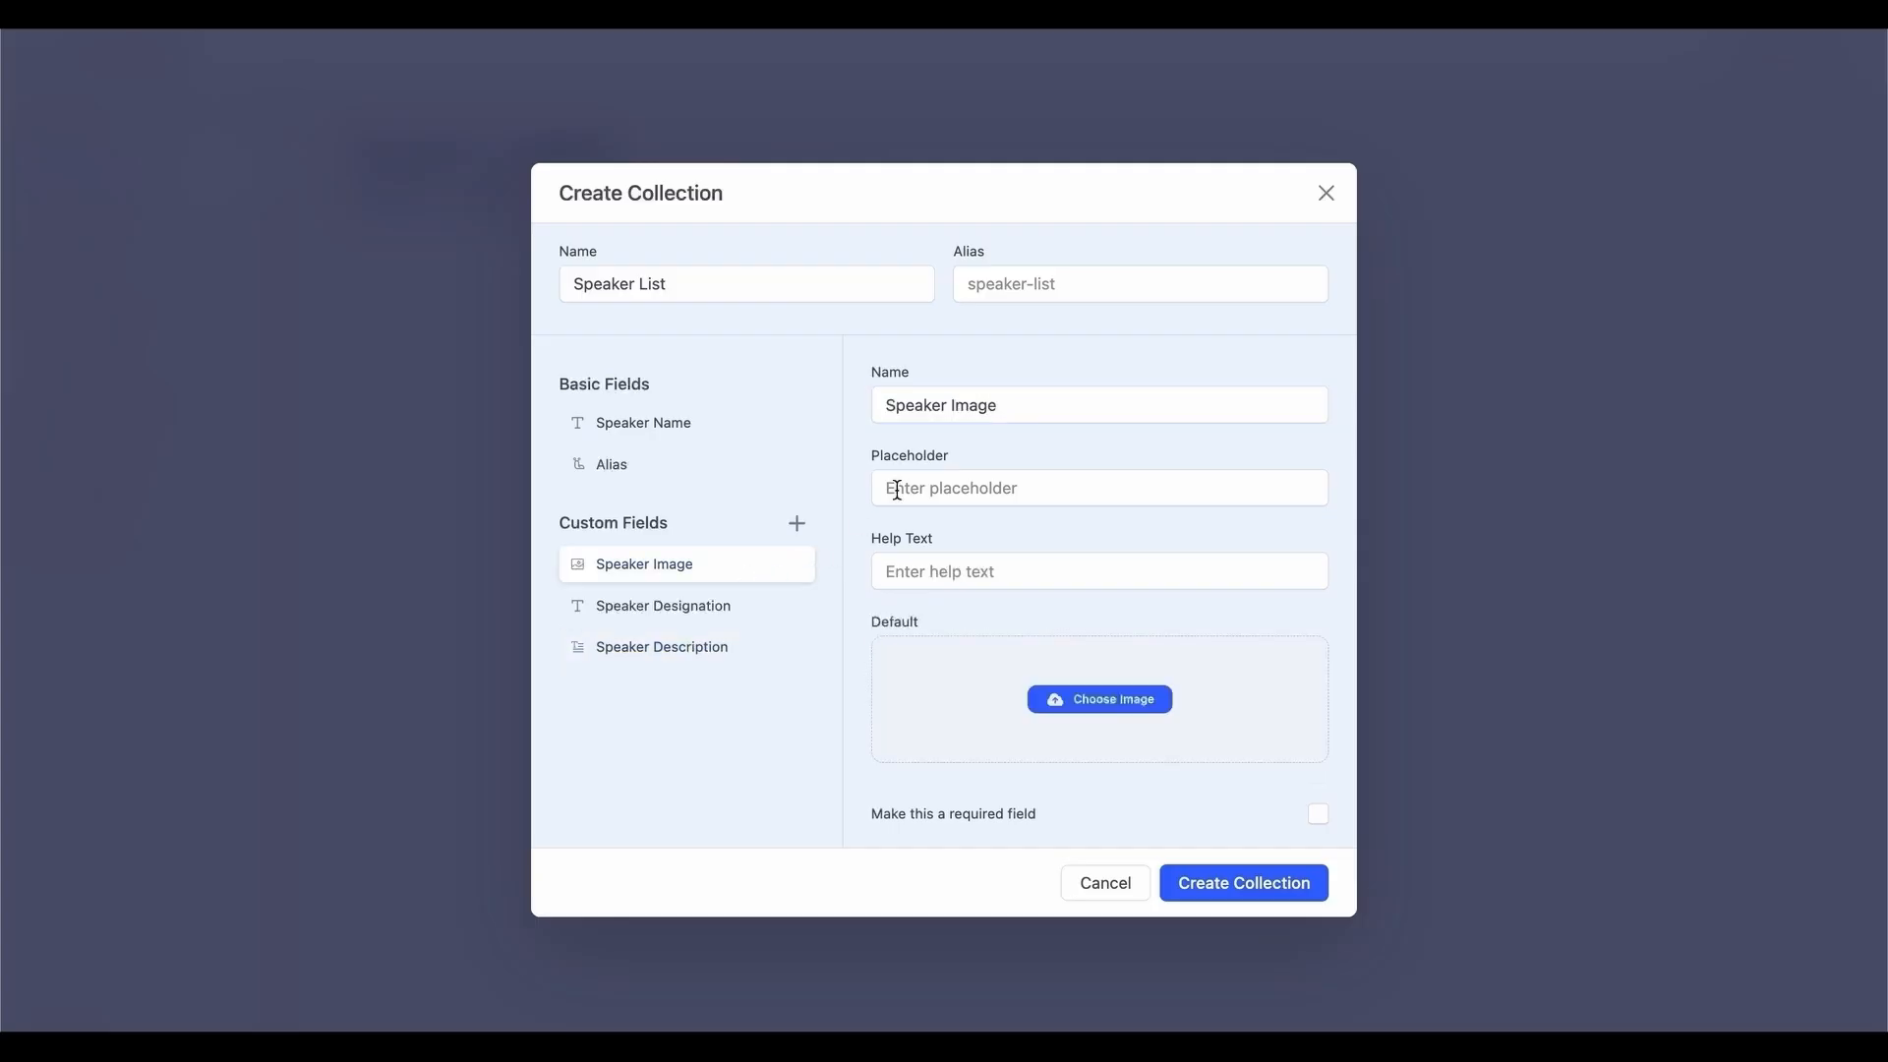
{"action": "mouse_move", "coordinate": [1256, 821]}
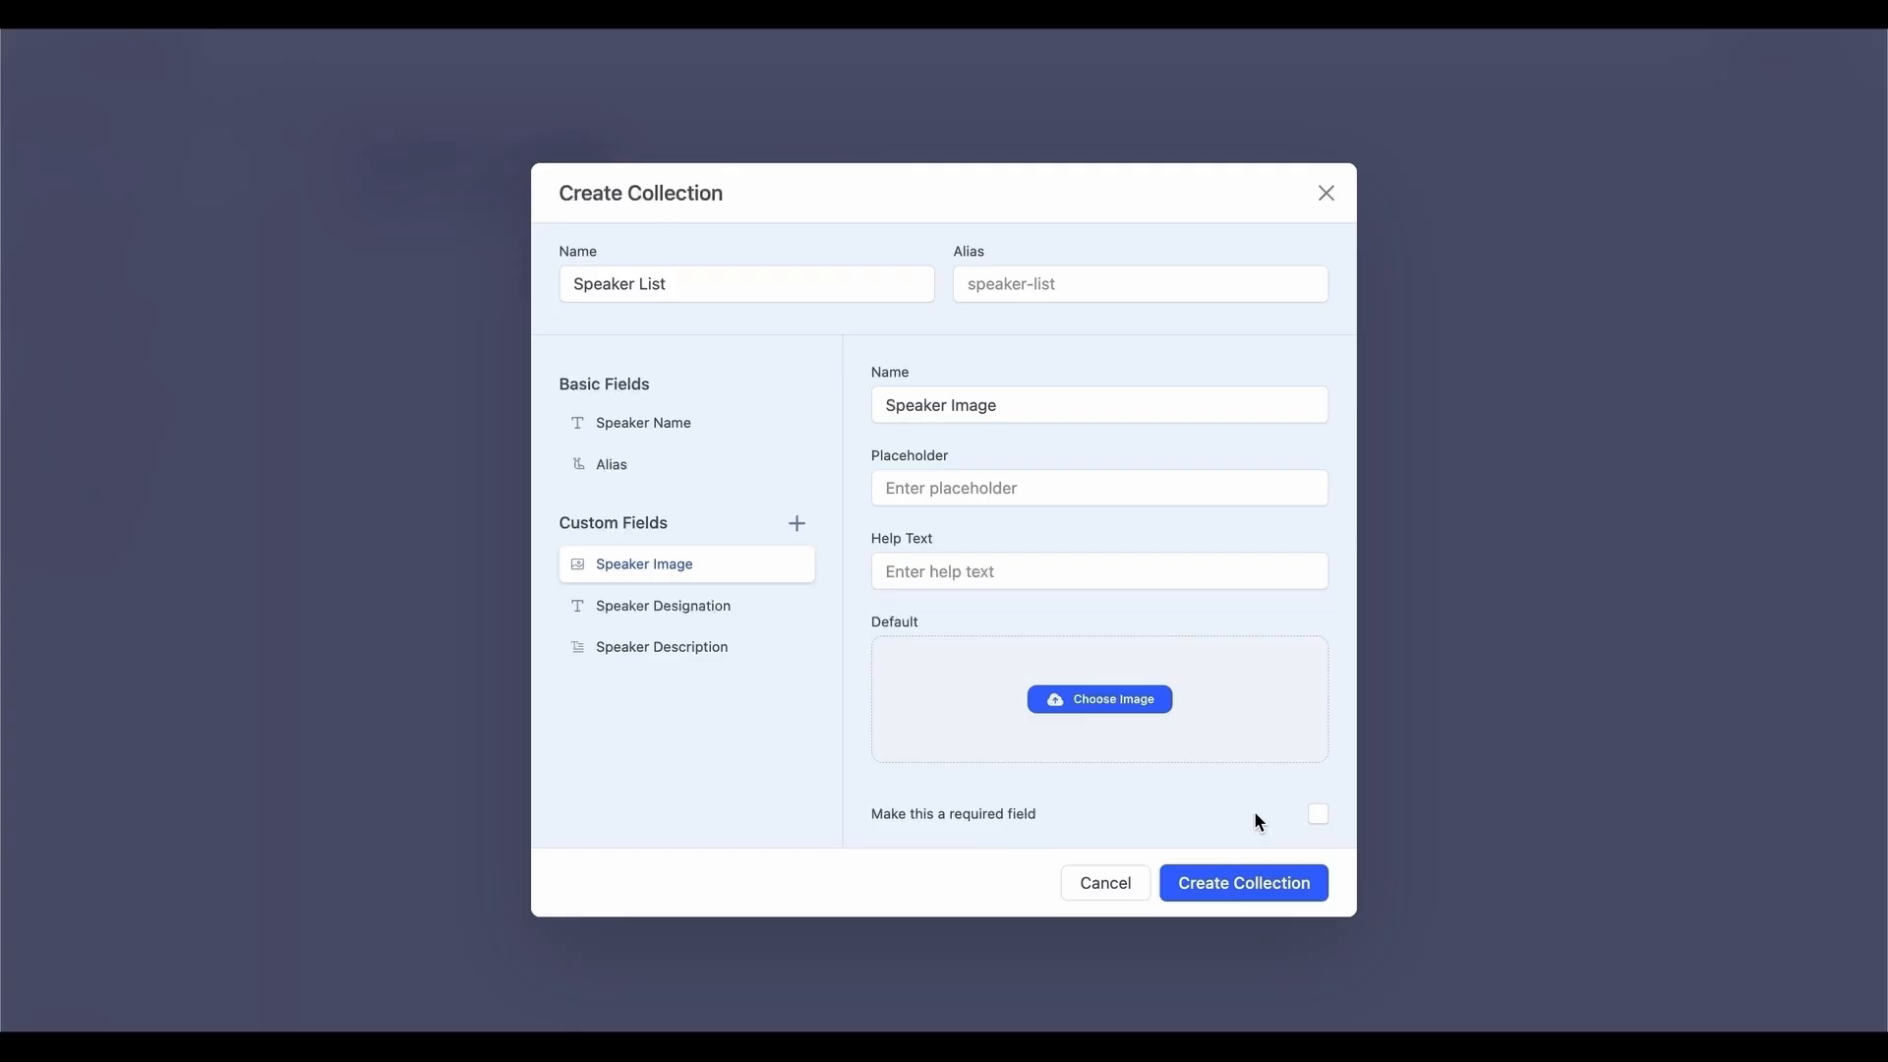
{"action": "left_click", "coordinate": [1318, 813]}
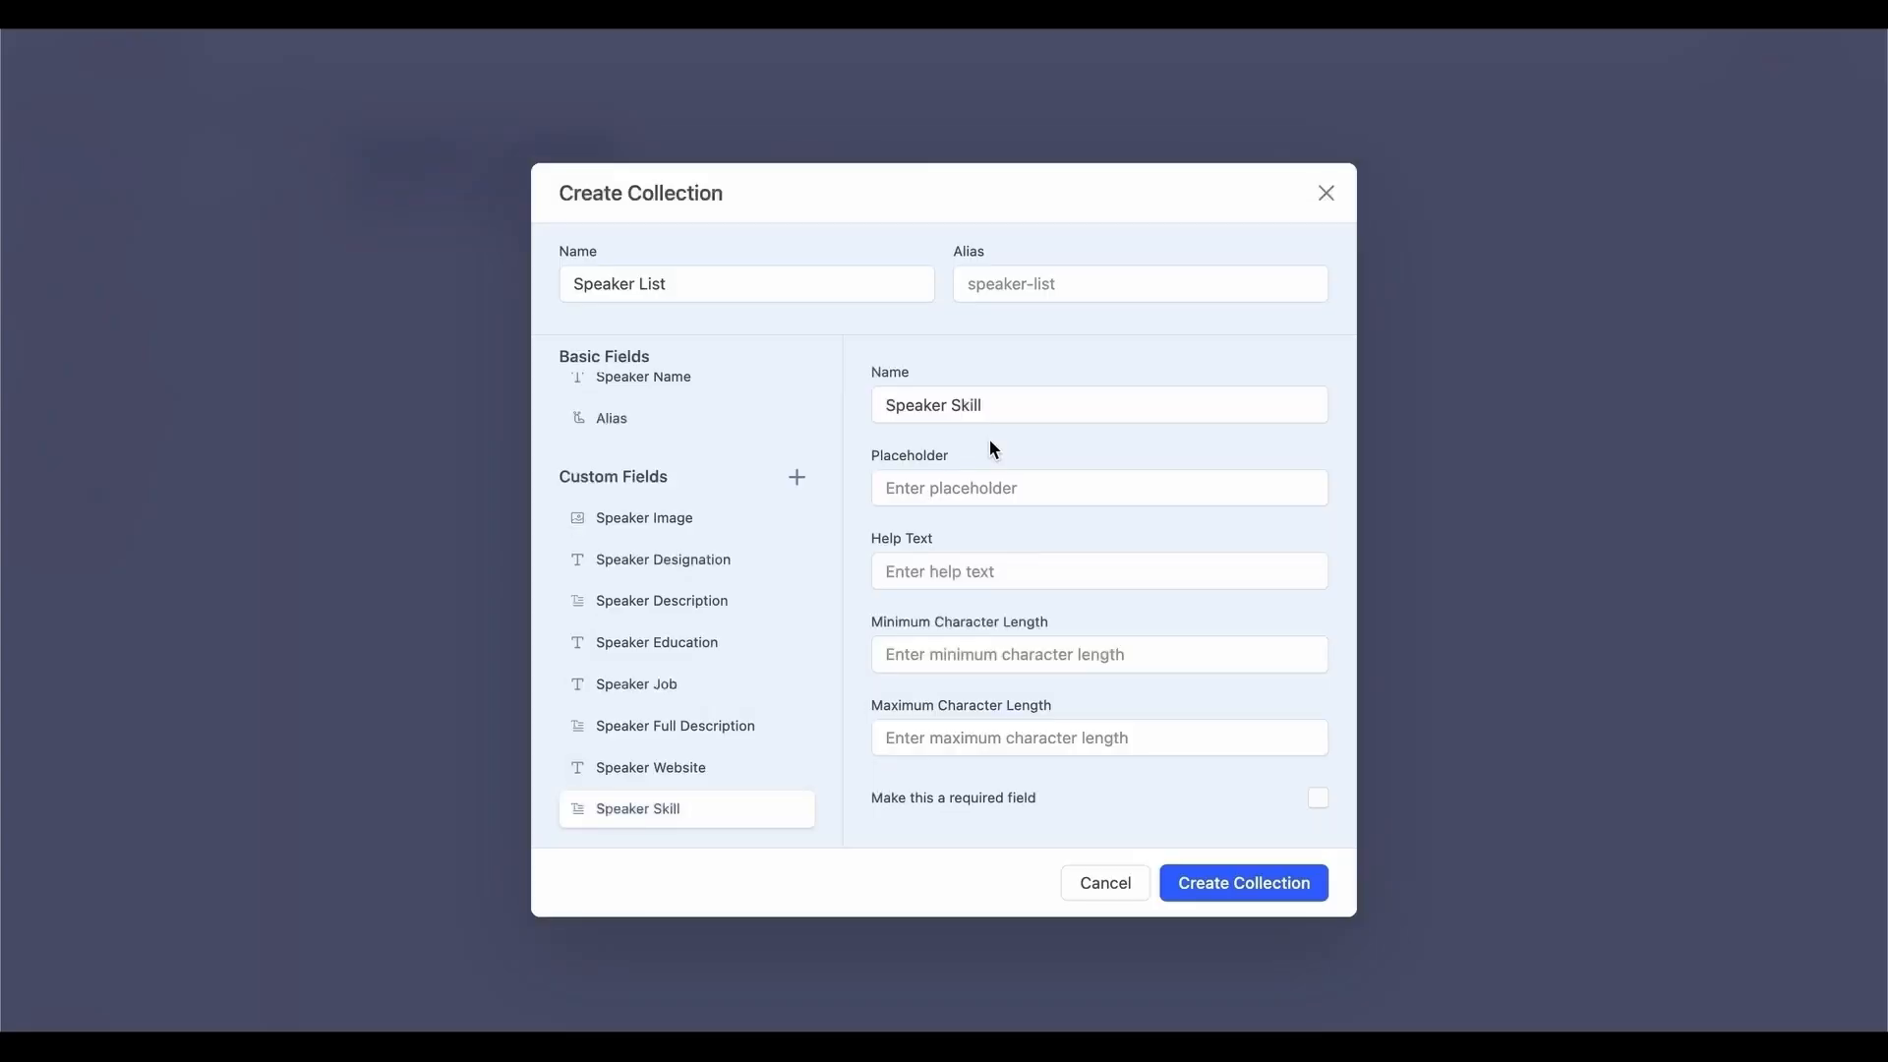
{"action": "mouse_move", "coordinate": [712, 780]}
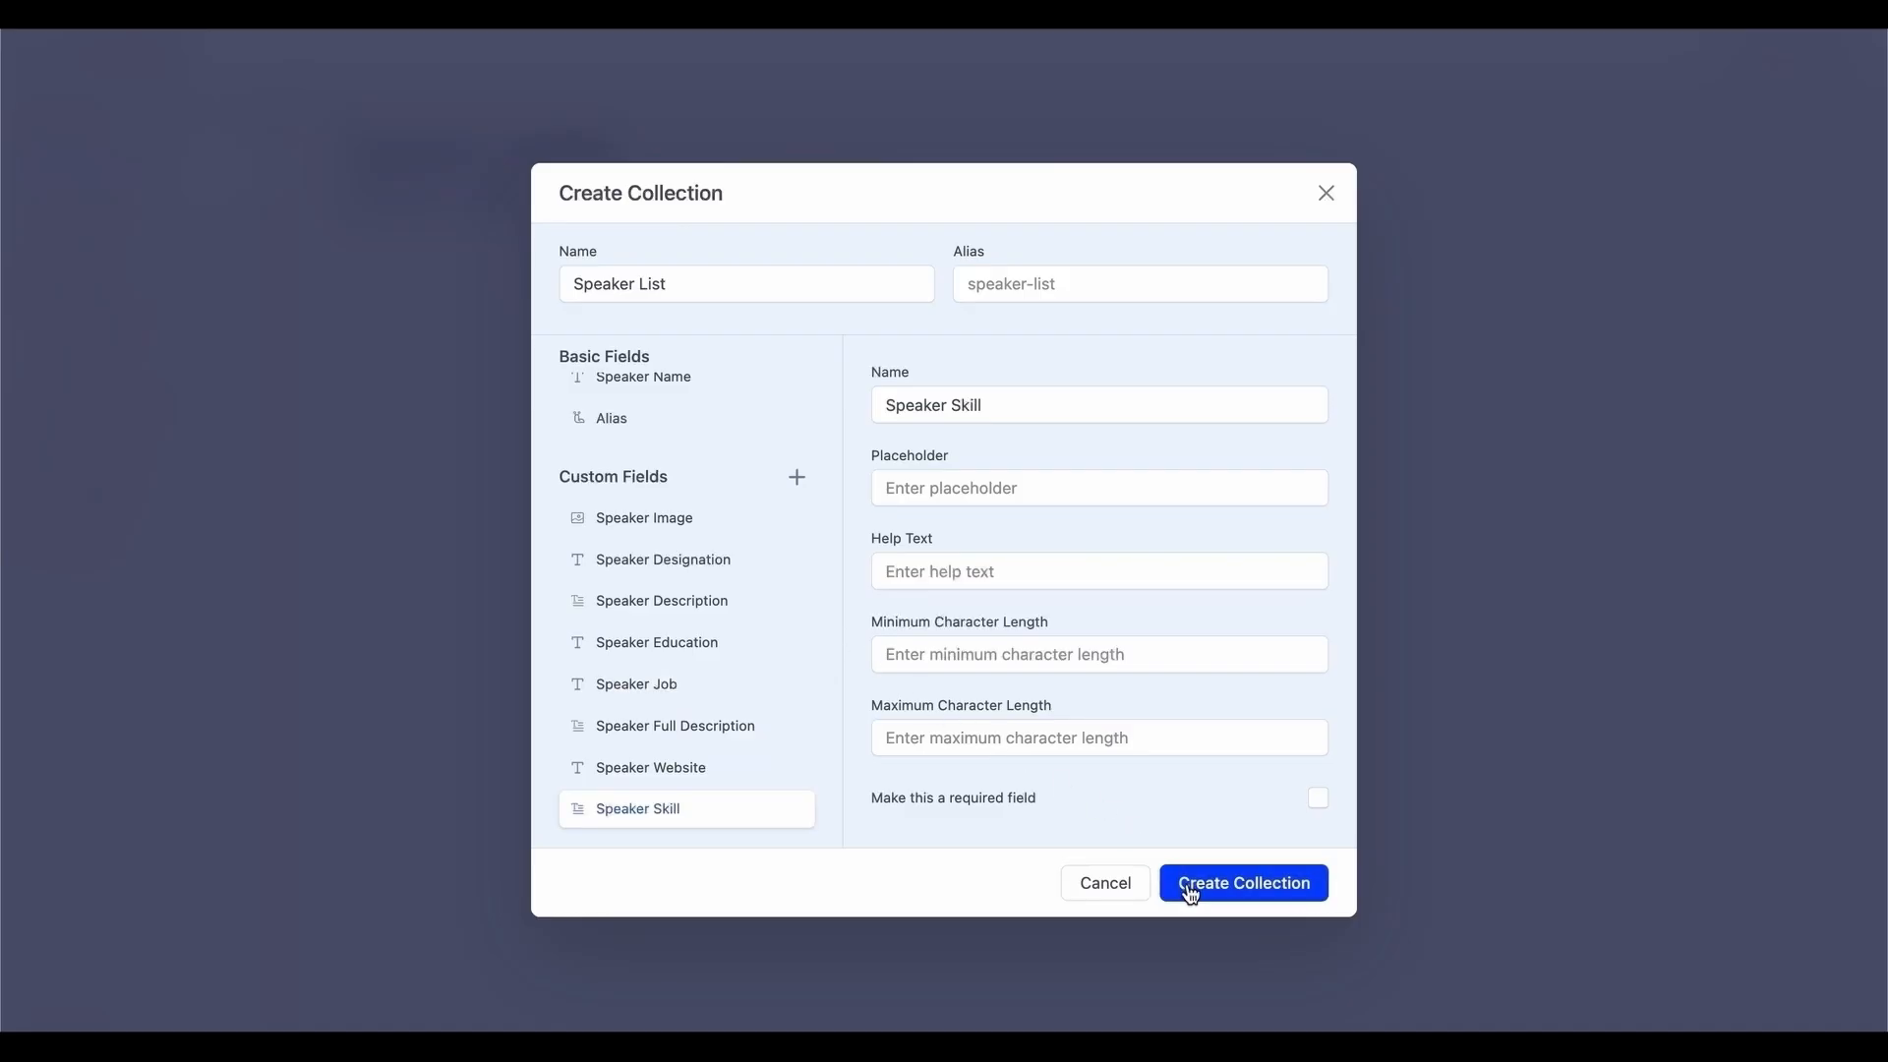
Save the collection so Speaker List (0) appears under Dynamic Content.
{"action": "left_click", "coordinate": [1243, 883]}
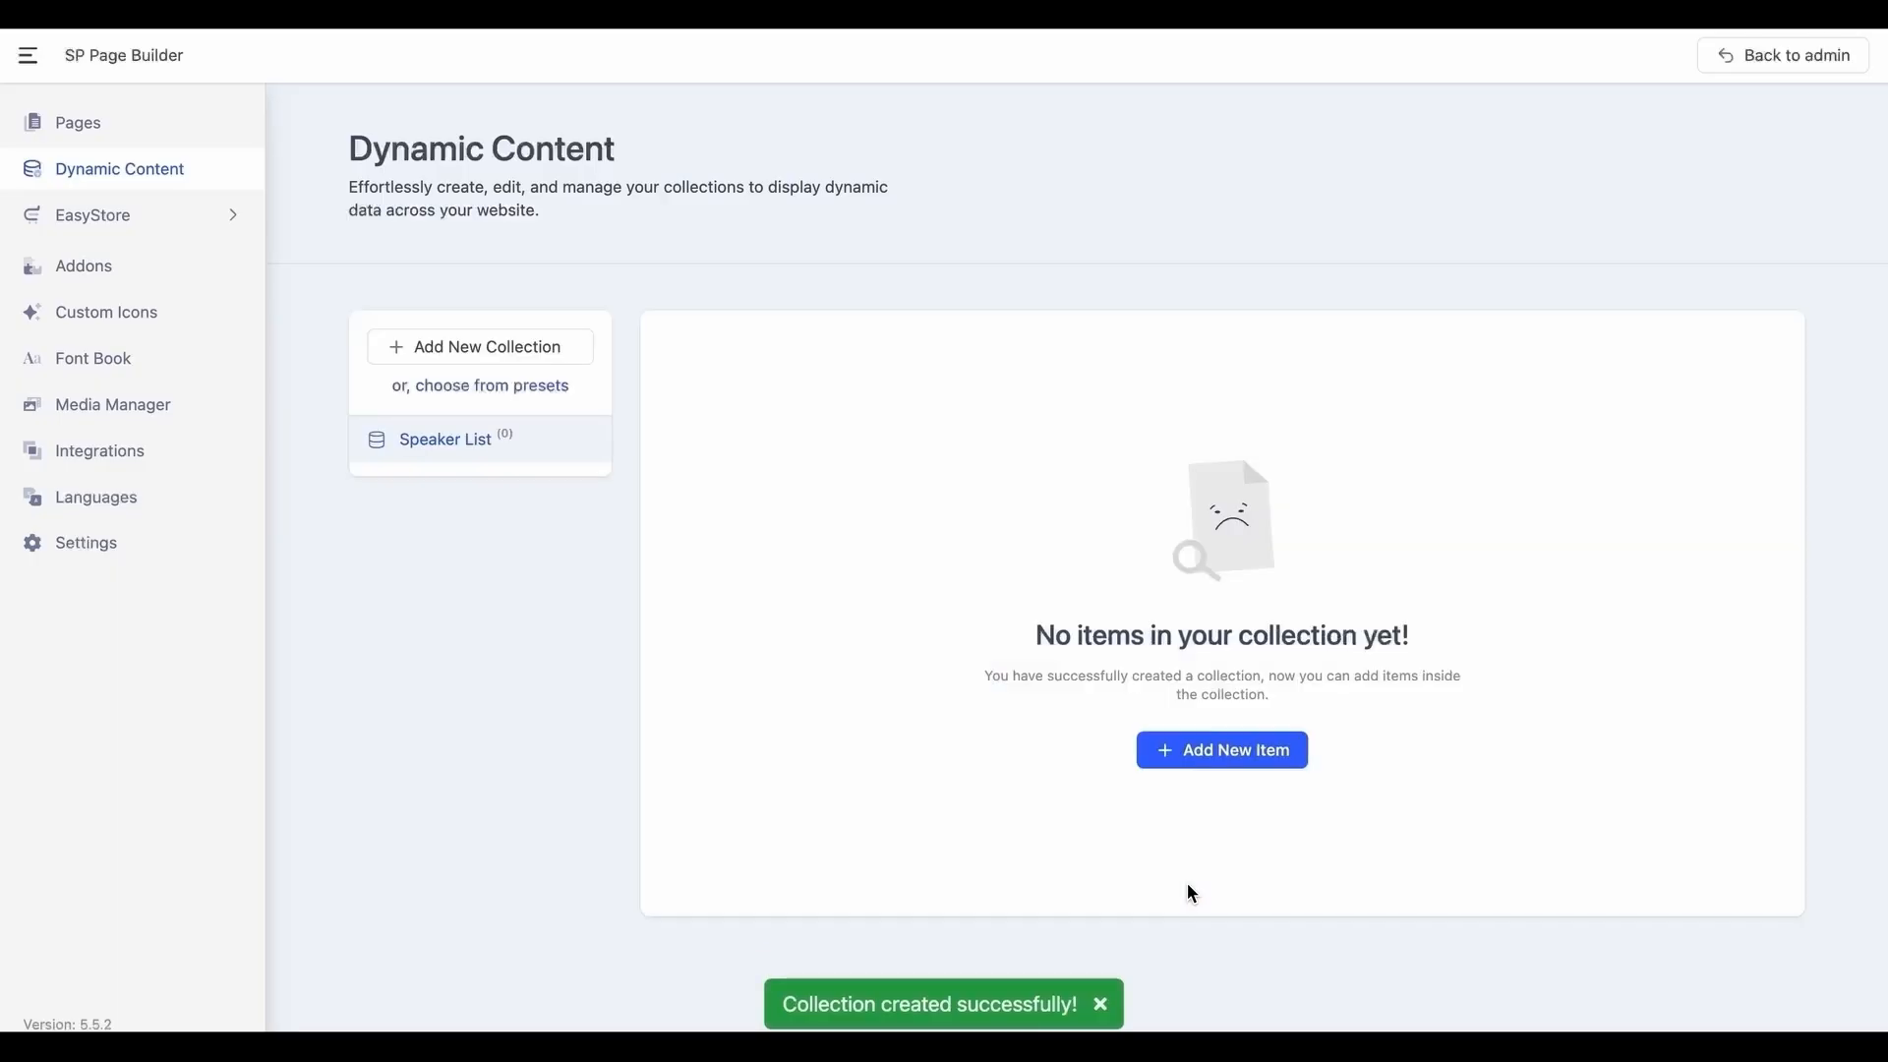
{"action": "mouse_move", "coordinate": [546, 445]}
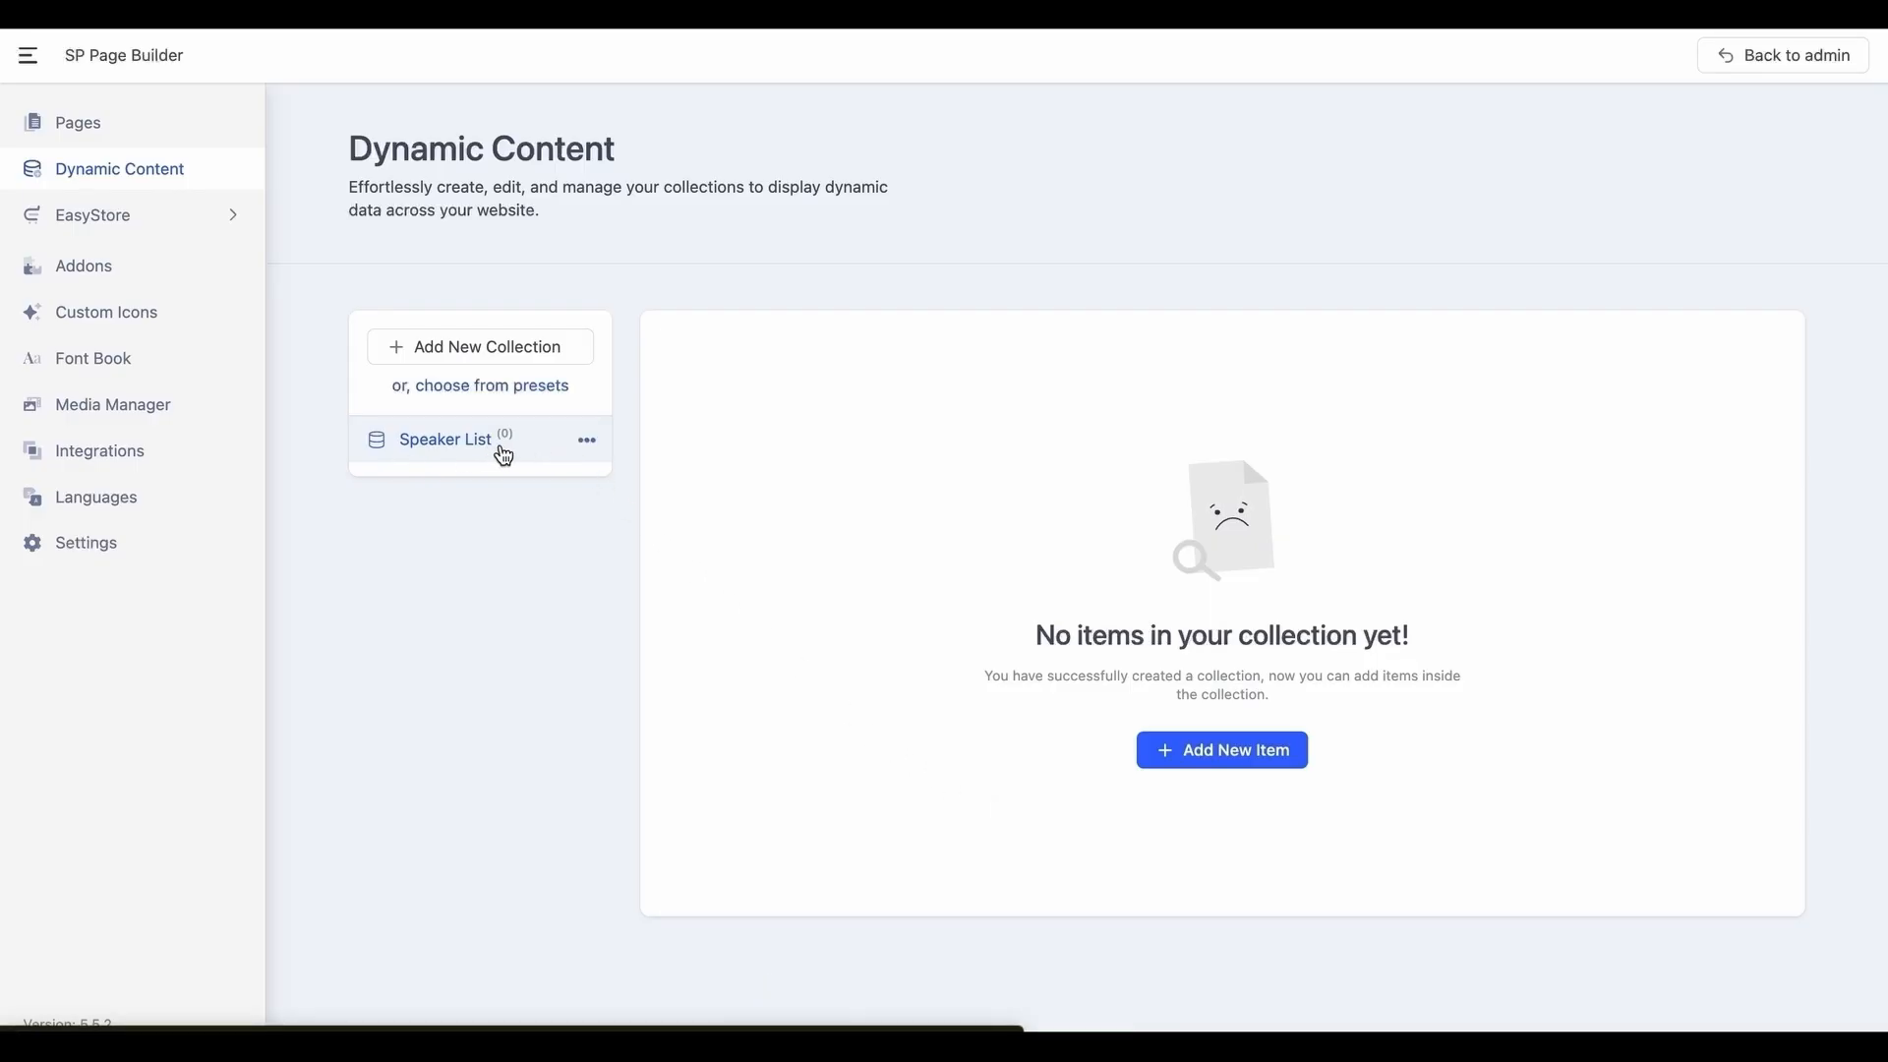
{"action": "mouse_move", "coordinate": [839, 620]}
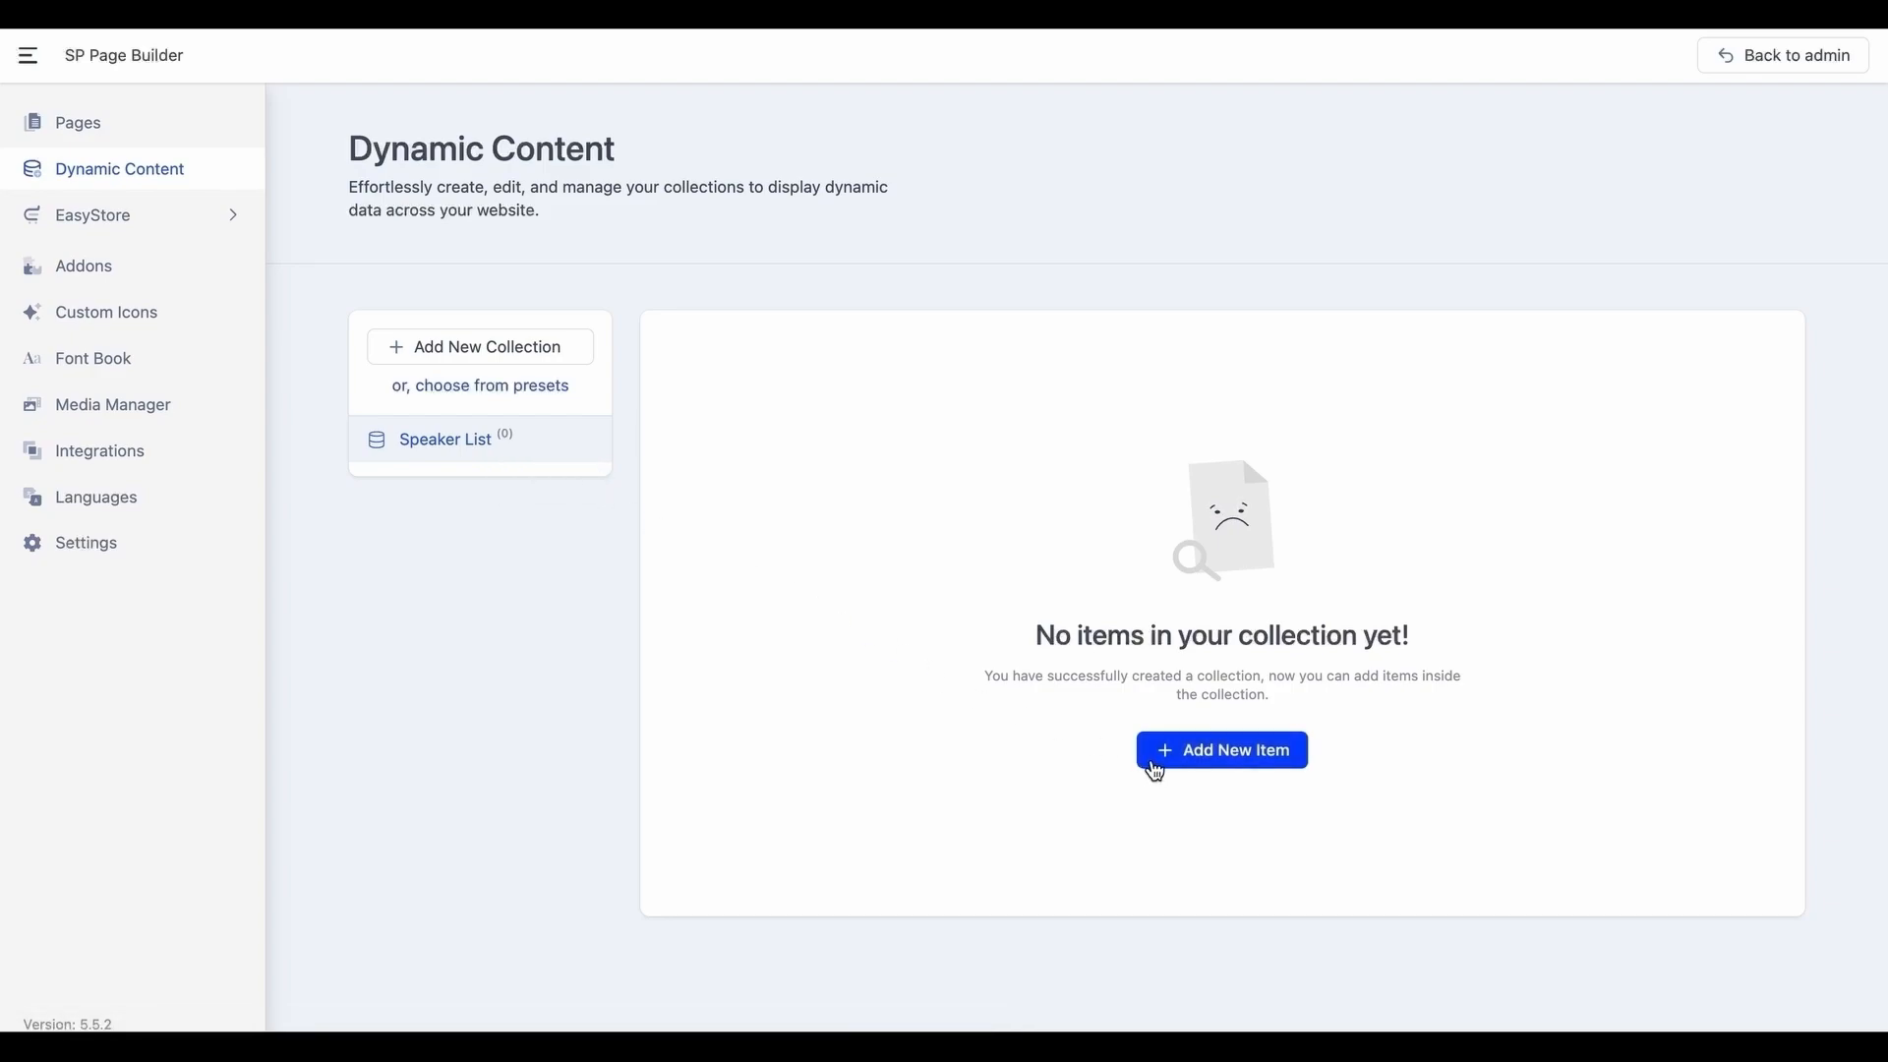
{"action": "left_click", "coordinate": [1222, 749]}
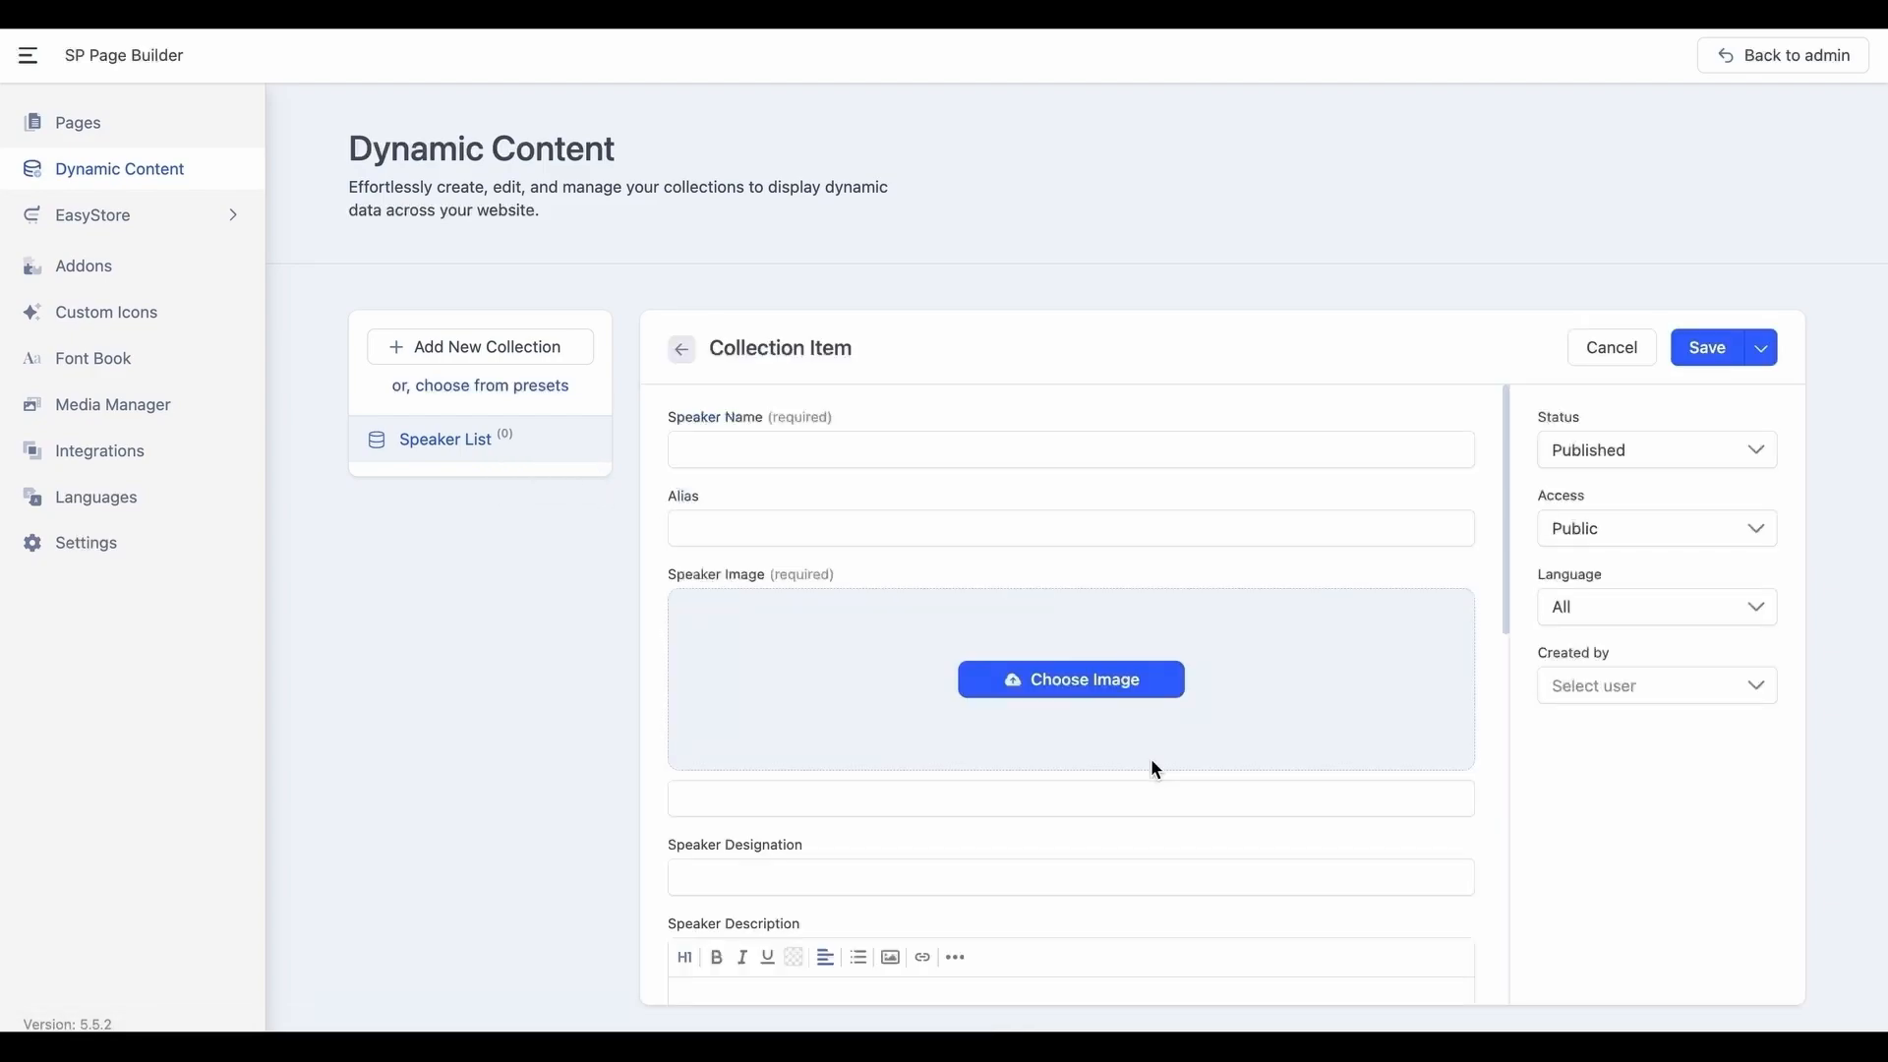
{"action": "scroll", "scroll_direction": "down", "scroll_amount": 3}
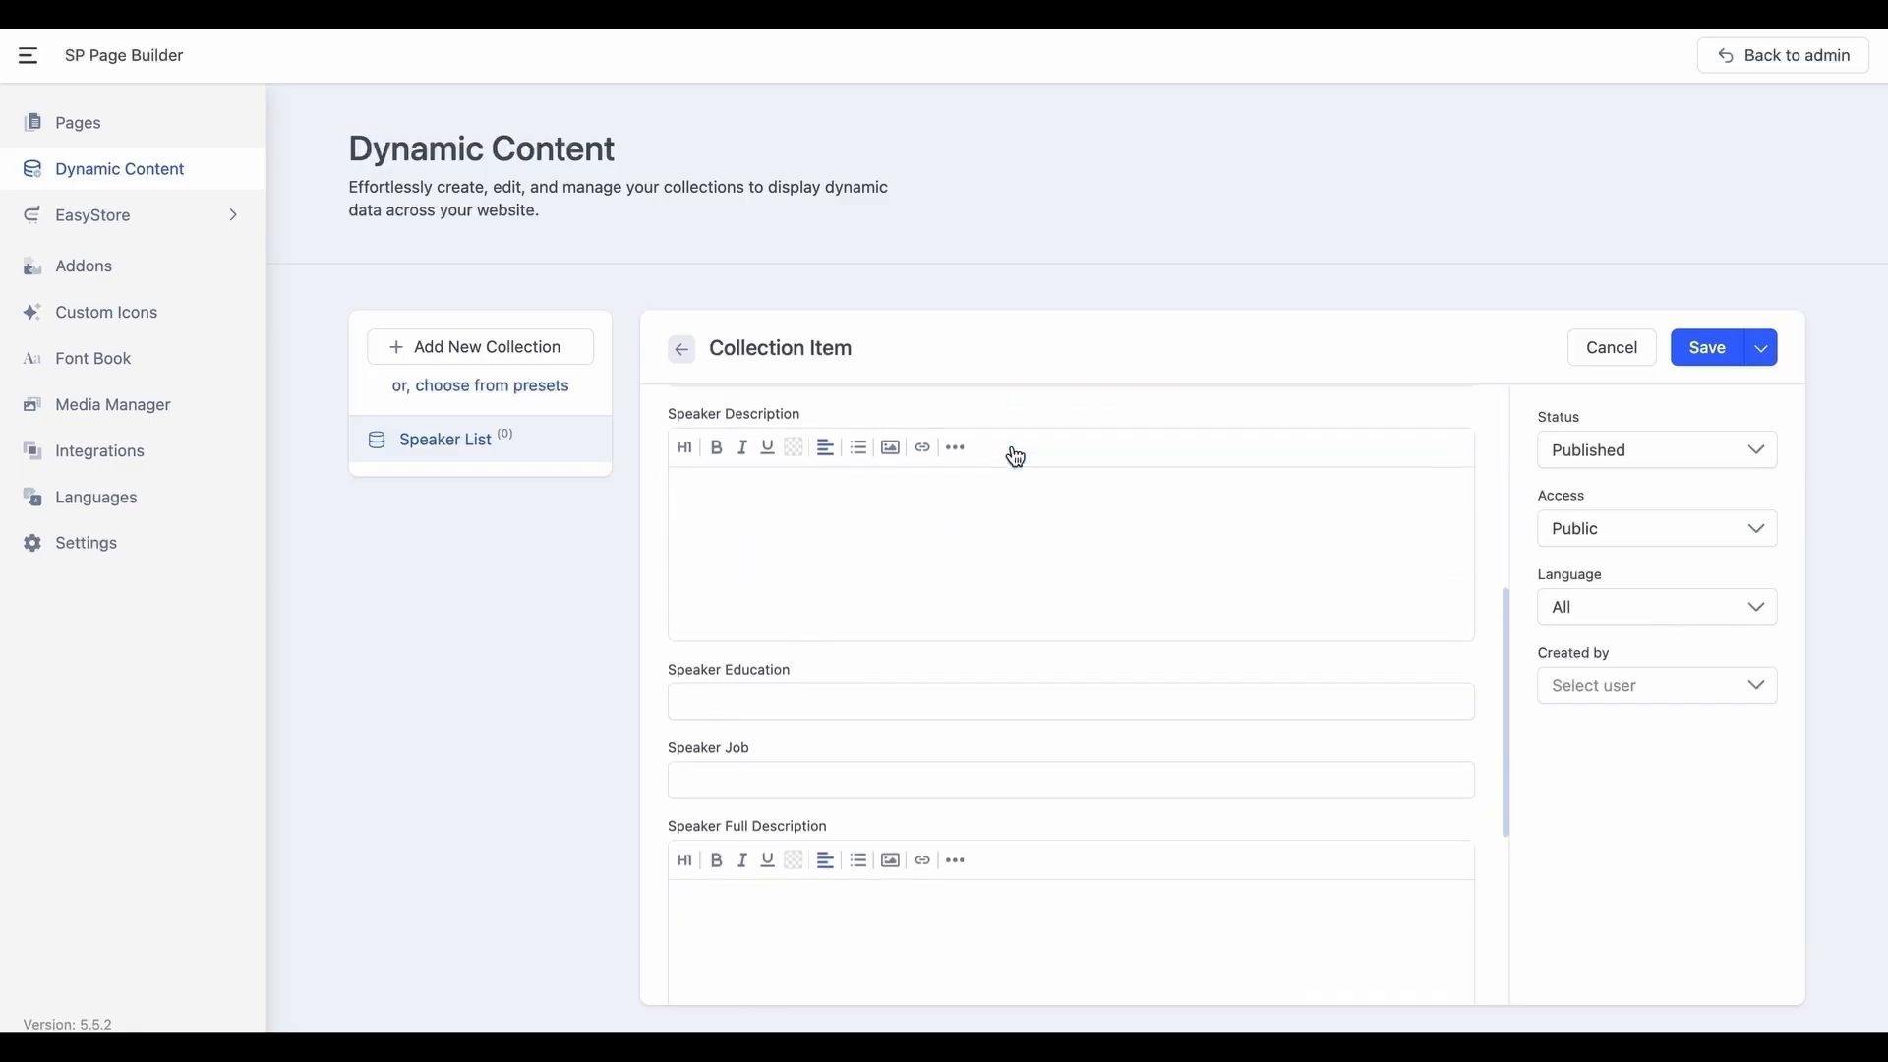
{"action": "scroll", "scroll_direction": "up", "scroll_amount": 3}
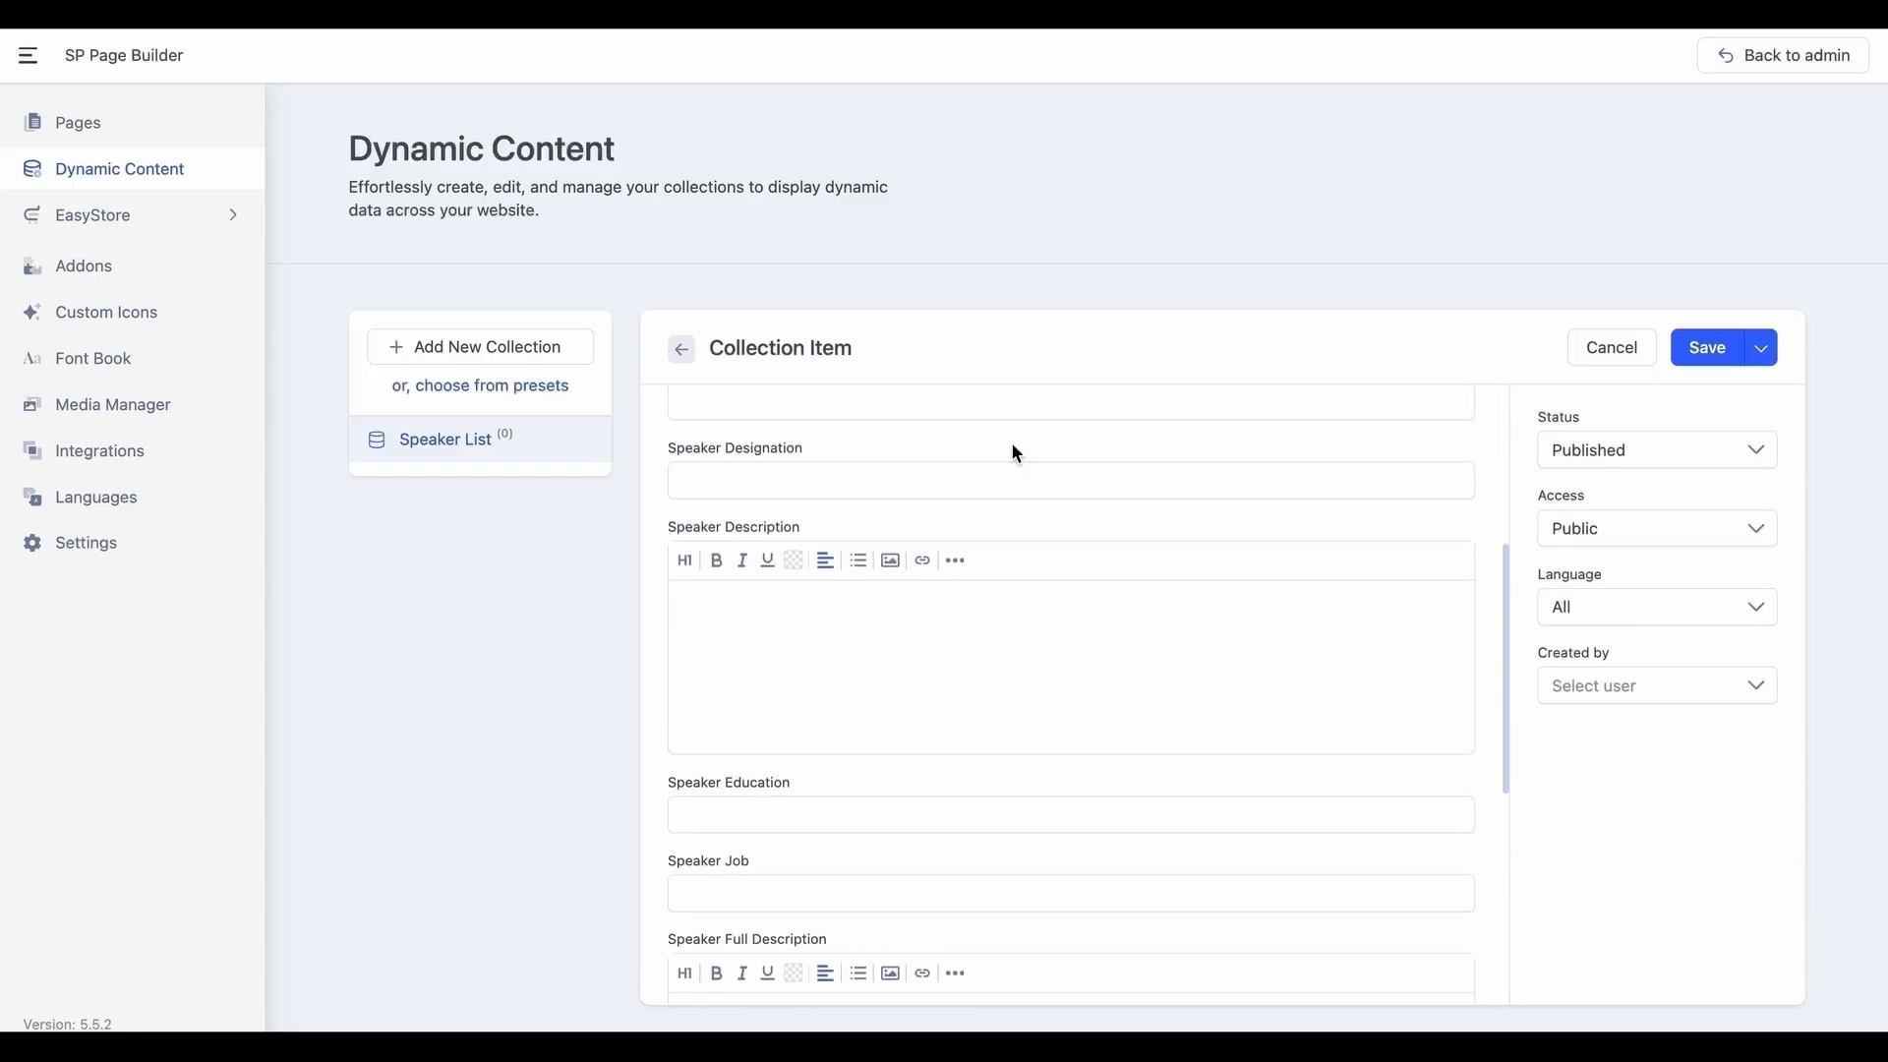
{"action": "scroll", "scroll_direction": "up", "scroll_amount": 3}
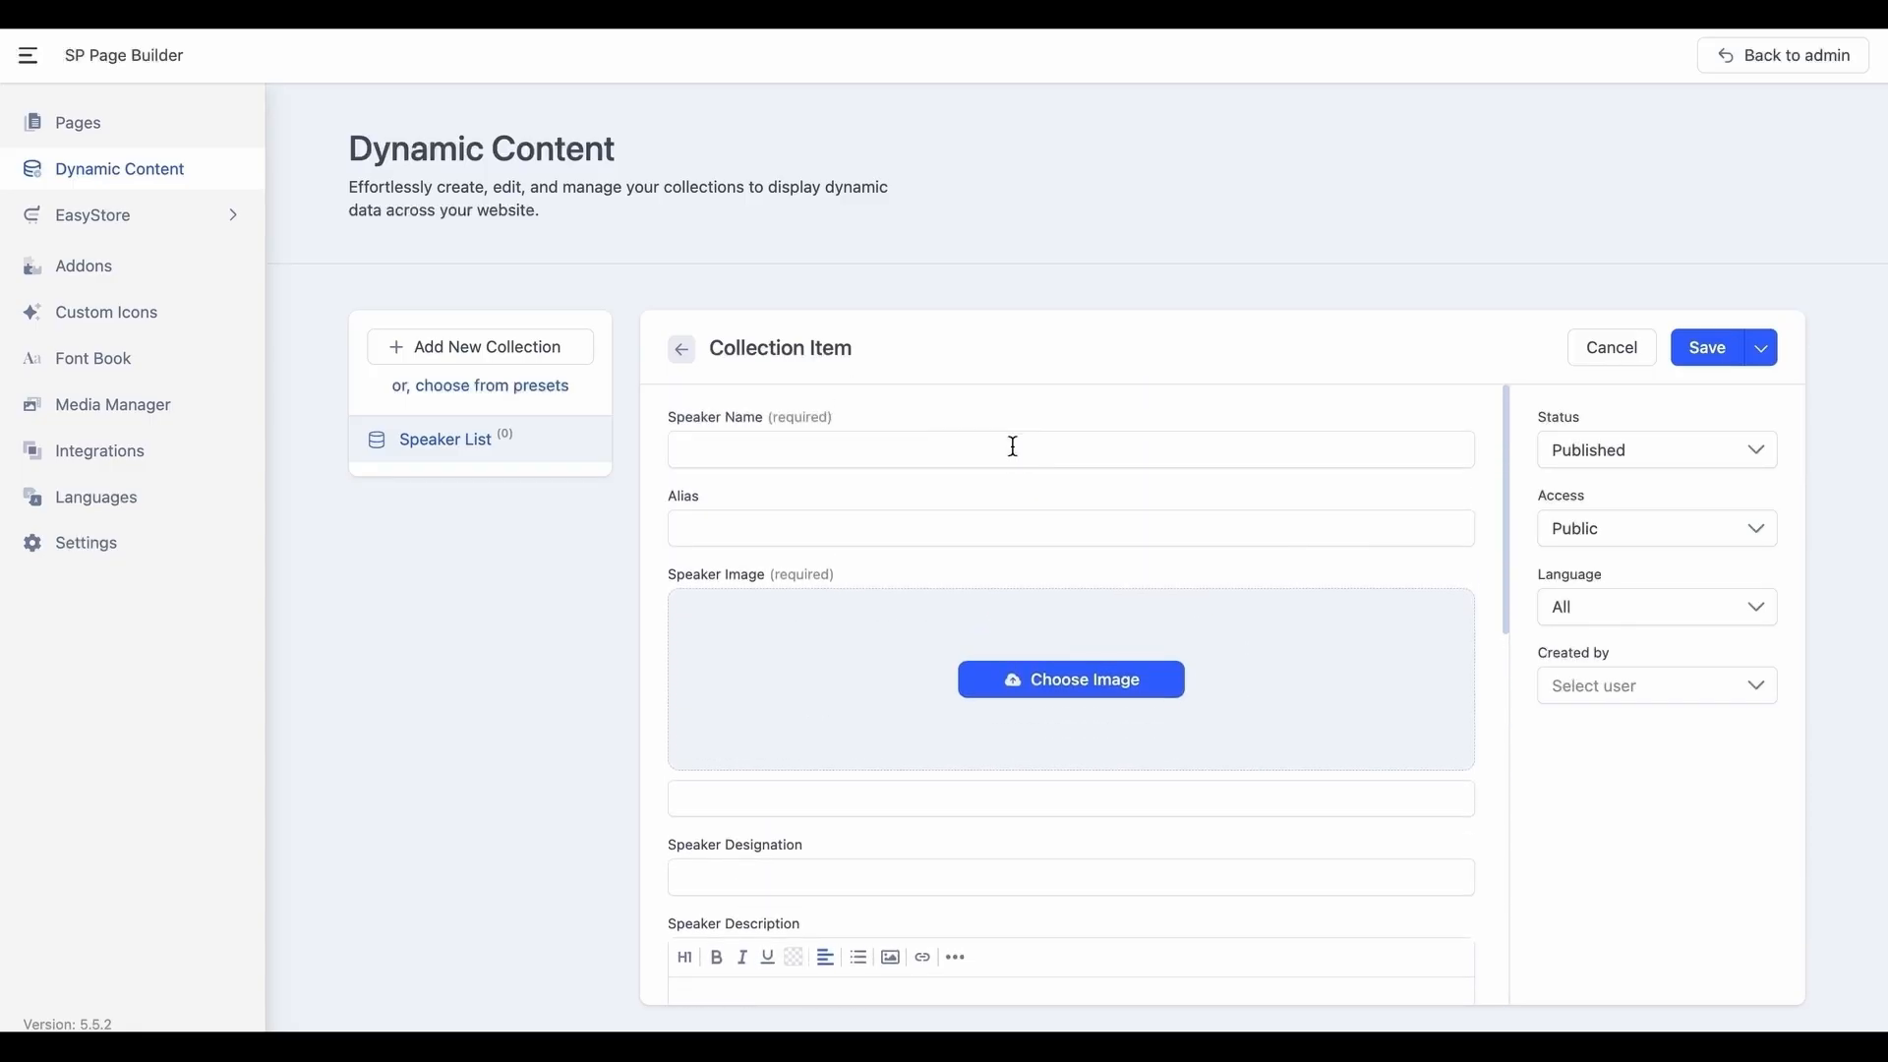
{"action": "type", "text": "Xavier Price"}
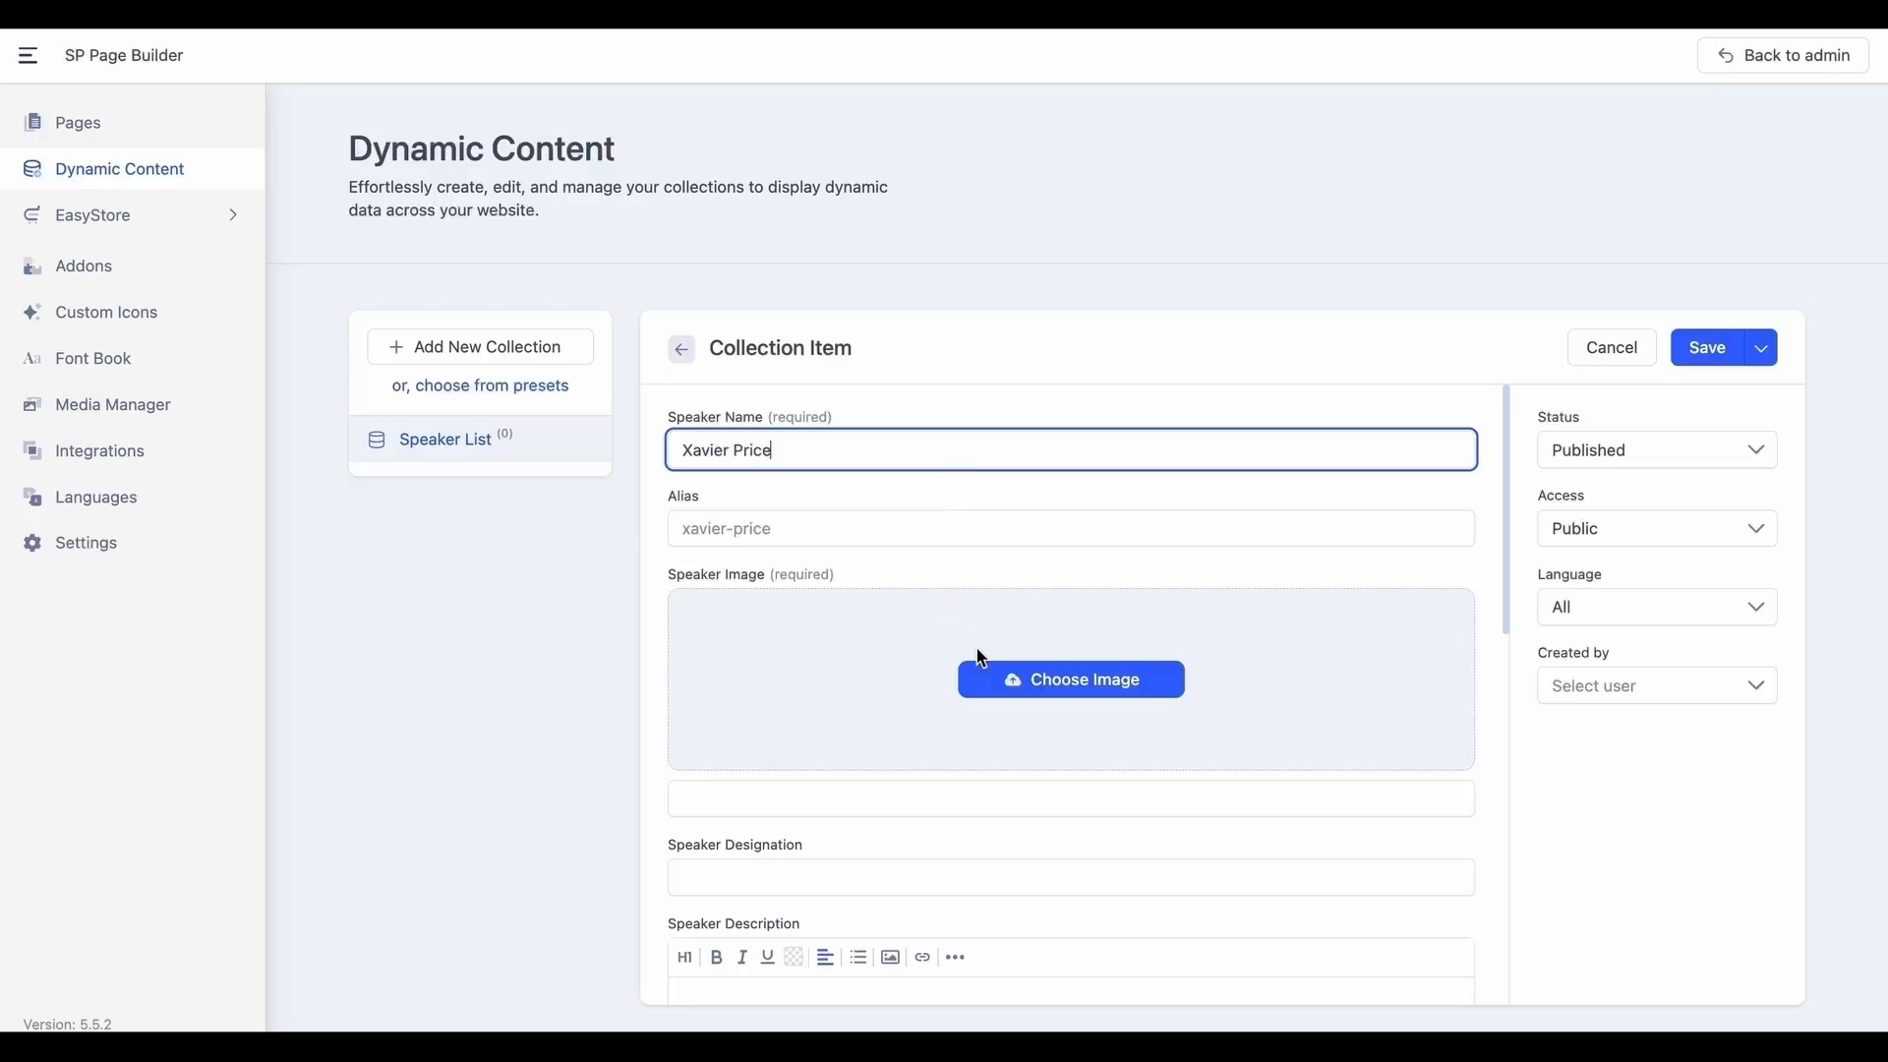
{"action": "left_click", "coordinate": [1069, 678]}
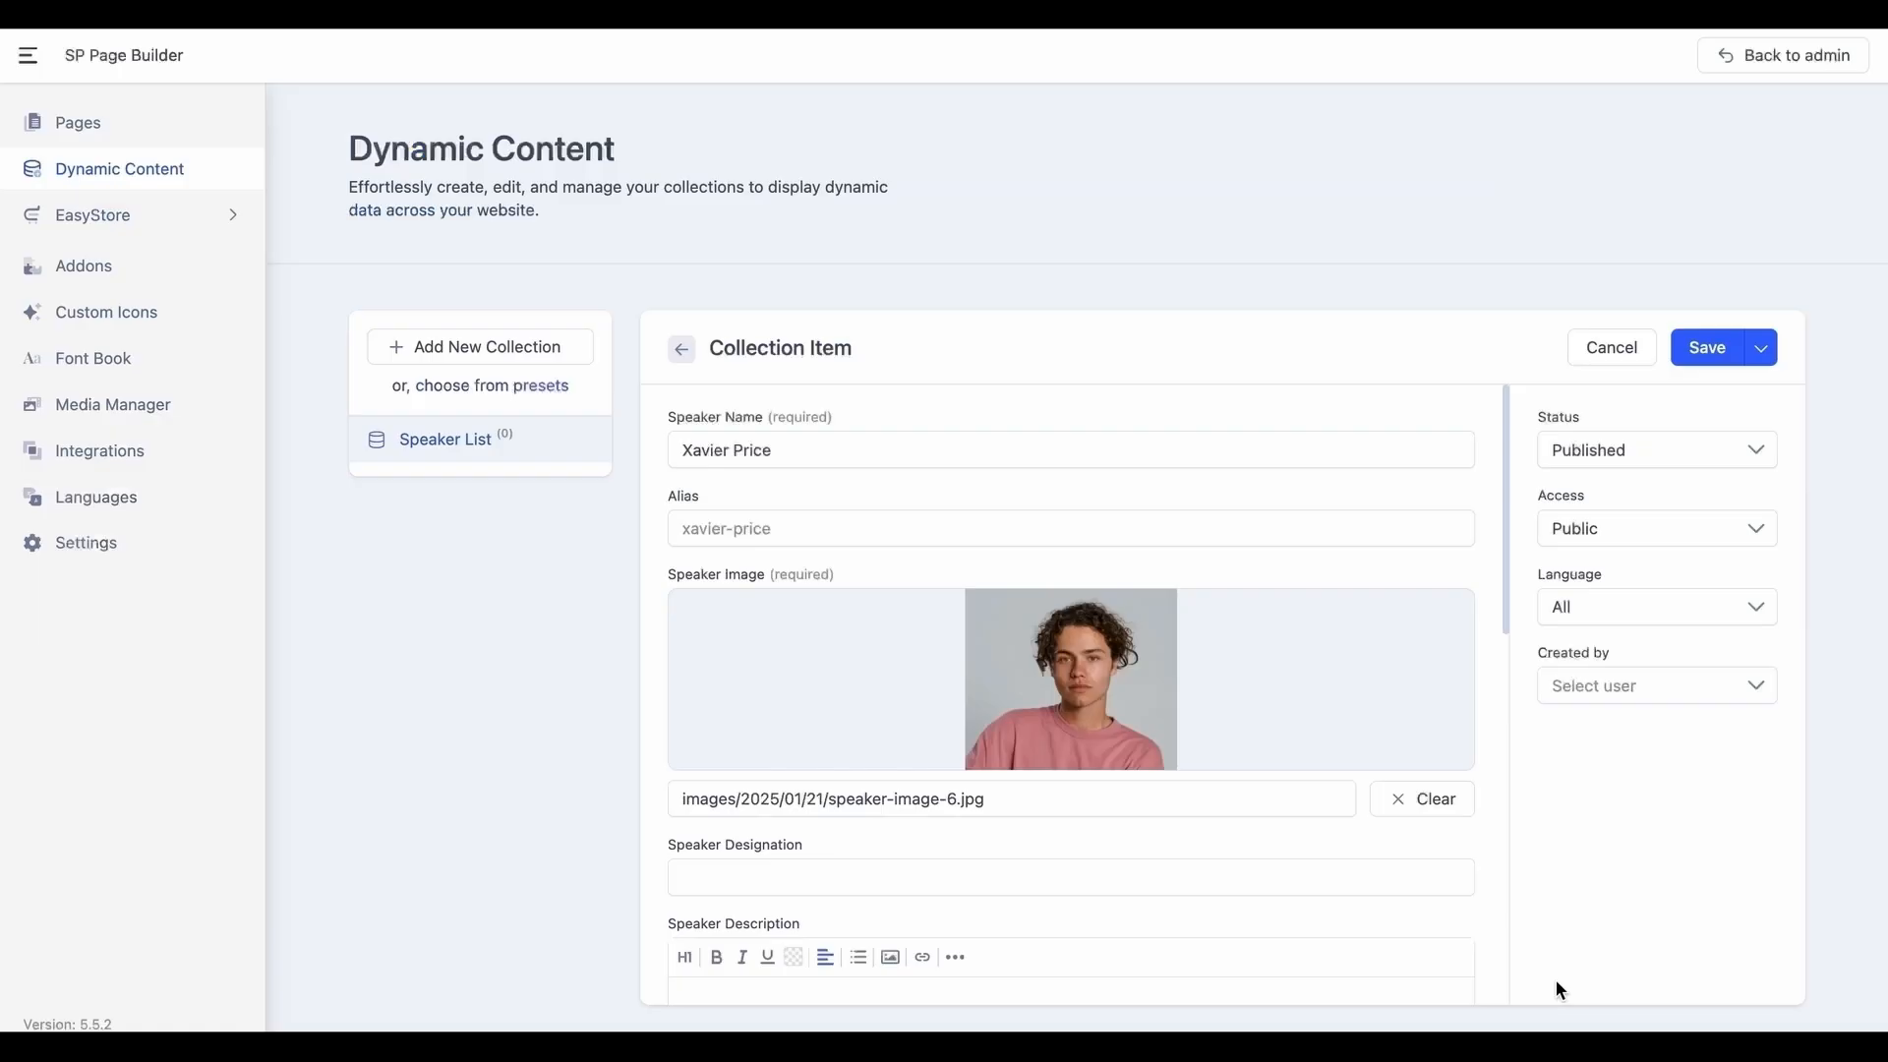
{"action": "scroll", "scroll_direction": "down", "scroll_amount": 3}
{"action": "type", "text": "AI, University of Minnesota."}
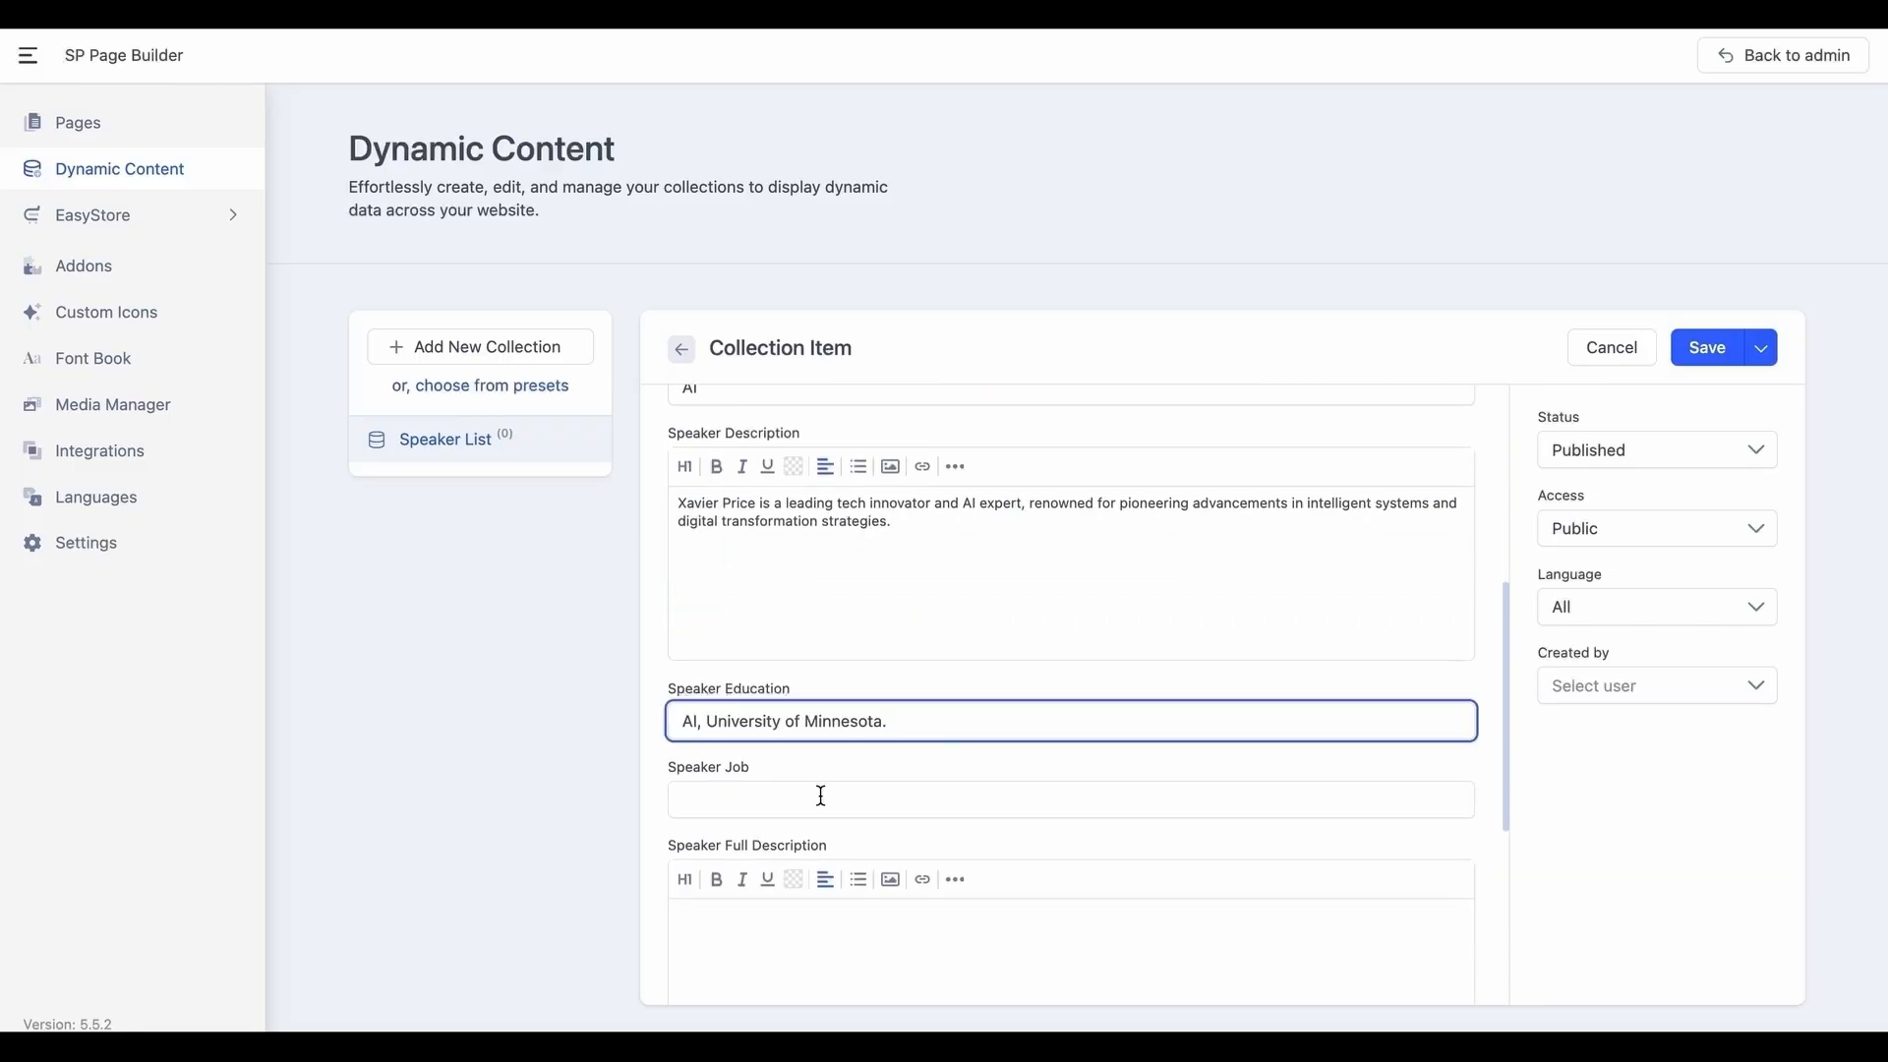
{"action": "type", "text": "Programmer, Google"}
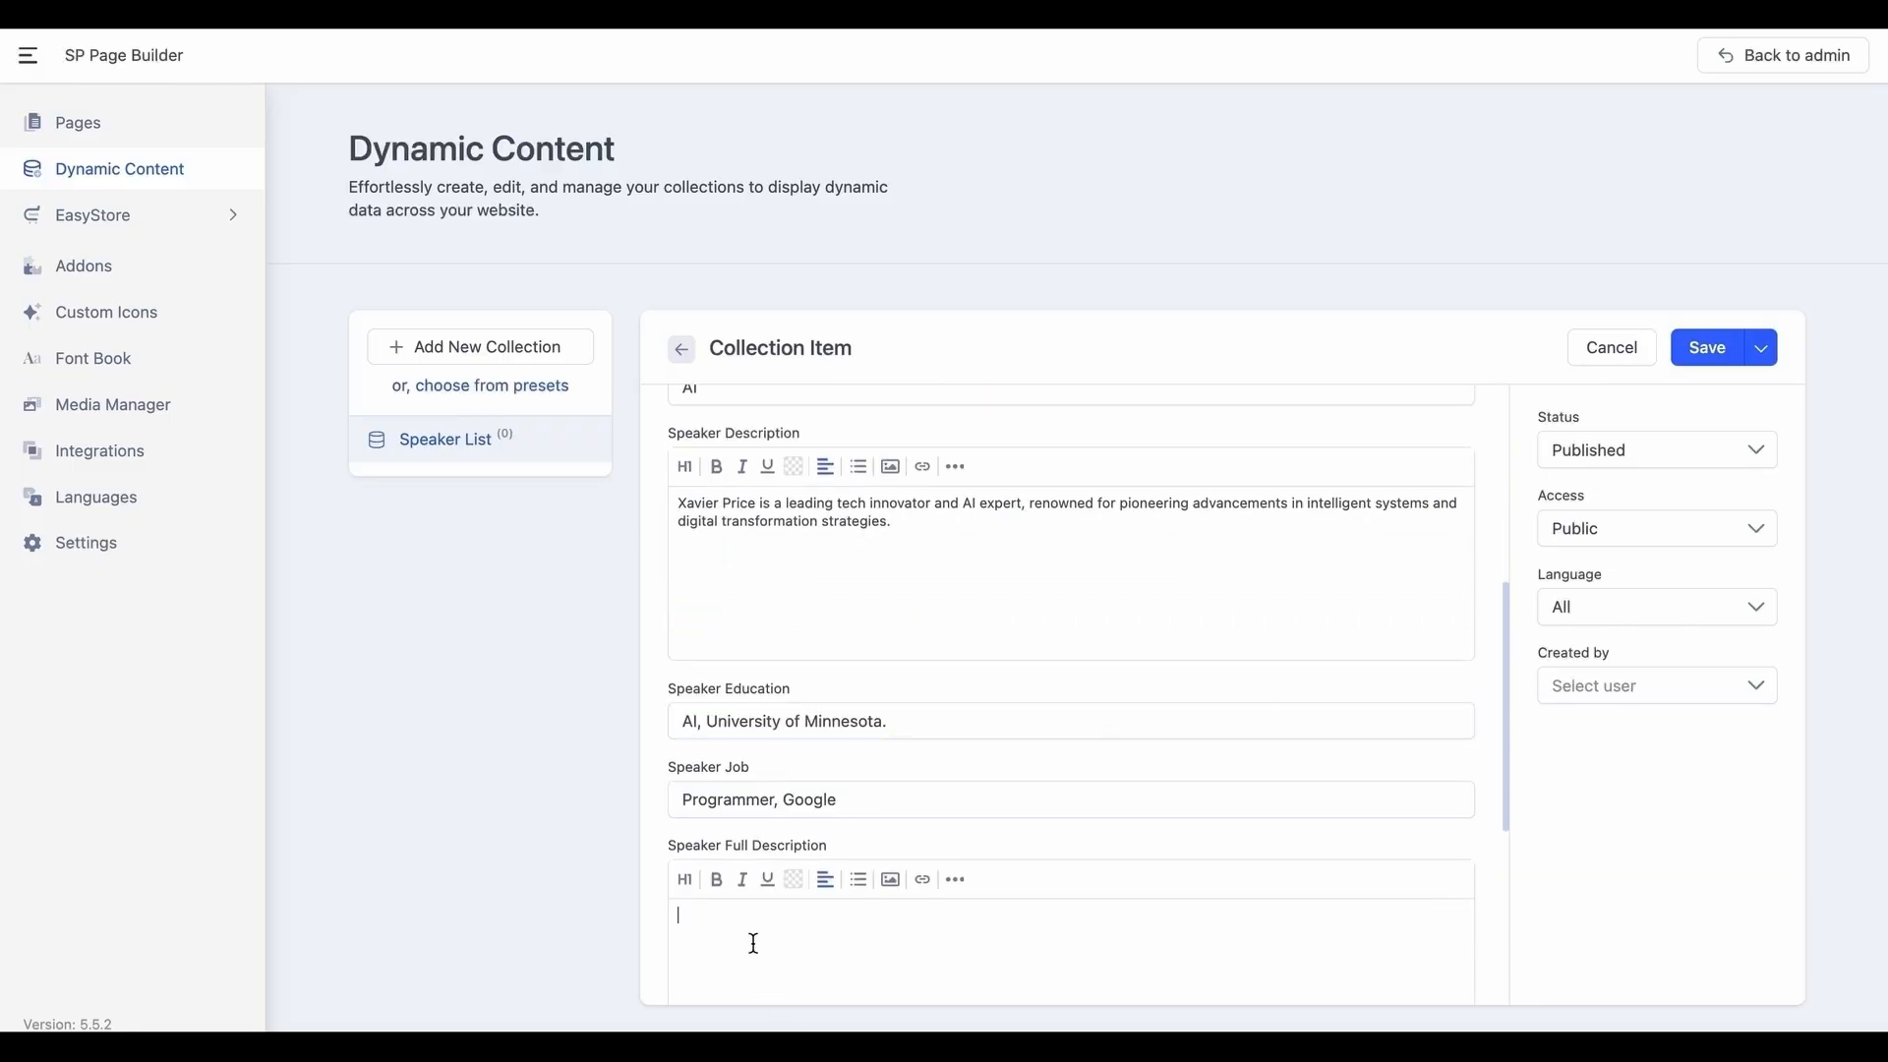
{"action": "scroll", "scroll_direction": "down", "scroll_amount": 3}
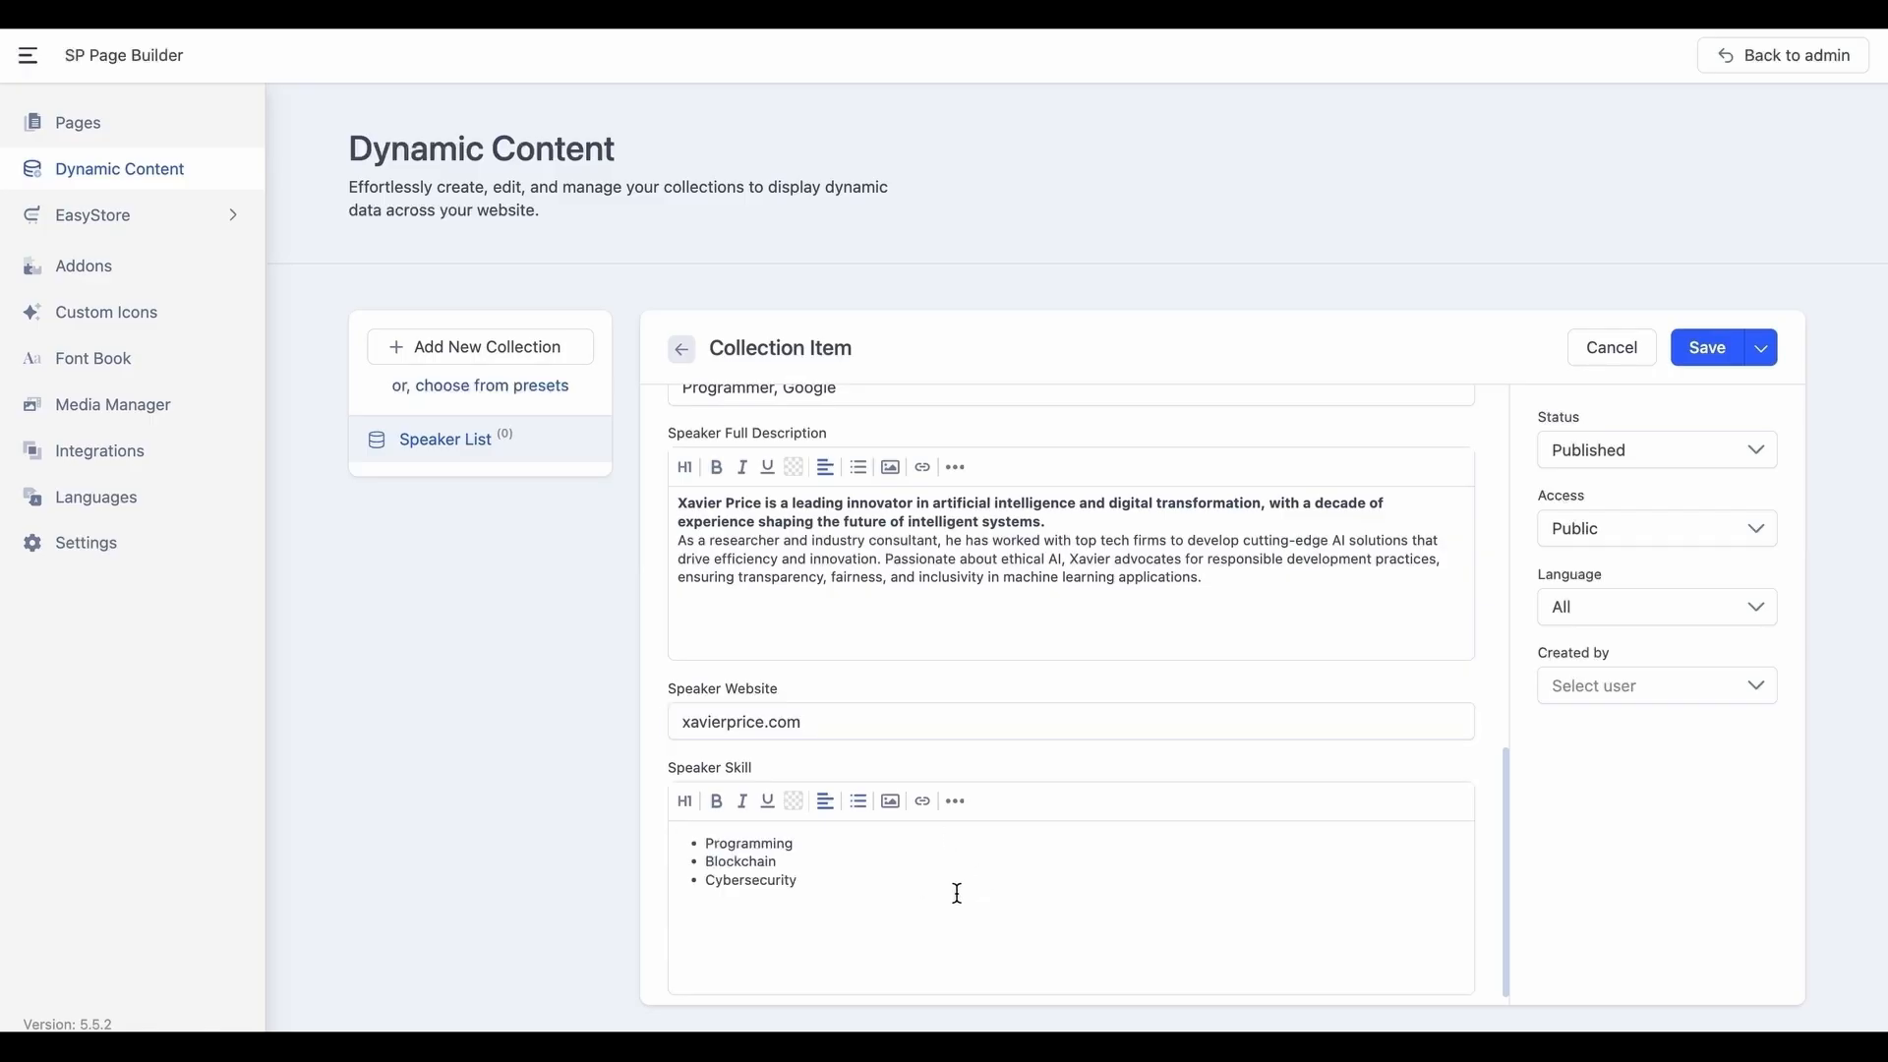
{"action": "scroll", "scroll_direction": "up", "scroll_amount": 3}
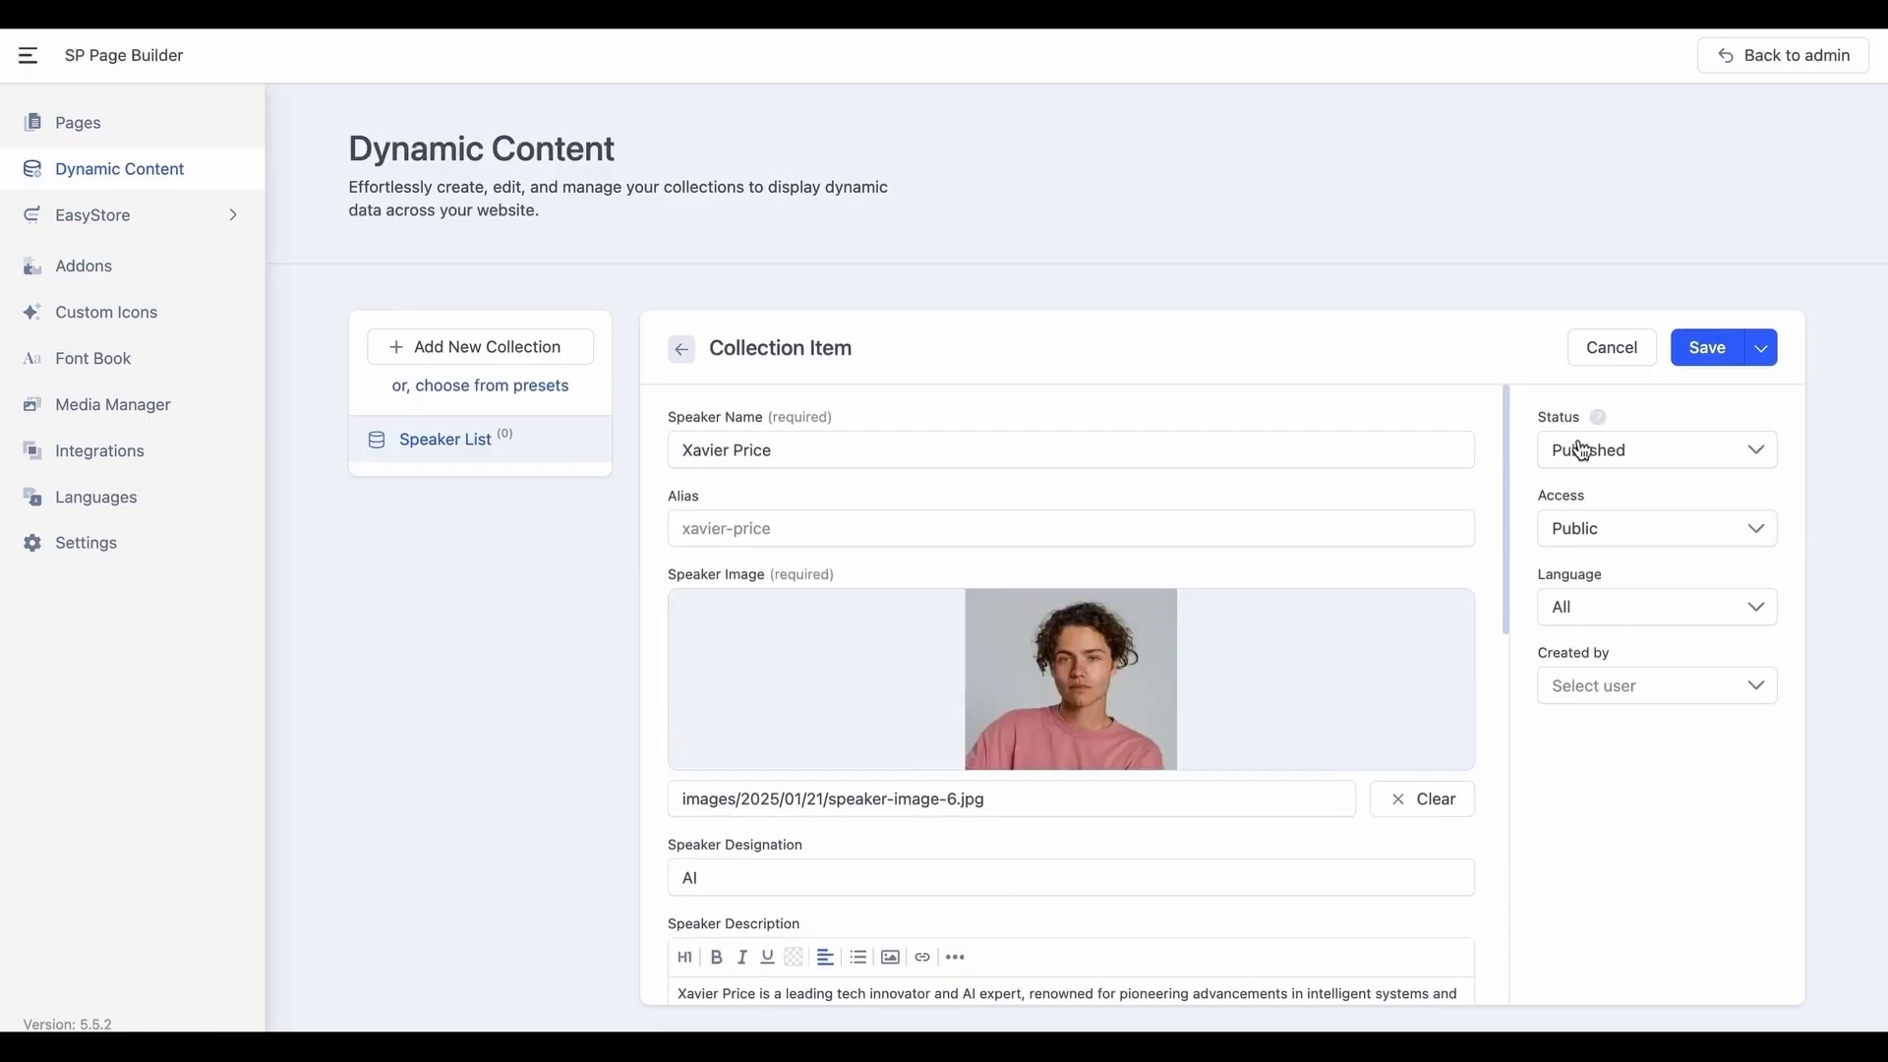
{"action": "left_click", "coordinate": [1706, 348]}
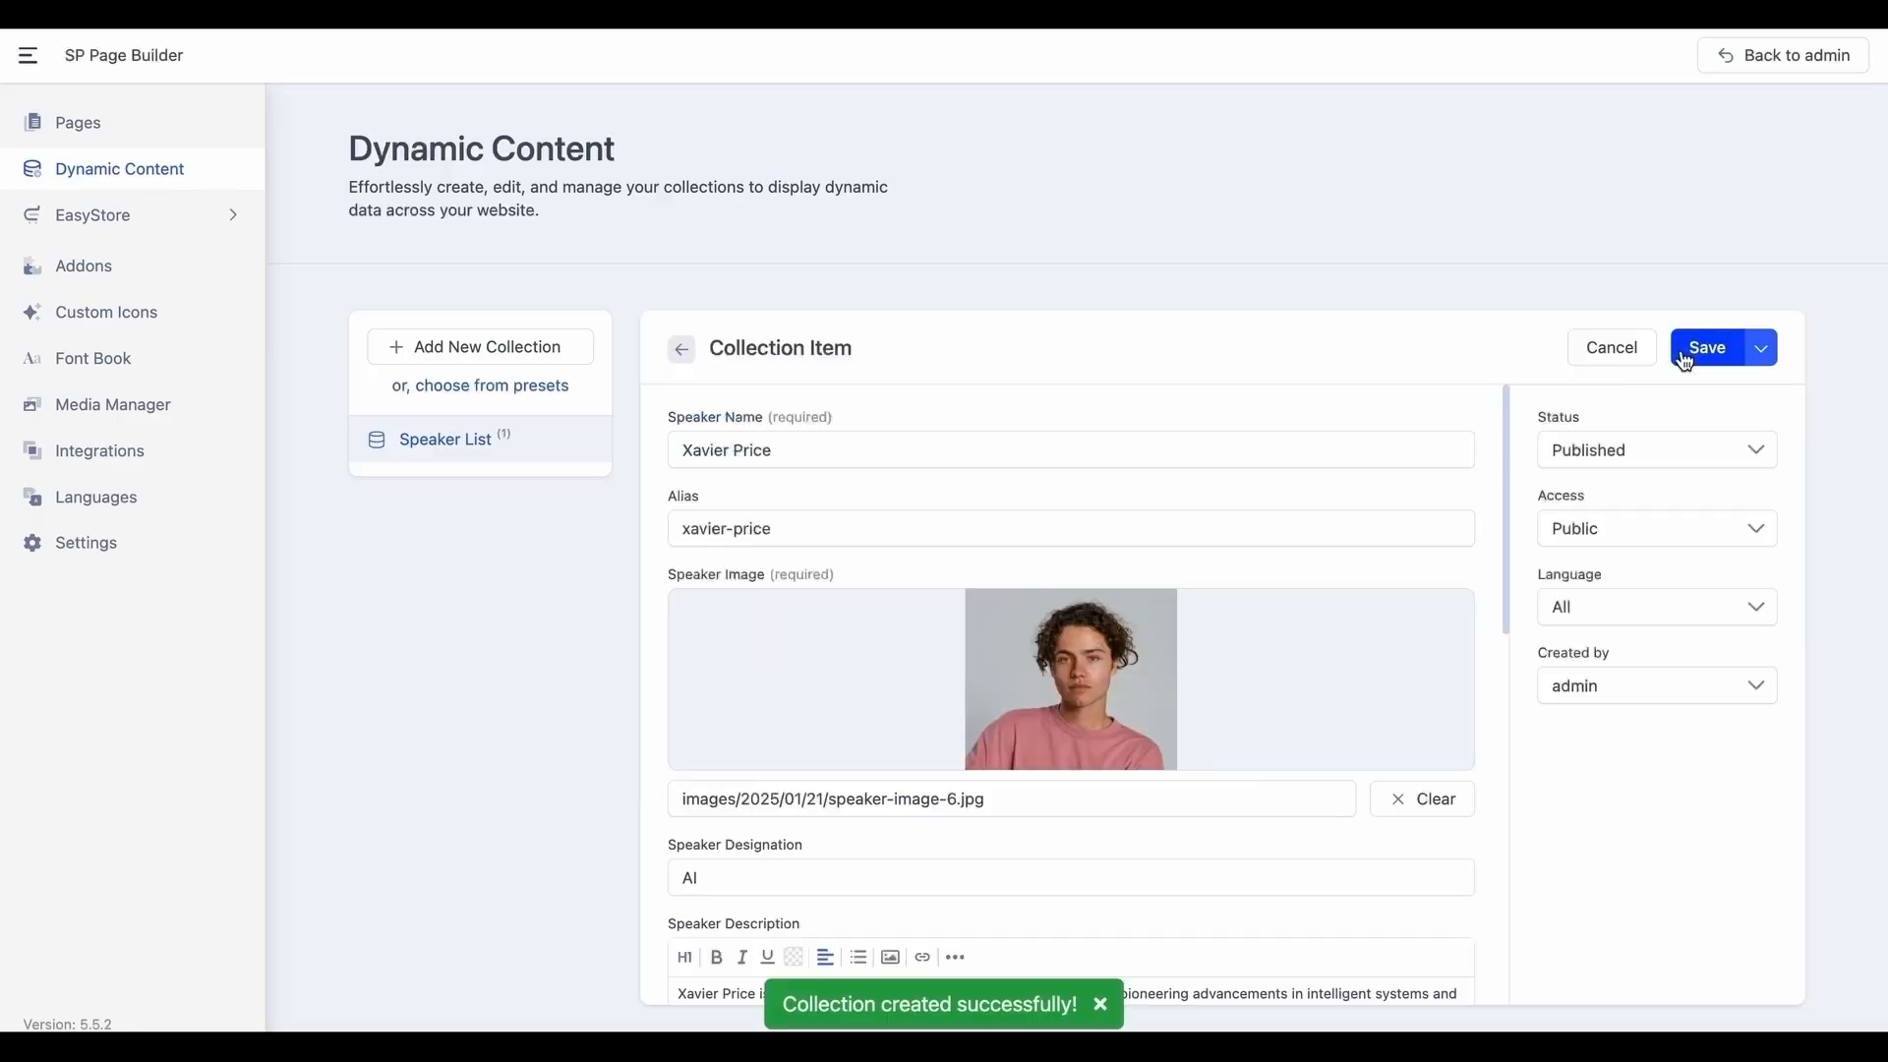
{"action": "left_click", "coordinate": [1705, 348]}
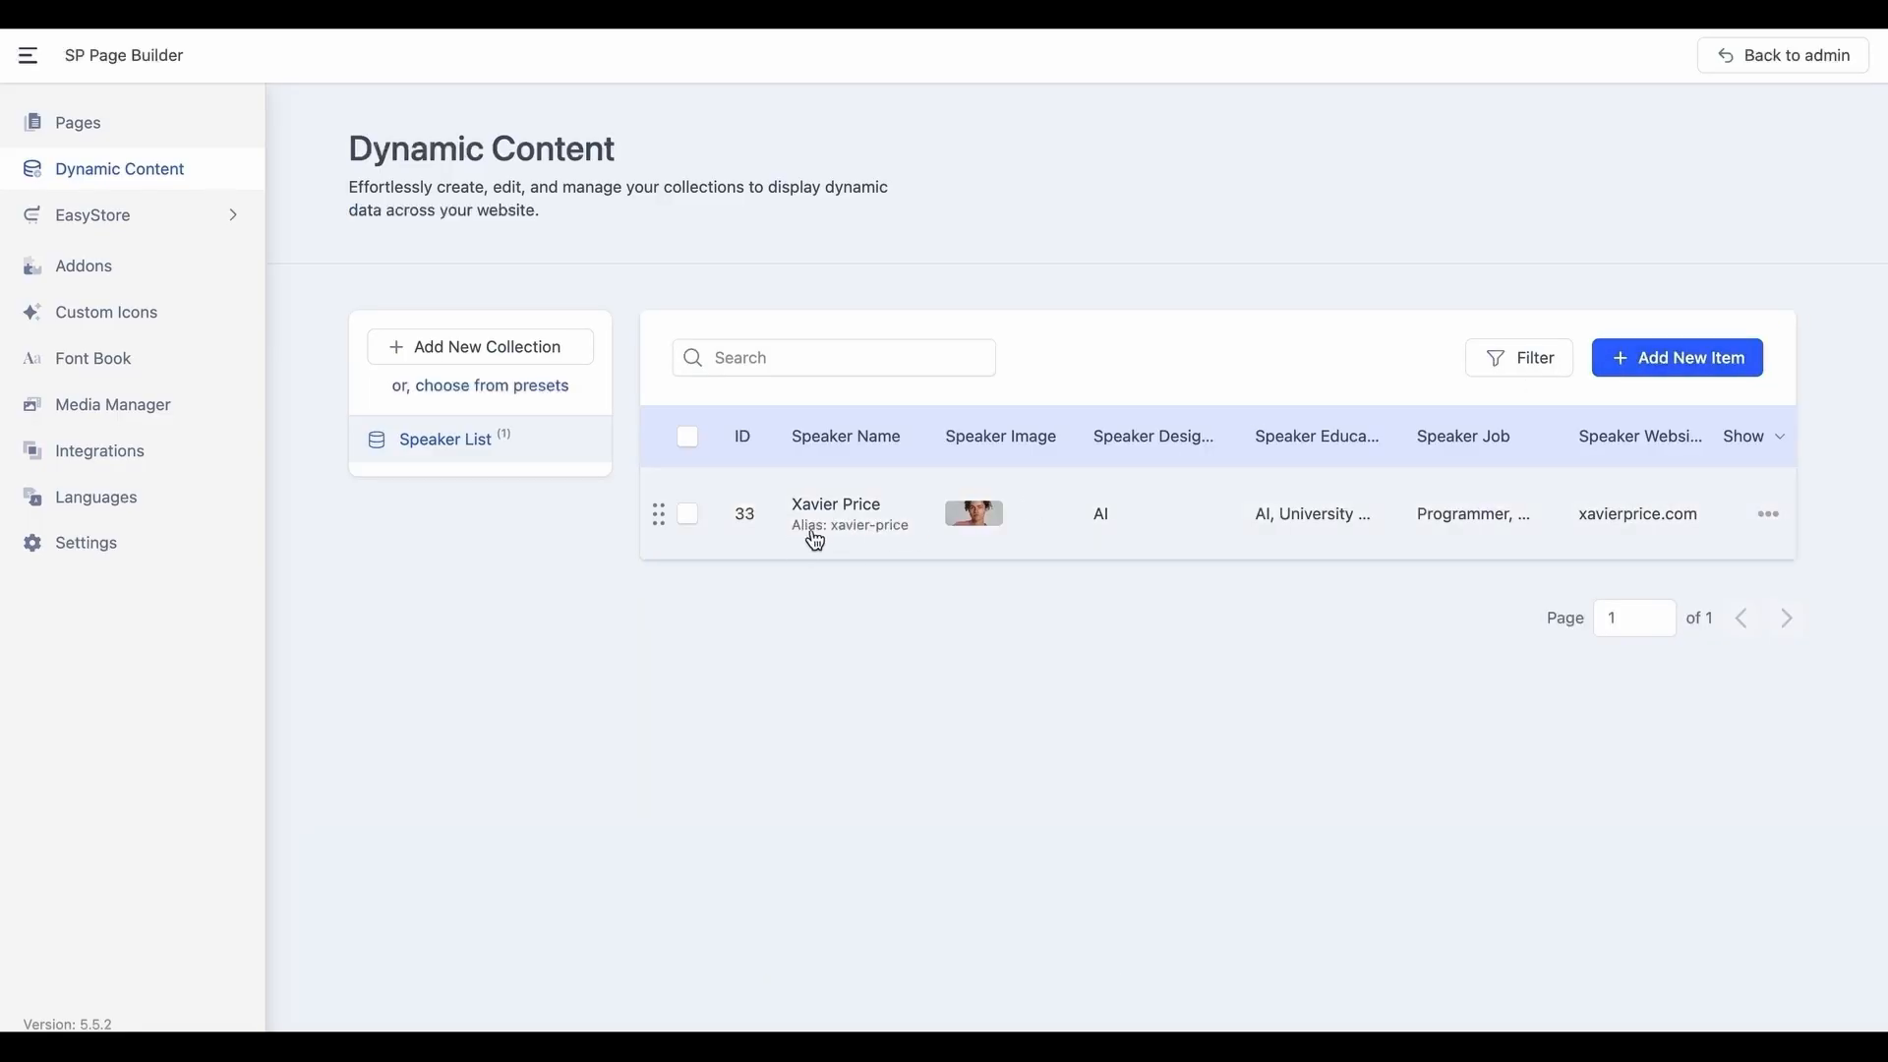
{"action": "mouse_move", "coordinate": [828, 473]}
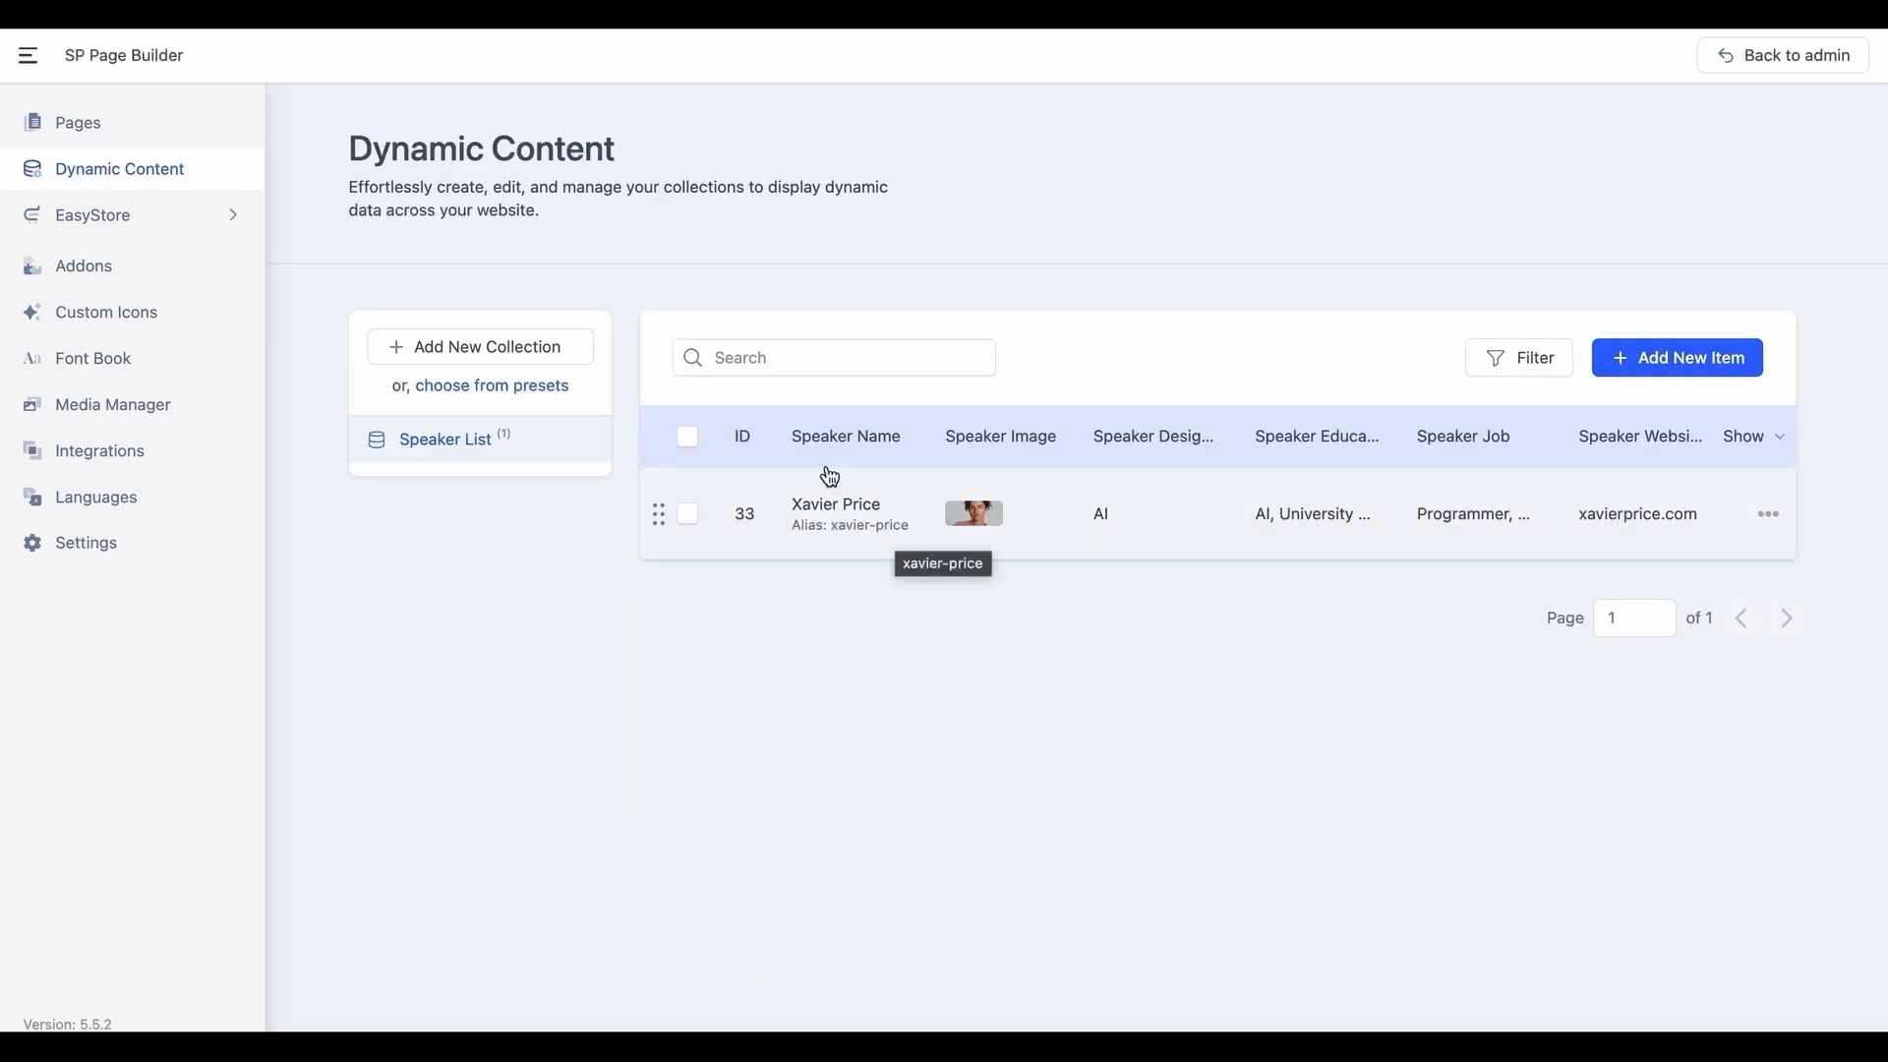
{"action": "mouse_move", "coordinate": [1358, 459]}
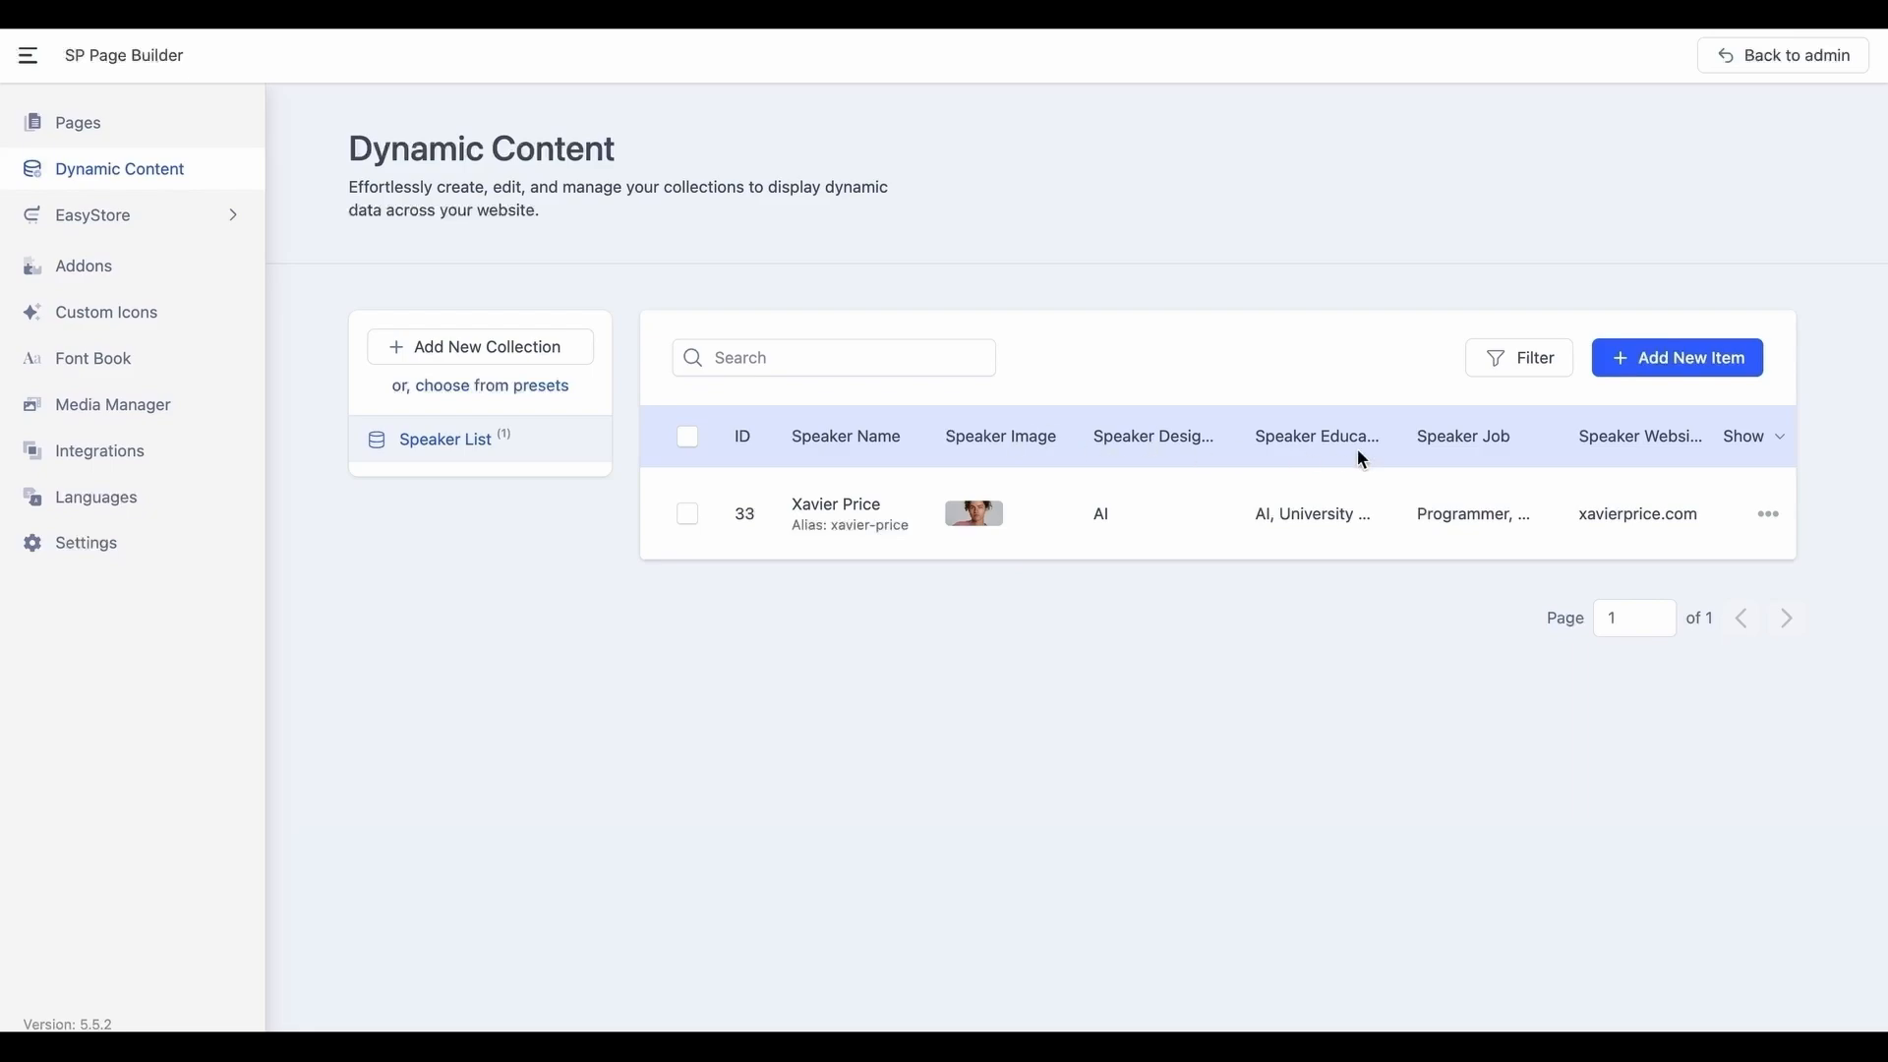
{"action": "mouse_move", "coordinate": [1772, 445]}
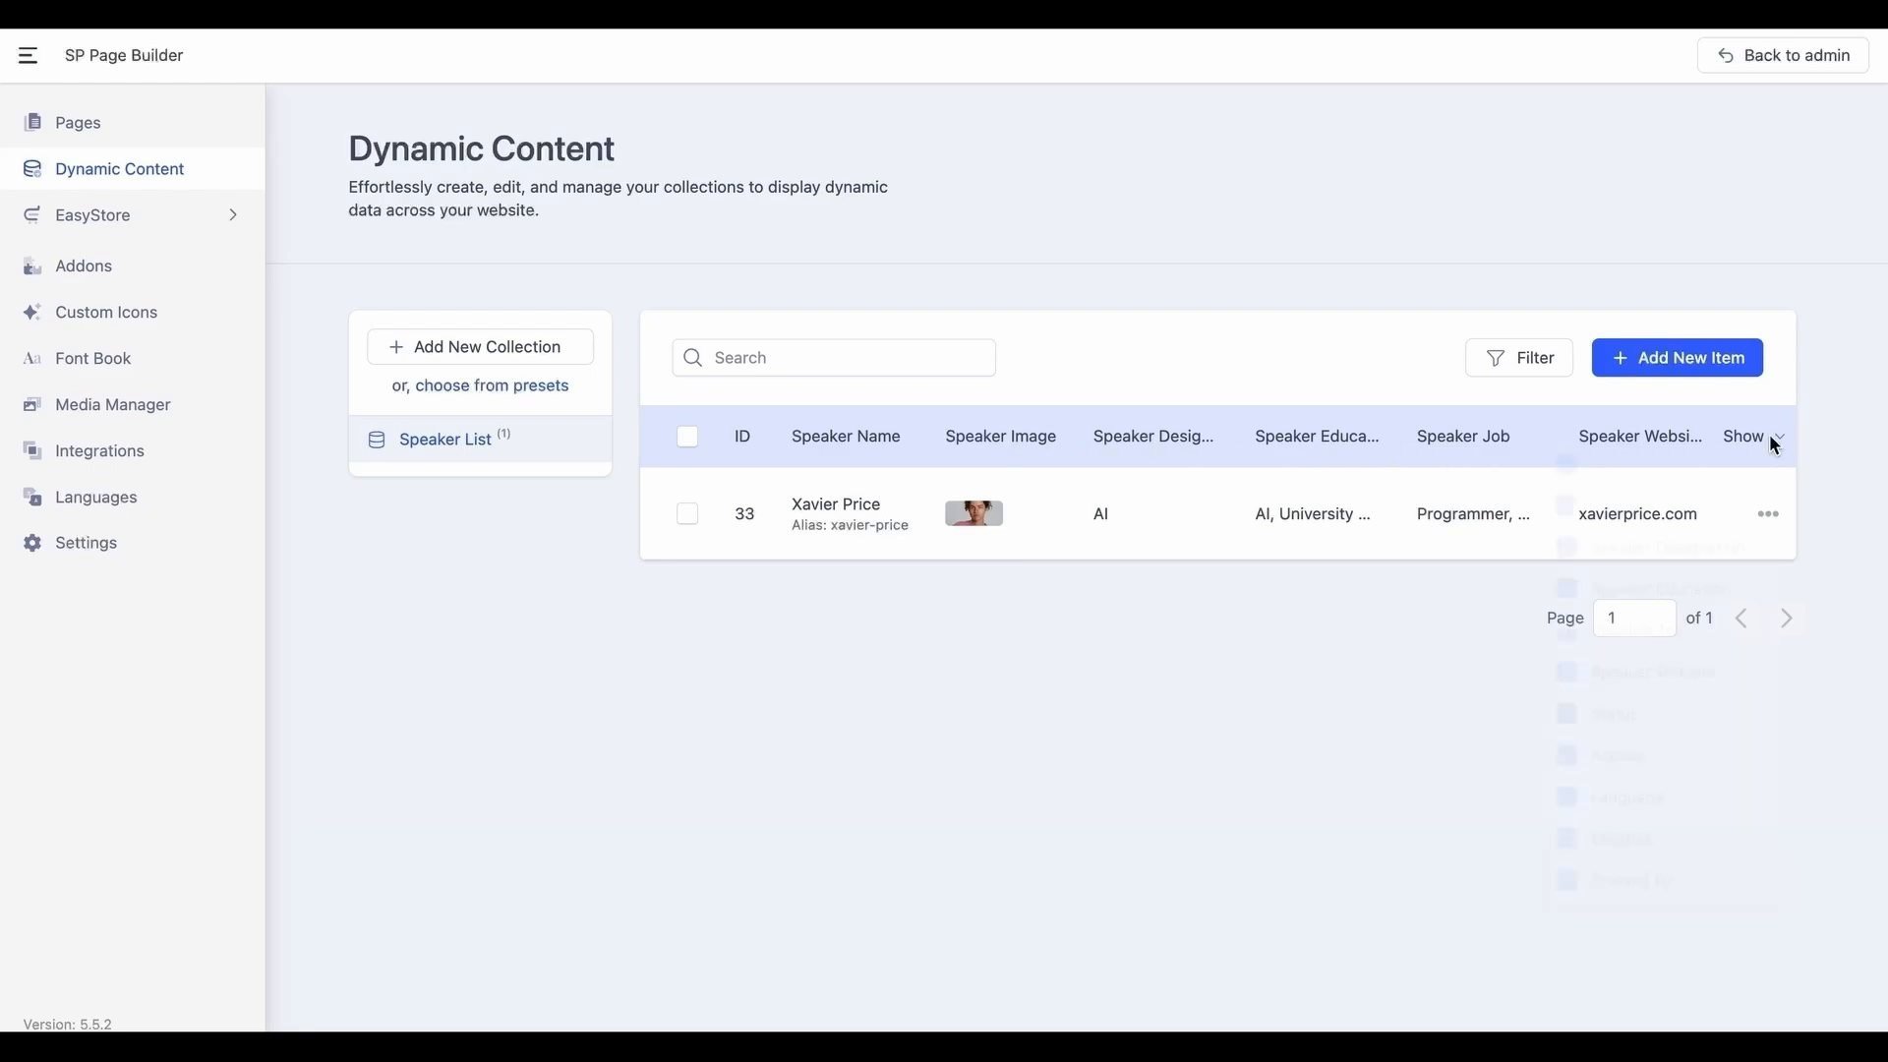
{"action": "left_click", "coordinate": [1750, 436]}
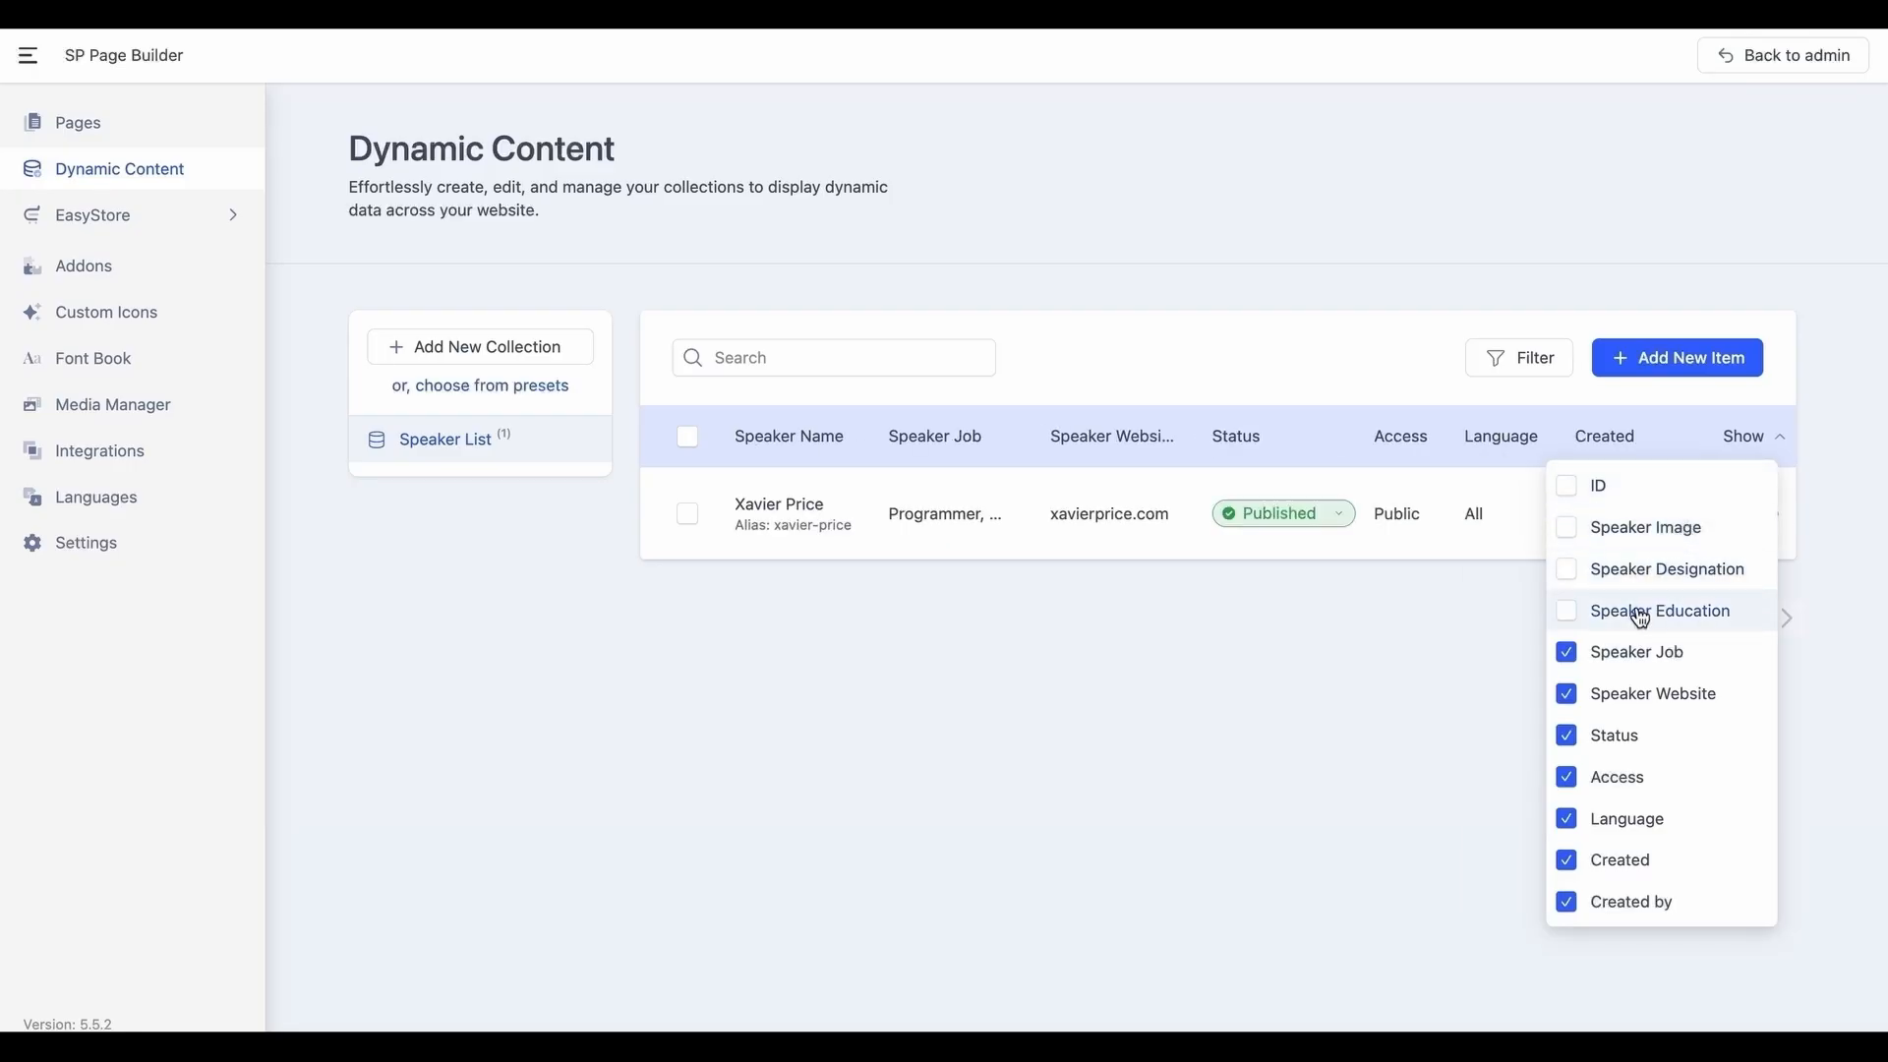
{"action": "left_click", "coordinate": [1566, 484]}
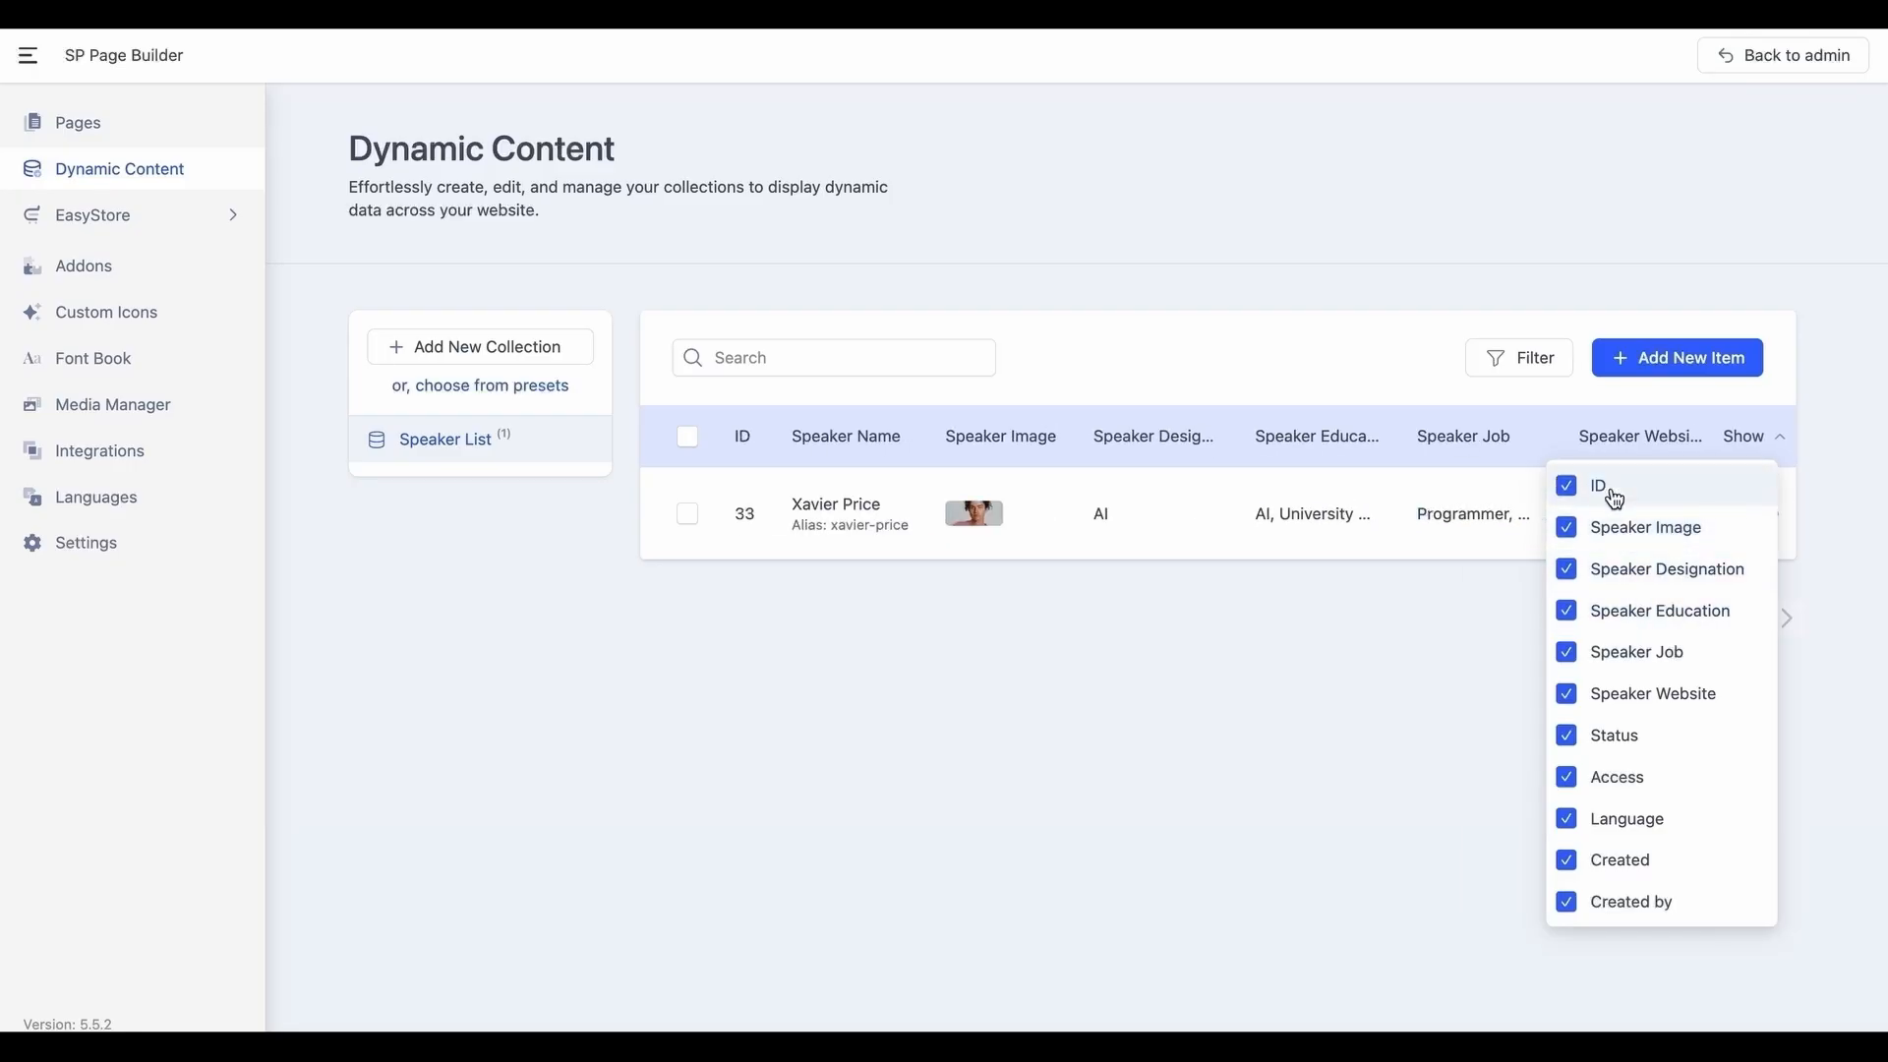
{"action": "left_click", "coordinate": [1475, 602]}
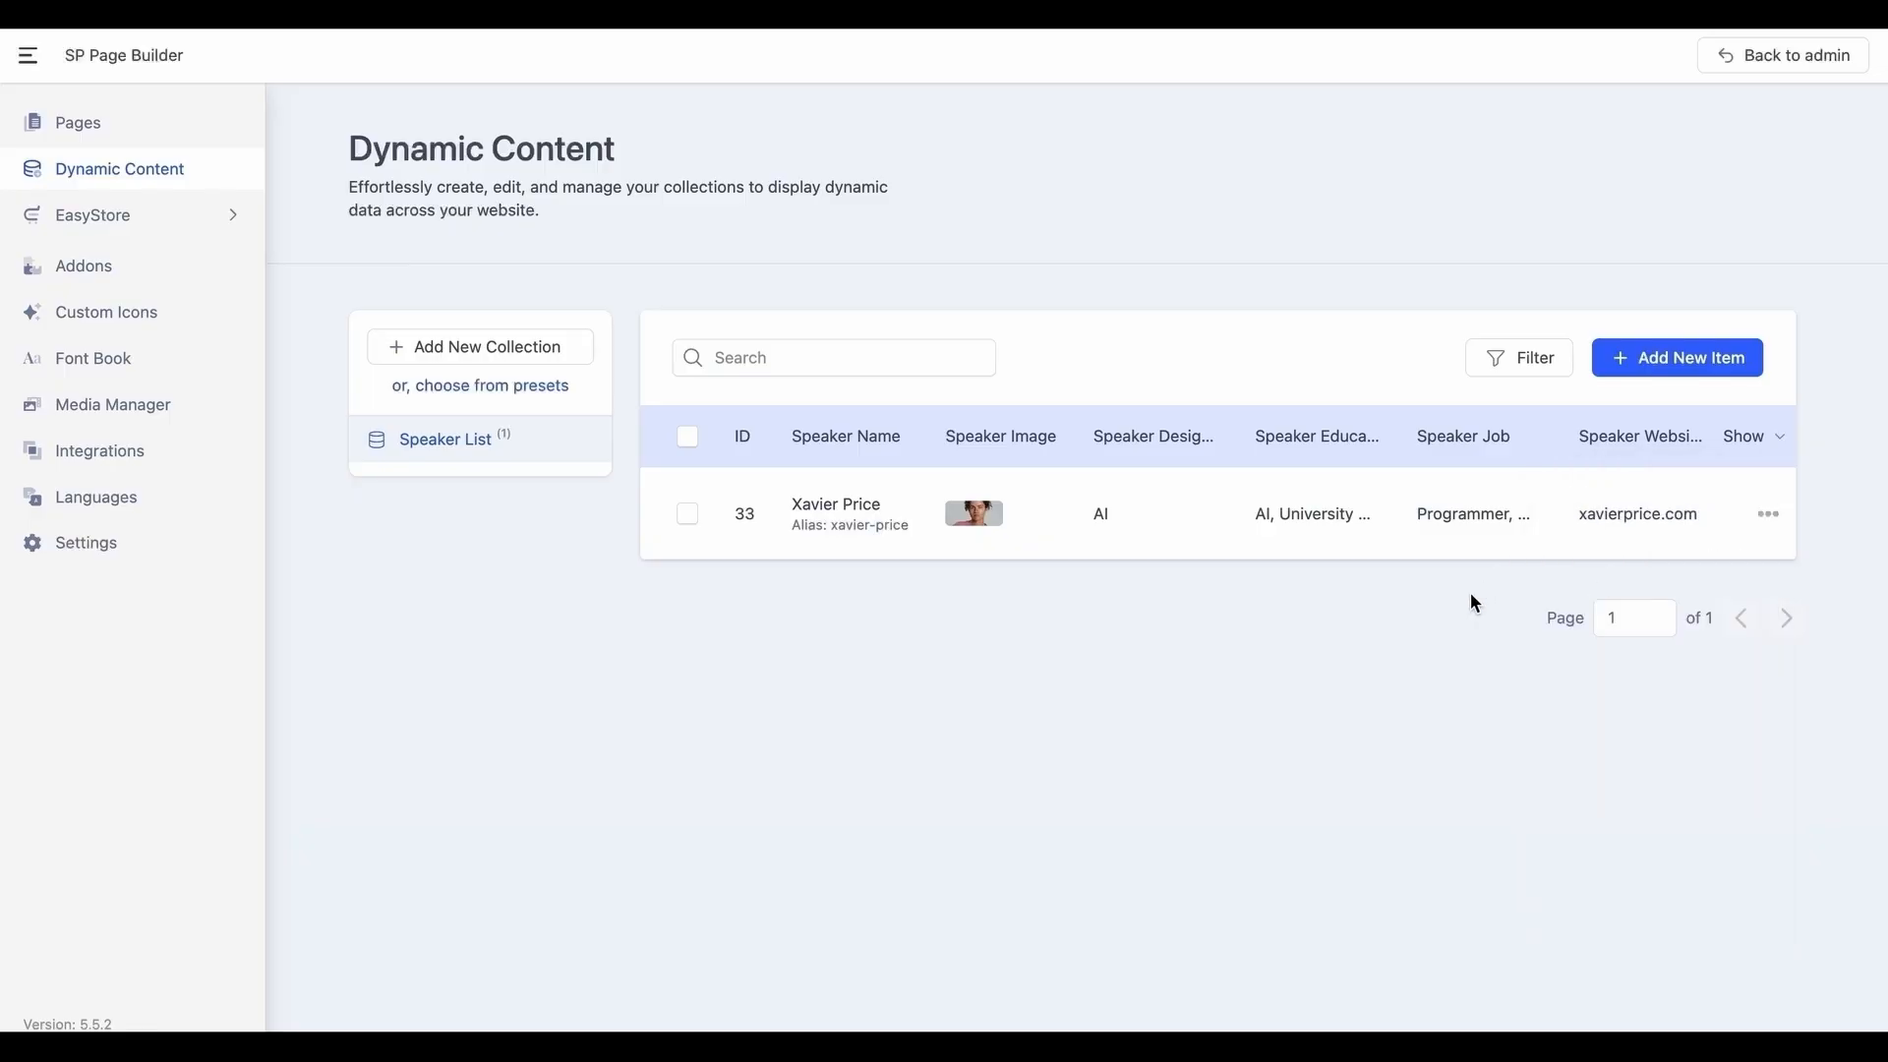
{"action": "left_click", "coordinate": [1433, 514]}
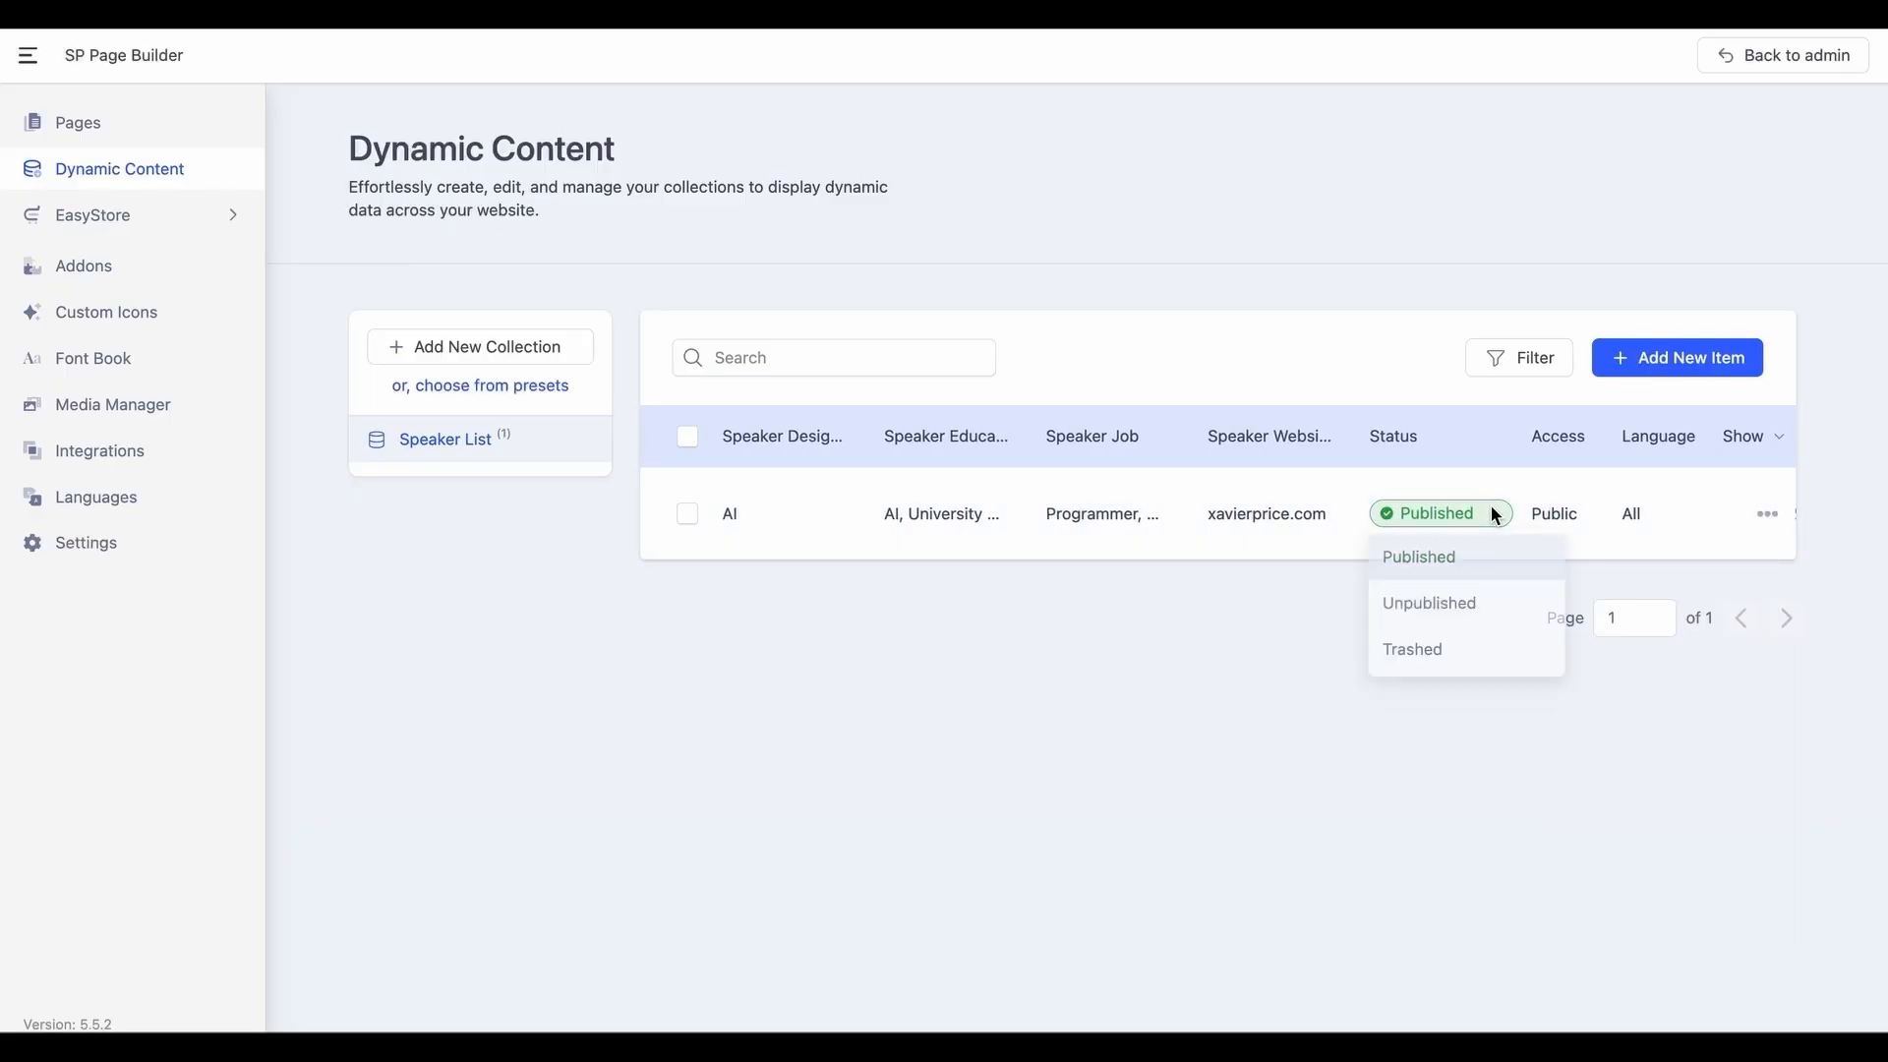
{"action": "left_click", "coordinate": [1428, 602]}
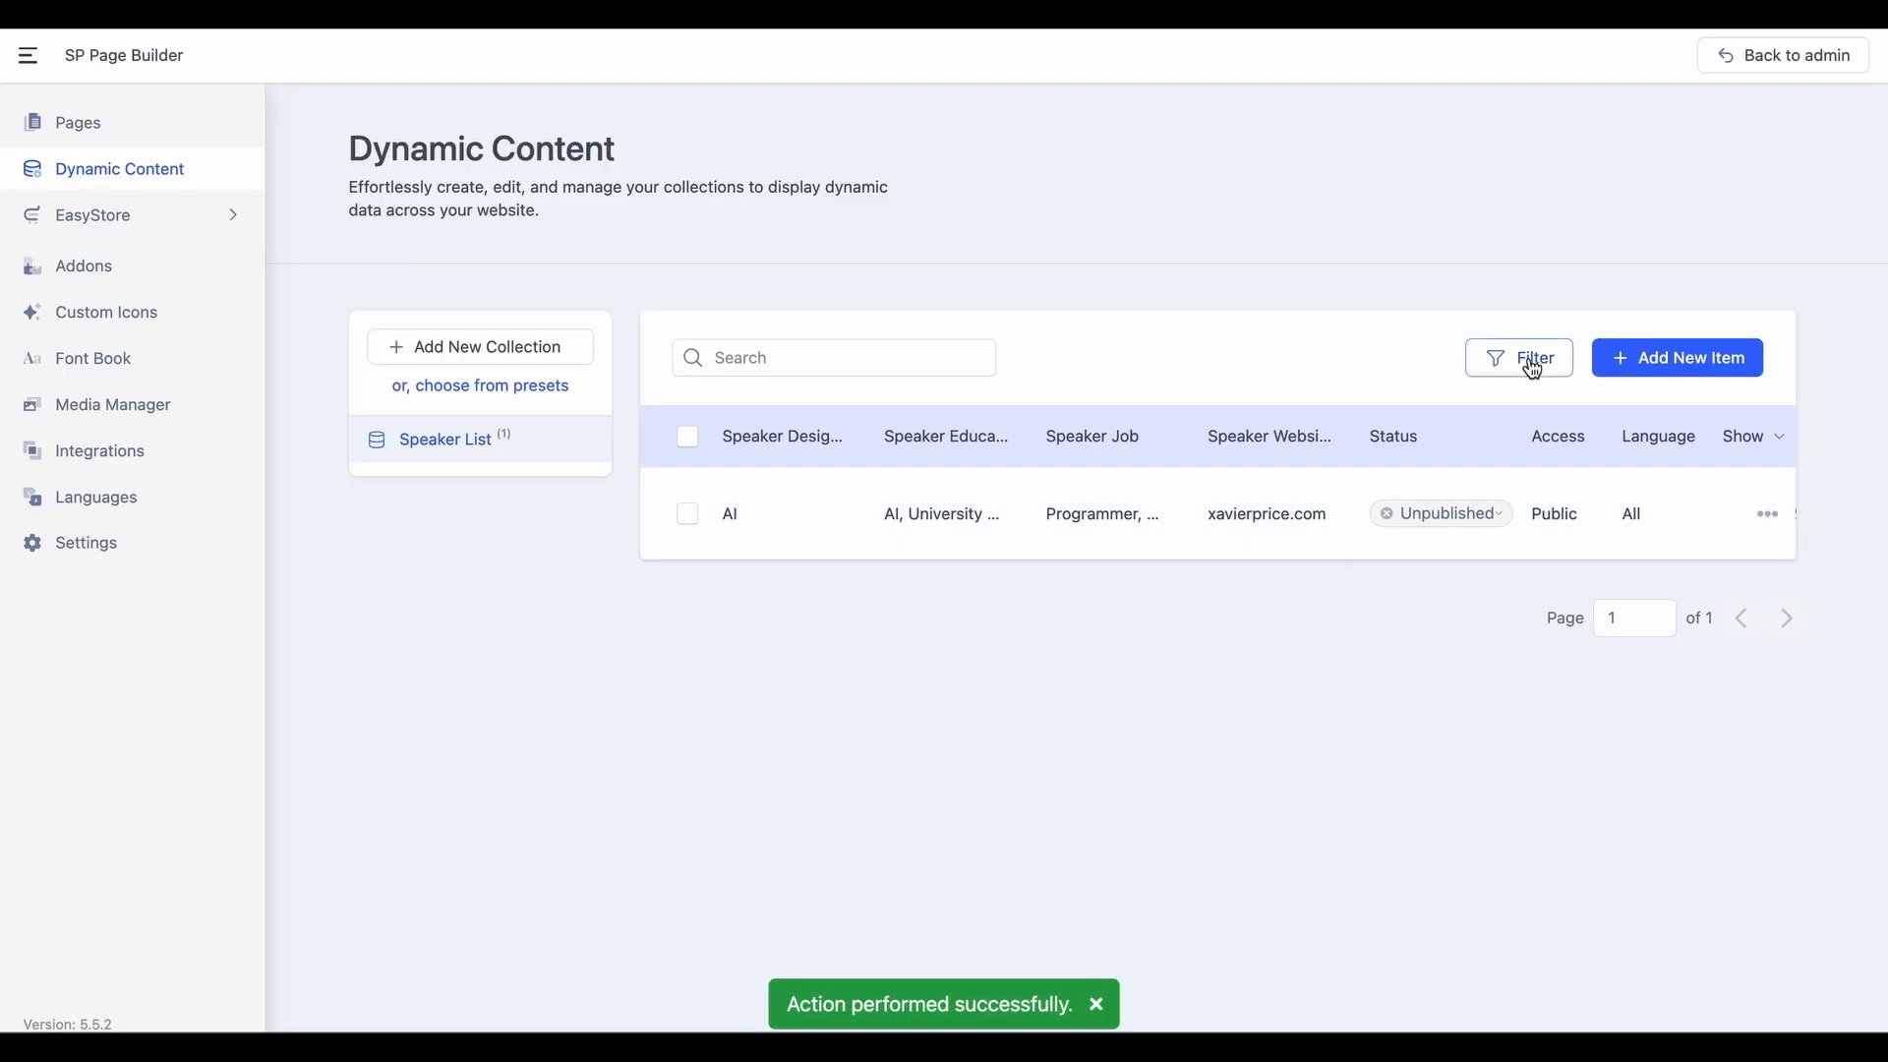
{"action": "left_click", "coordinate": [1518, 356]}
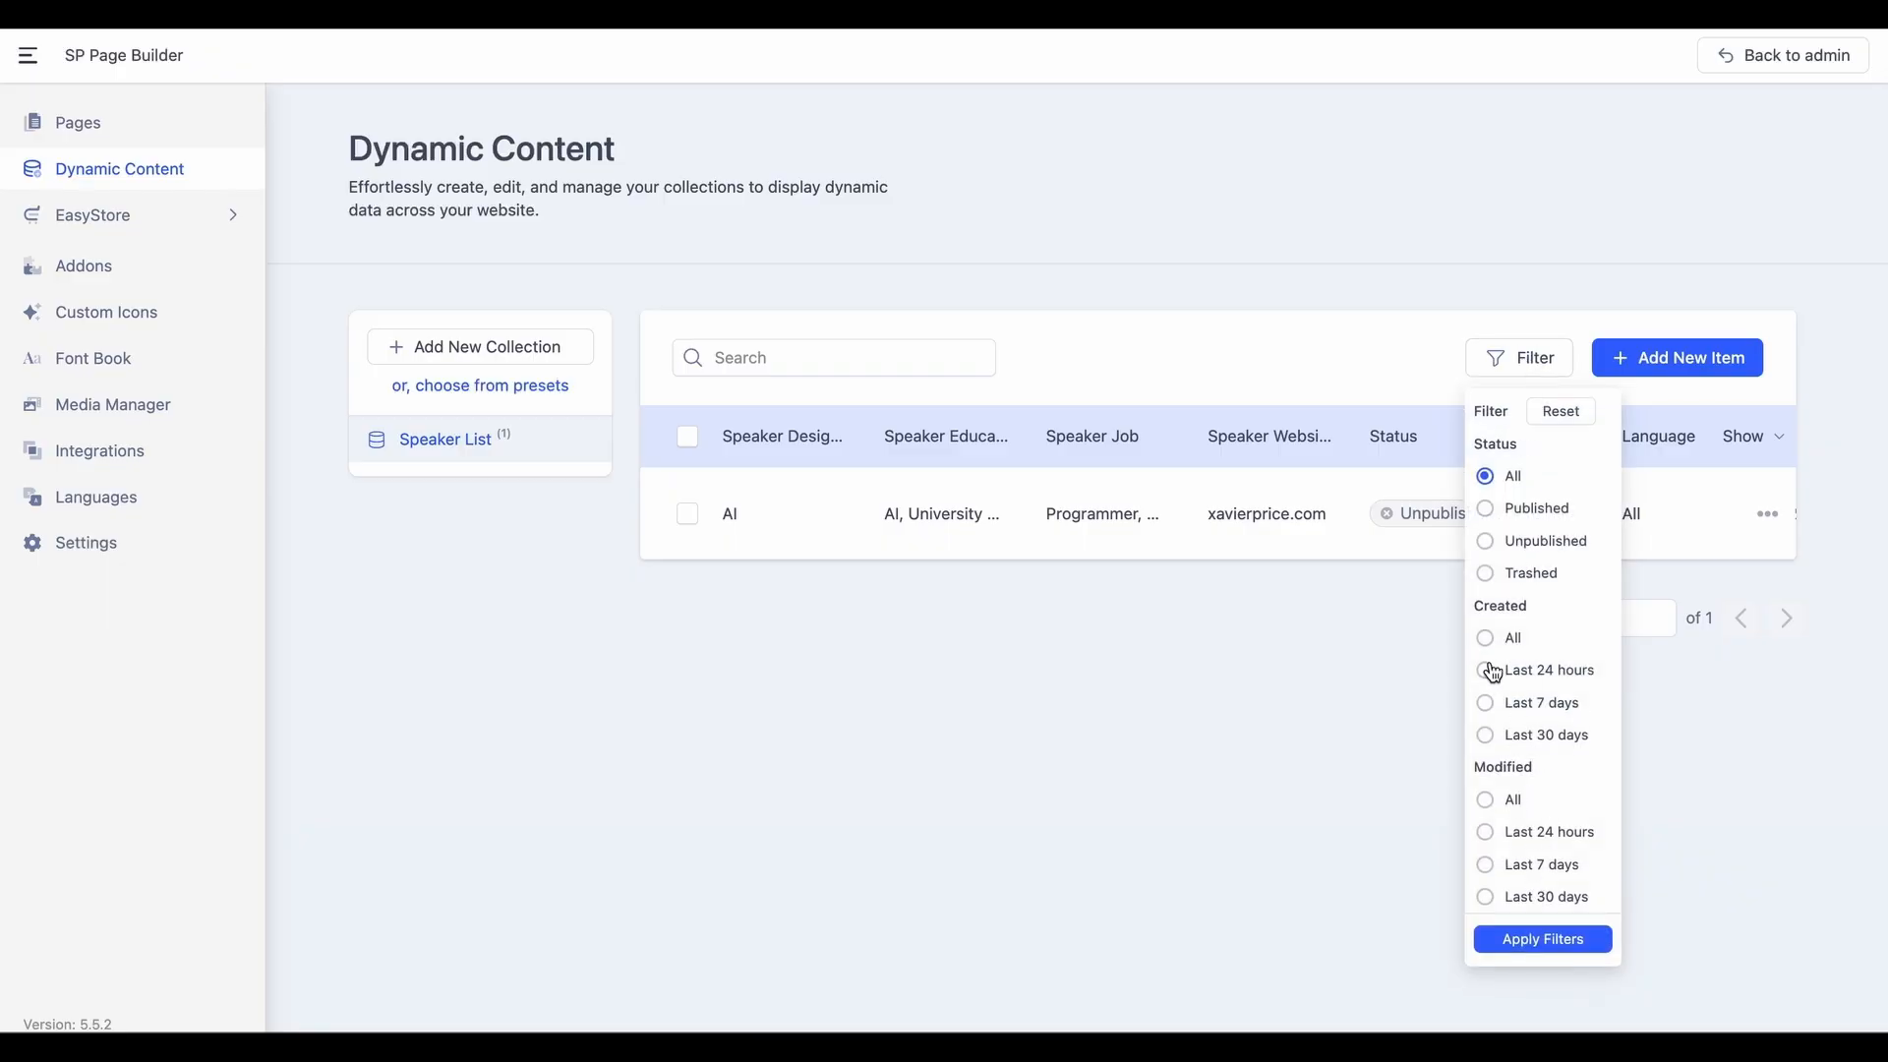
{"action": "left_click", "coordinate": [1486, 508]}
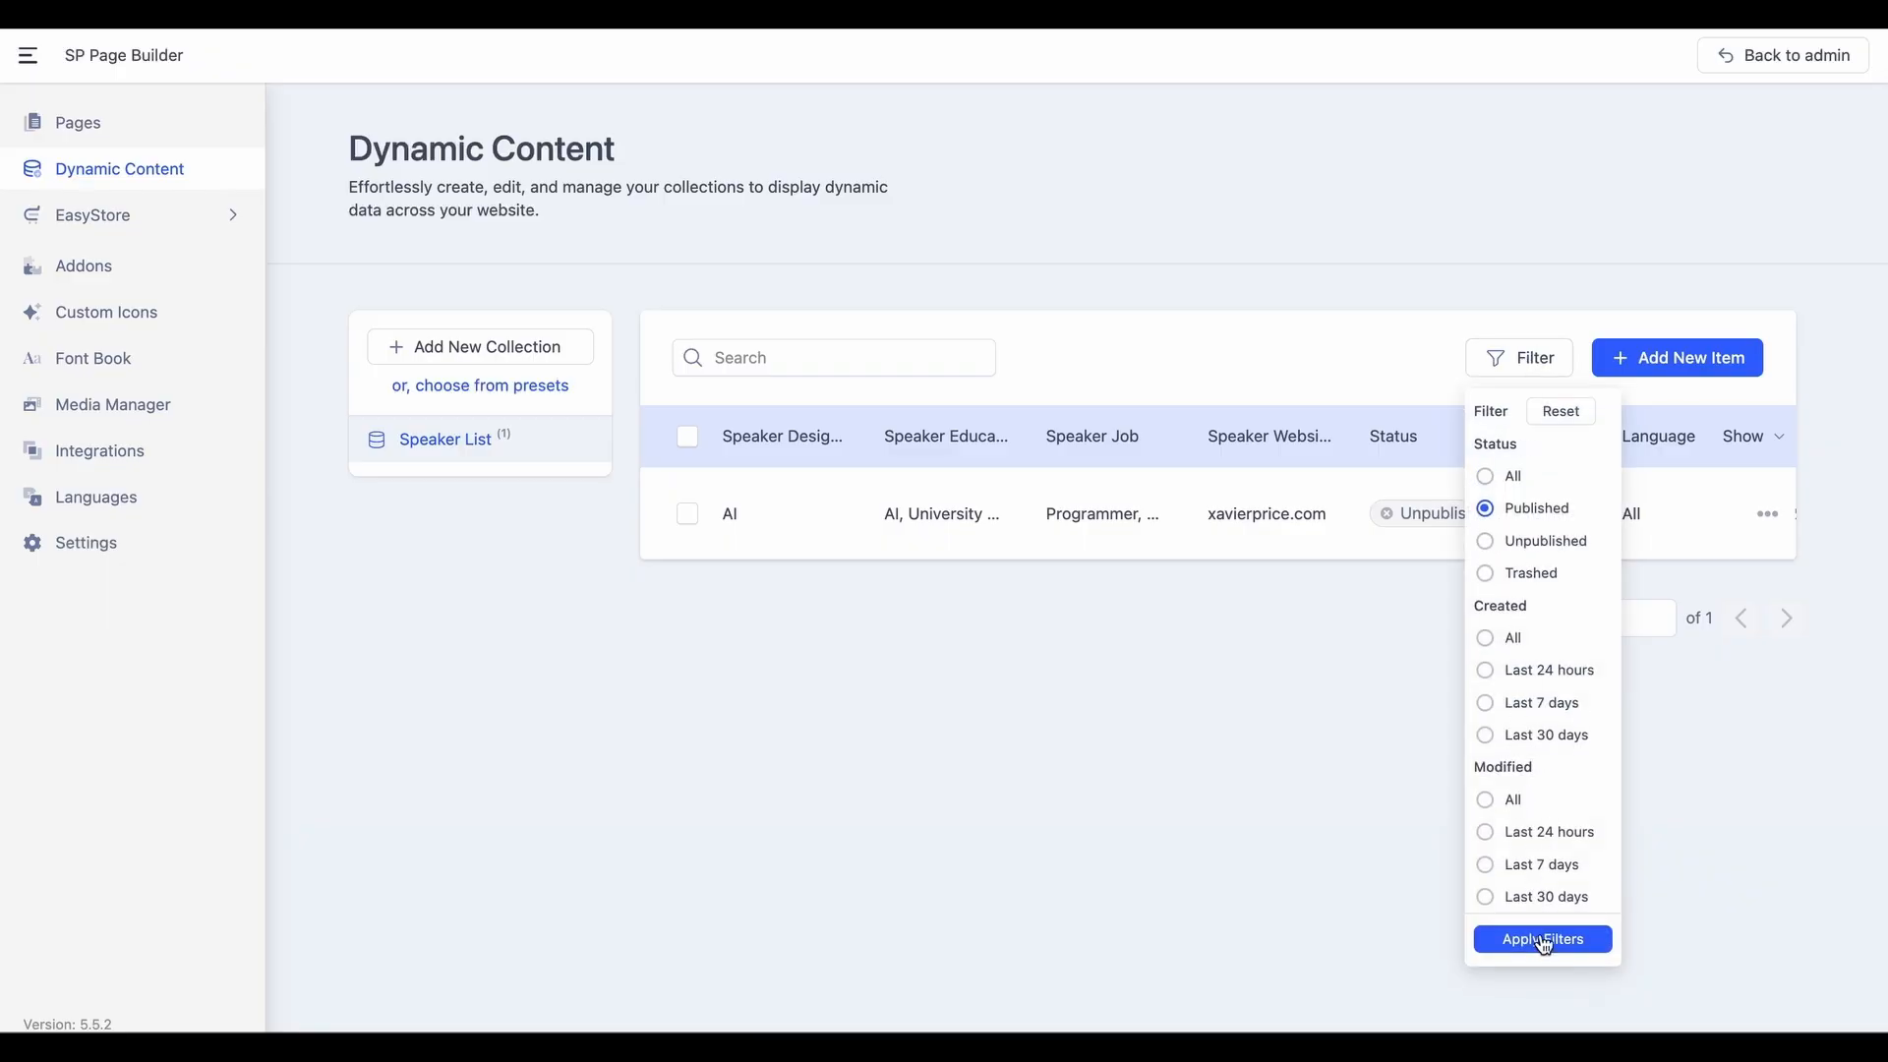
{"action": "left_click", "coordinate": [1541, 938]}
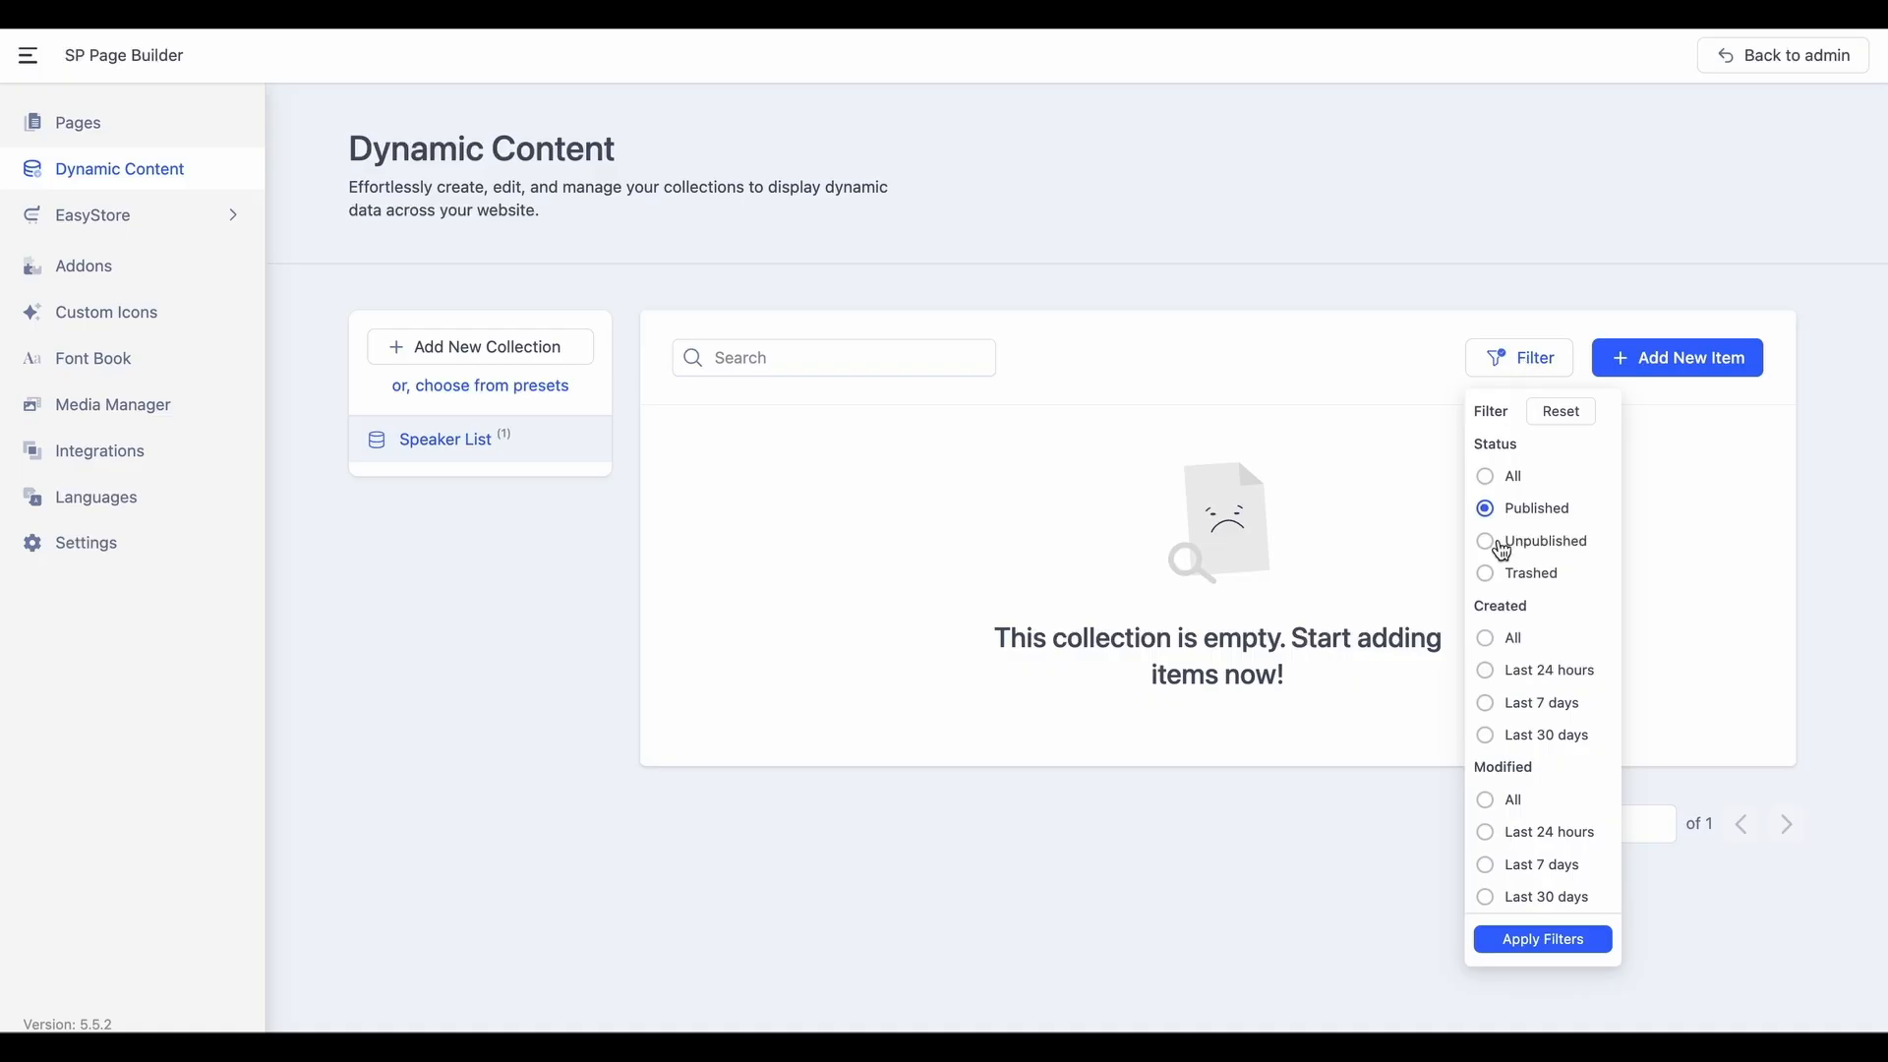
{"action": "left_click", "coordinate": [1541, 938]}
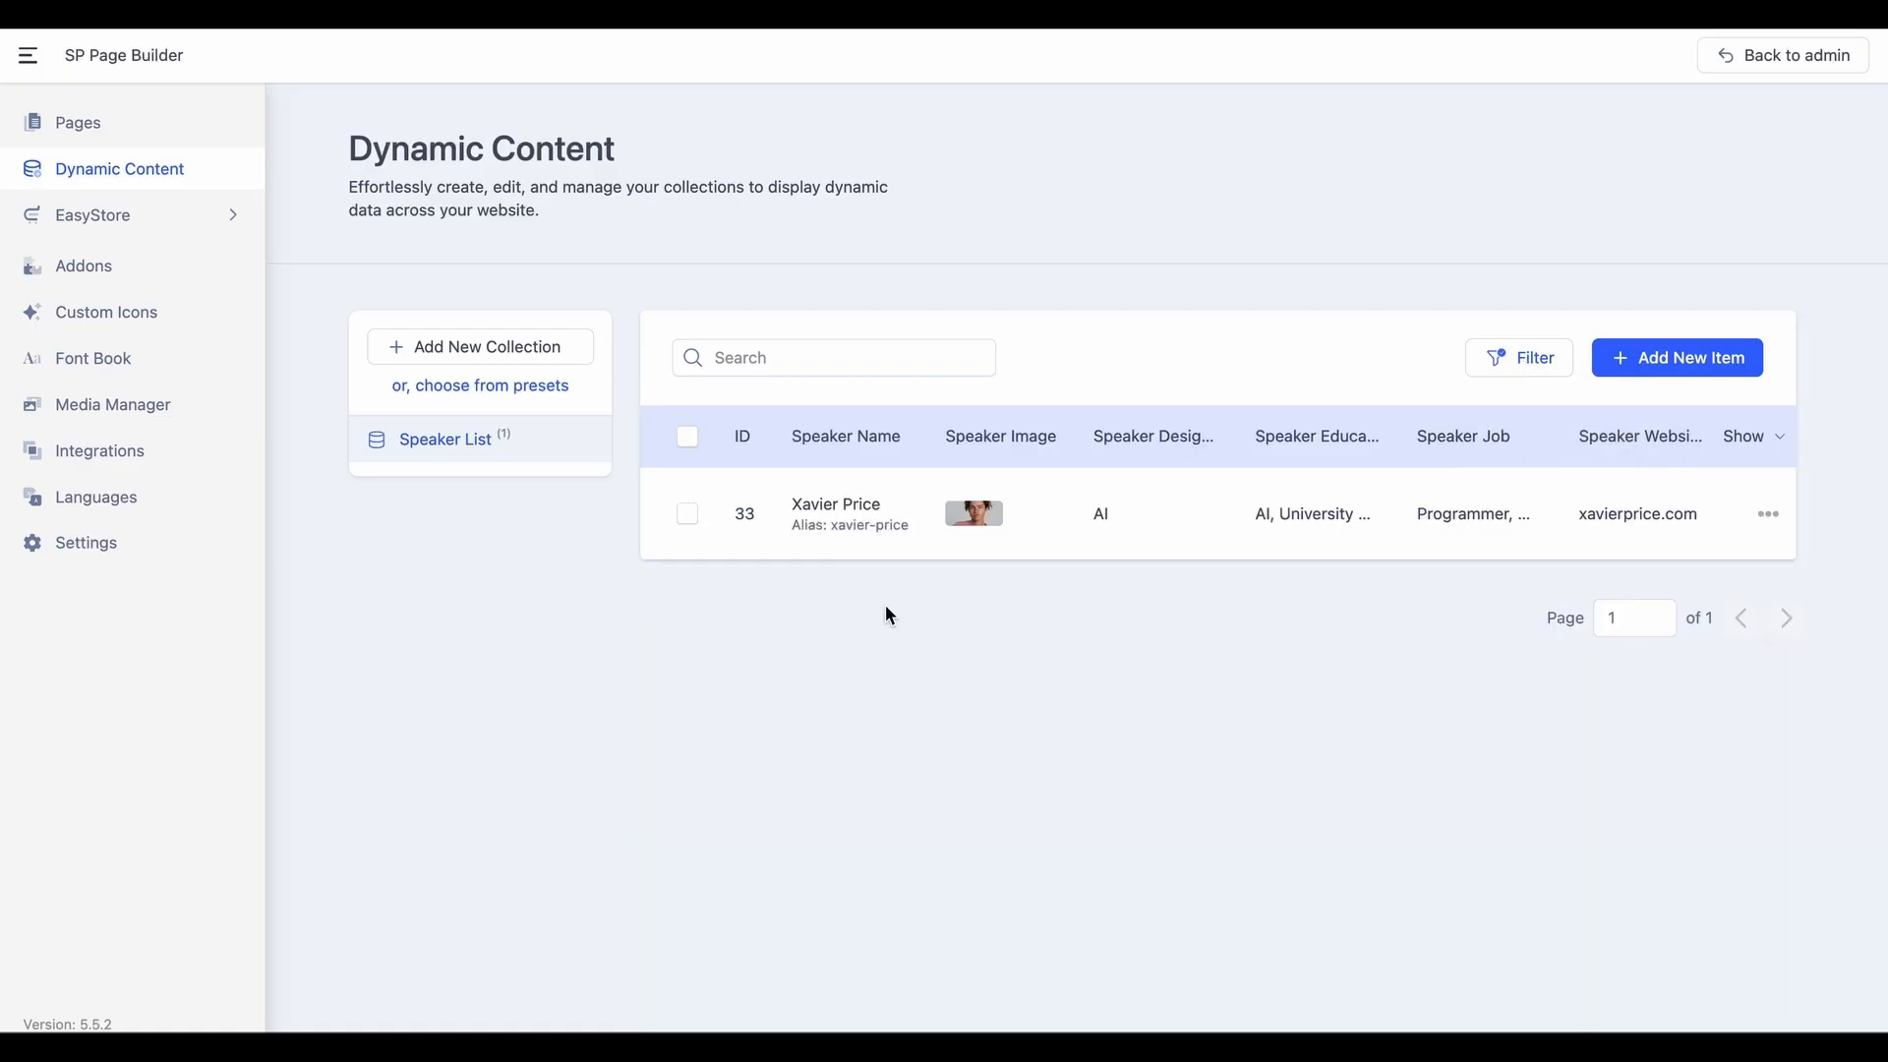
{"action": "left_click", "coordinate": [832, 356]}
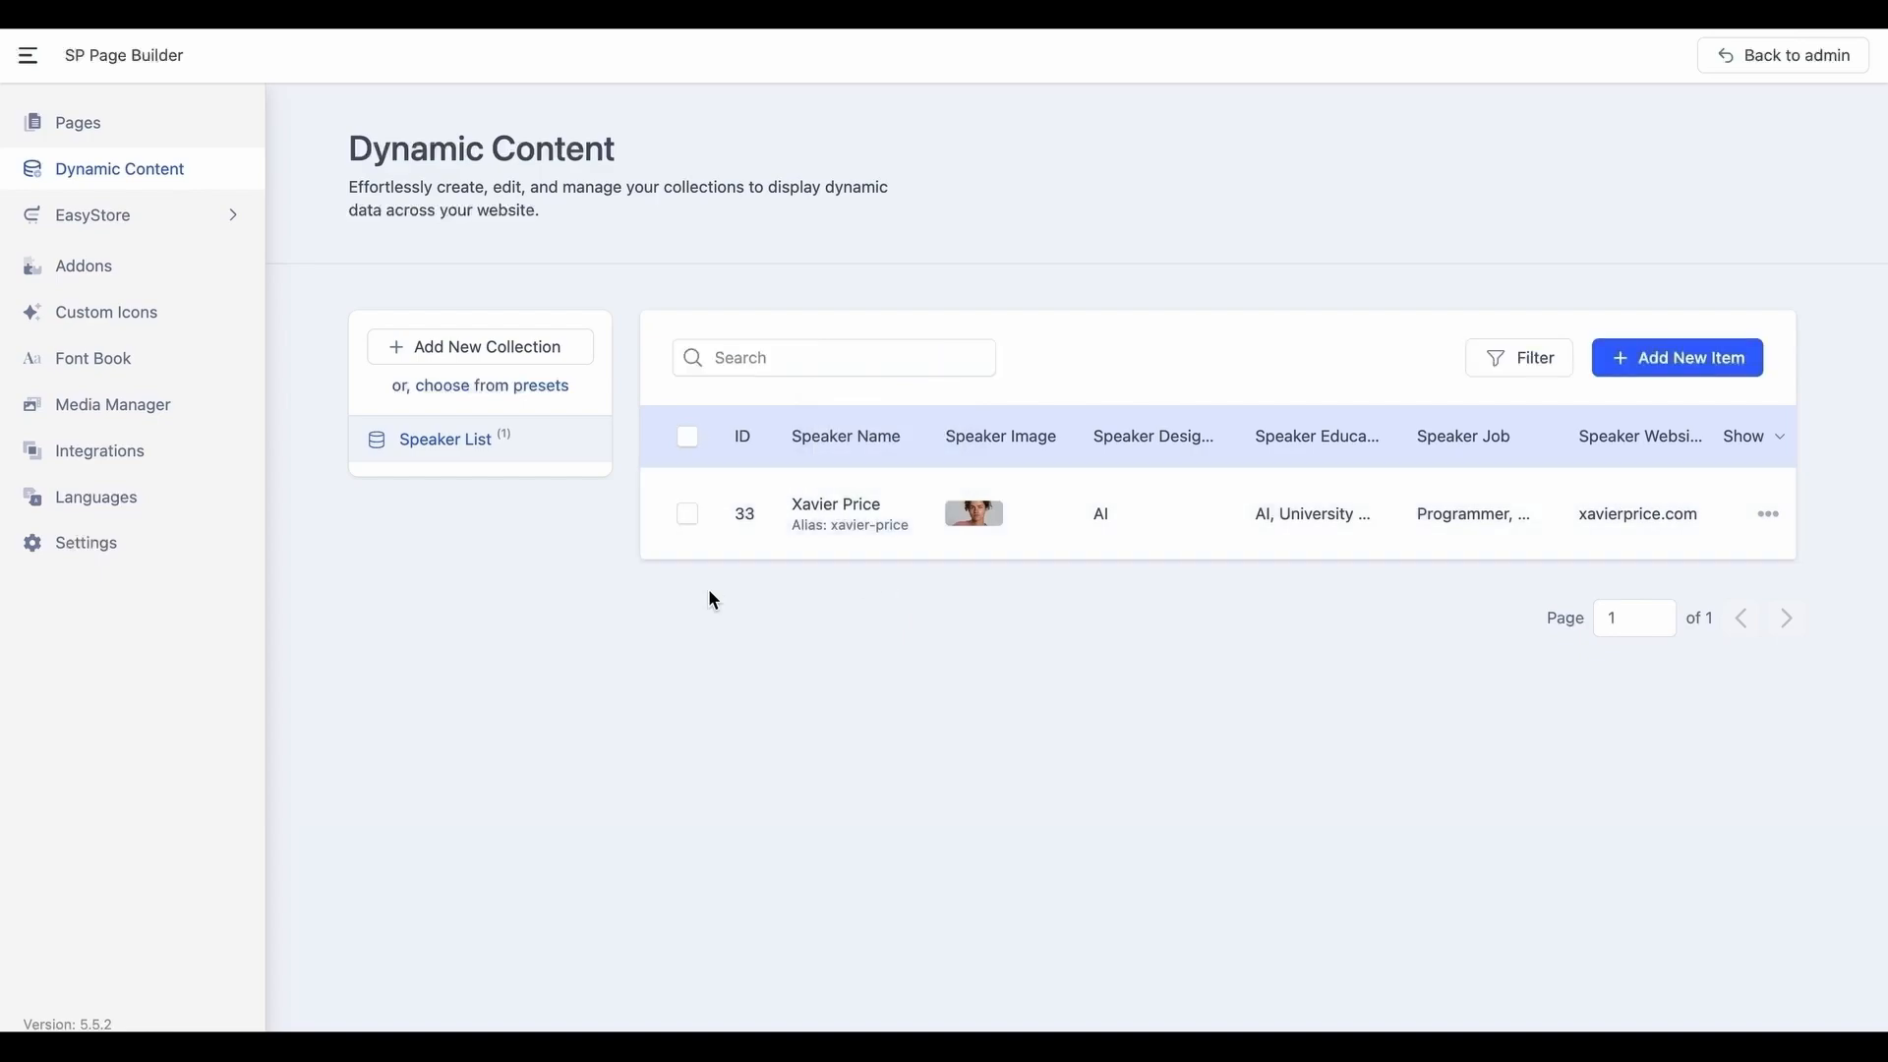
{"action": "mouse_move", "coordinate": [1088, 563]}
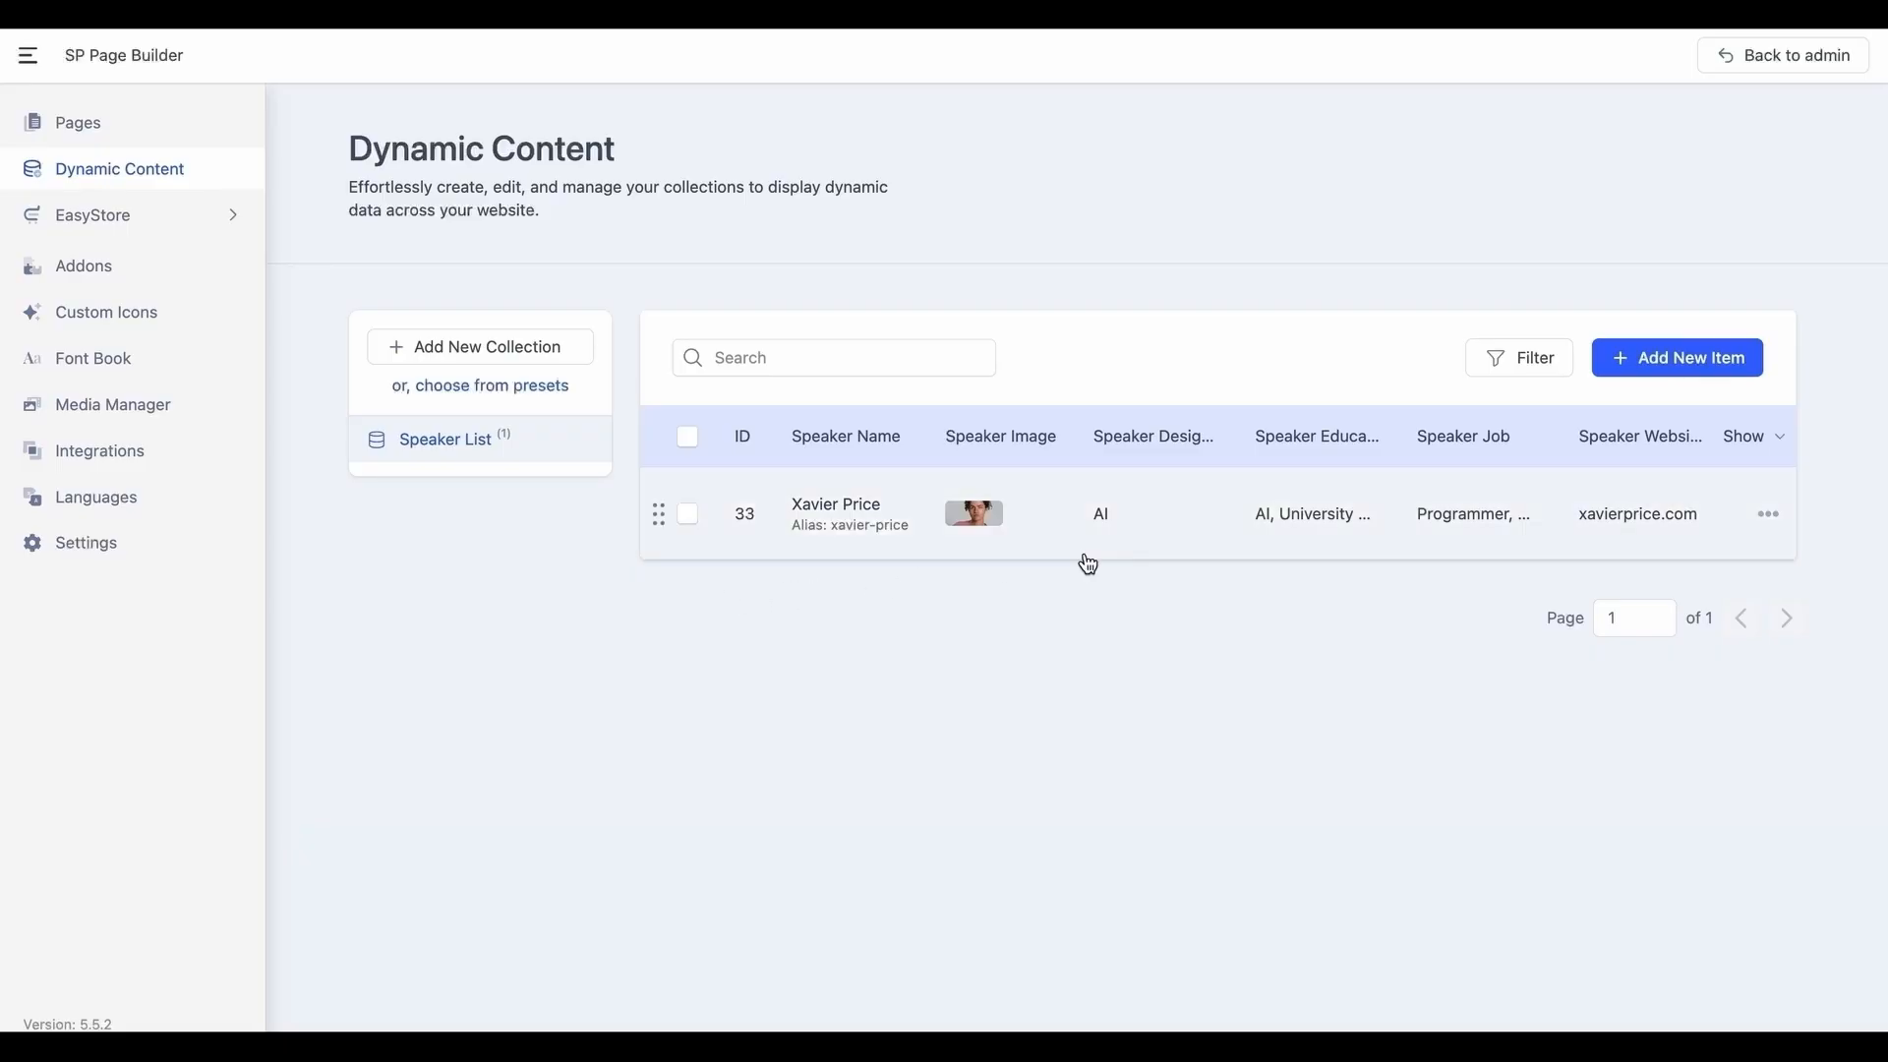
{"action": "mouse_move", "coordinate": [1144, 750]}
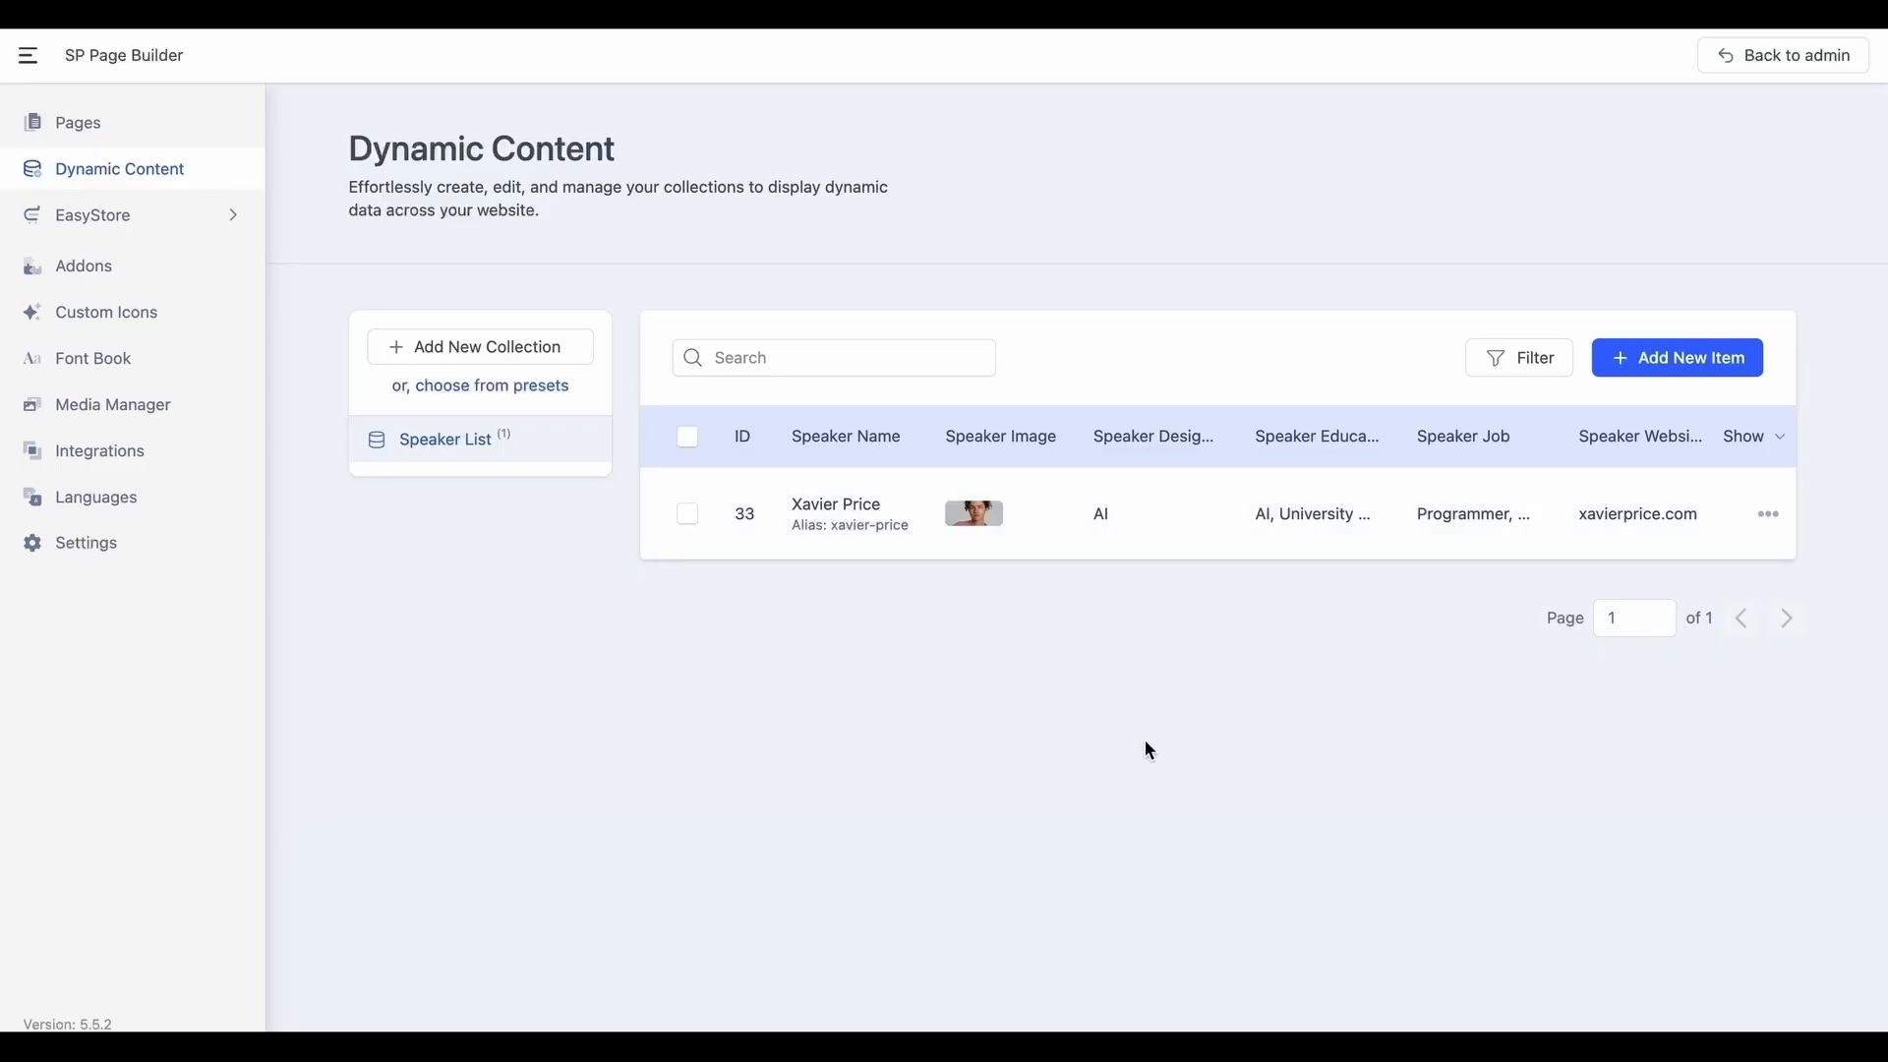
{"action": "mouse_move", "coordinate": [1100, 765]}
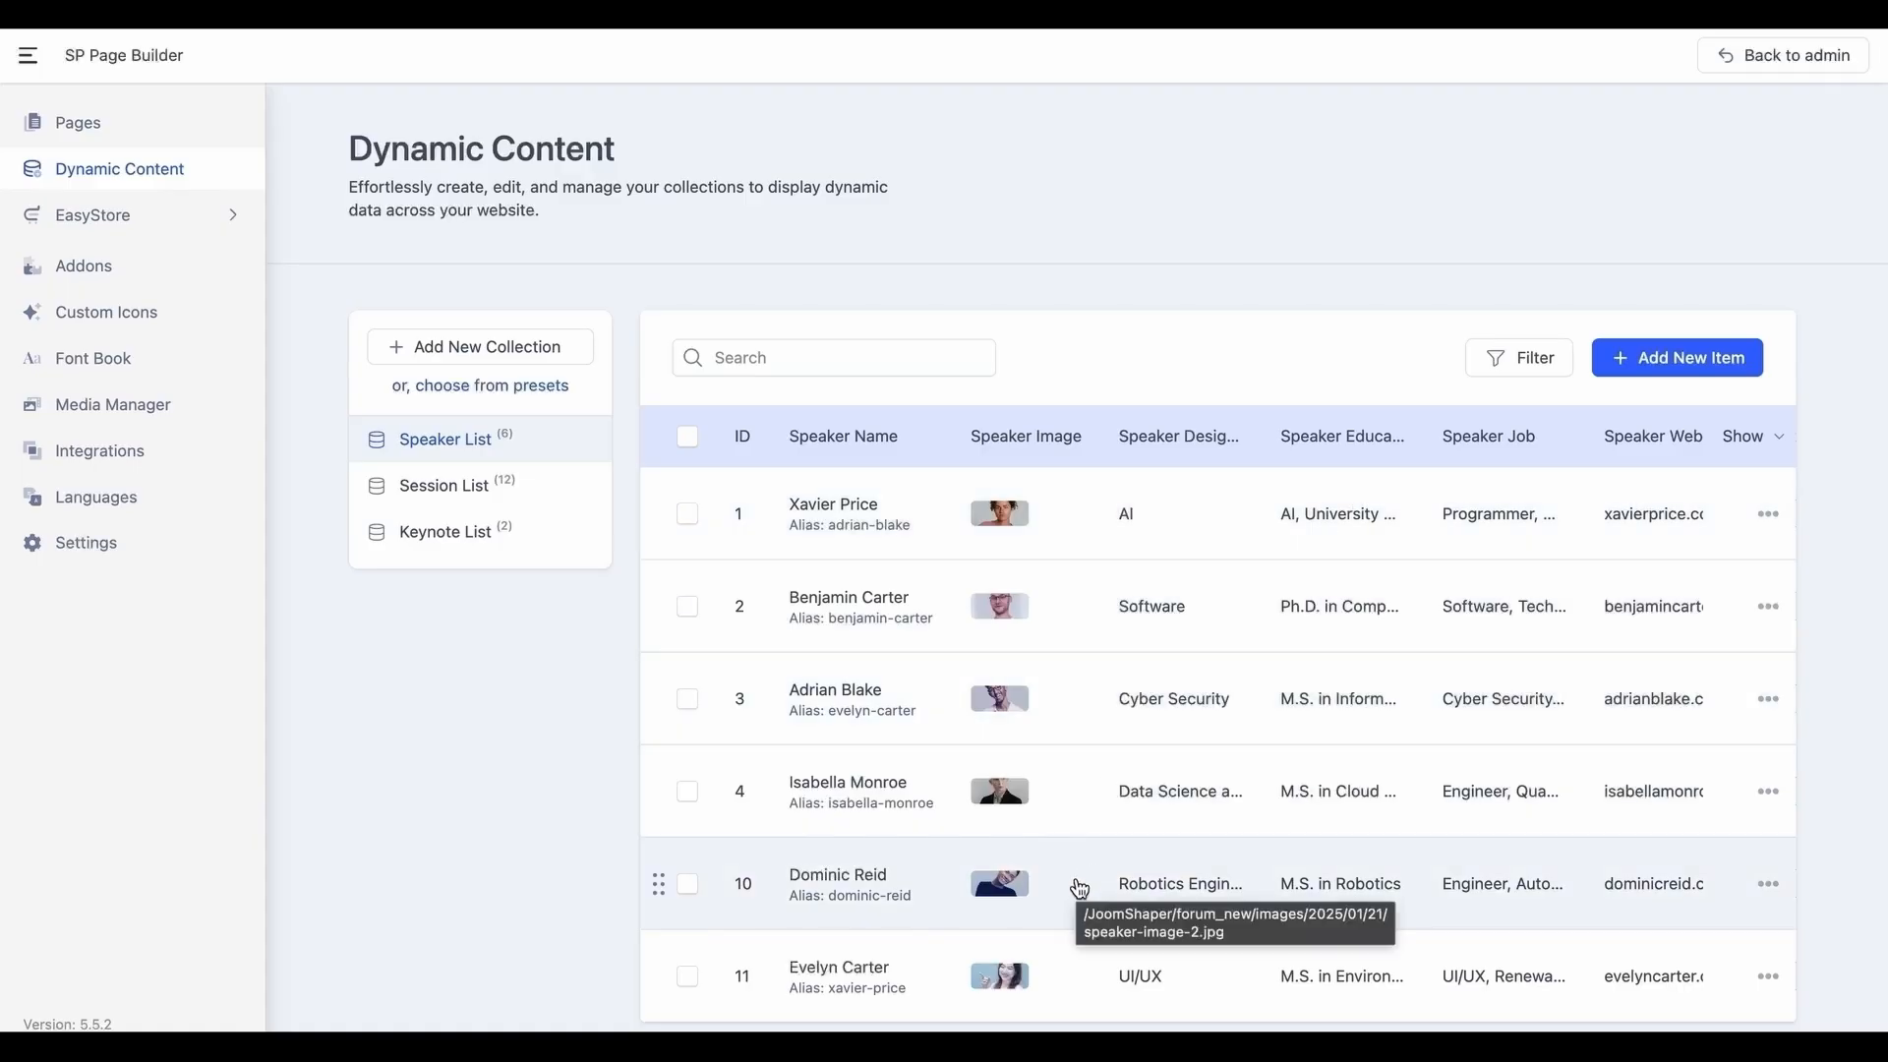
{"action": "scroll", "scroll_direction": "down", "scroll_amount": 3}
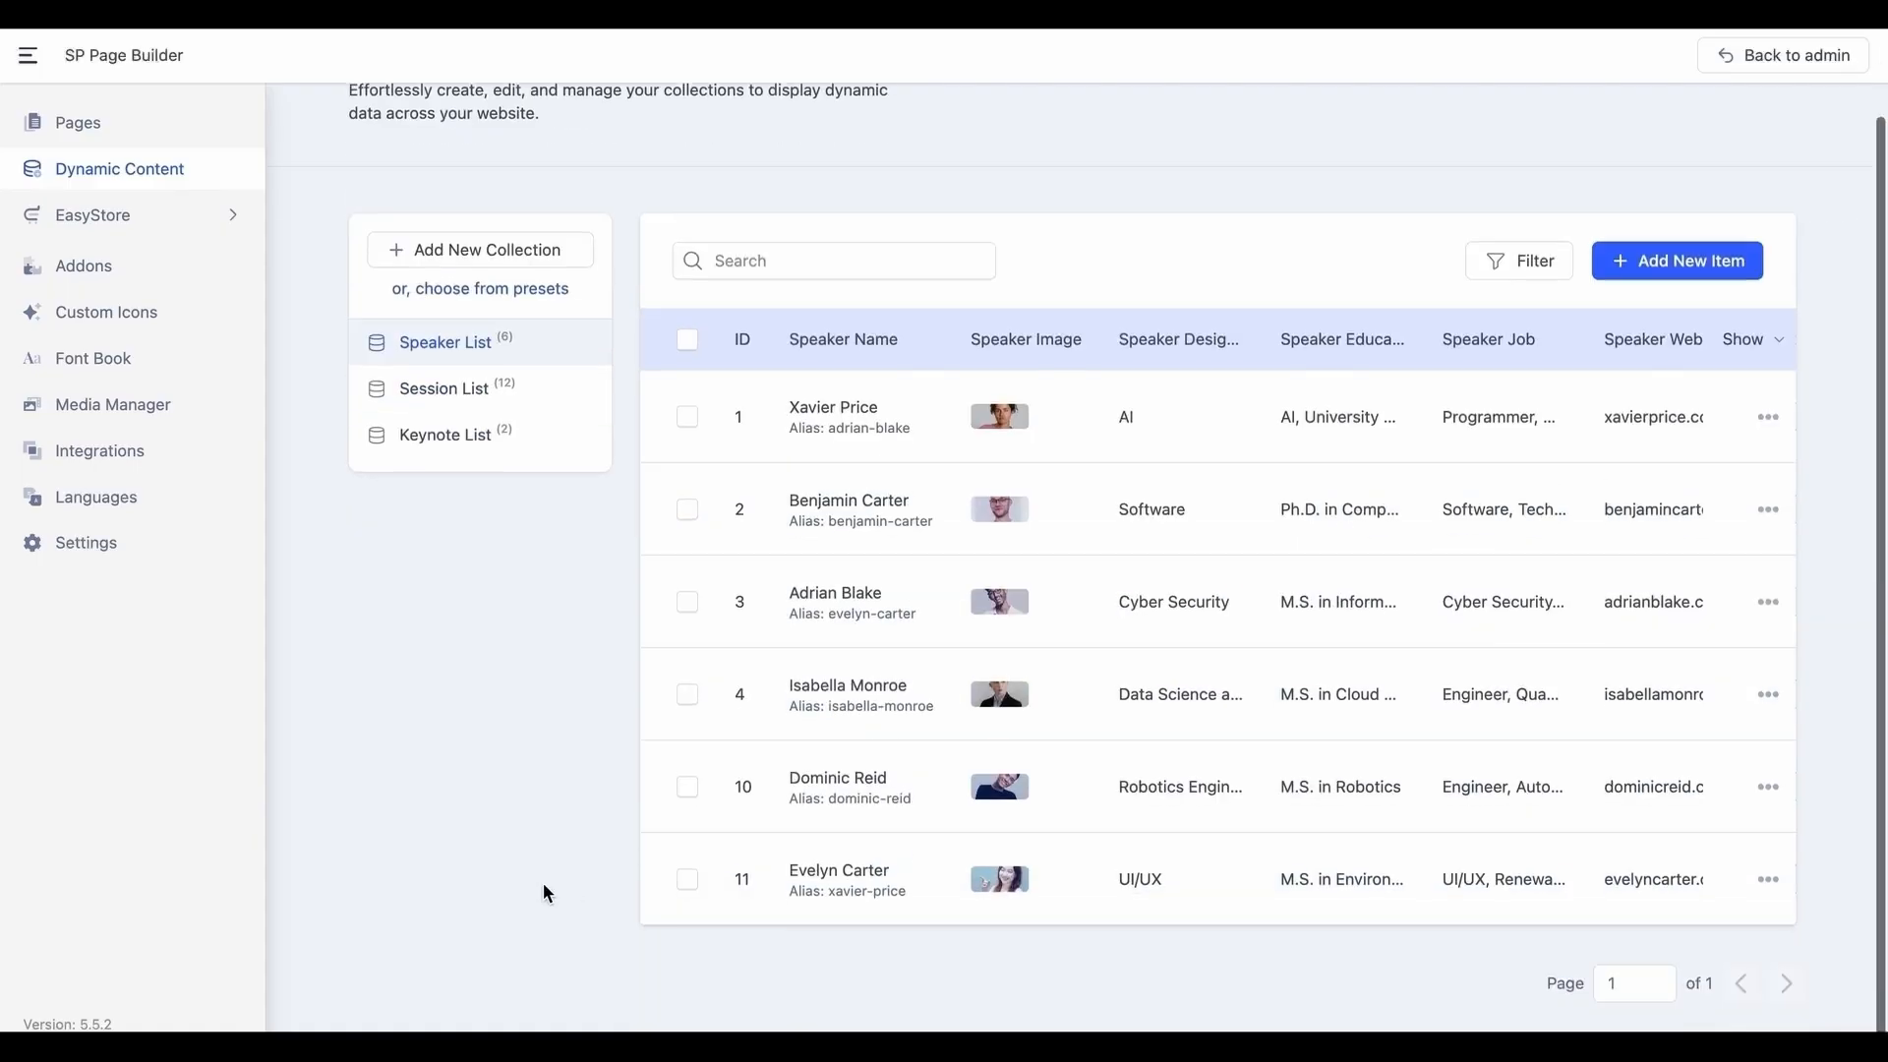
{"action": "left_click", "coordinate": [444, 386]}
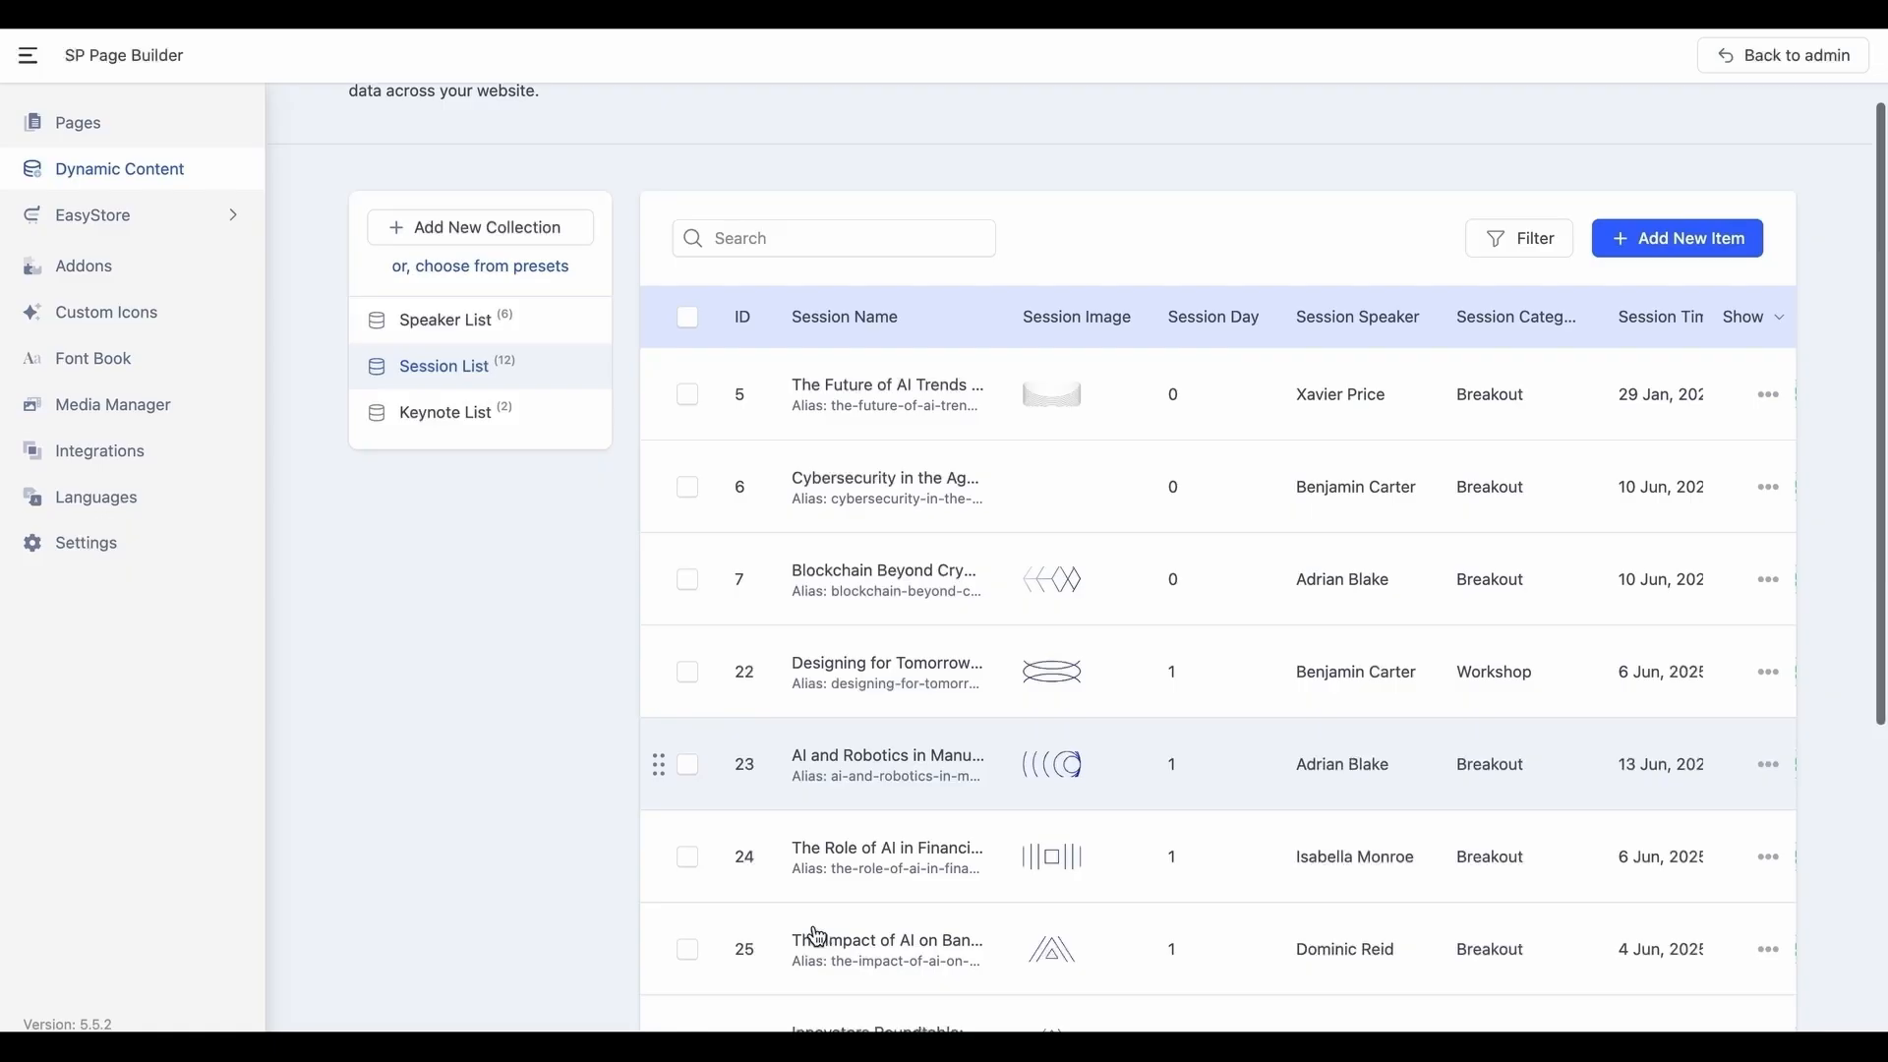
{"action": "scroll", "scroll_direction": "up", "scroll_amount": 3}
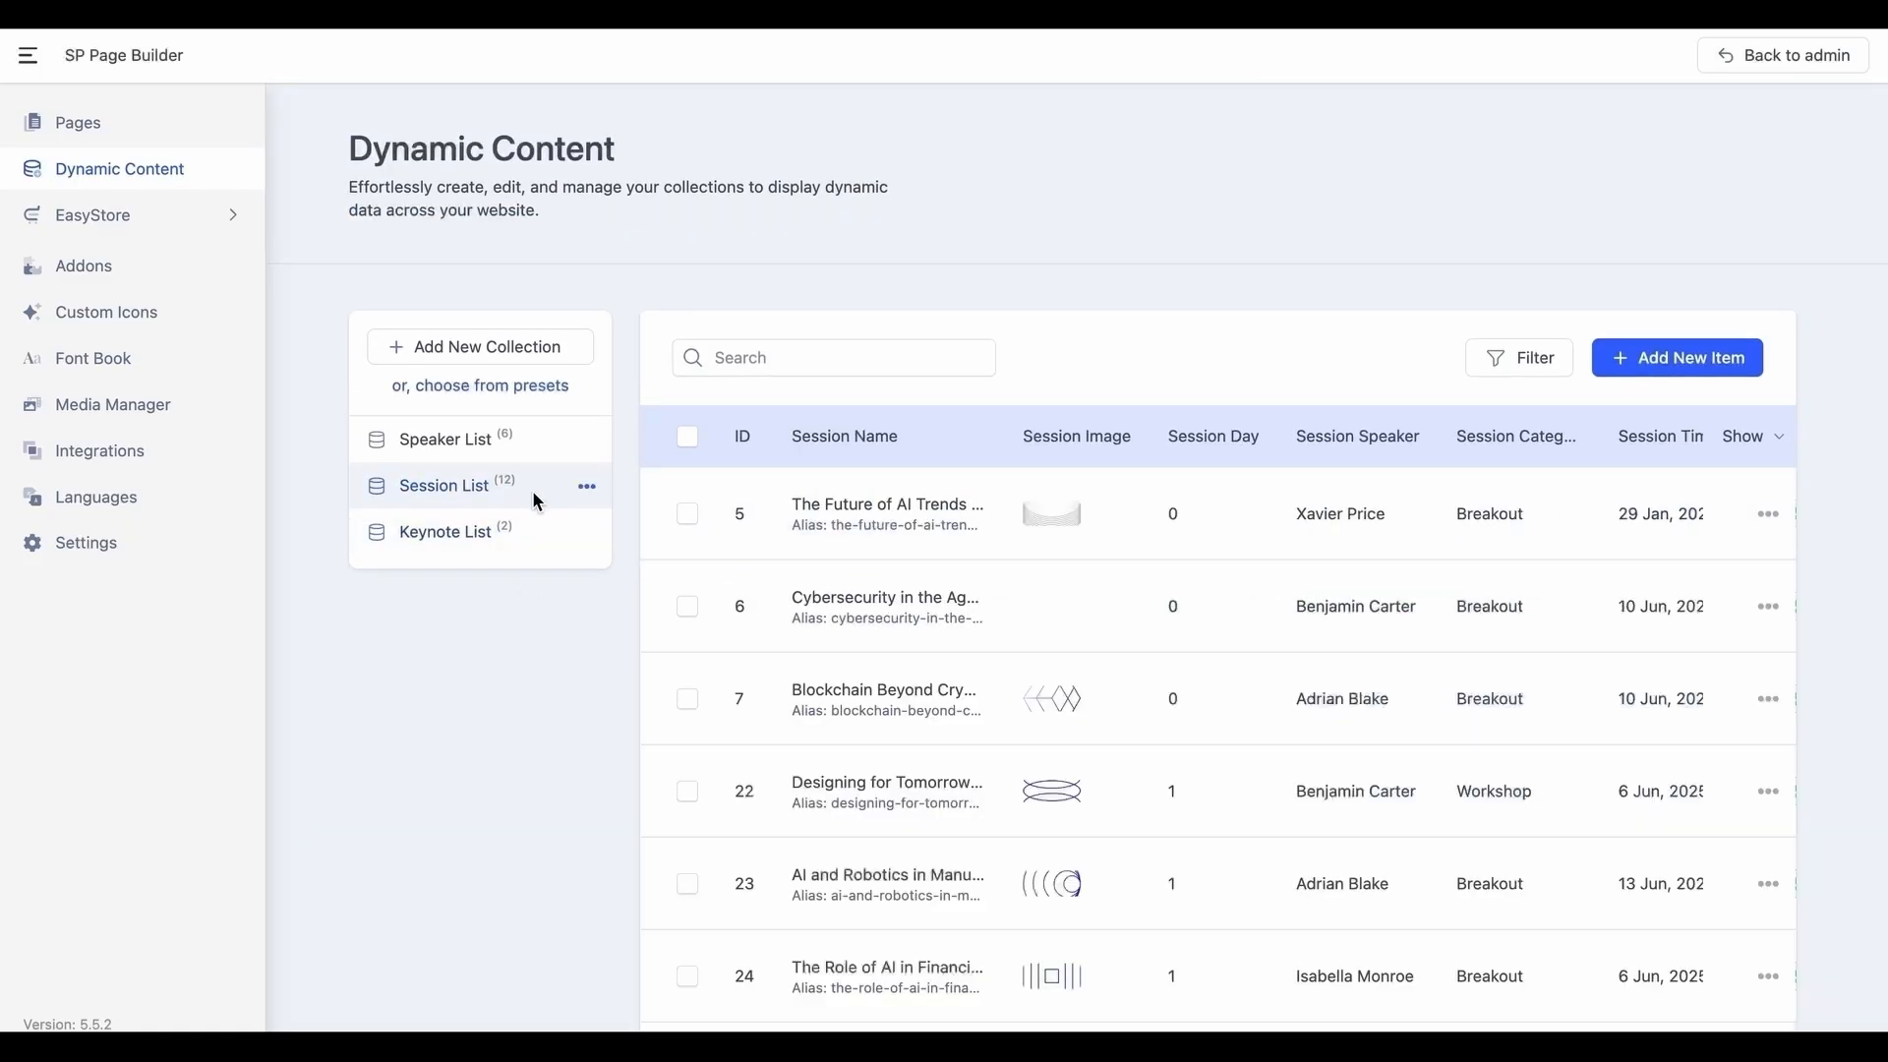
{"action": "left_click", "coordinate": [444, 439]}
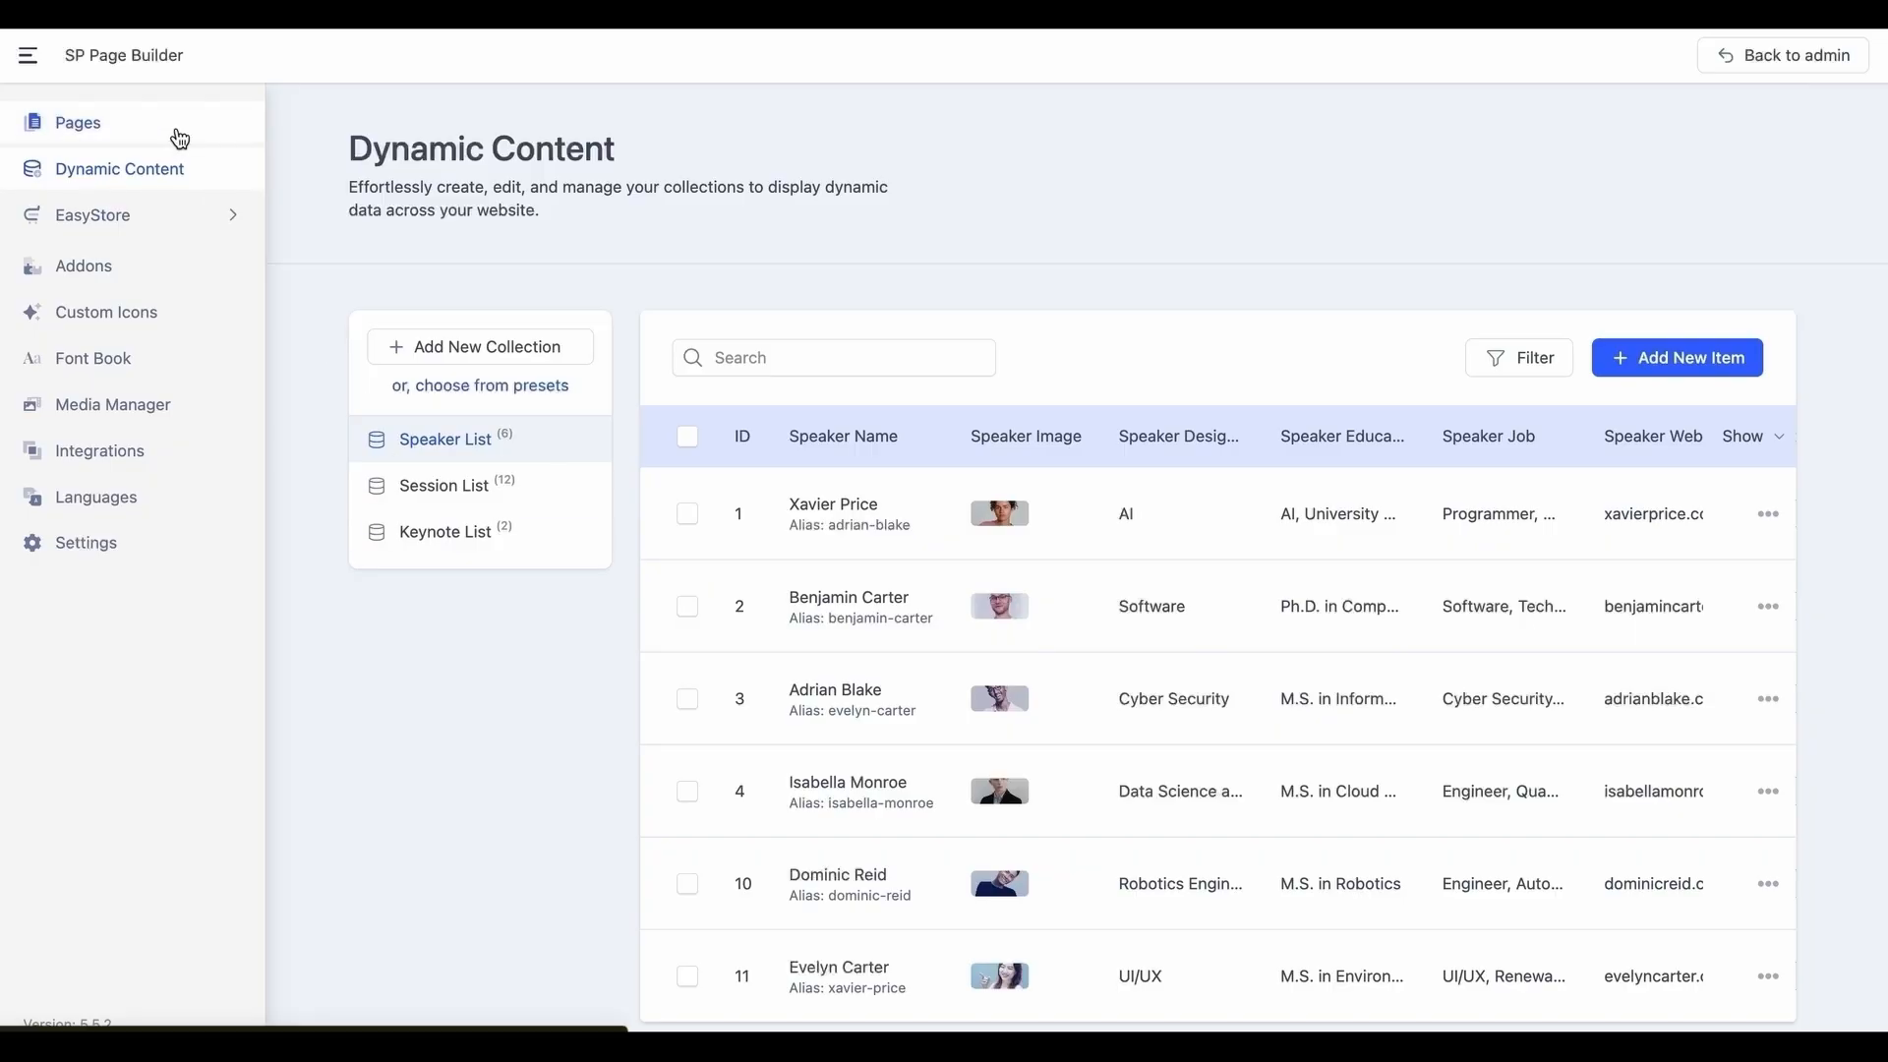
From Pages, add a new dynamic content page based on the Speaker List collection.
{"action": "left_click", "coordinate": [76, 122]}
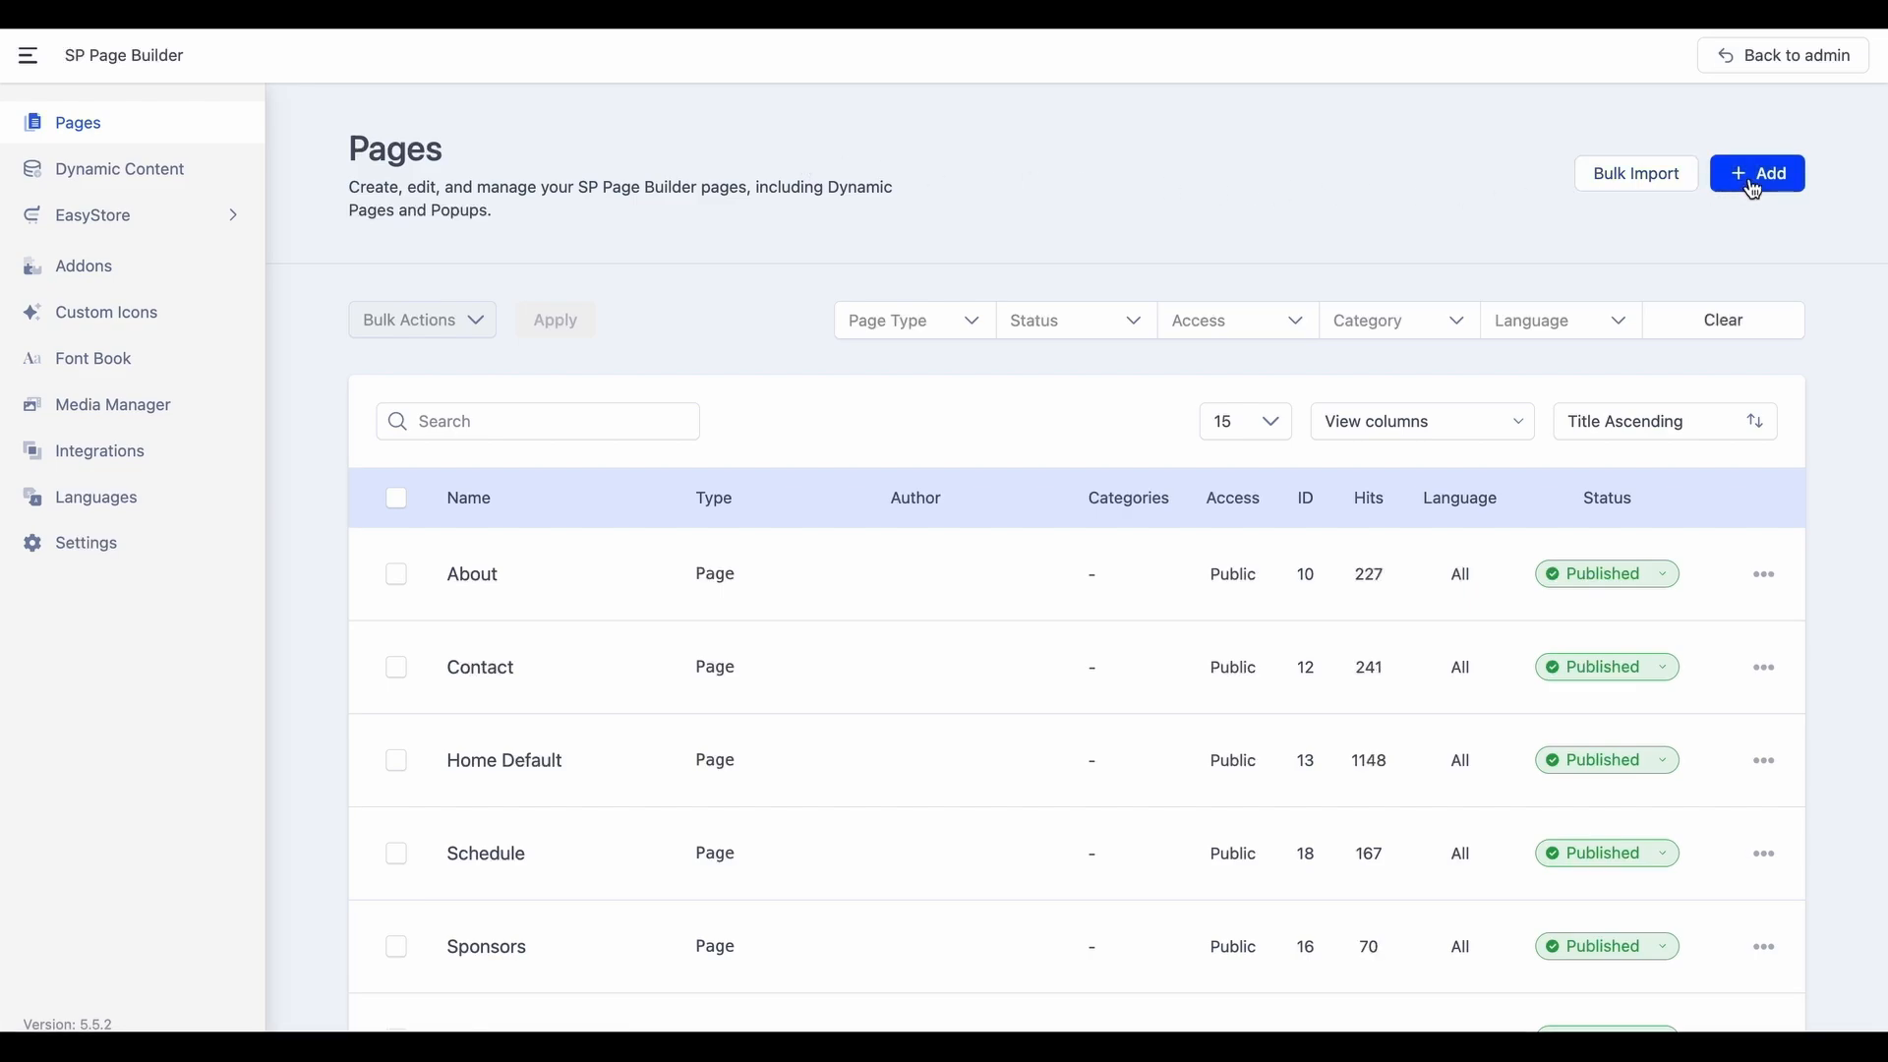
{"action": "left_click", "coordinate": [1755, 172]}
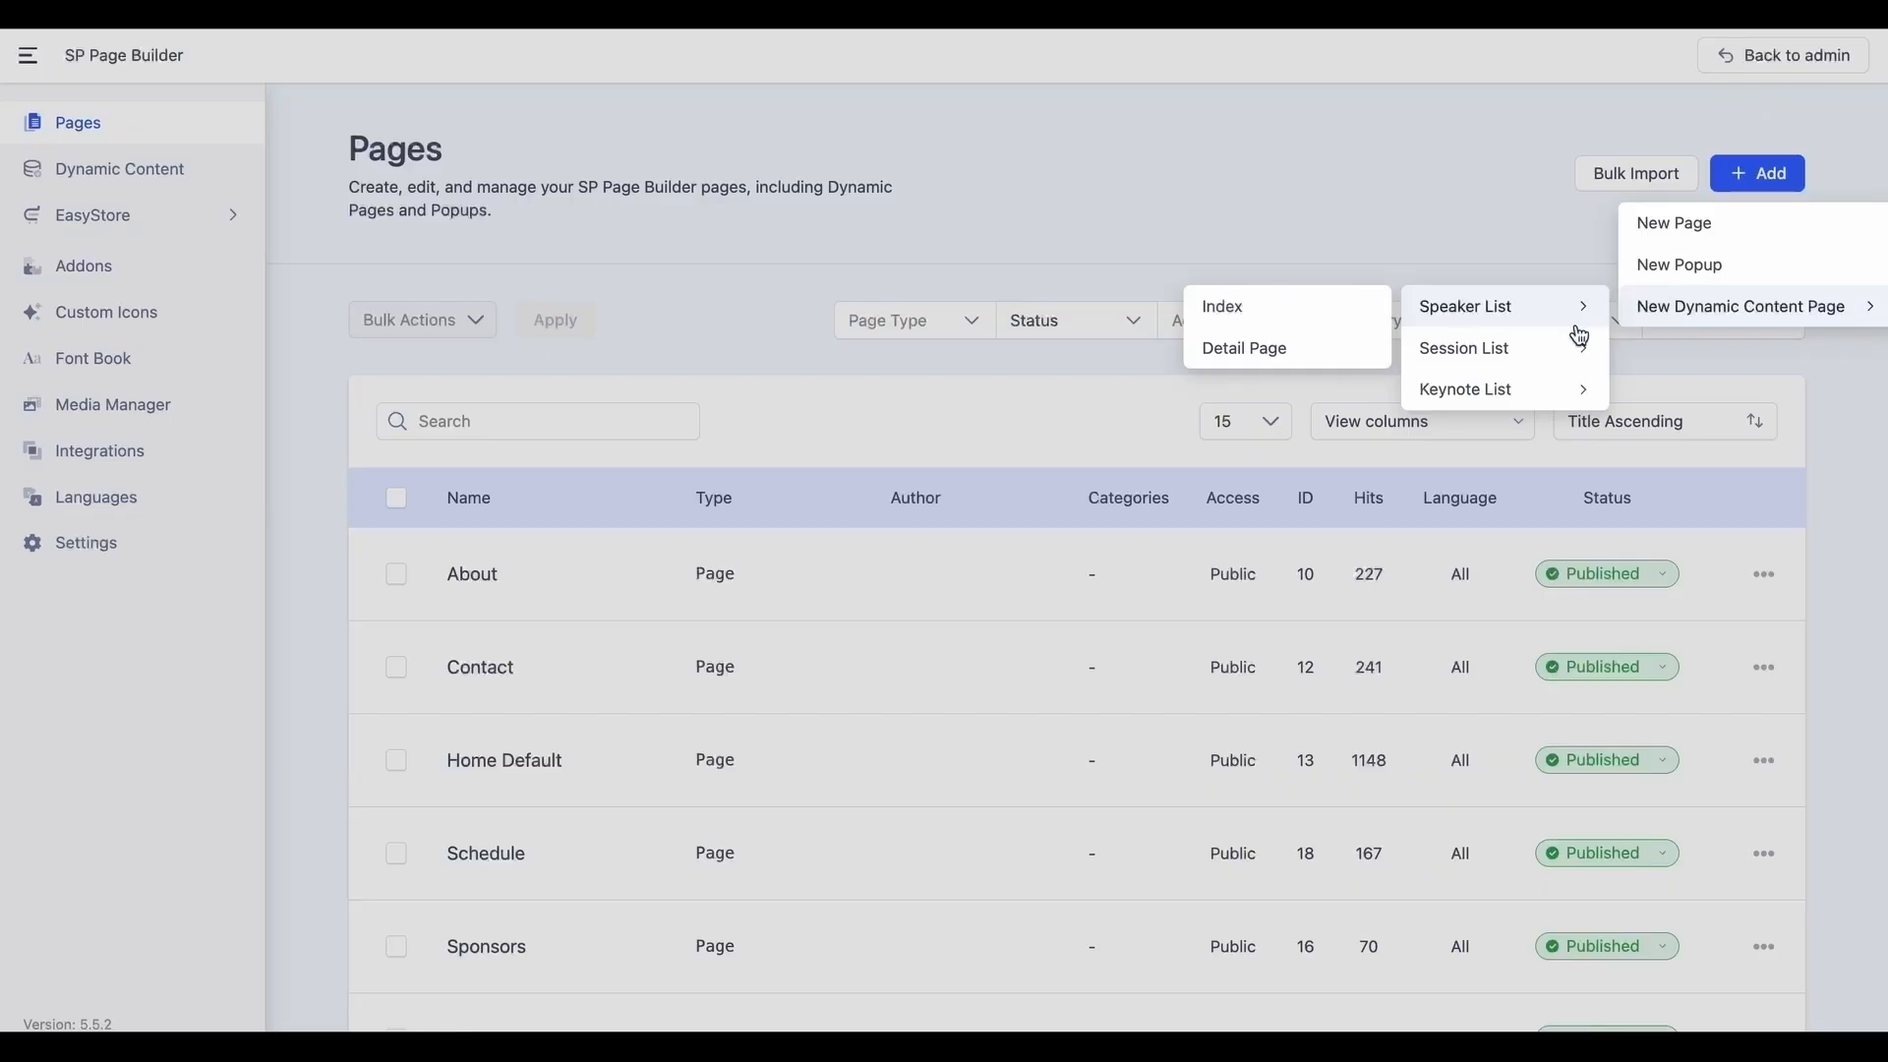
{"action": "mouse_move", "coordinate": [1564, 316]}
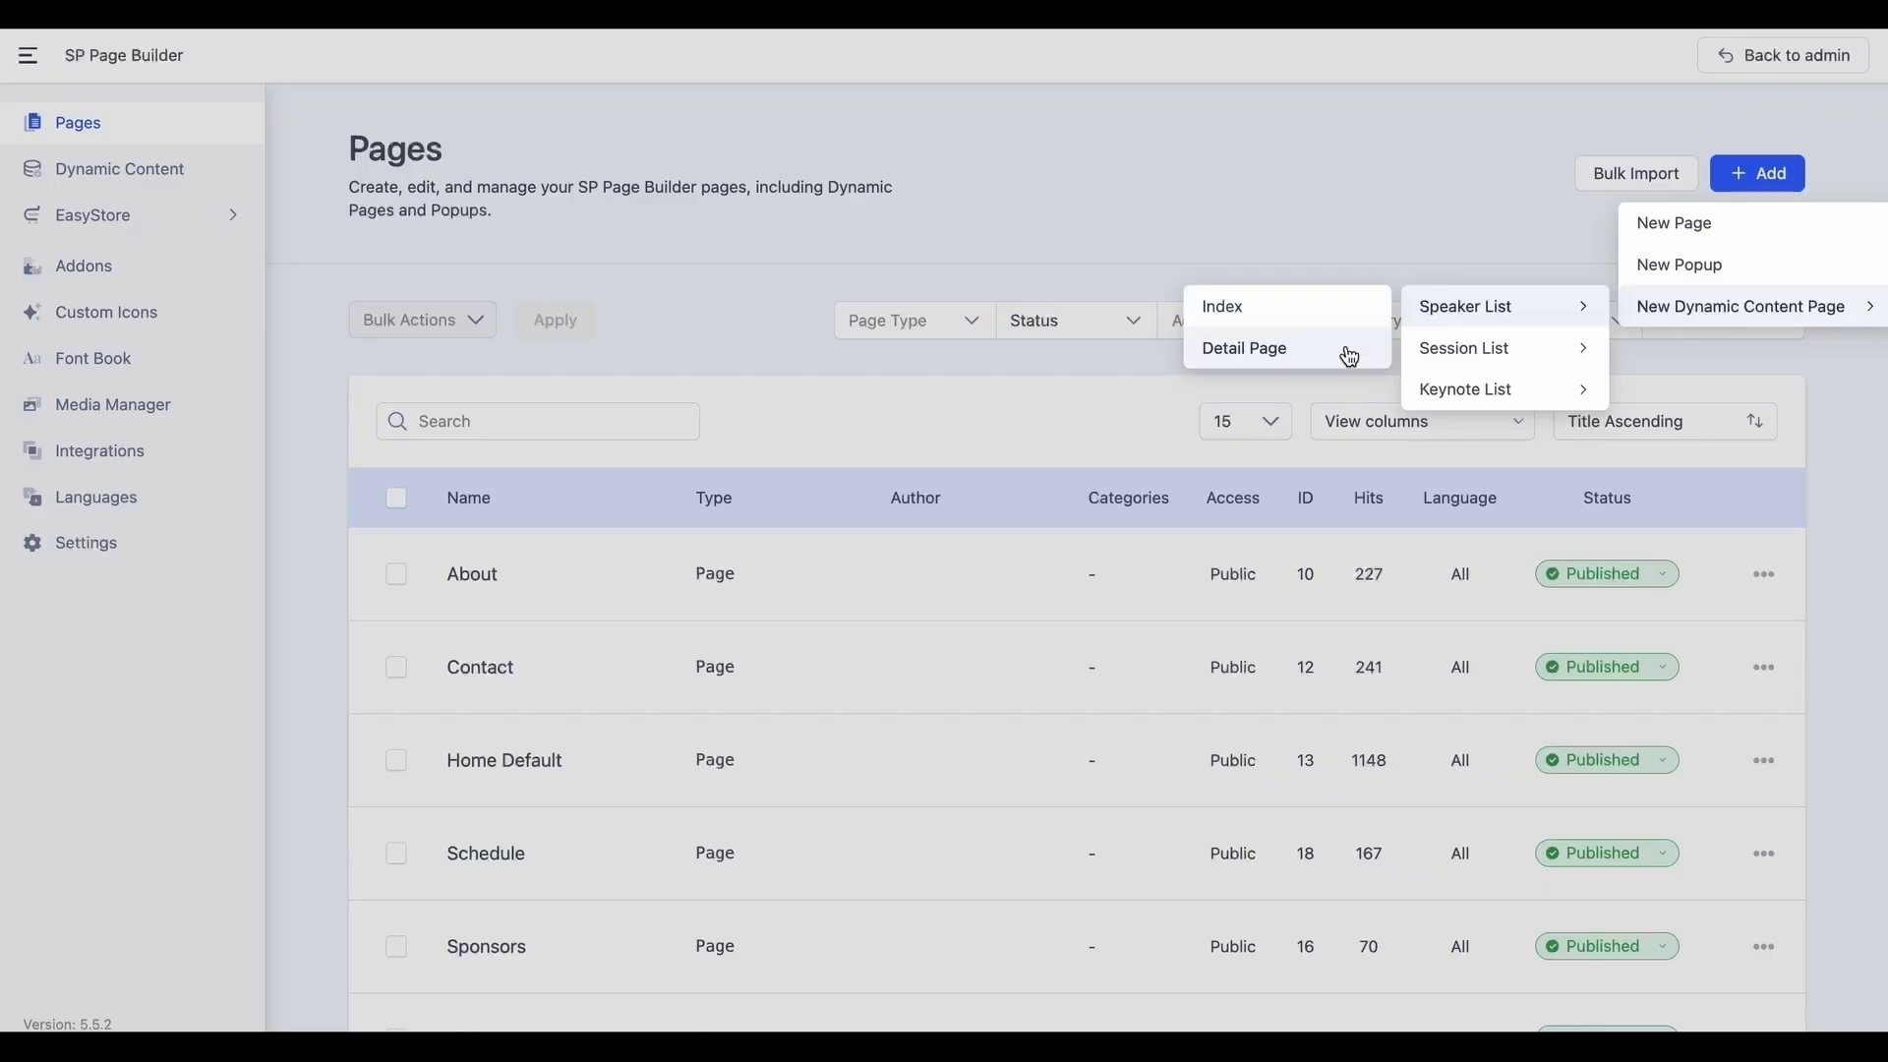
{"action": "mouse_move", "coordinate": [1348, 349]}
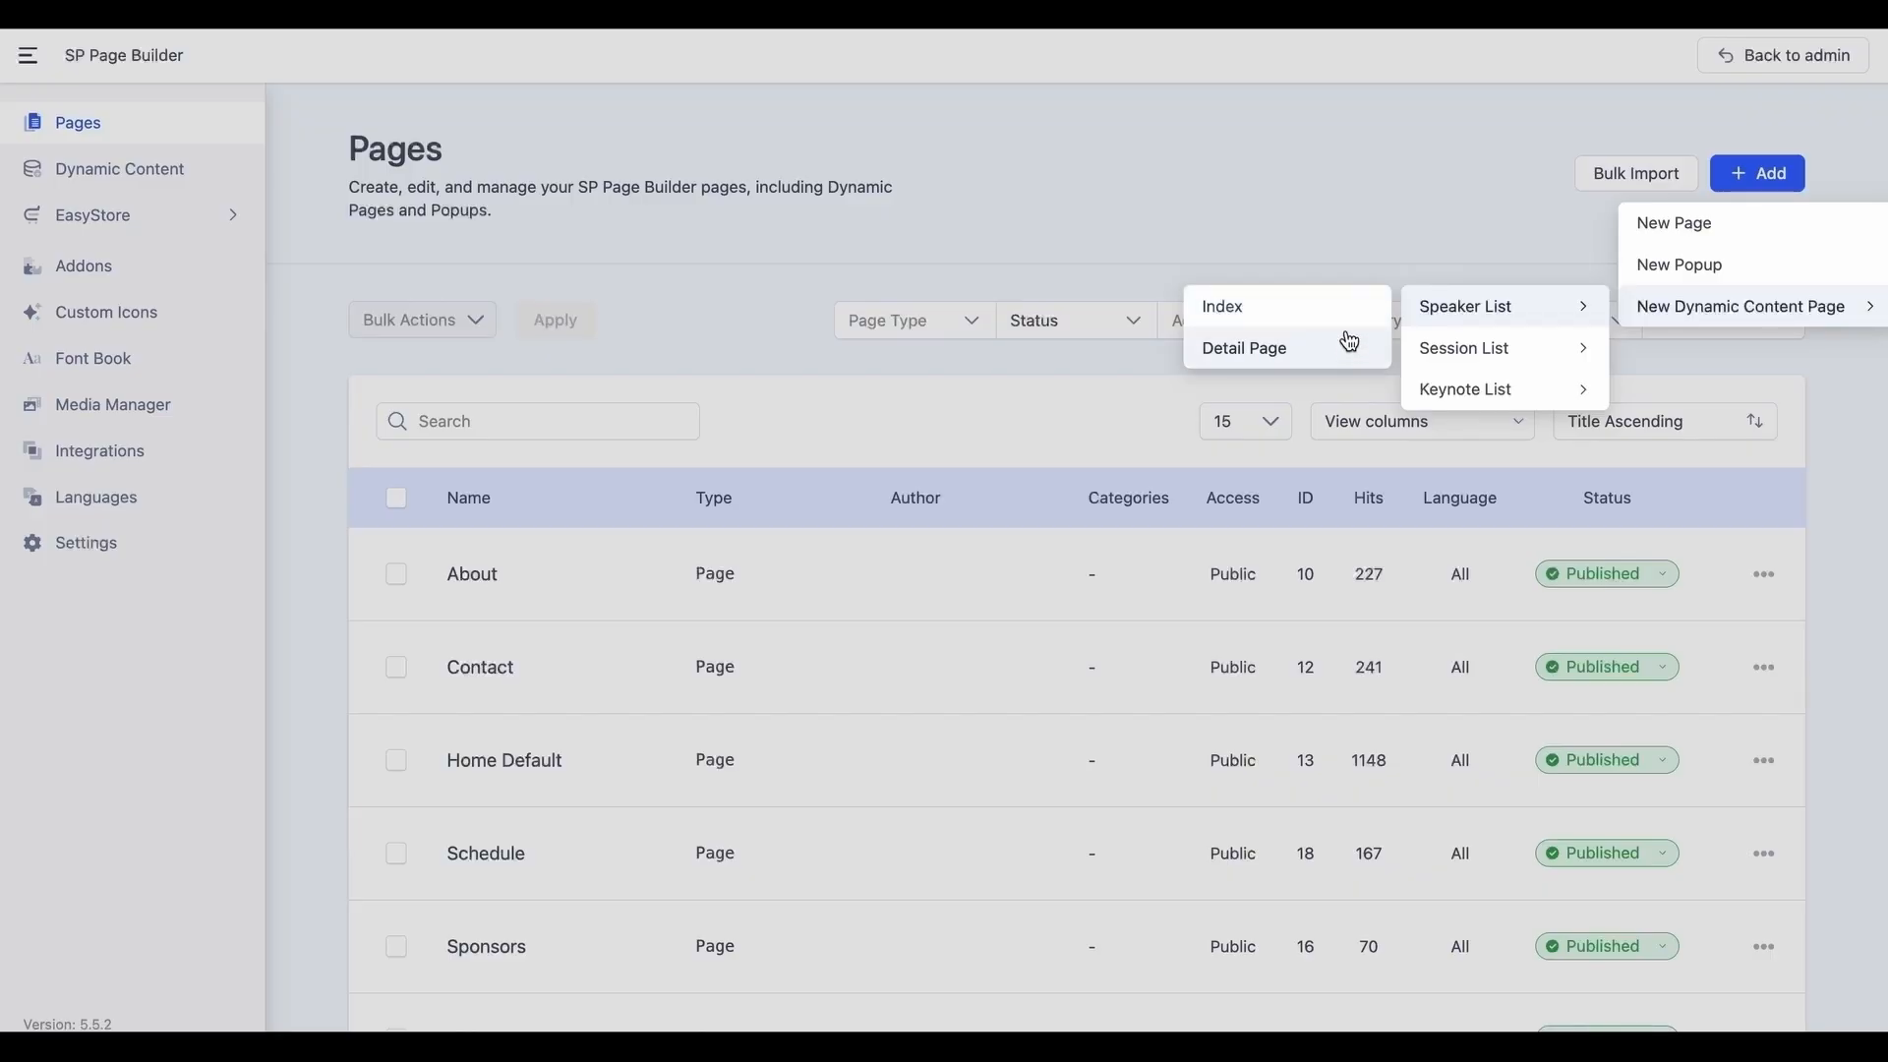
{"action": "left_click", "coordinate": [1464, 305]}
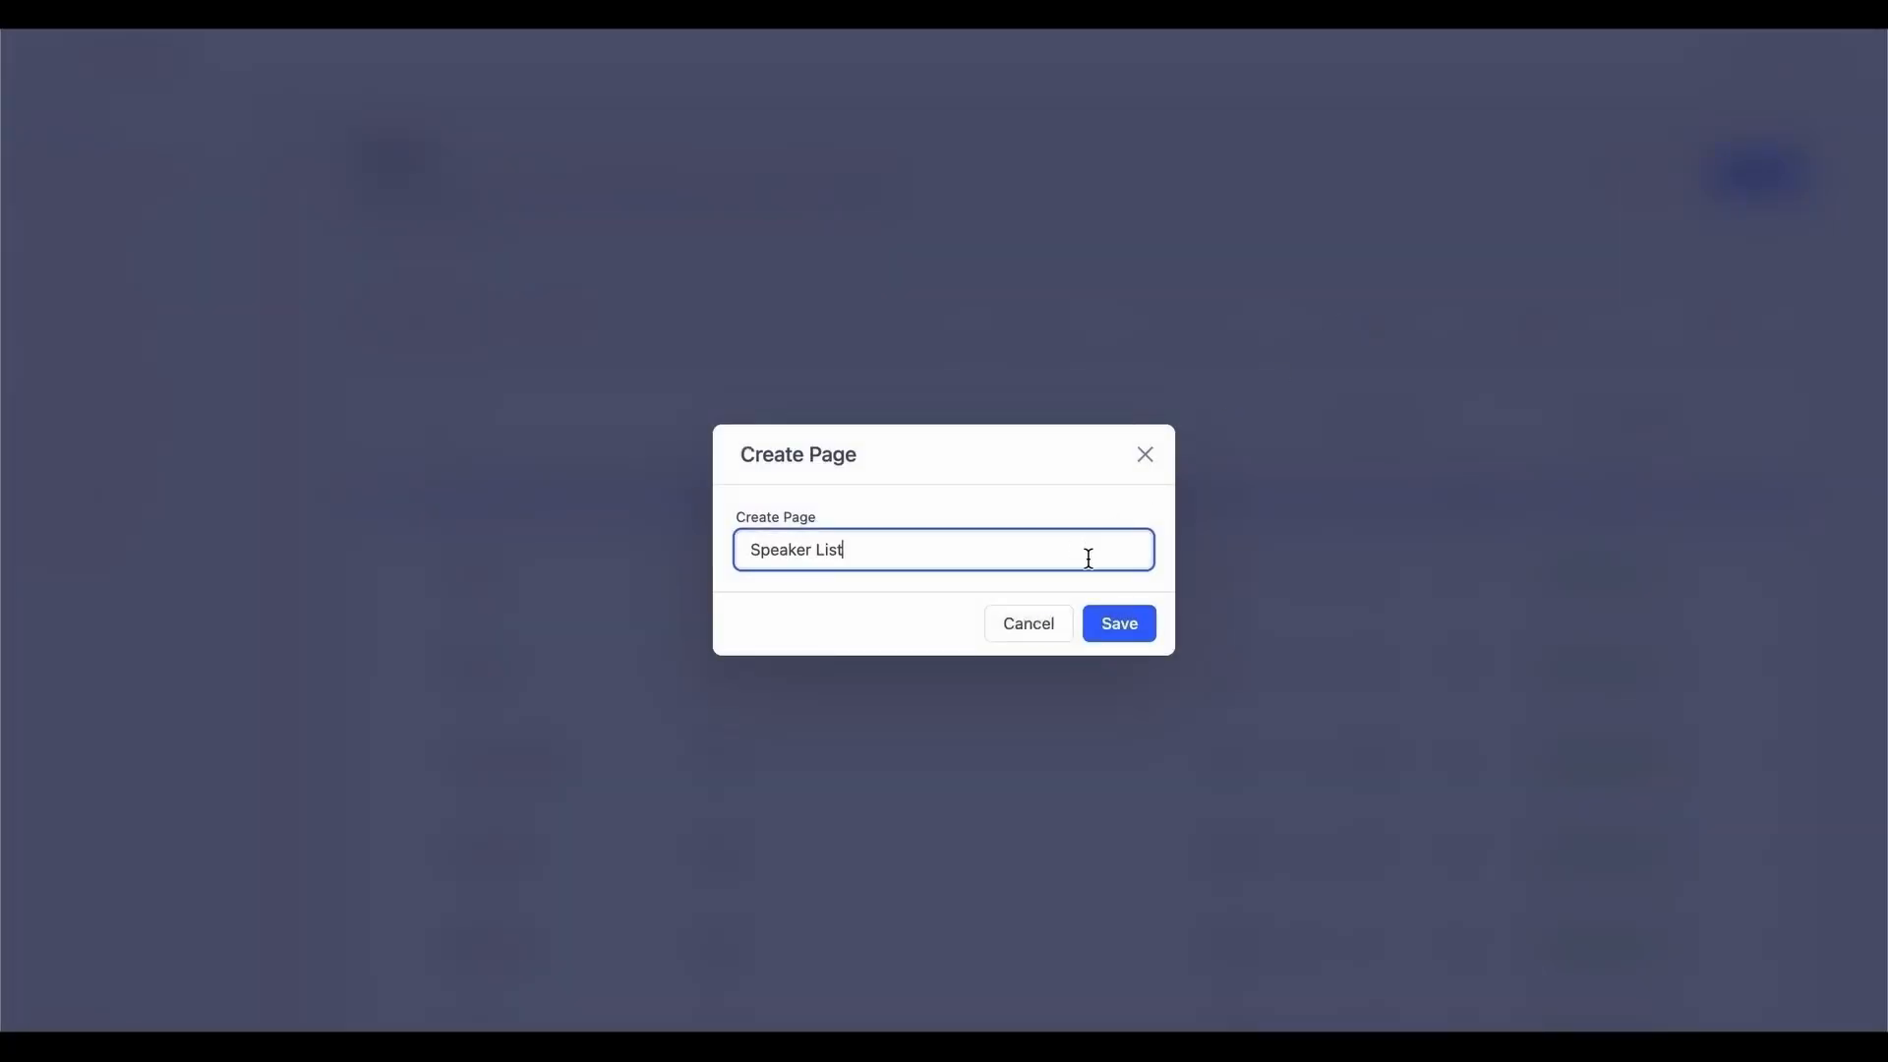
Save the new page as 'Speaker List', opening it blank in the editor.
{"action": "left_click", "coordinate": [1116, 622]}
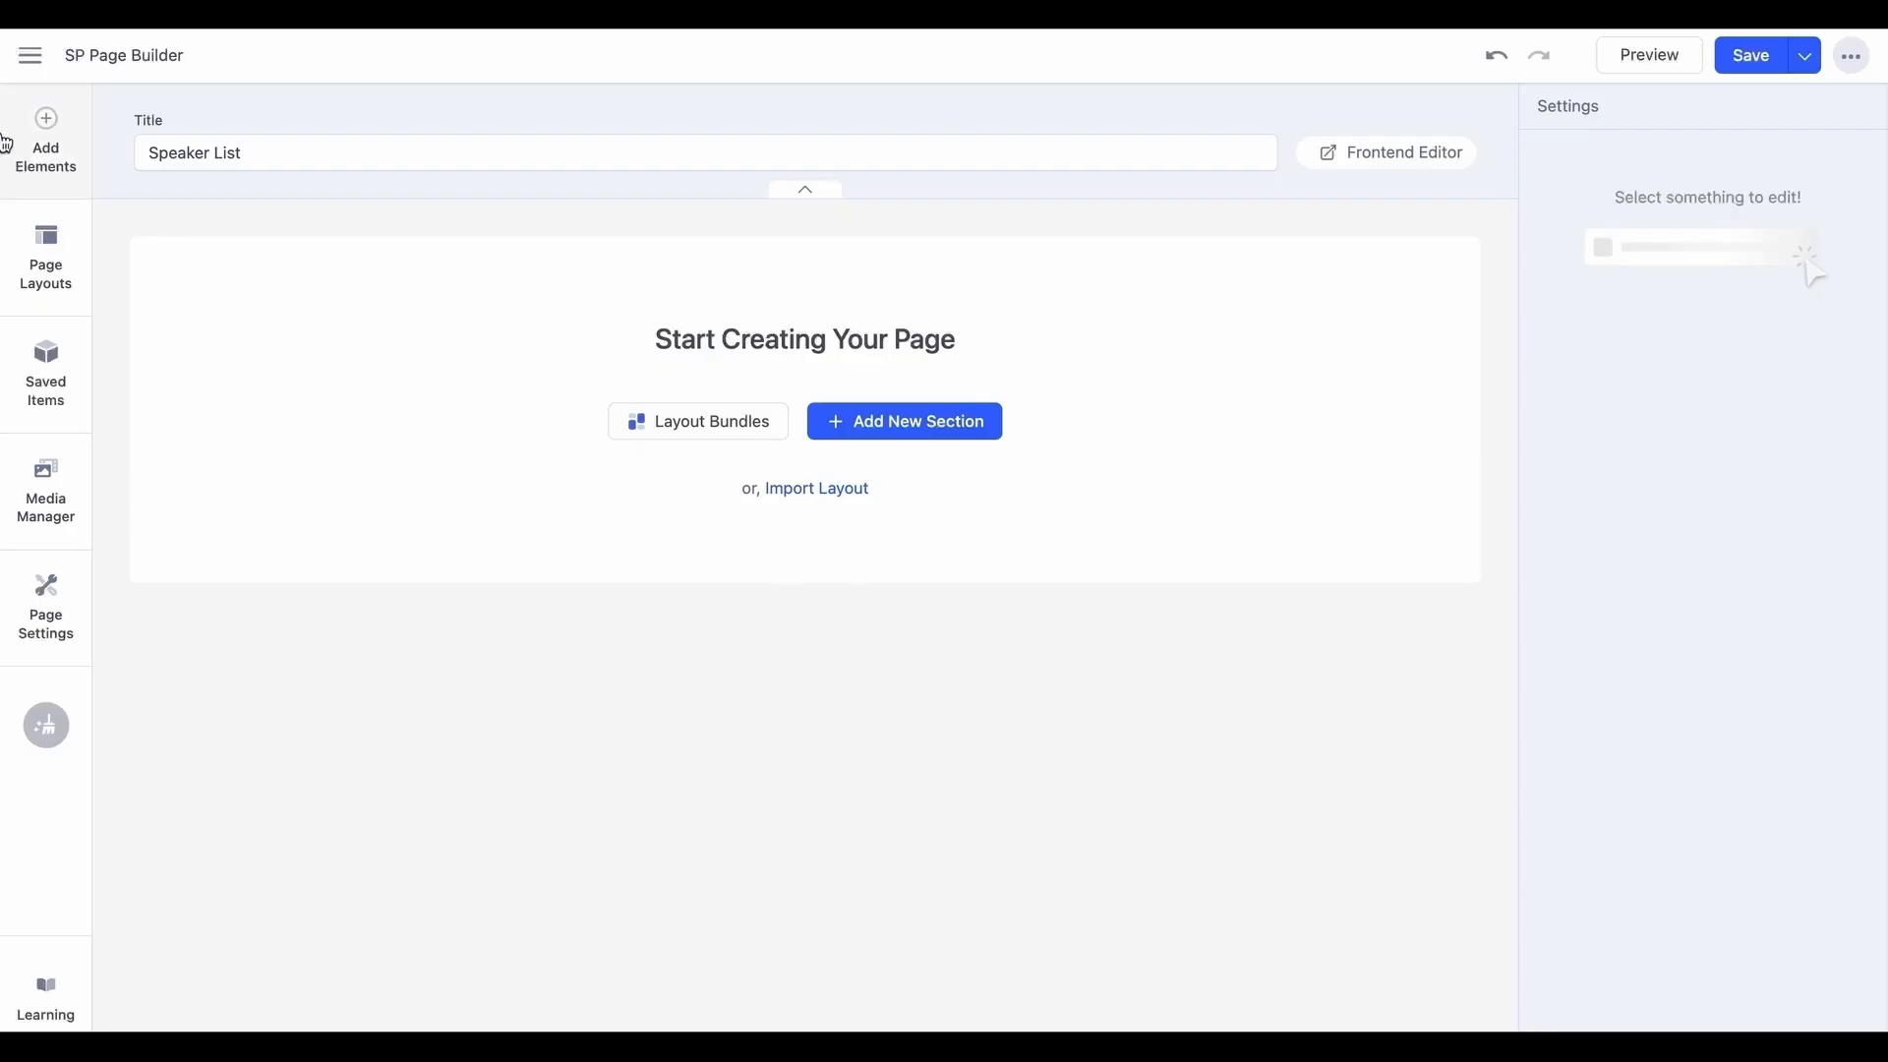
Add a section containing a Collection element with its Source set to Speaker List.
{"action": "left_click", "coordinate": [45, 133]}
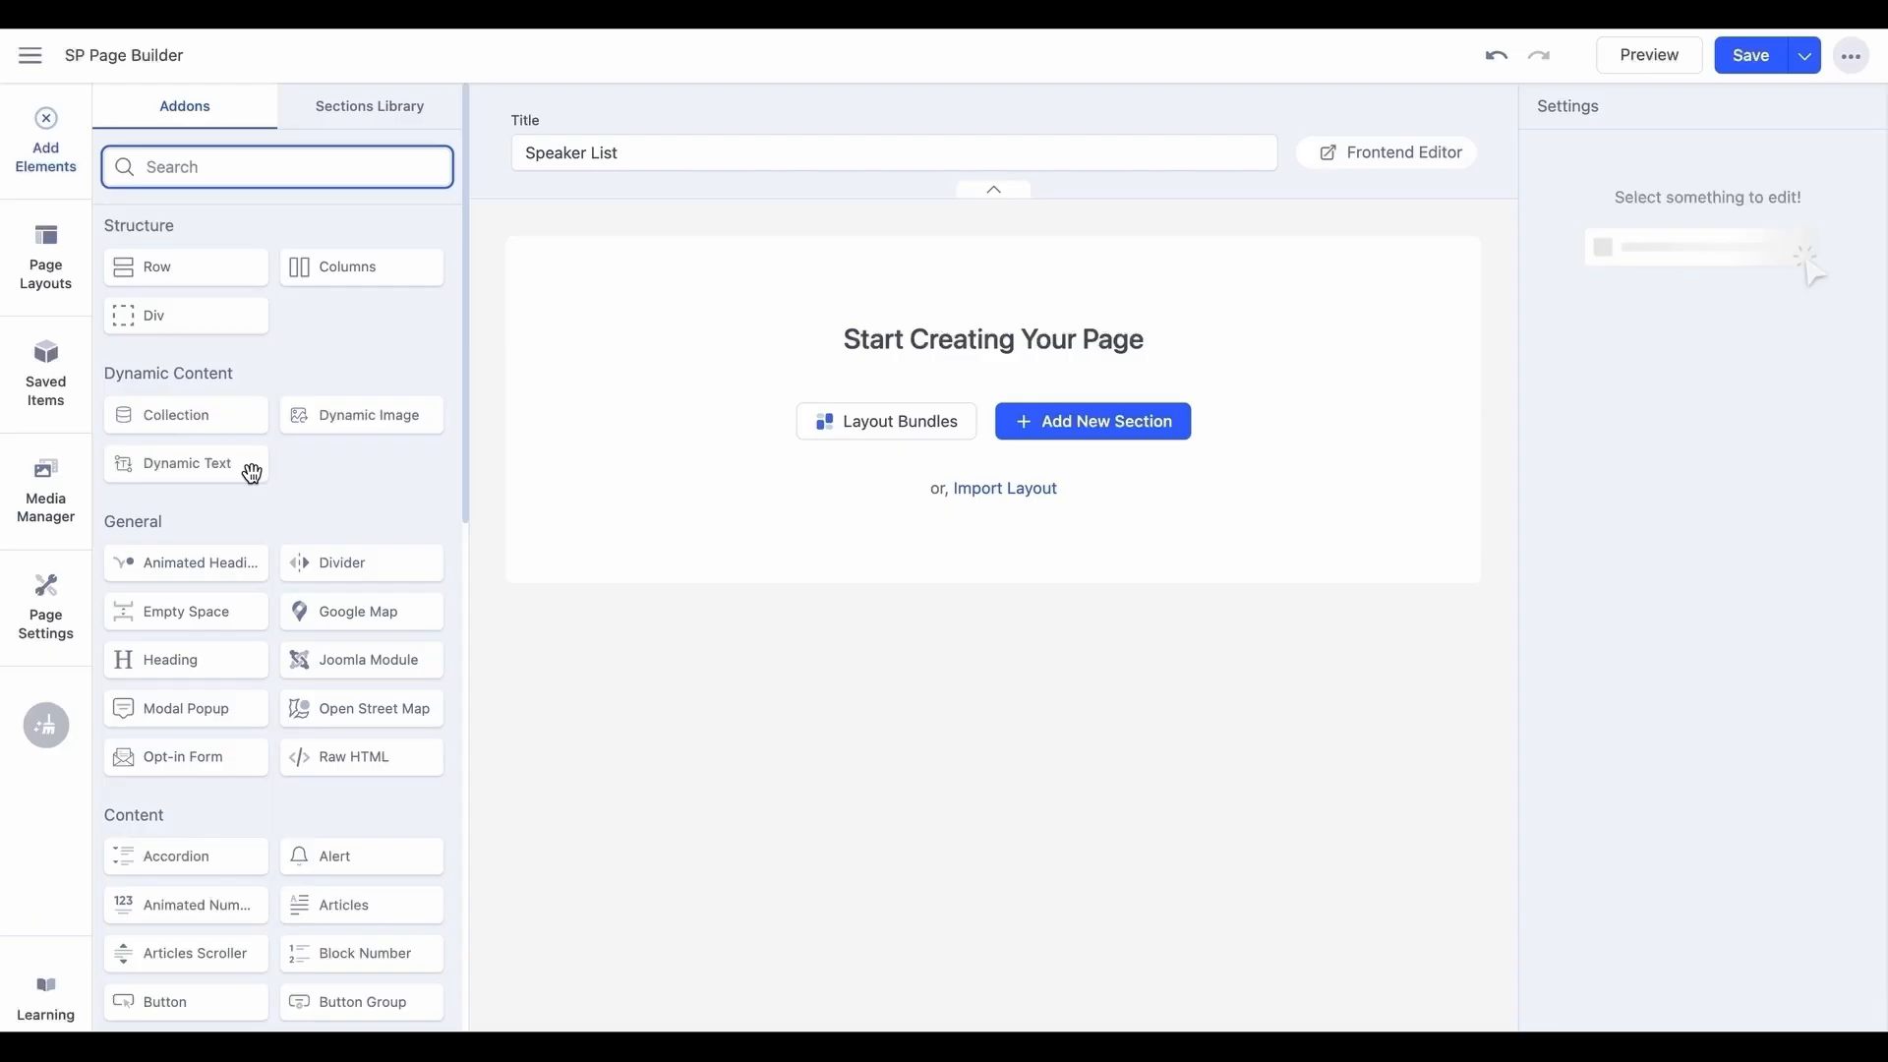
{"action": "left_click", "coordinate": [1093, 422]}
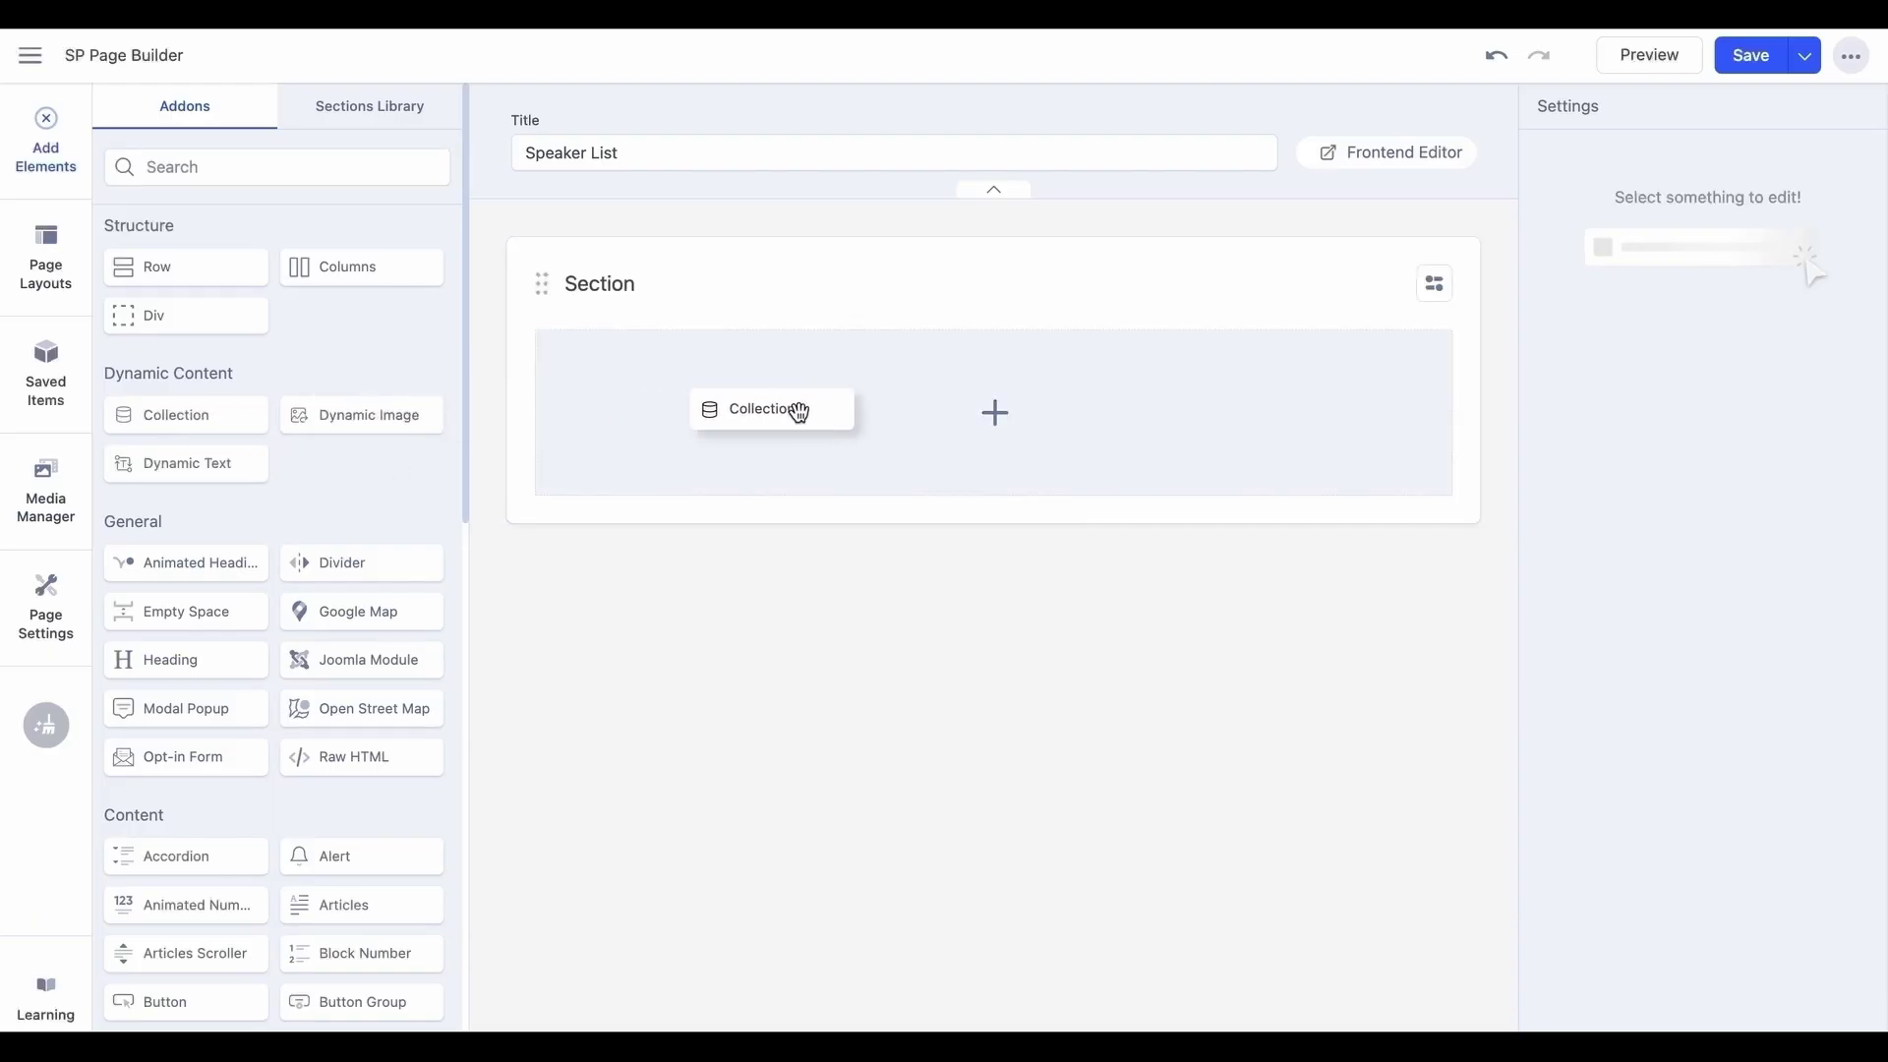
{"action": "left_click", "coordinate": [767, 408]}
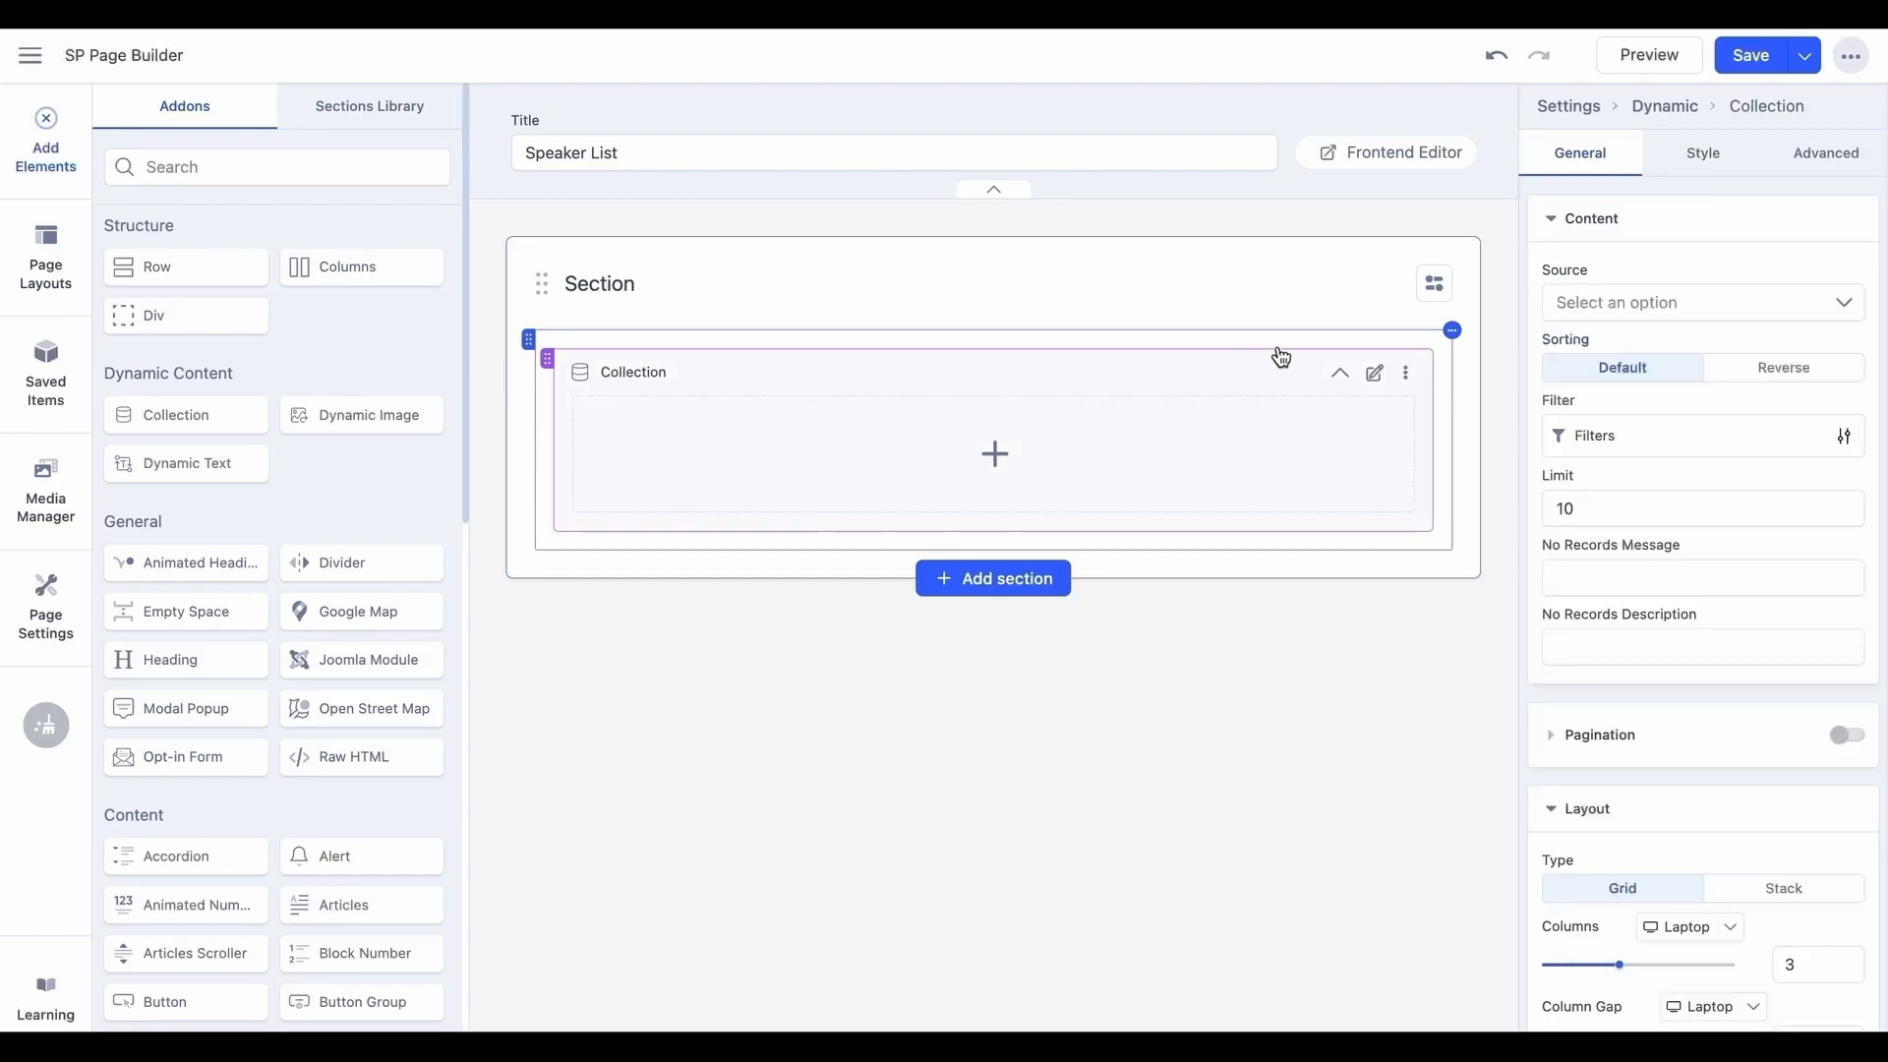
{"action": "left_click", "coordinate": [1698, 302]}
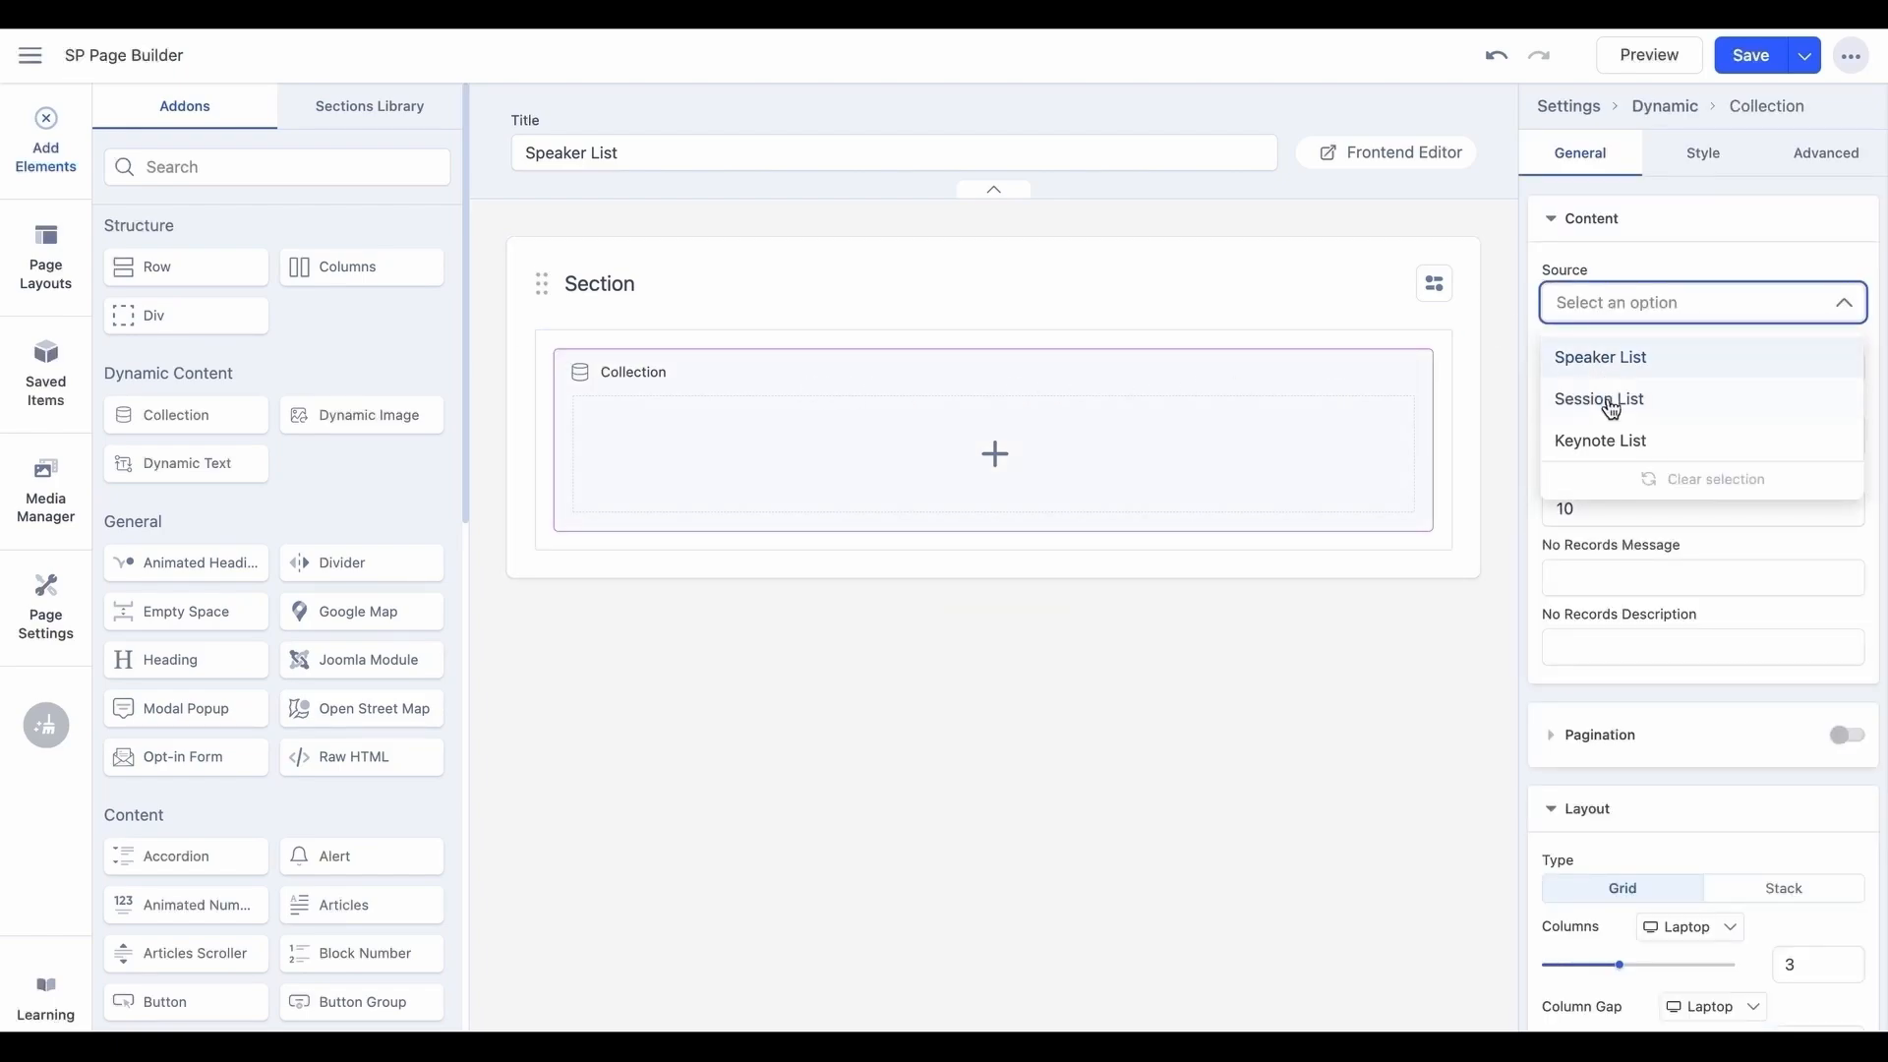
{"action": "left_click", "coordinate": [1599, 356]}
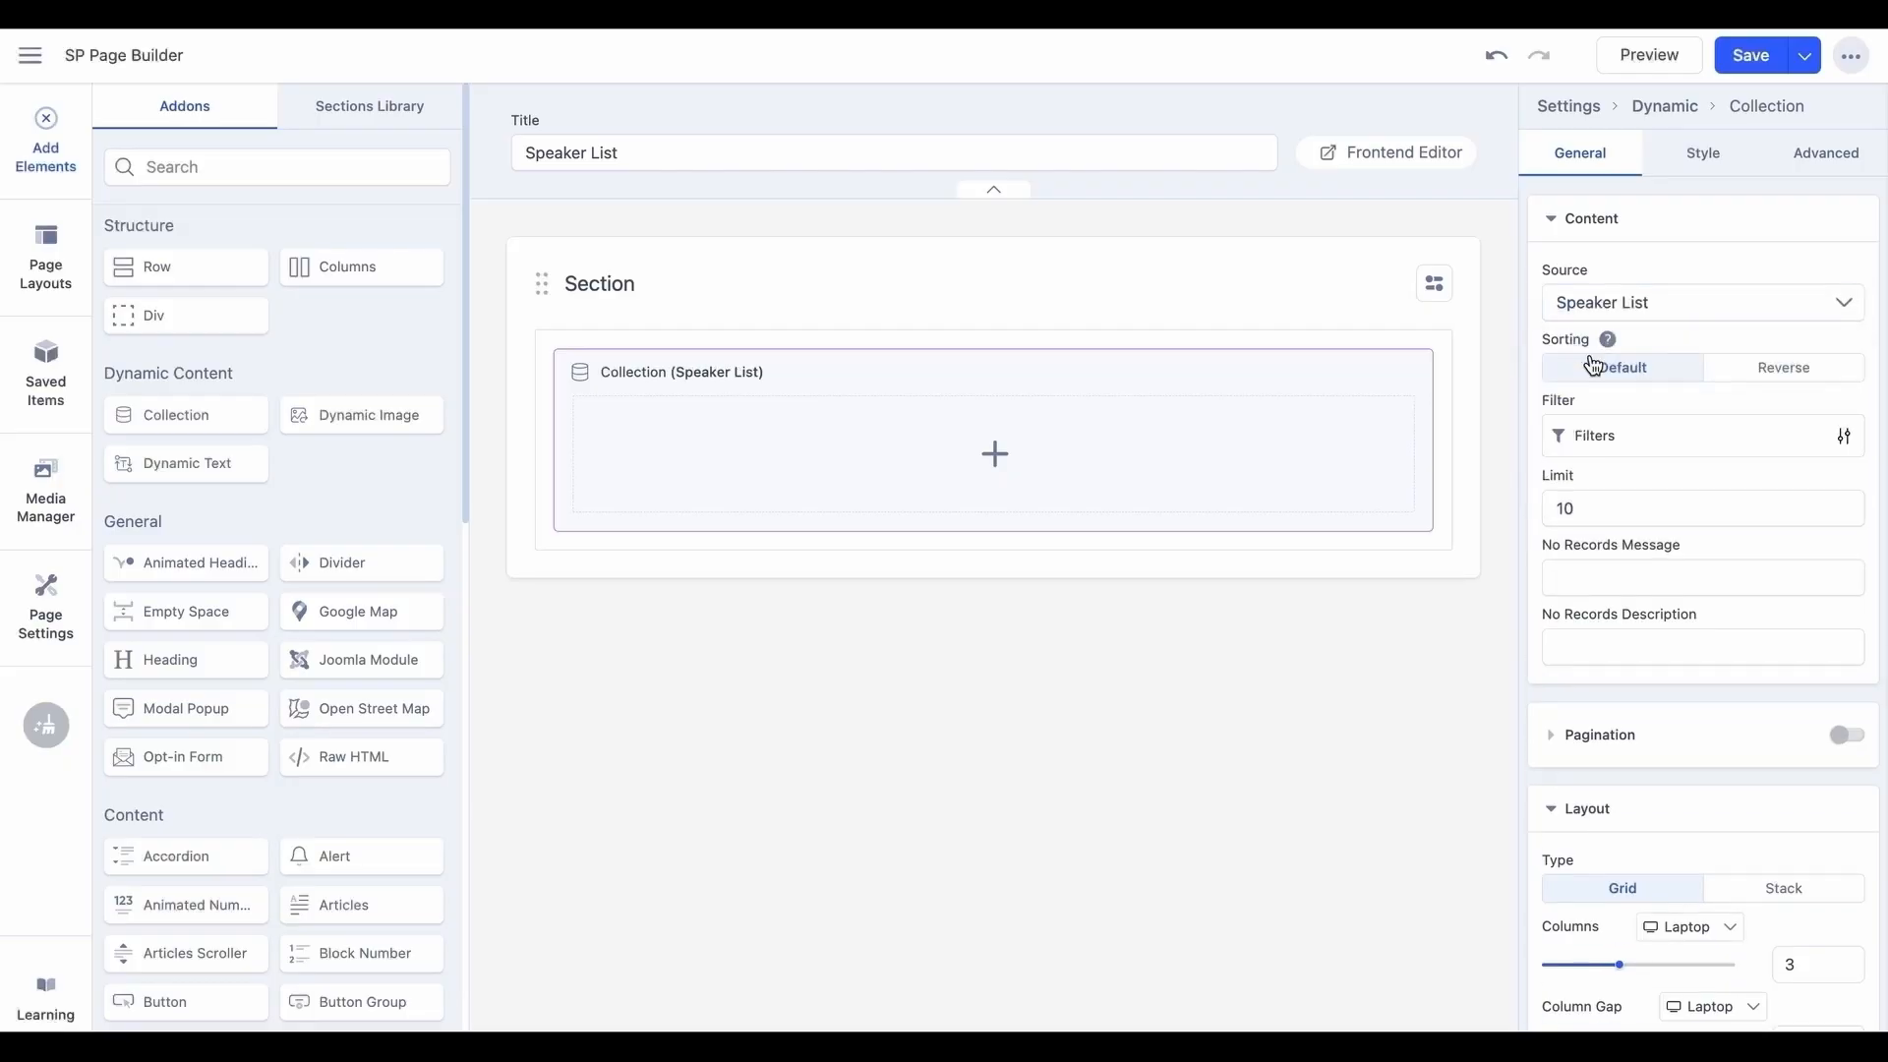
{"action": "mouse_move", "coordinate": [227, 315]}
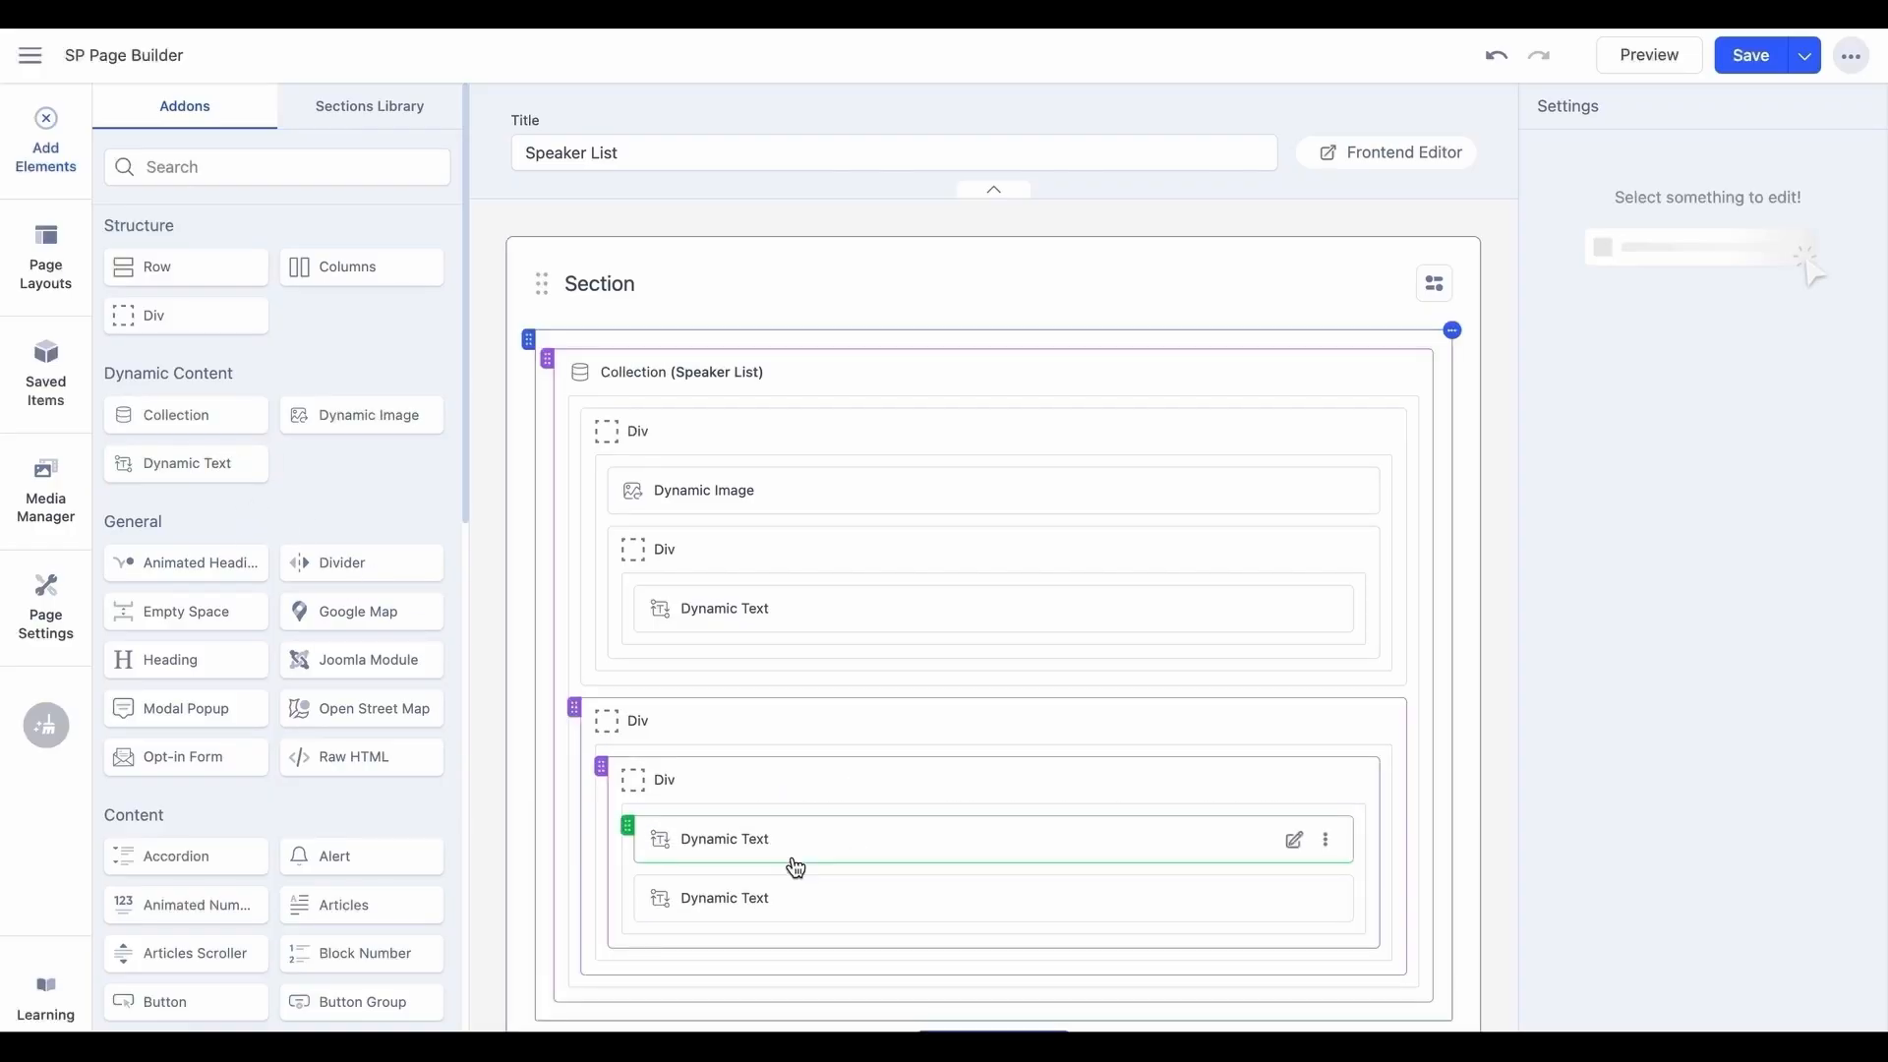
{"action": "mouse_move", "coordinate": [870, 720]}
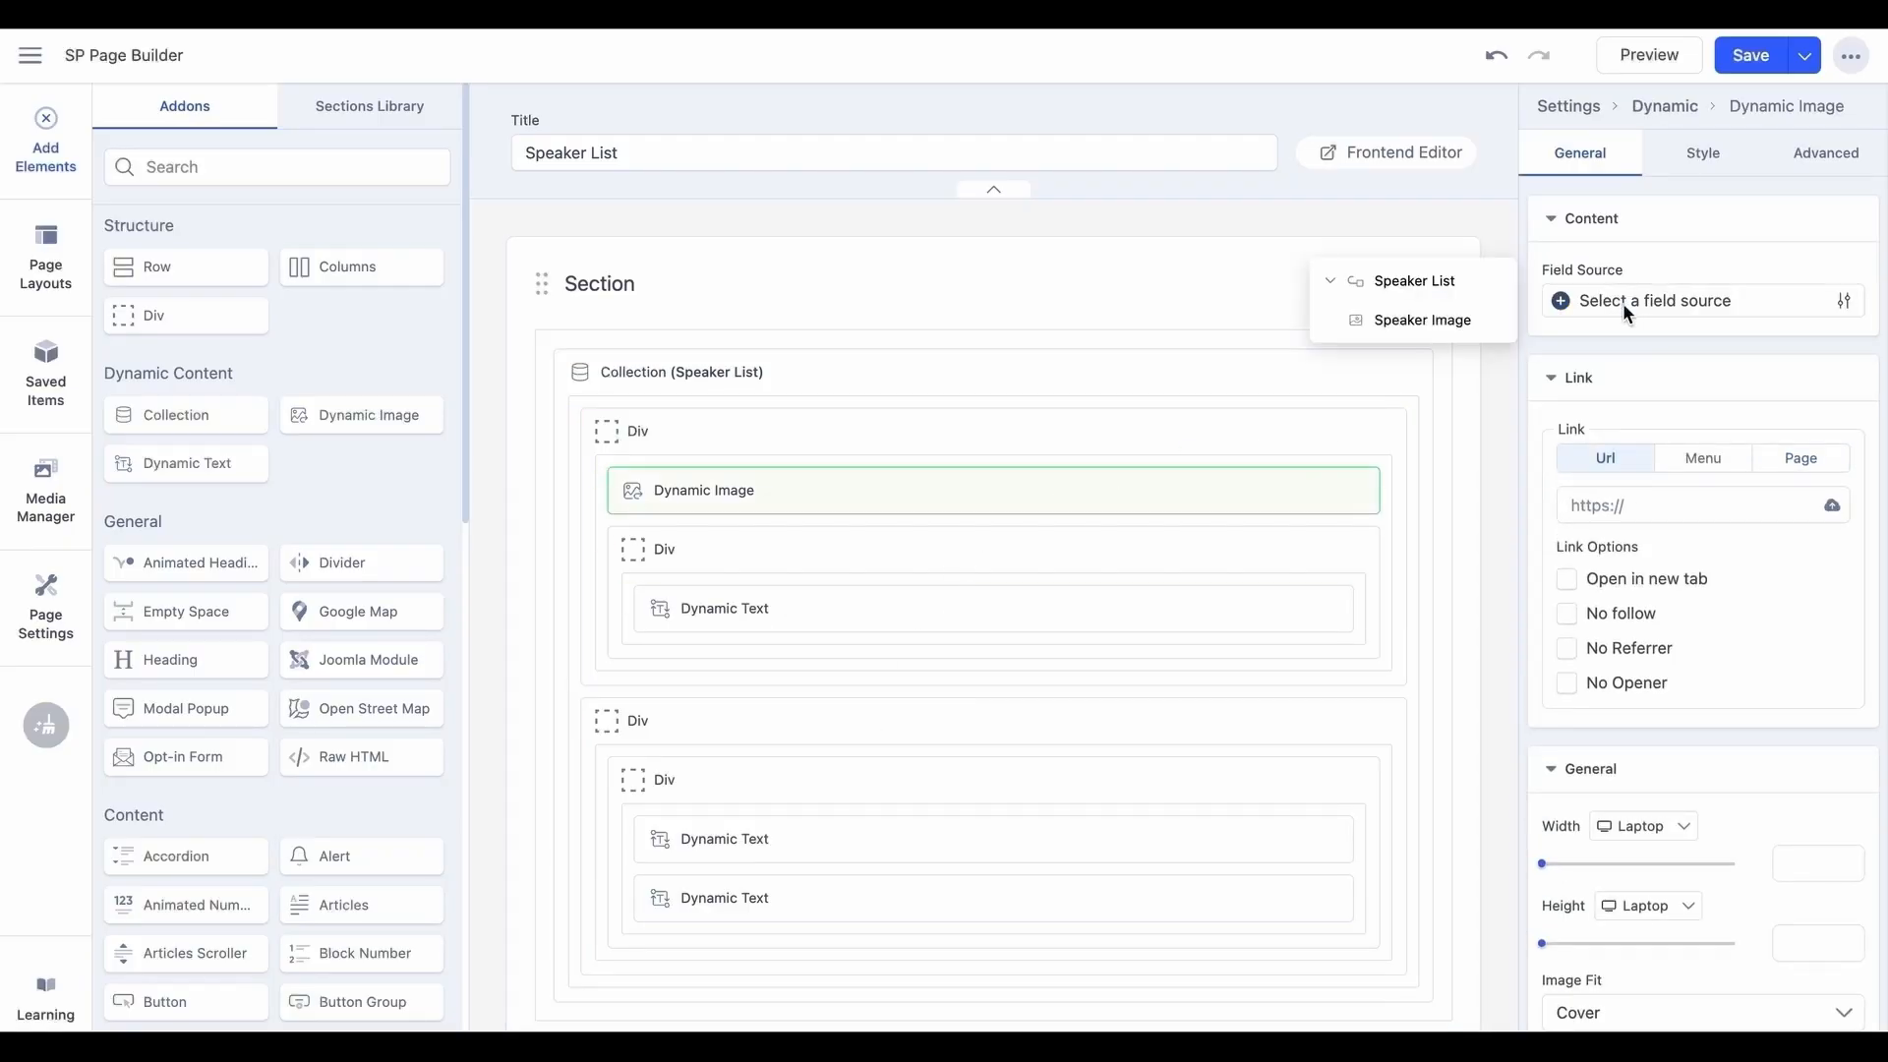
Bind the first Dynamic Text to Speaker Name and the last to Speaker Designation.
{"action": "left_click", "coordinate": [725, 607]}
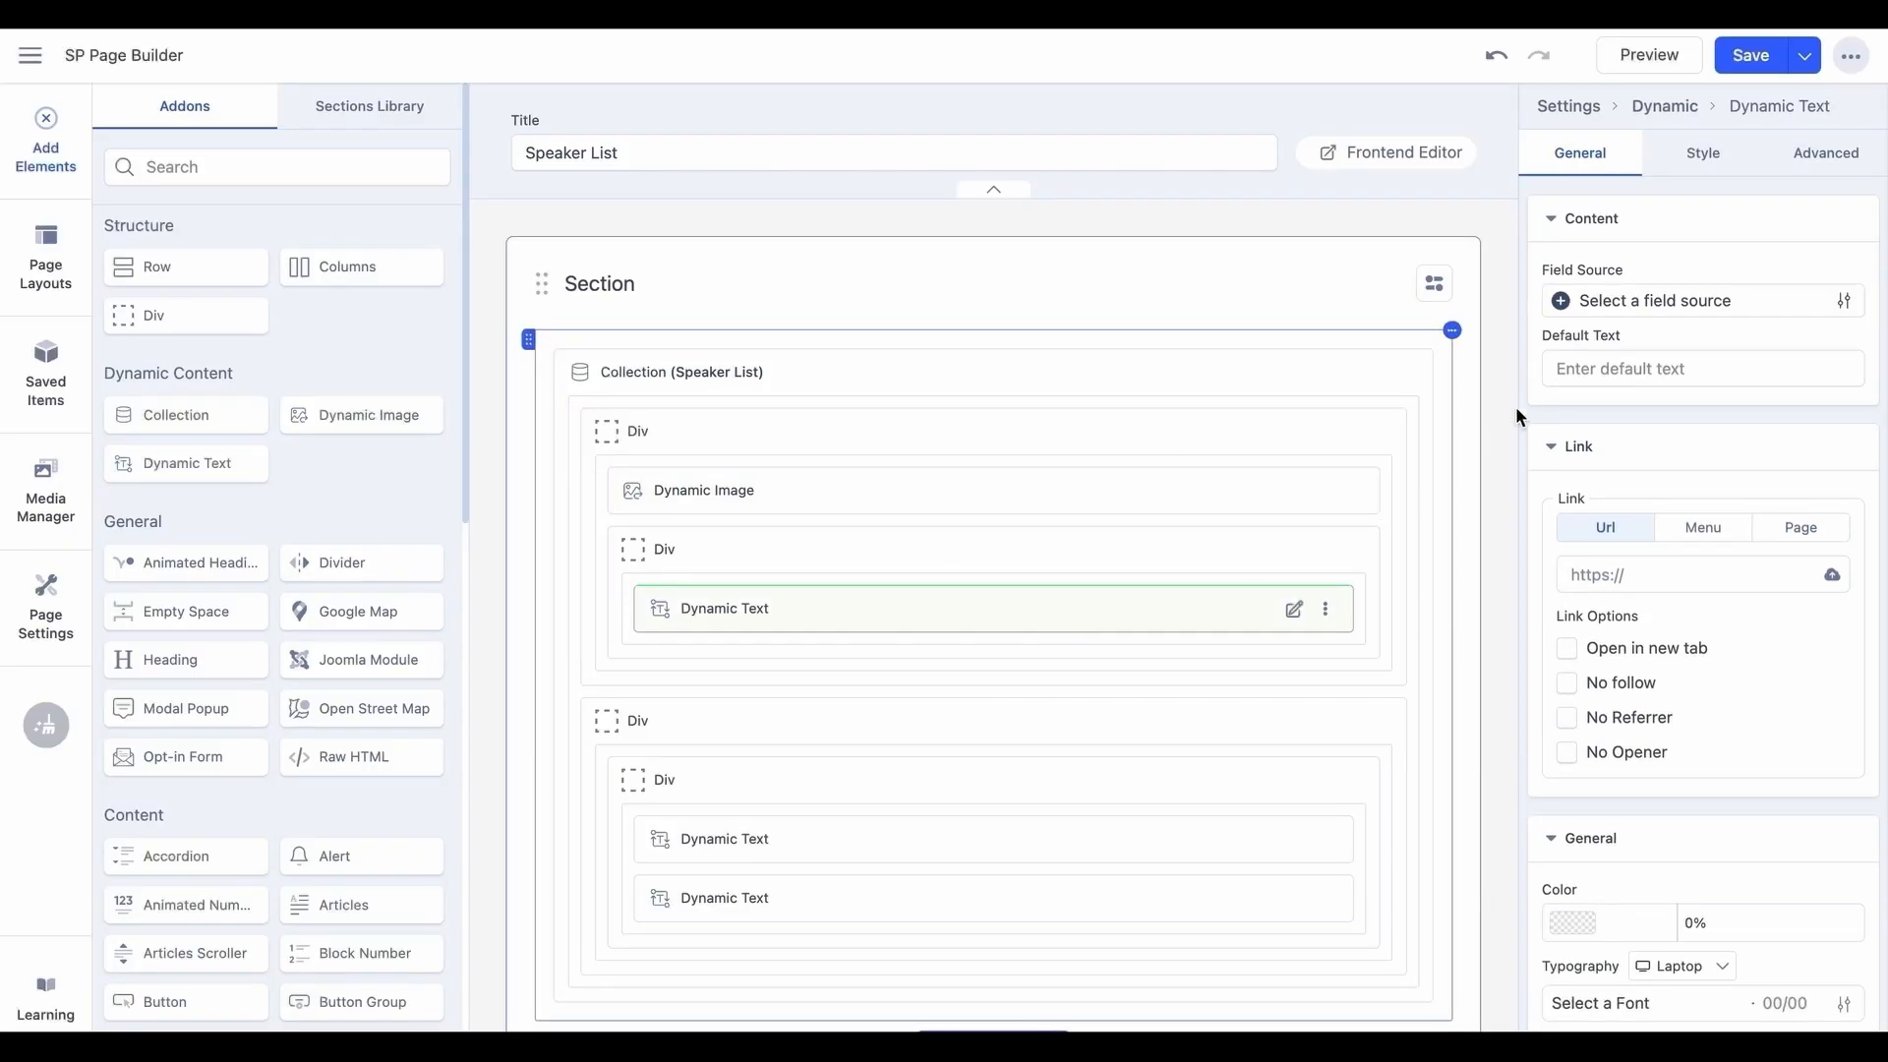
{"action": "left_click", "coordinate": [1686, 300]}
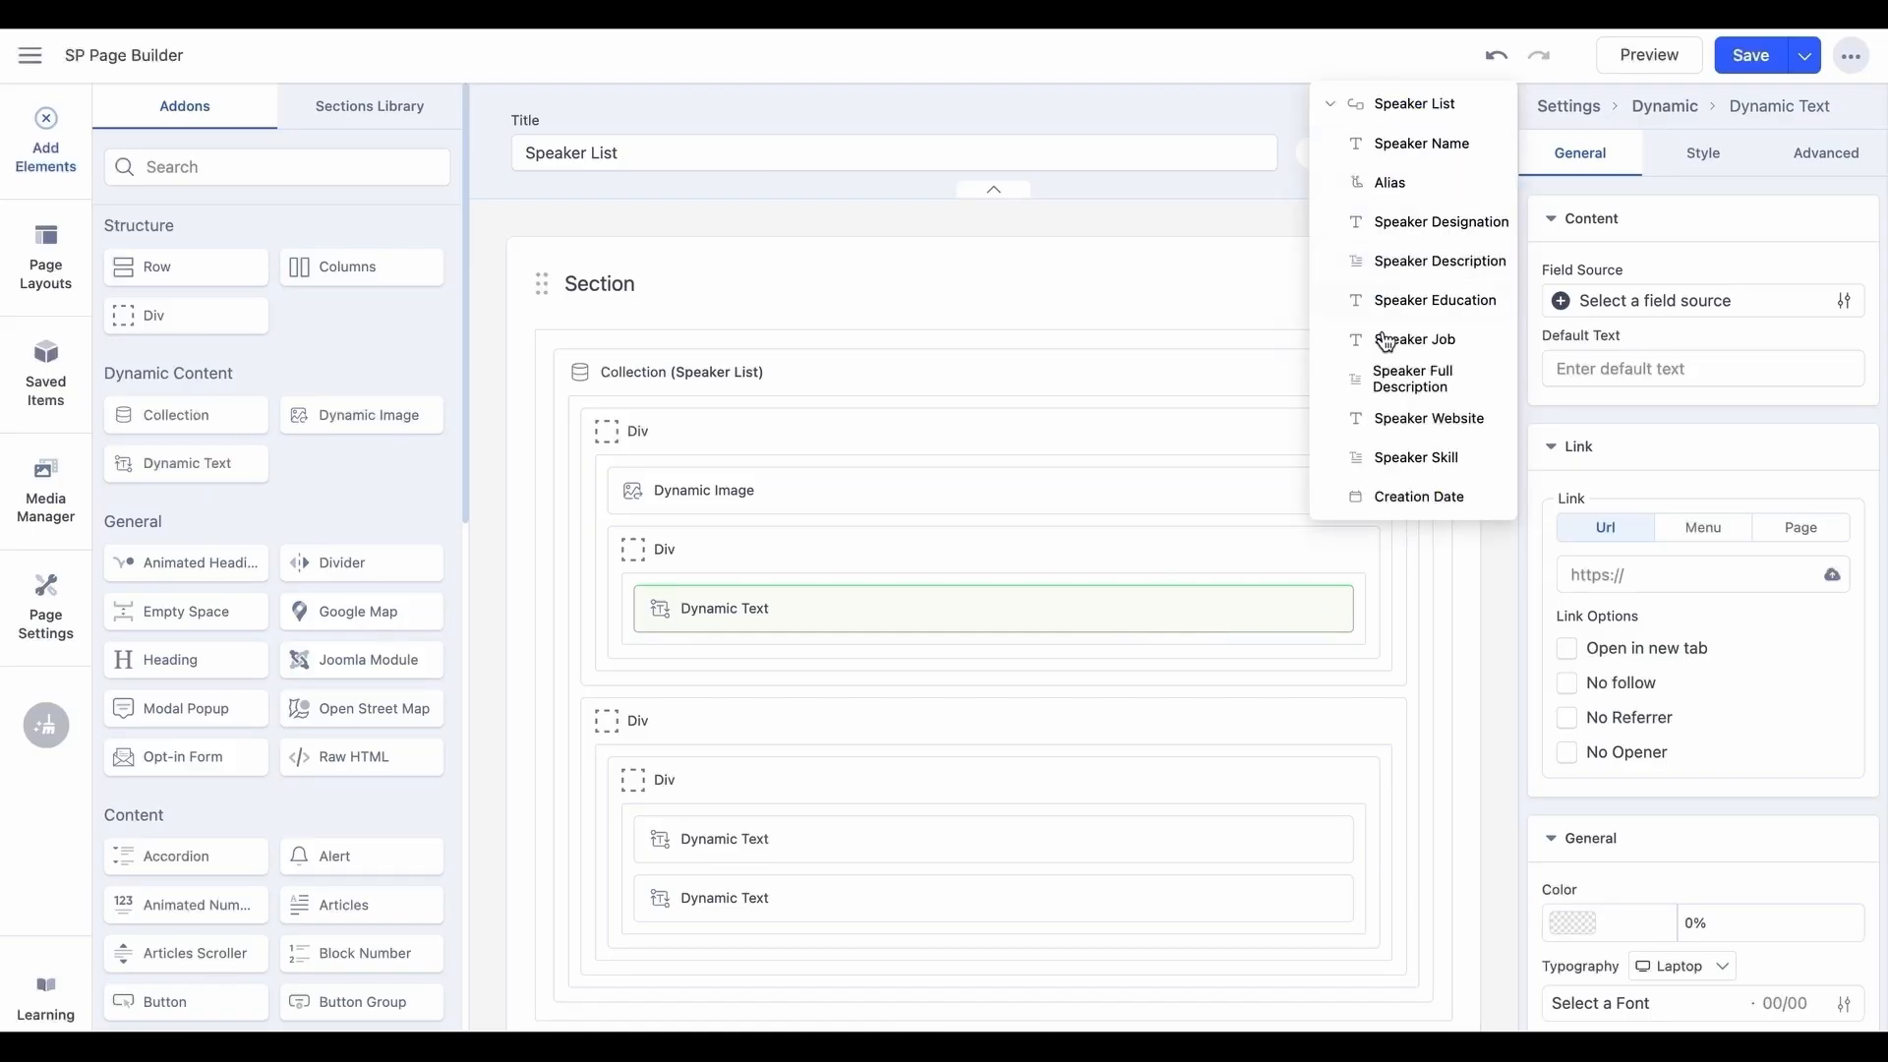
{"action": "left_click", "coordinate": [1425, 141]}
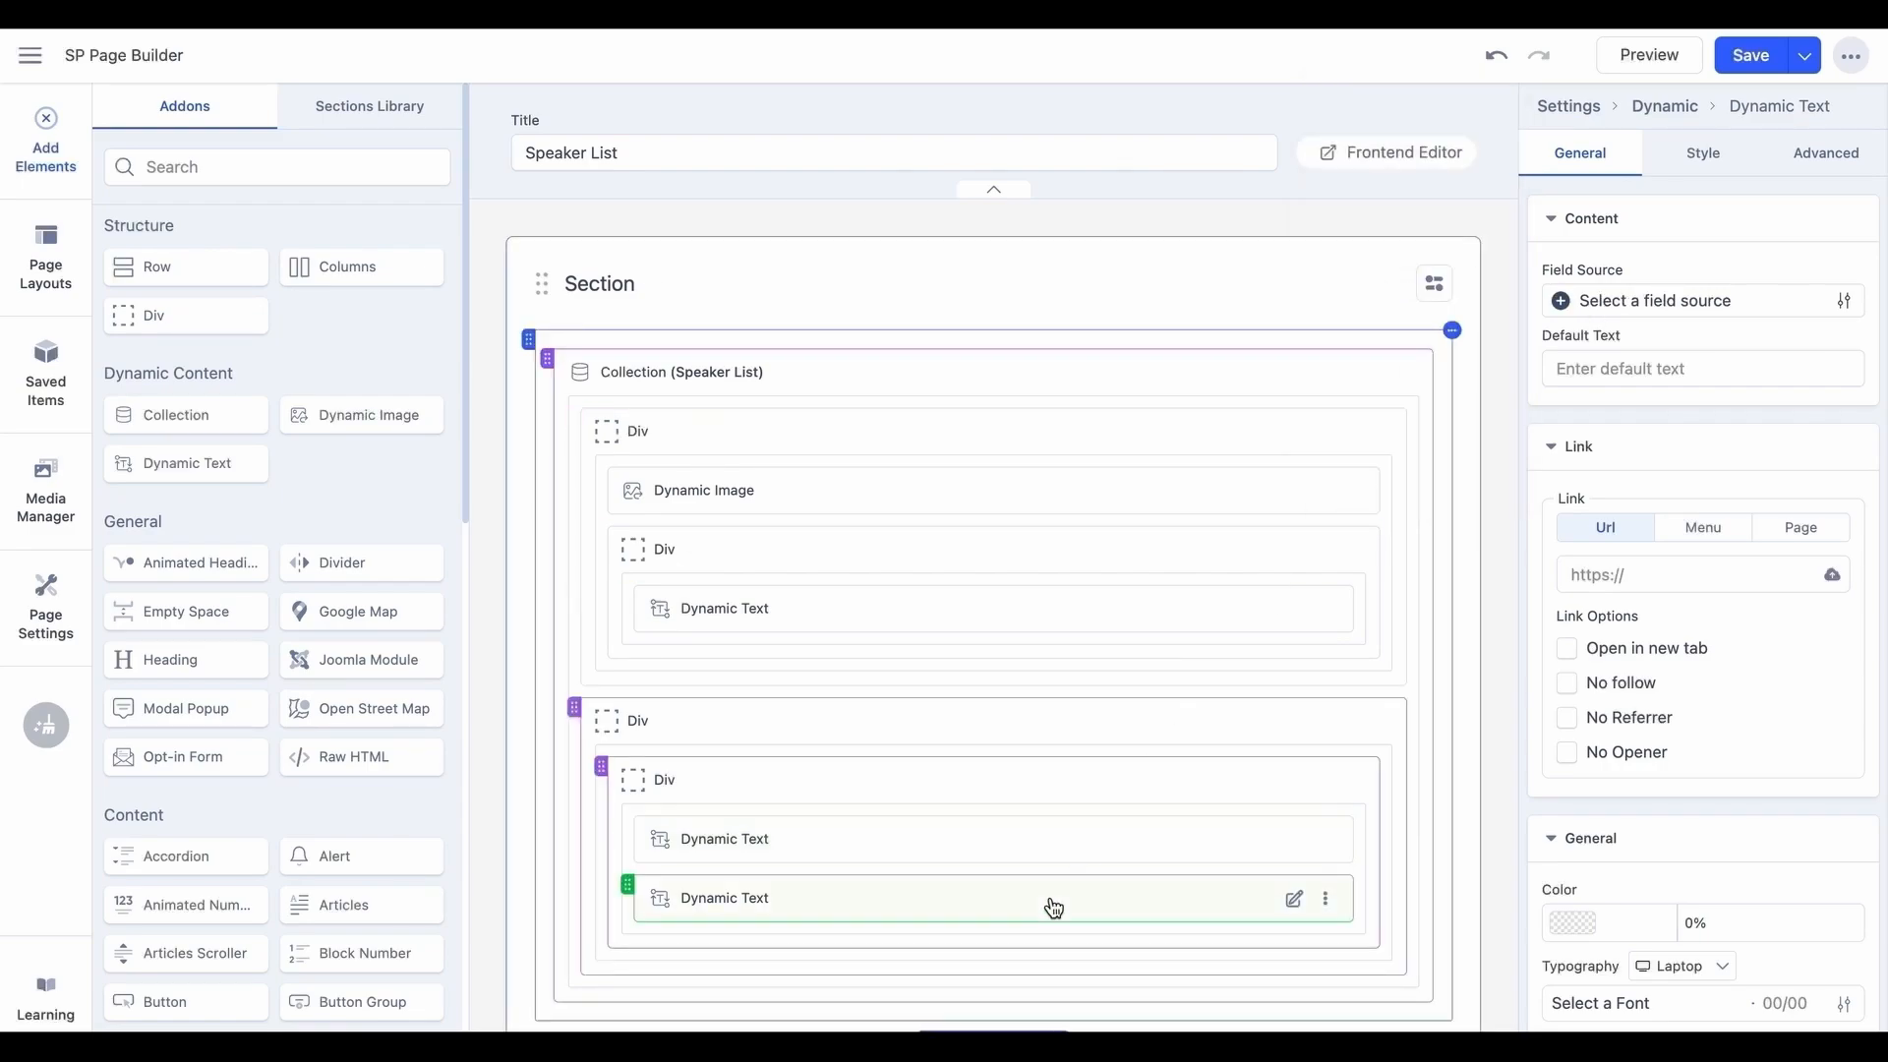
{"action": "left_click", "coordinate": [1698, 300]}
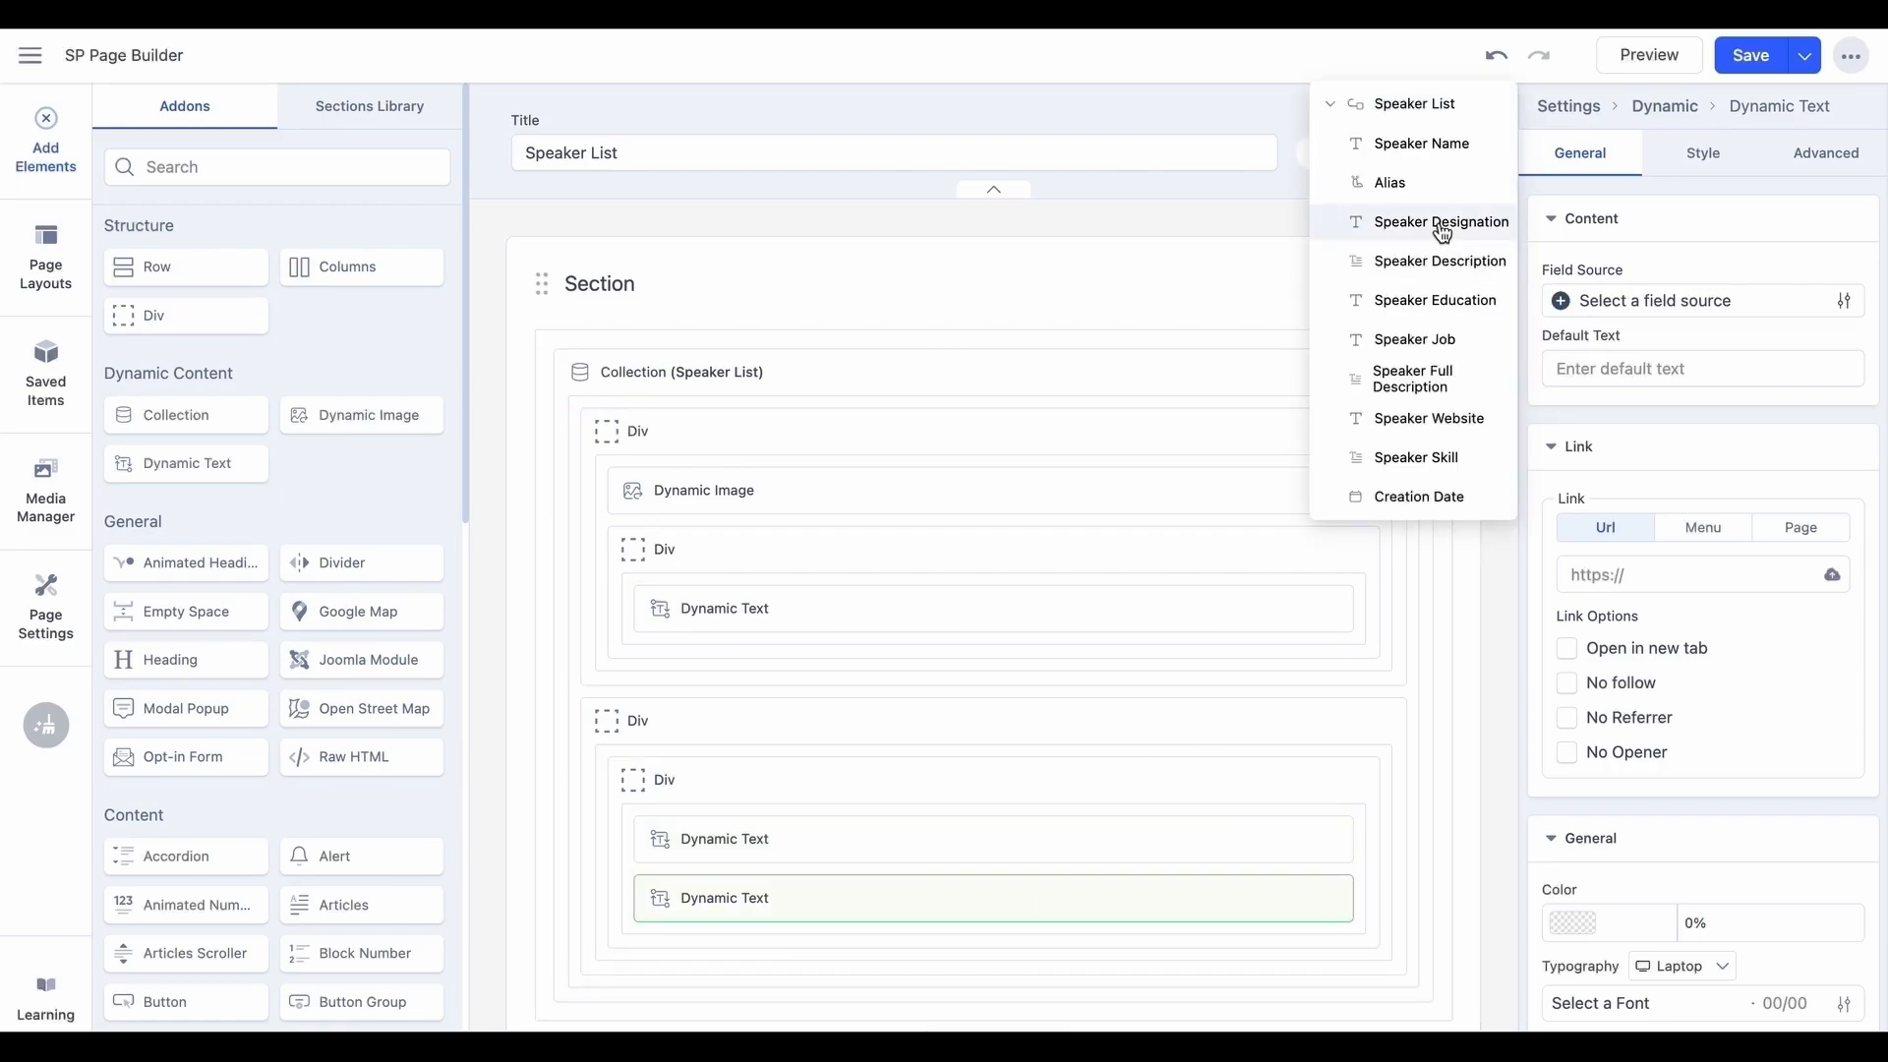
{"action": "left_click", "coordinate": [1441, 221]}
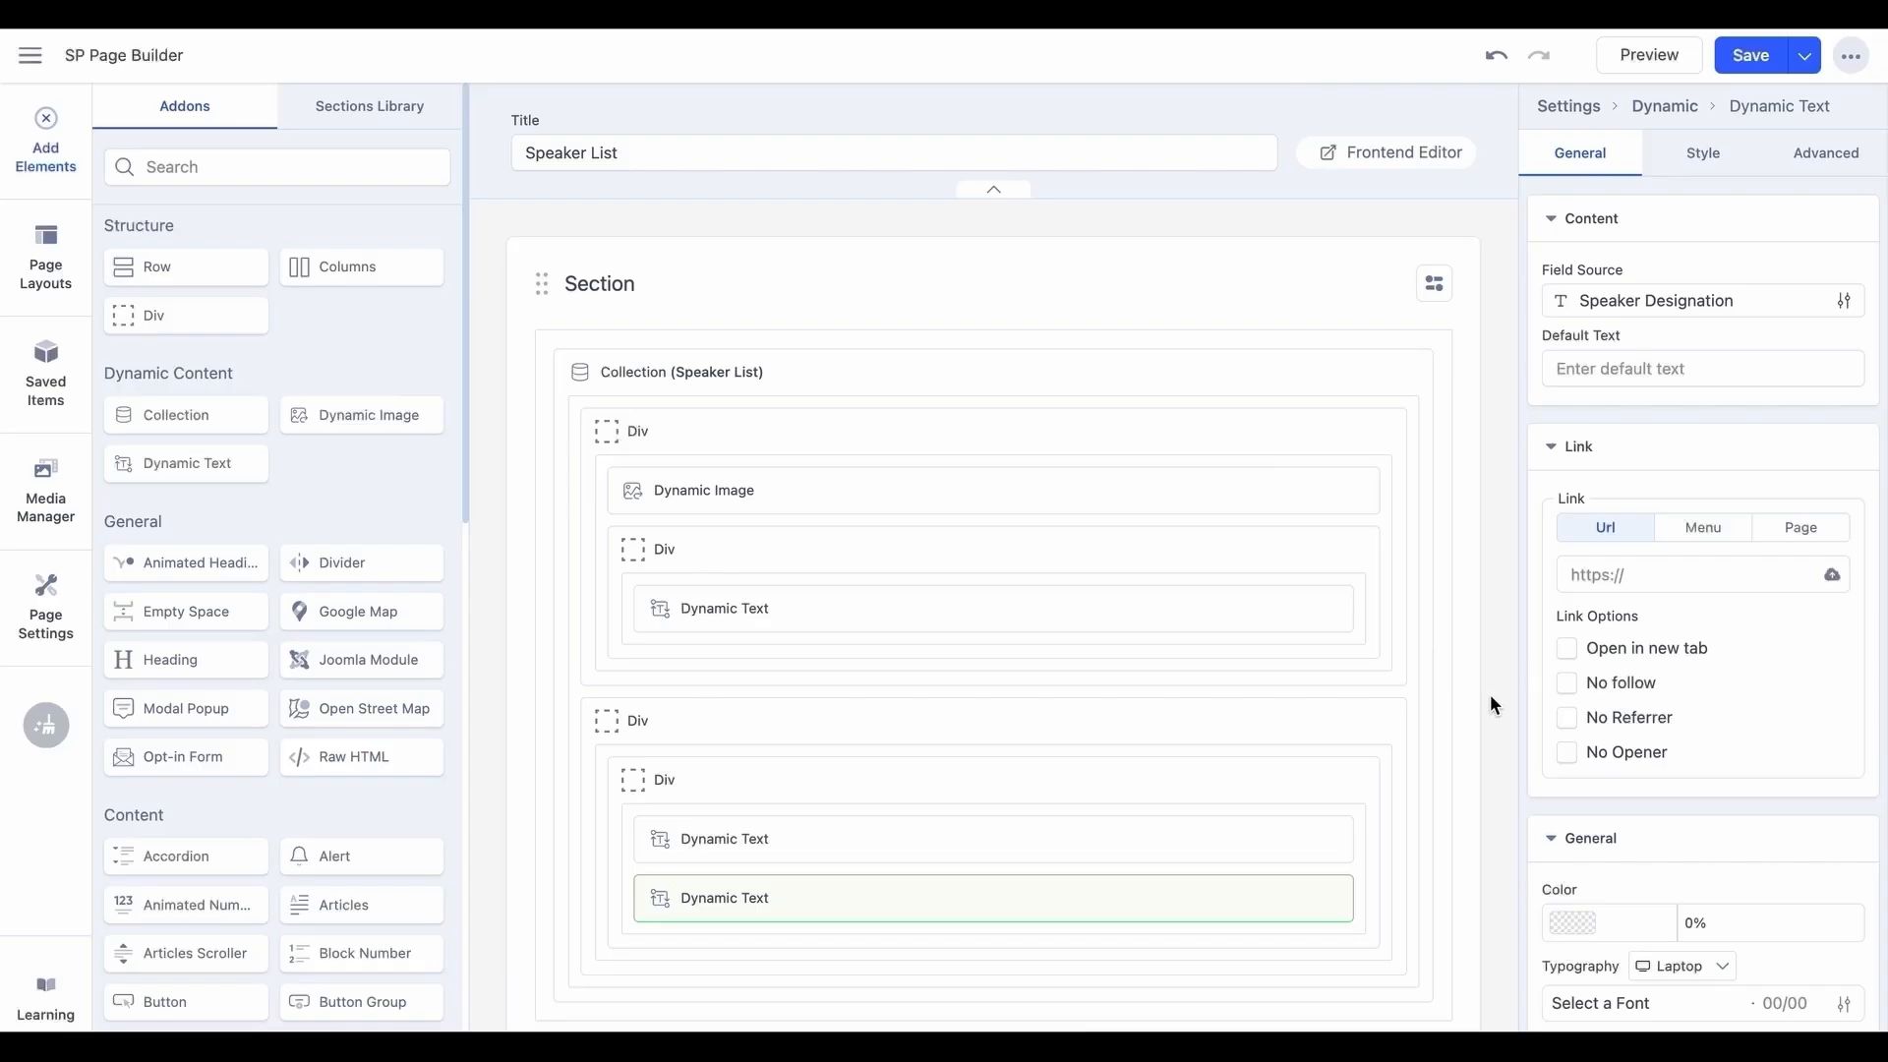
{"action": "mouse_move", "coordinate": [1309, 669]}
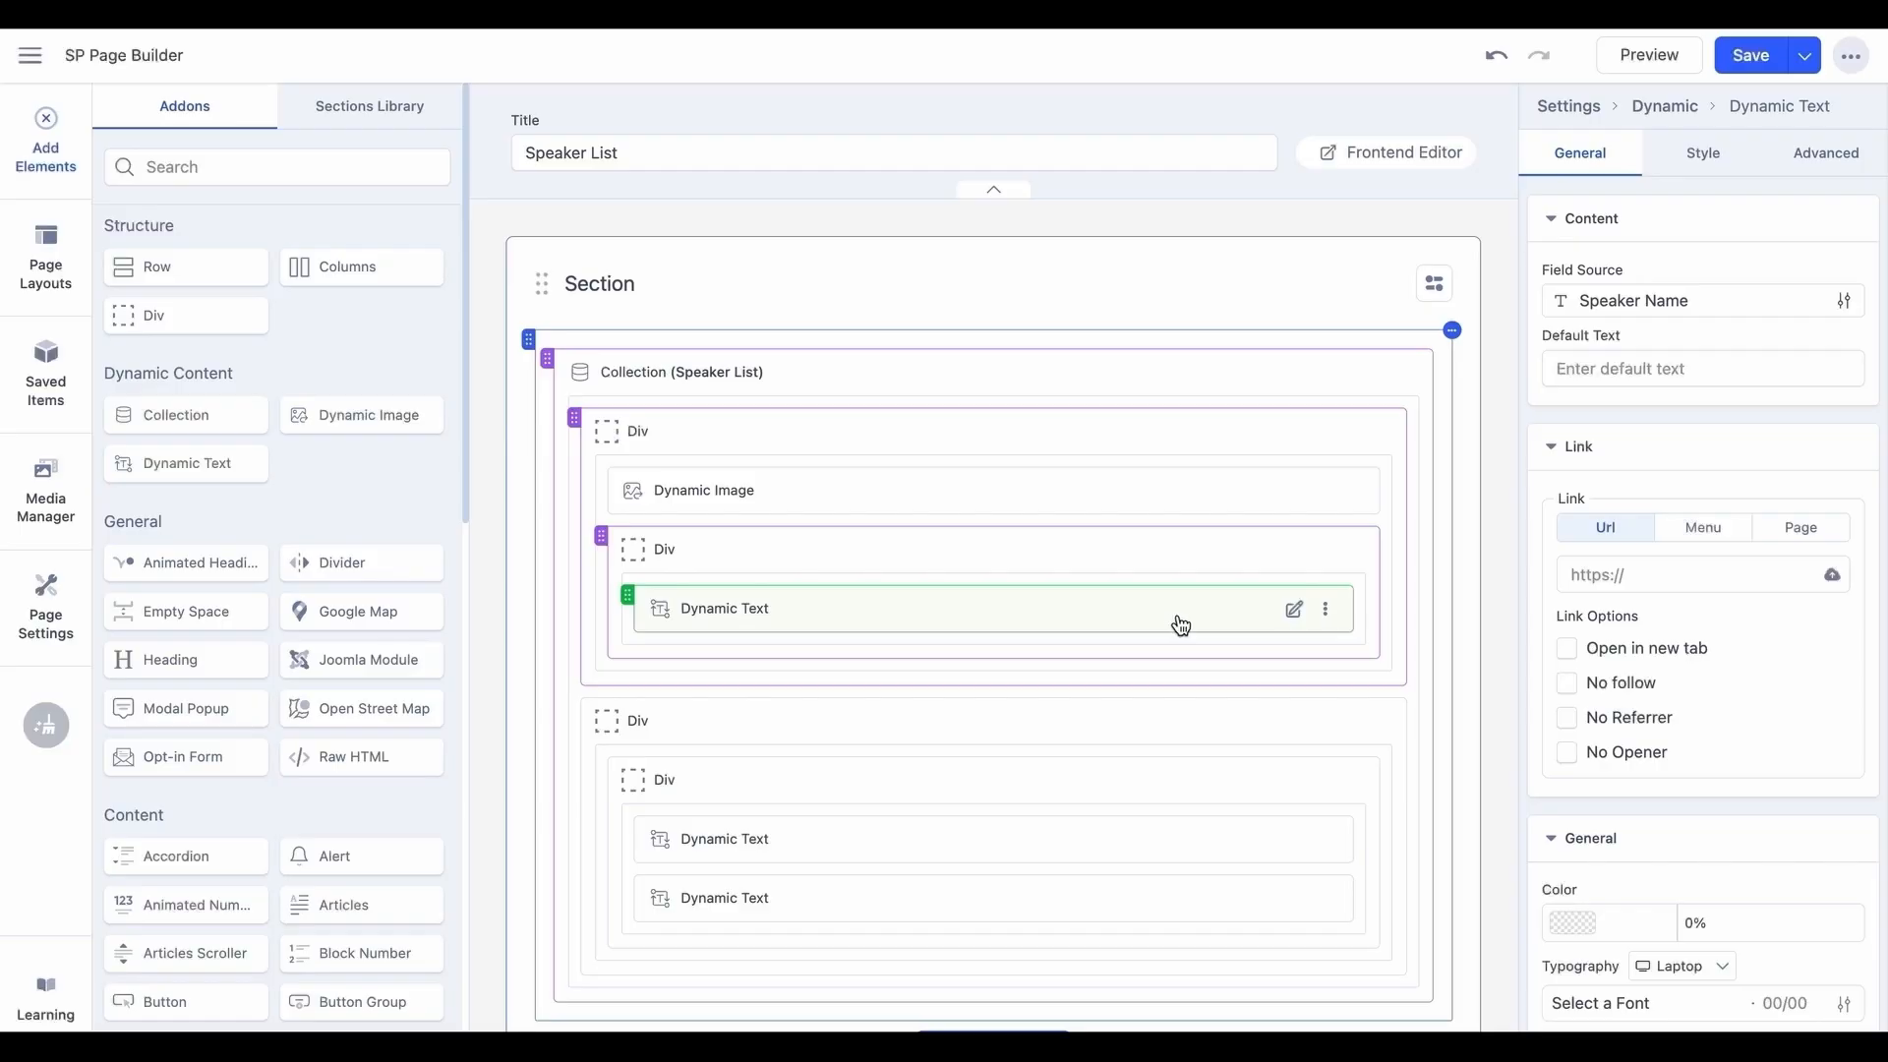
Set the speaker name's Link to Page, then Save & Close Speaker List.
{"action": "left_click", "coordinate": [1802, 527]}
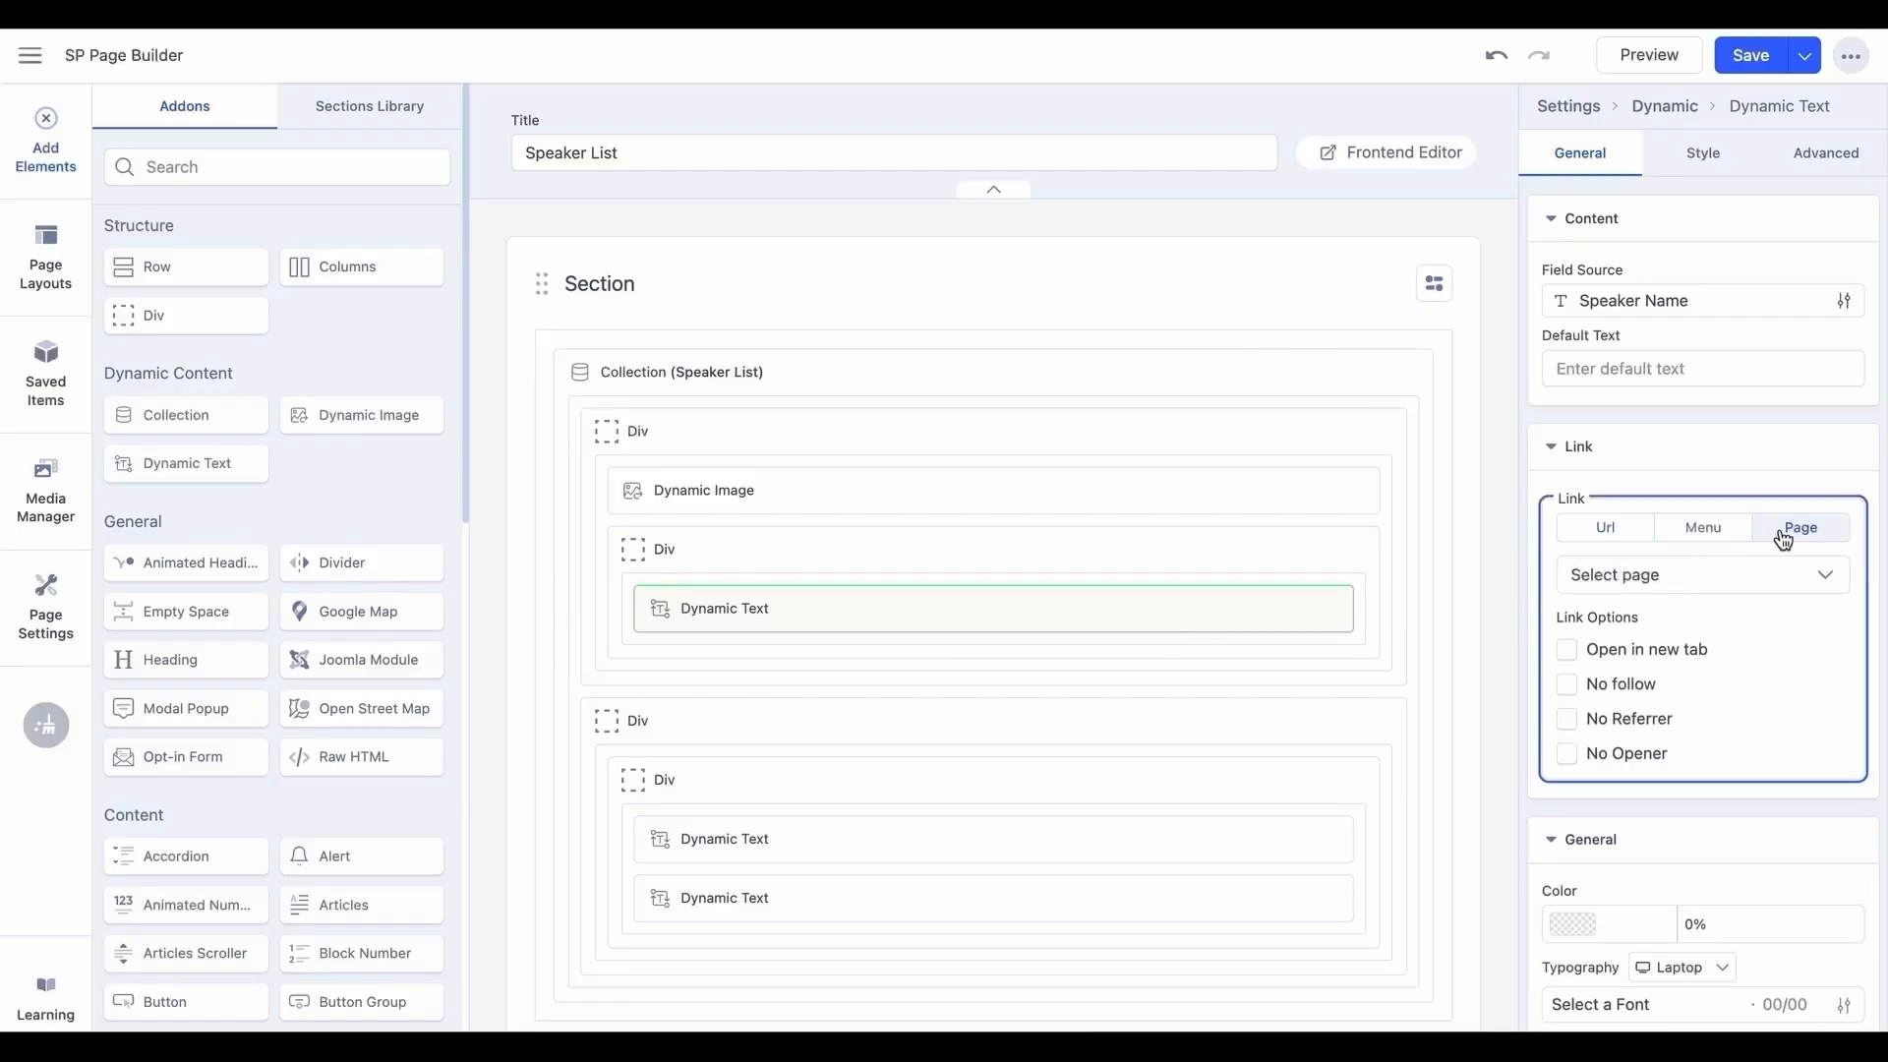
{"action": "left_click", "coordinate": [1698, 574]}
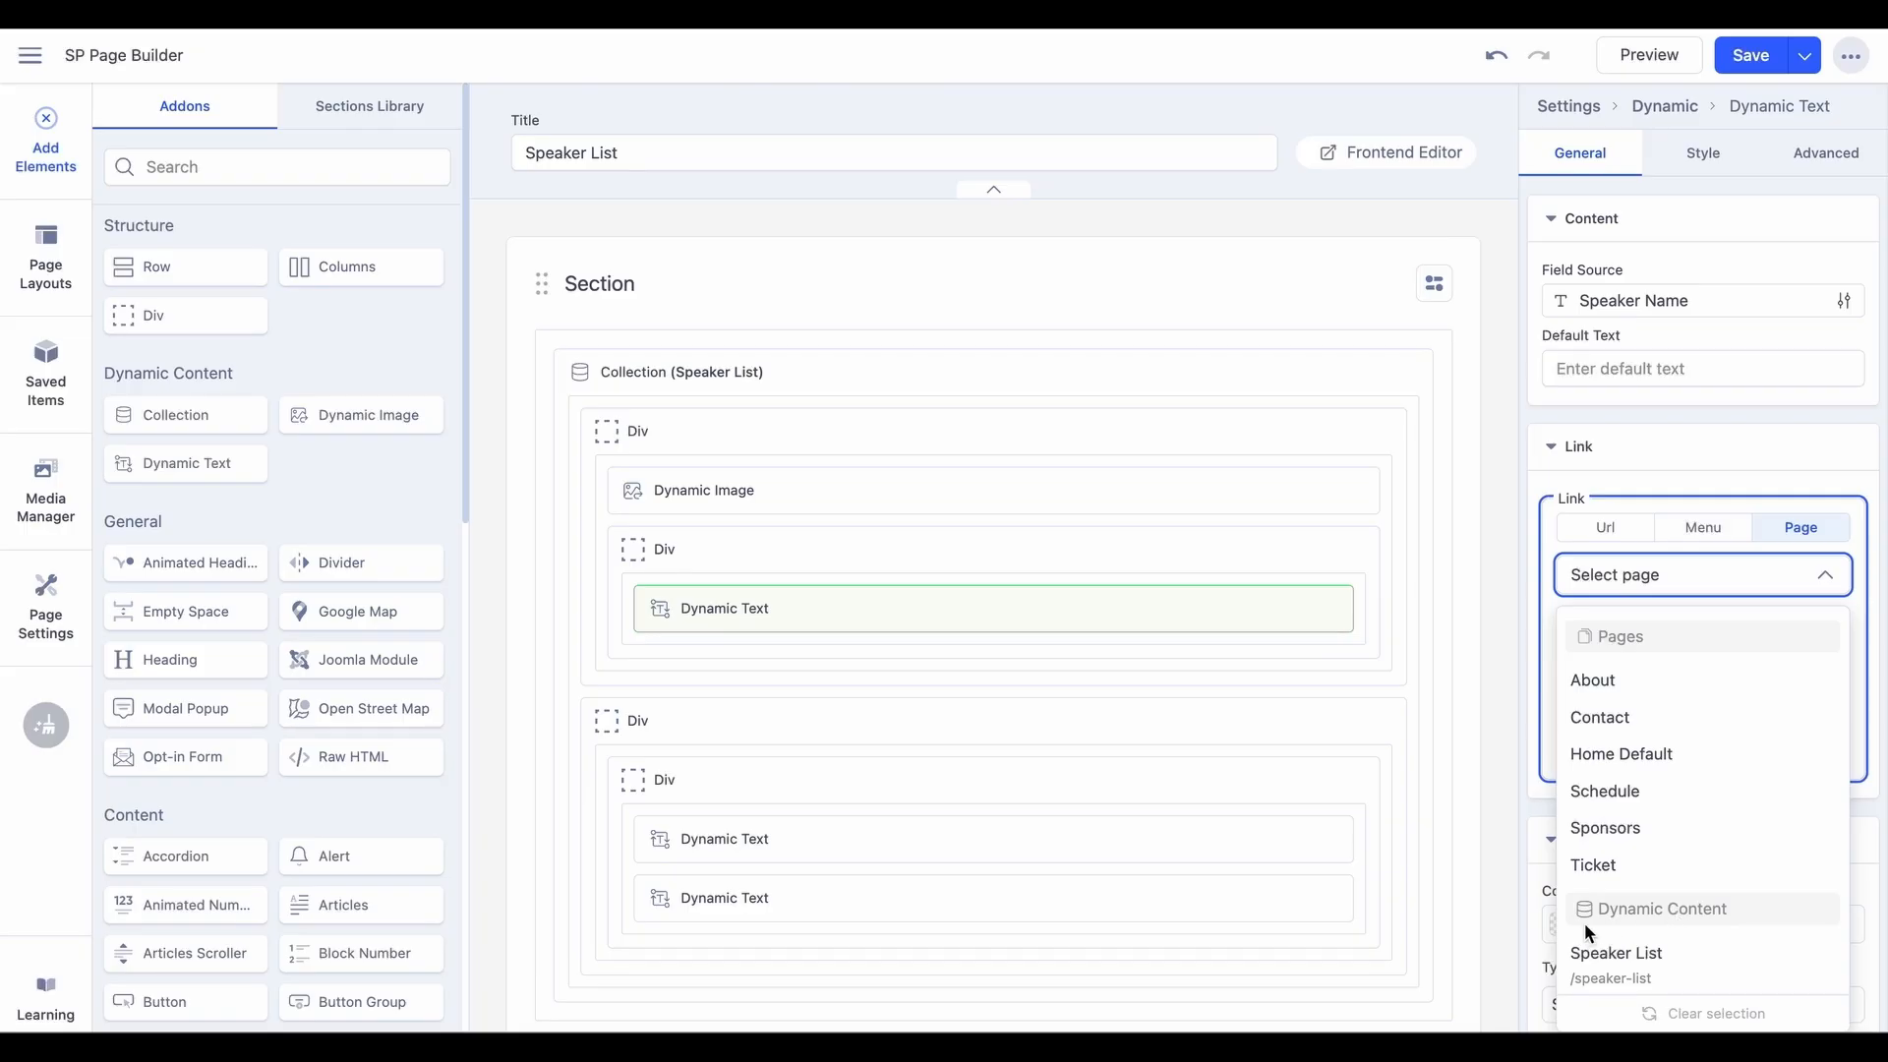
{"action": "mouse_move", "coordinate": [1748, 924]}
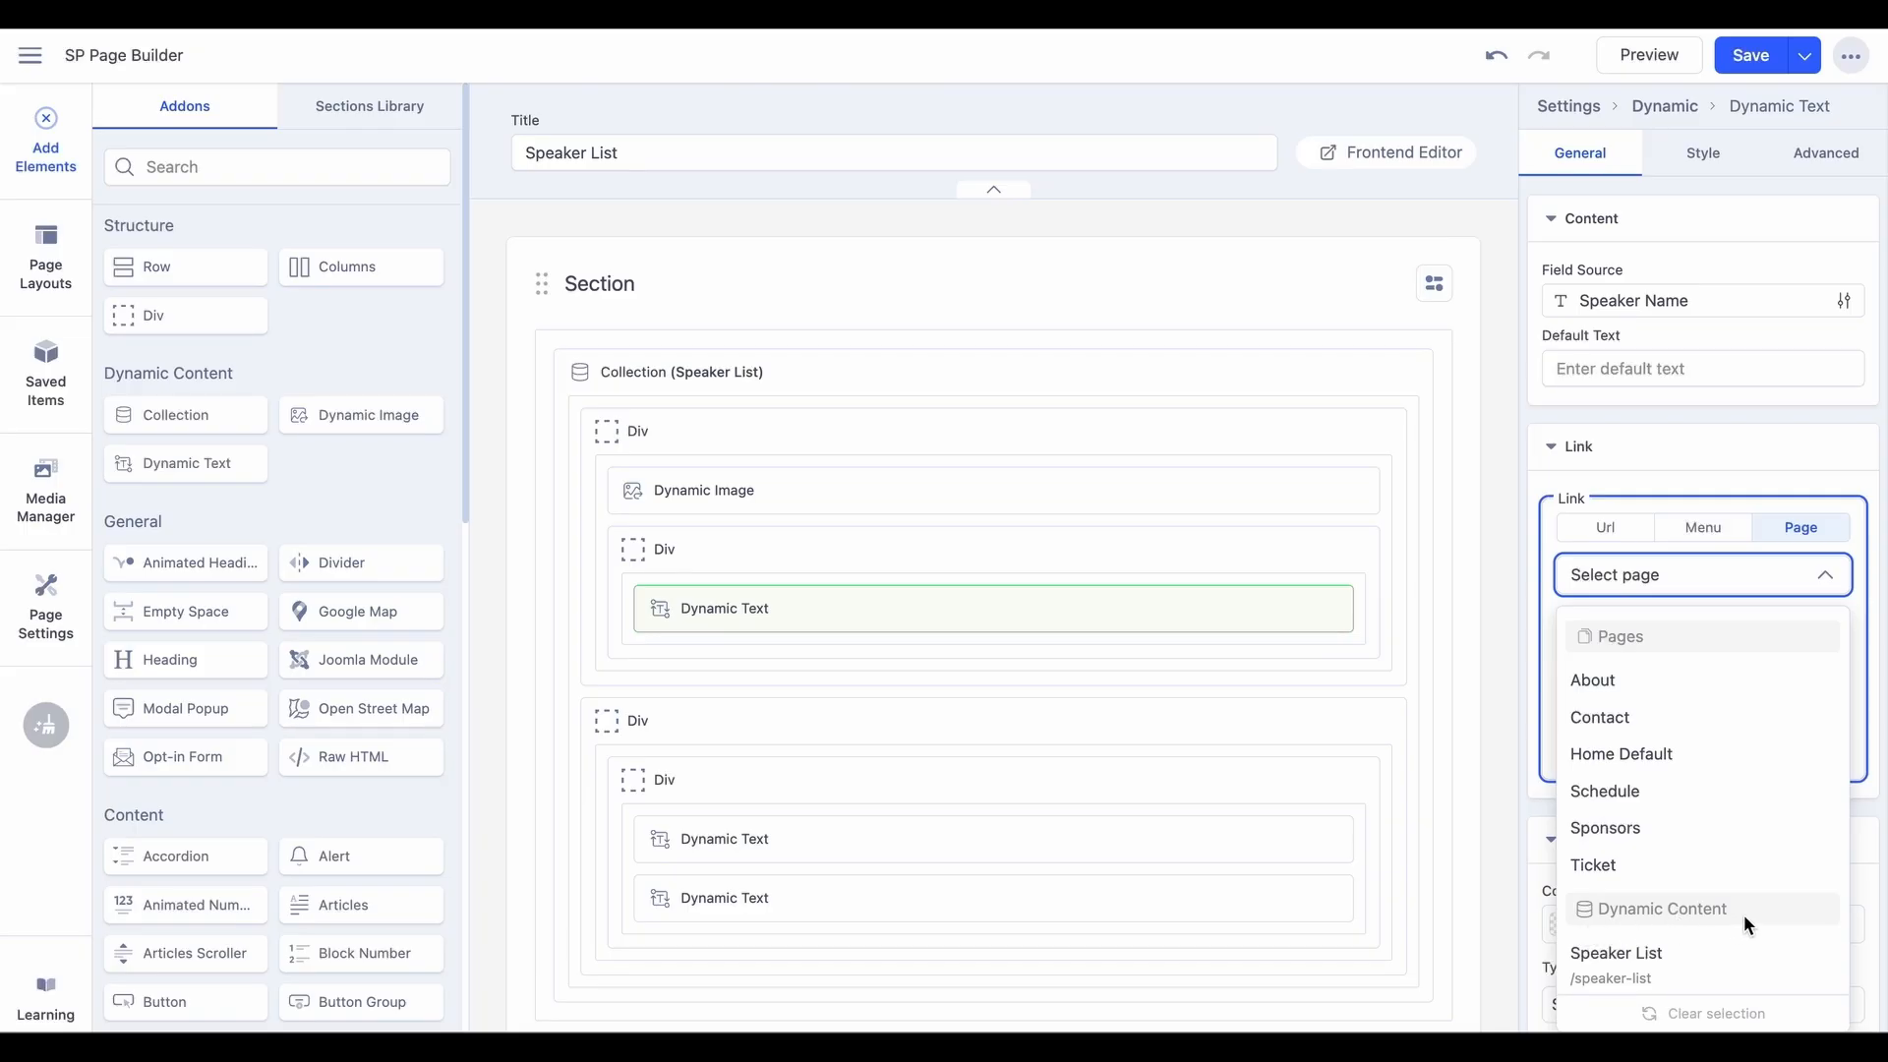
{"action": "mouse_move", "coordinate": [1759, 923]}
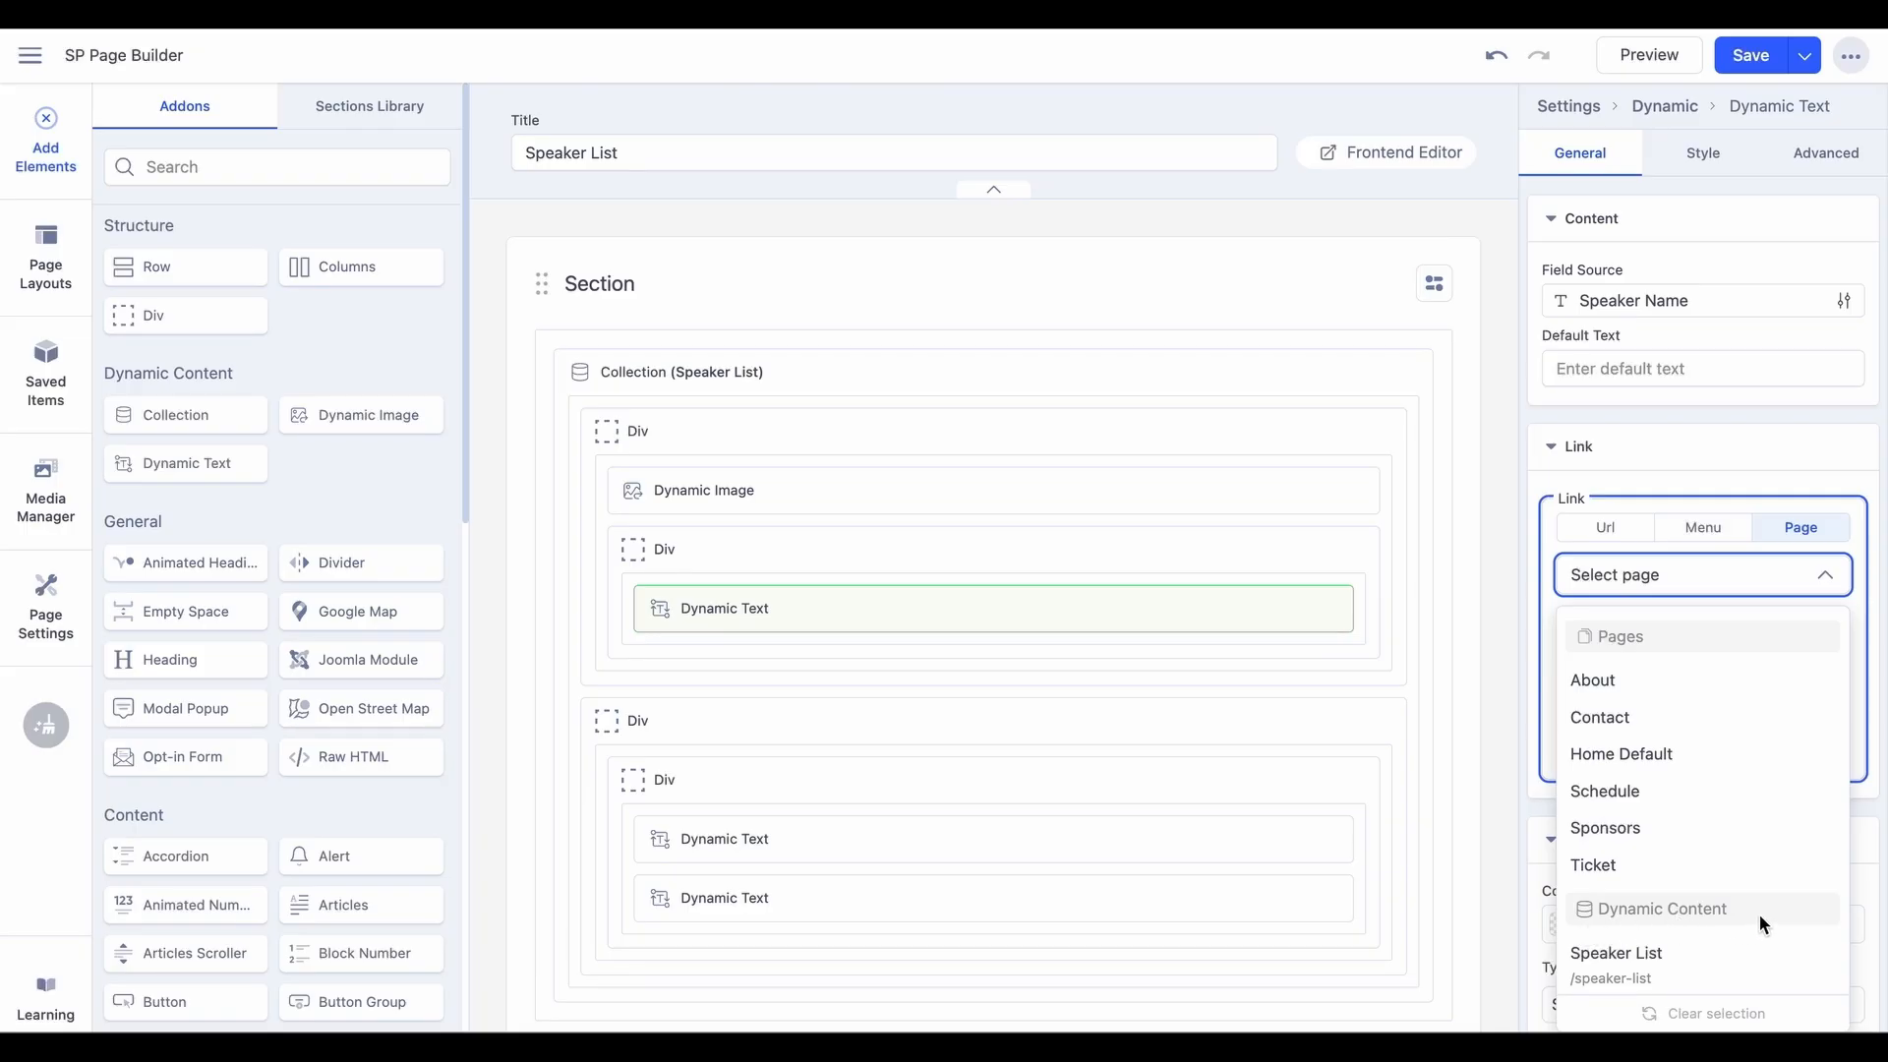
{"action": "mouse_move", "coordinate": [1656, 923]}
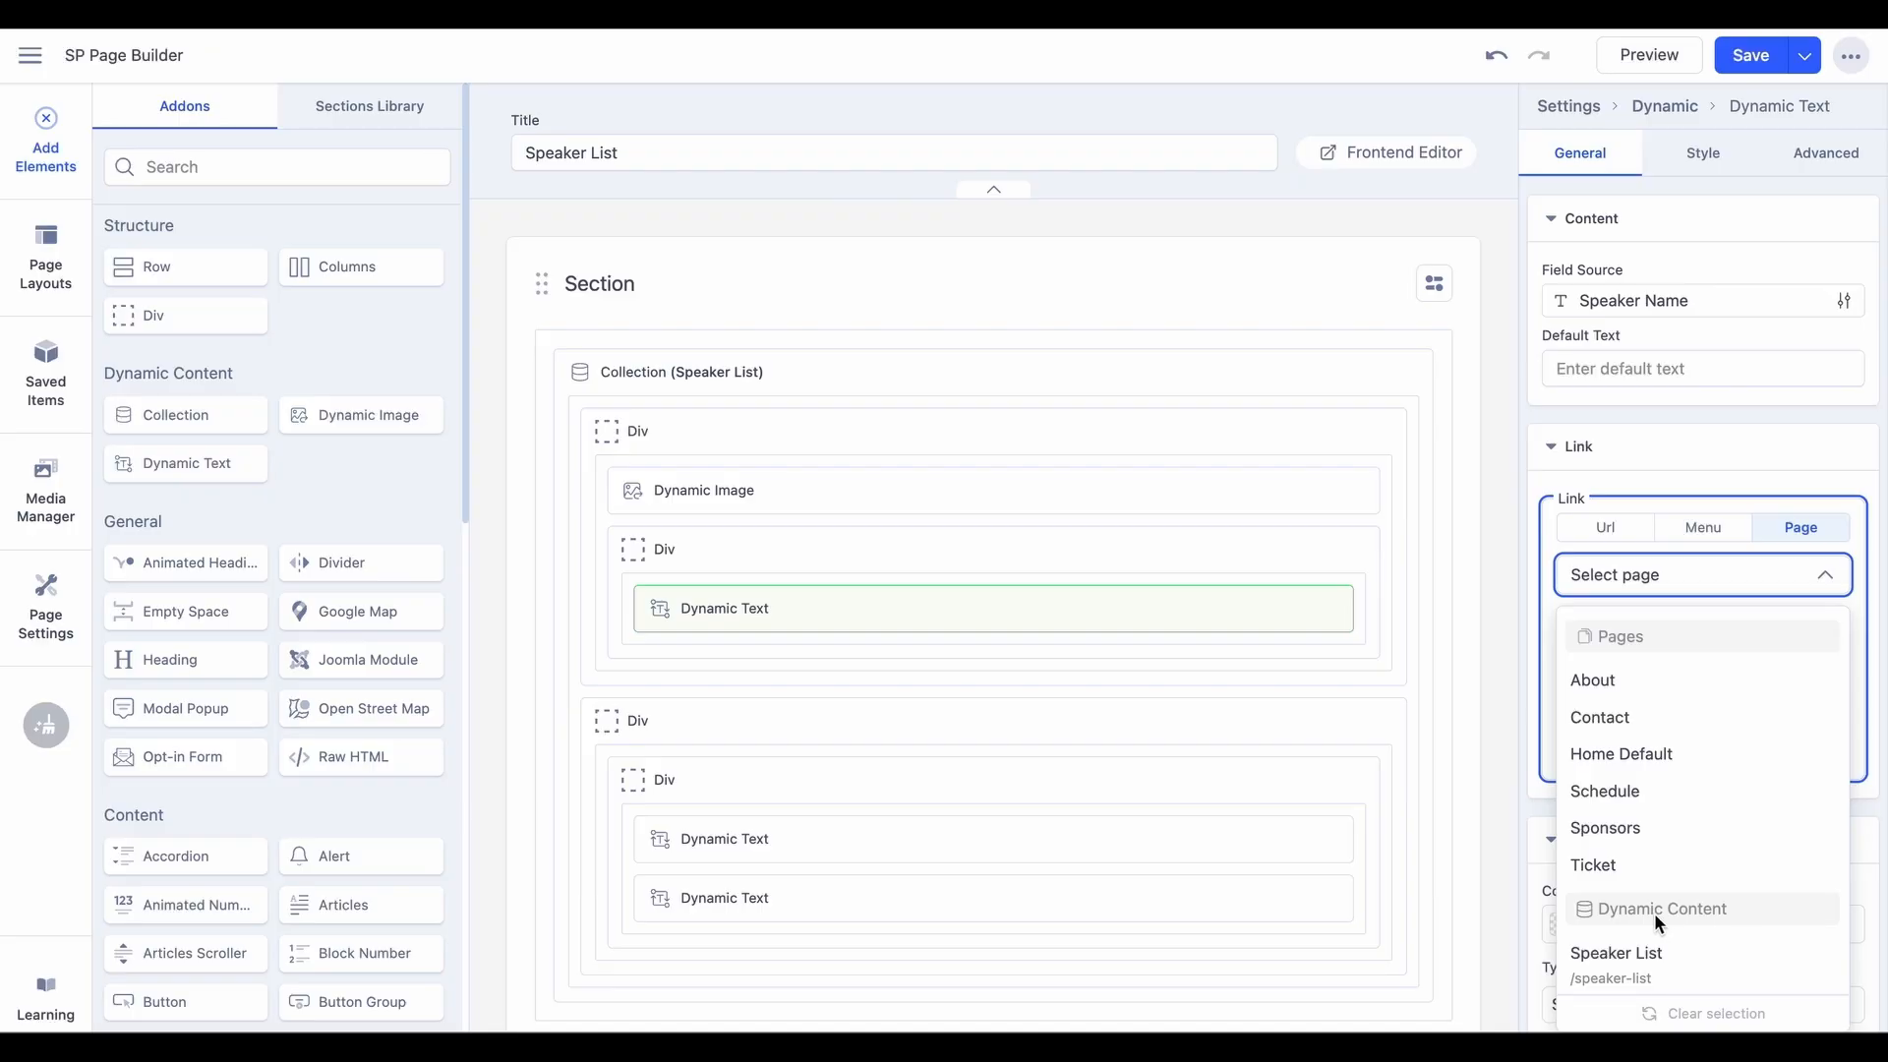
{"action": "mouse_move", "coordinate": [1694, 570]}
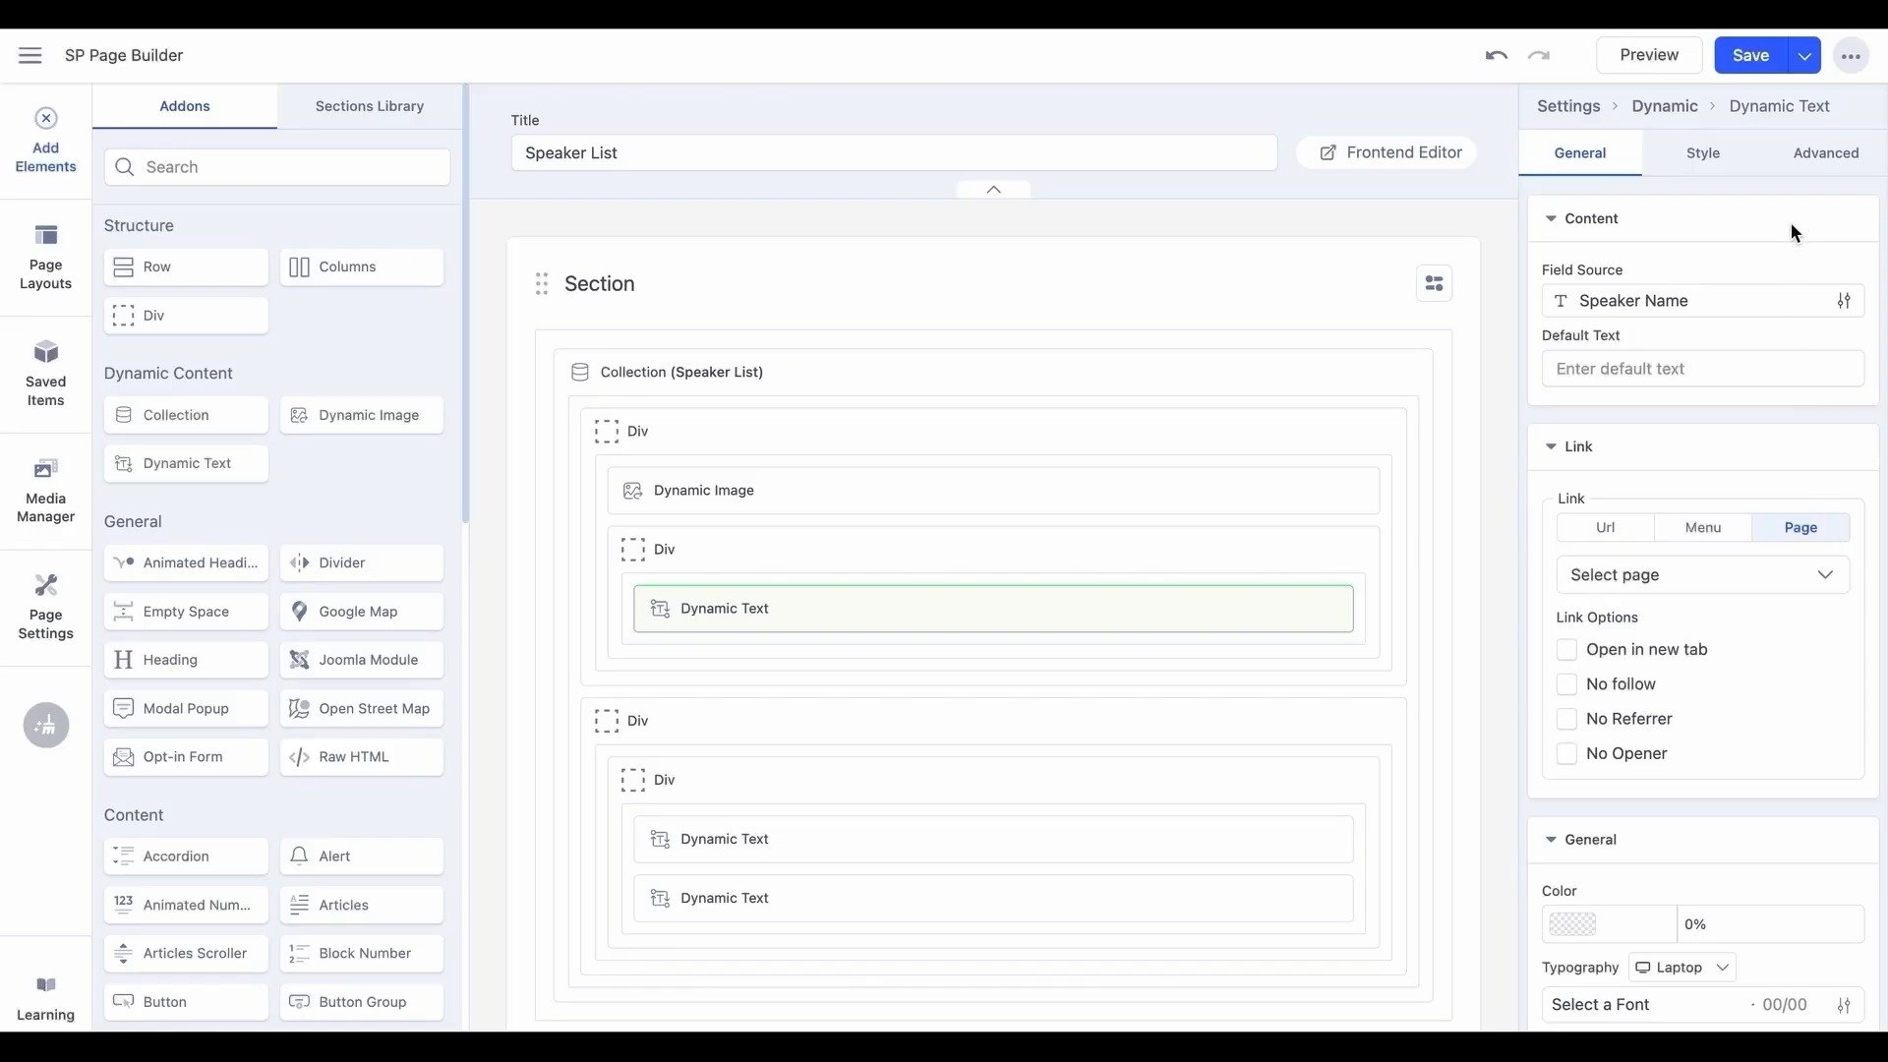
{"action": "left_click", "coordinate": [1801, 55]}
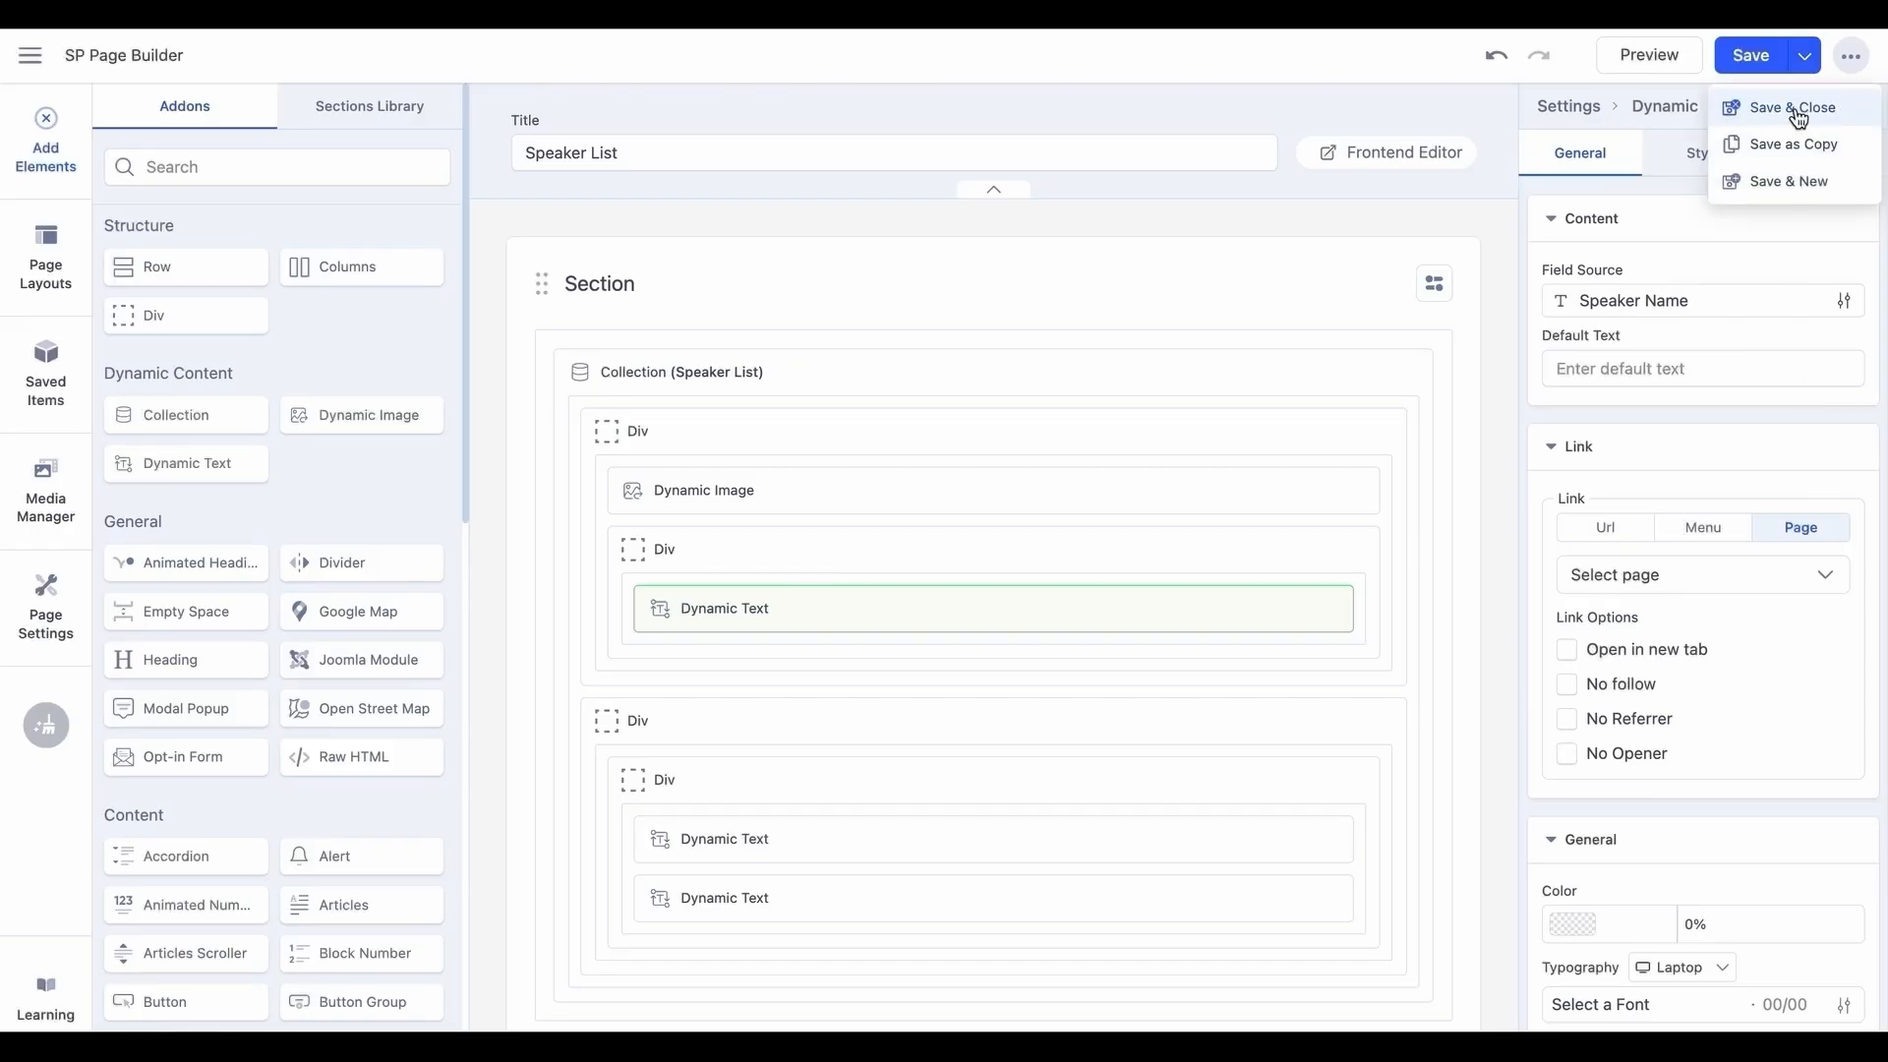
{"action": "left_click", "coordinate": [1796, 108]}
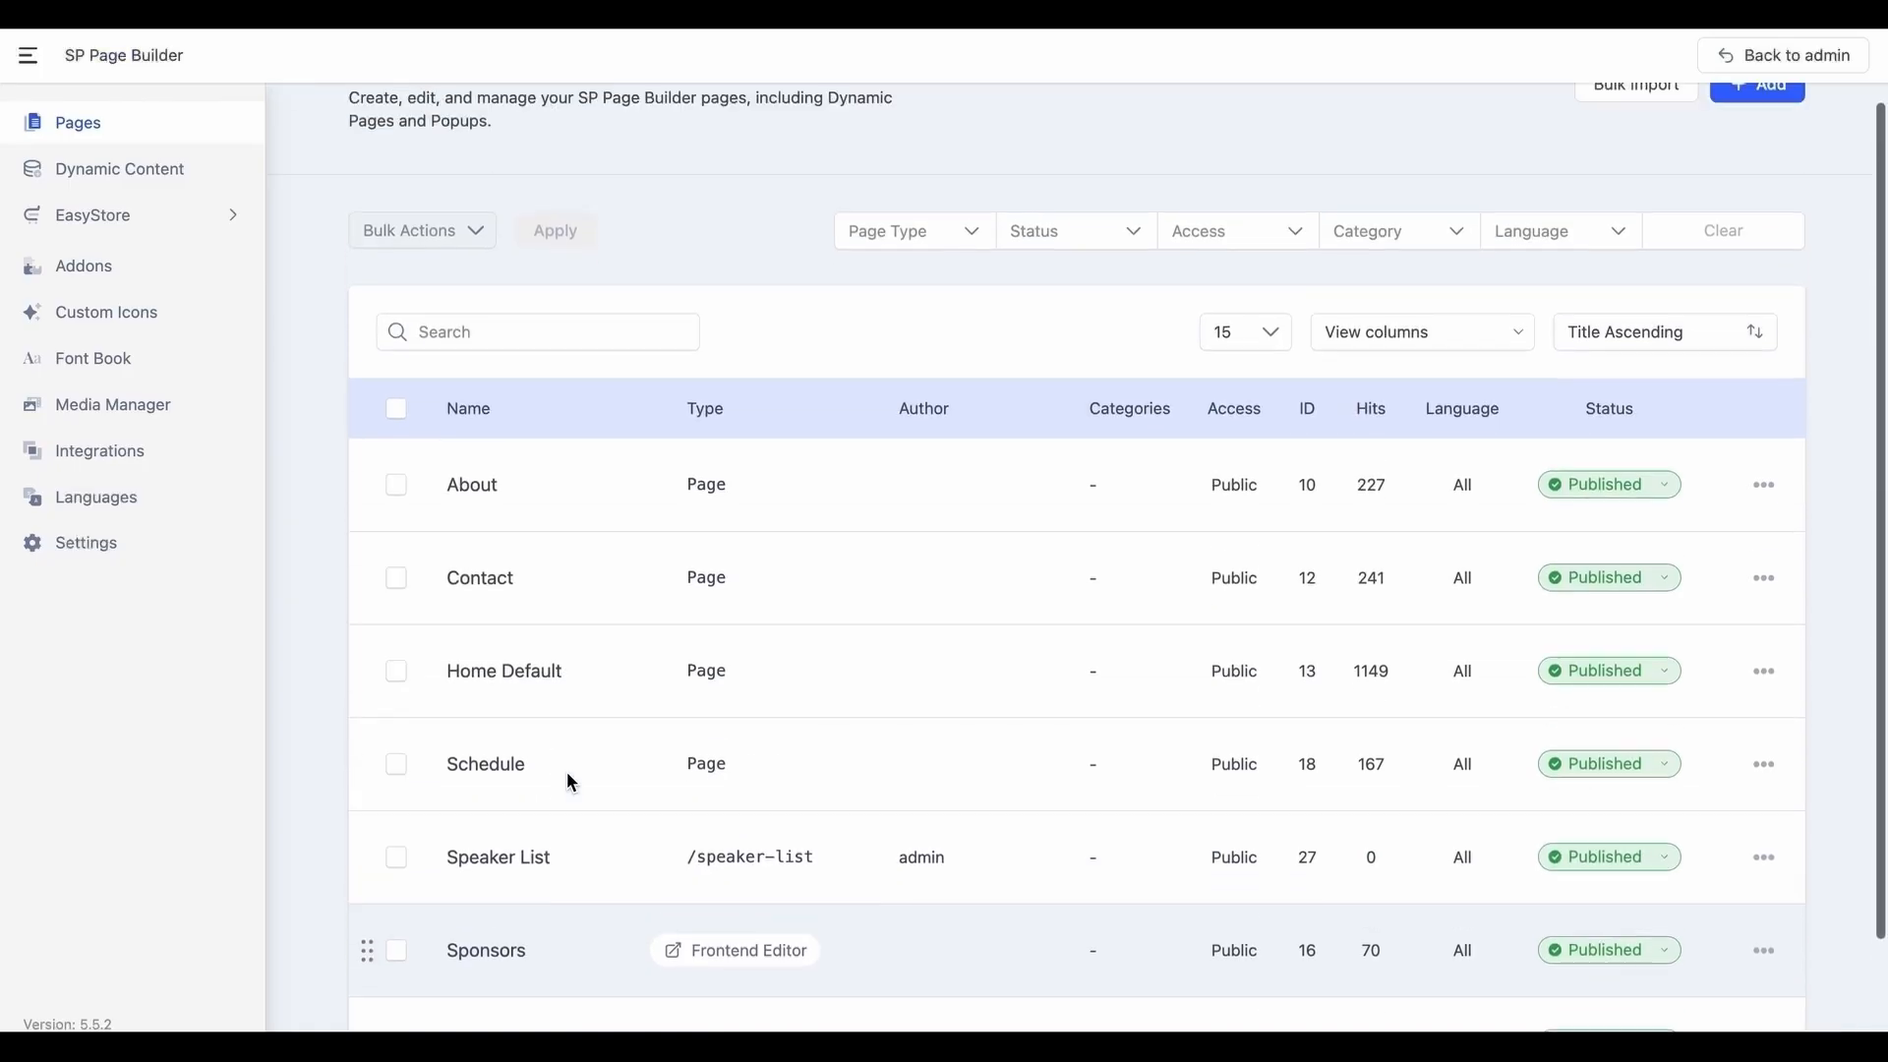
Add a new Speaker List dynamic content page named Speaker Details.
{"action": "scroll", "scroll_direction": "up", "scroll_amount": 3}
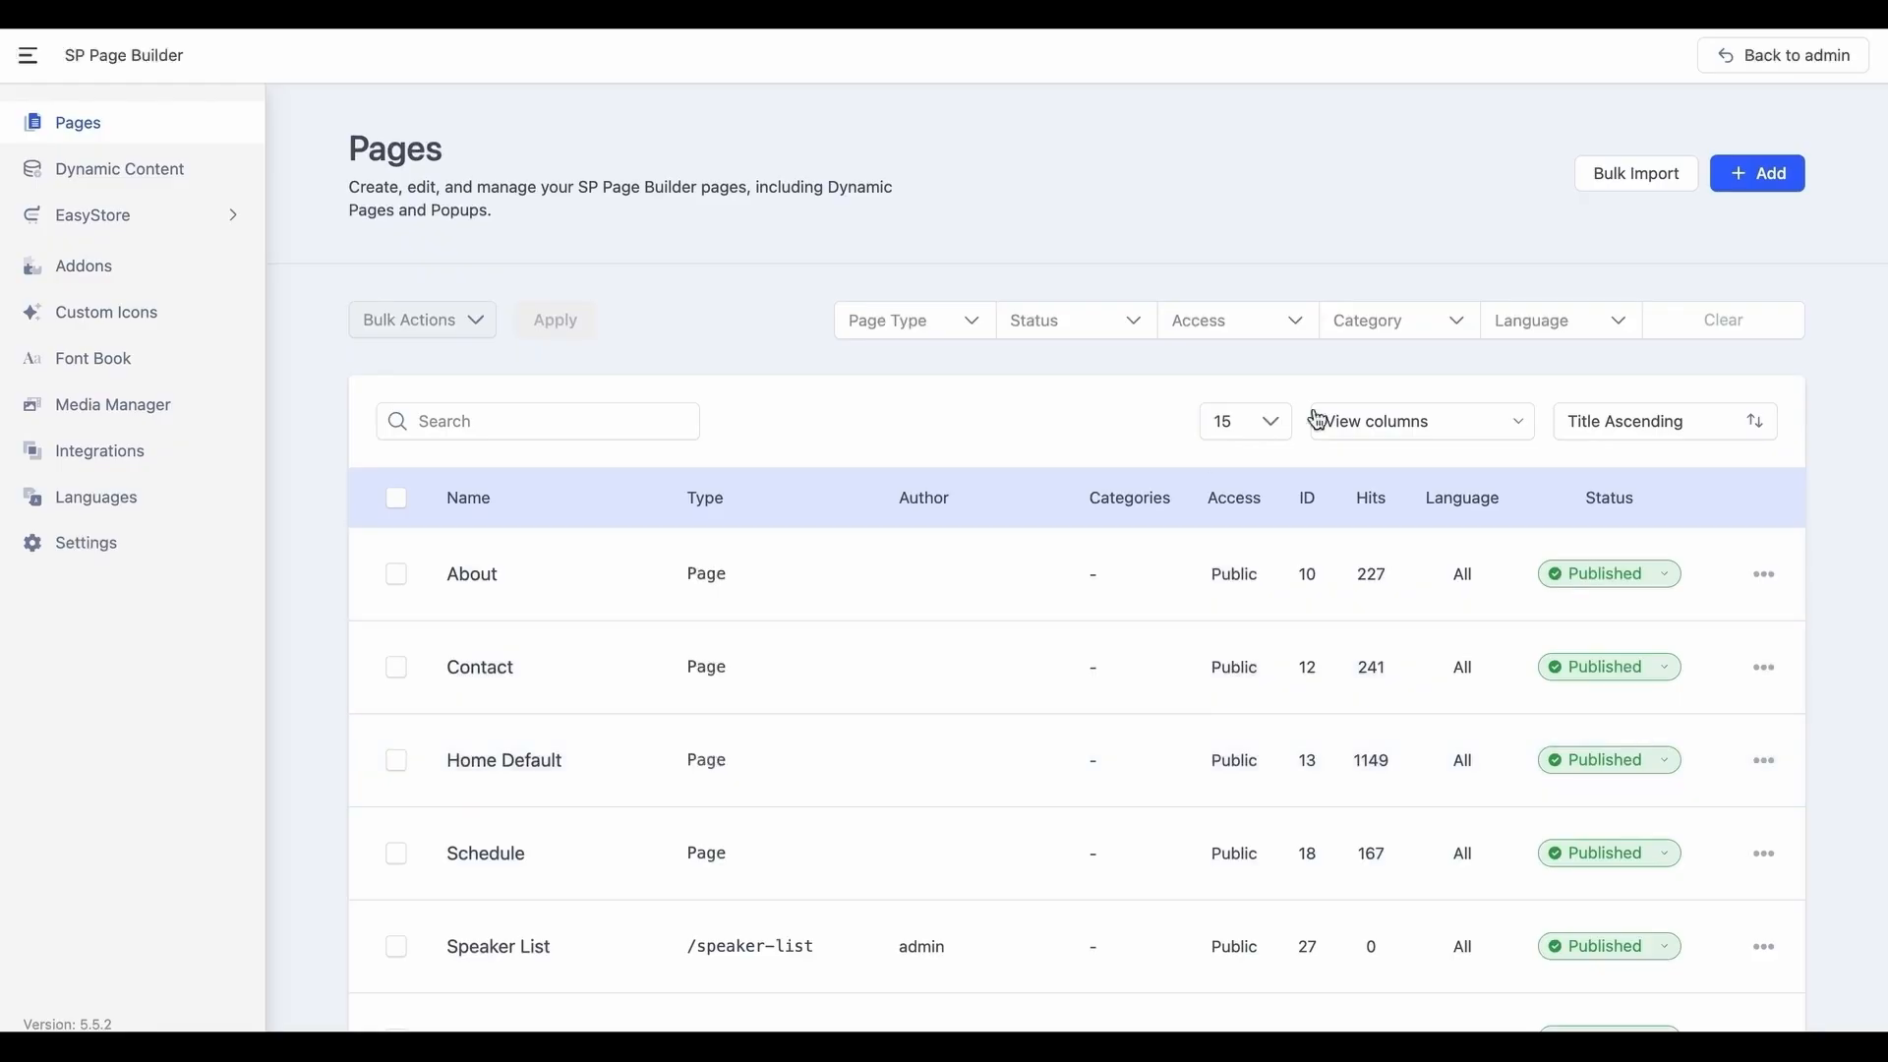
{"action": "left_click", "coordinate": [1756, 172]}
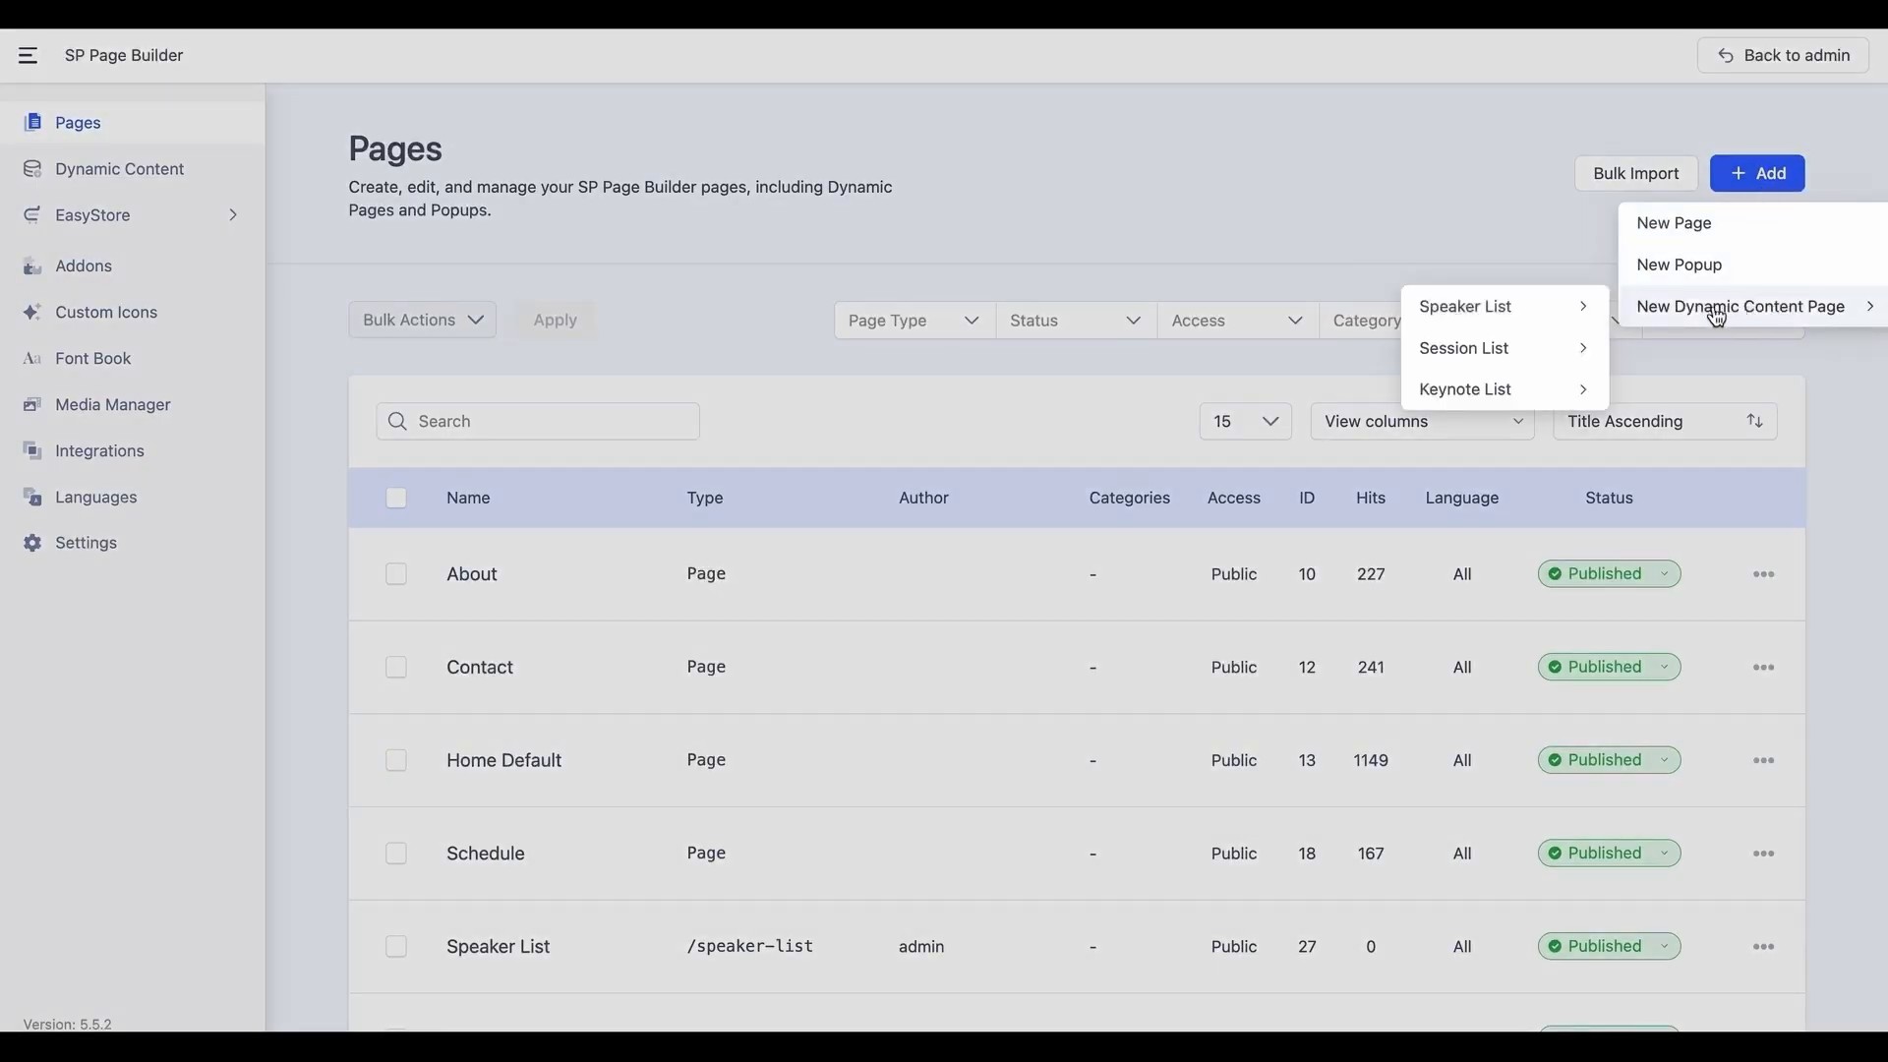
{"action": "left_click", "coordinate": [1673, 223]}
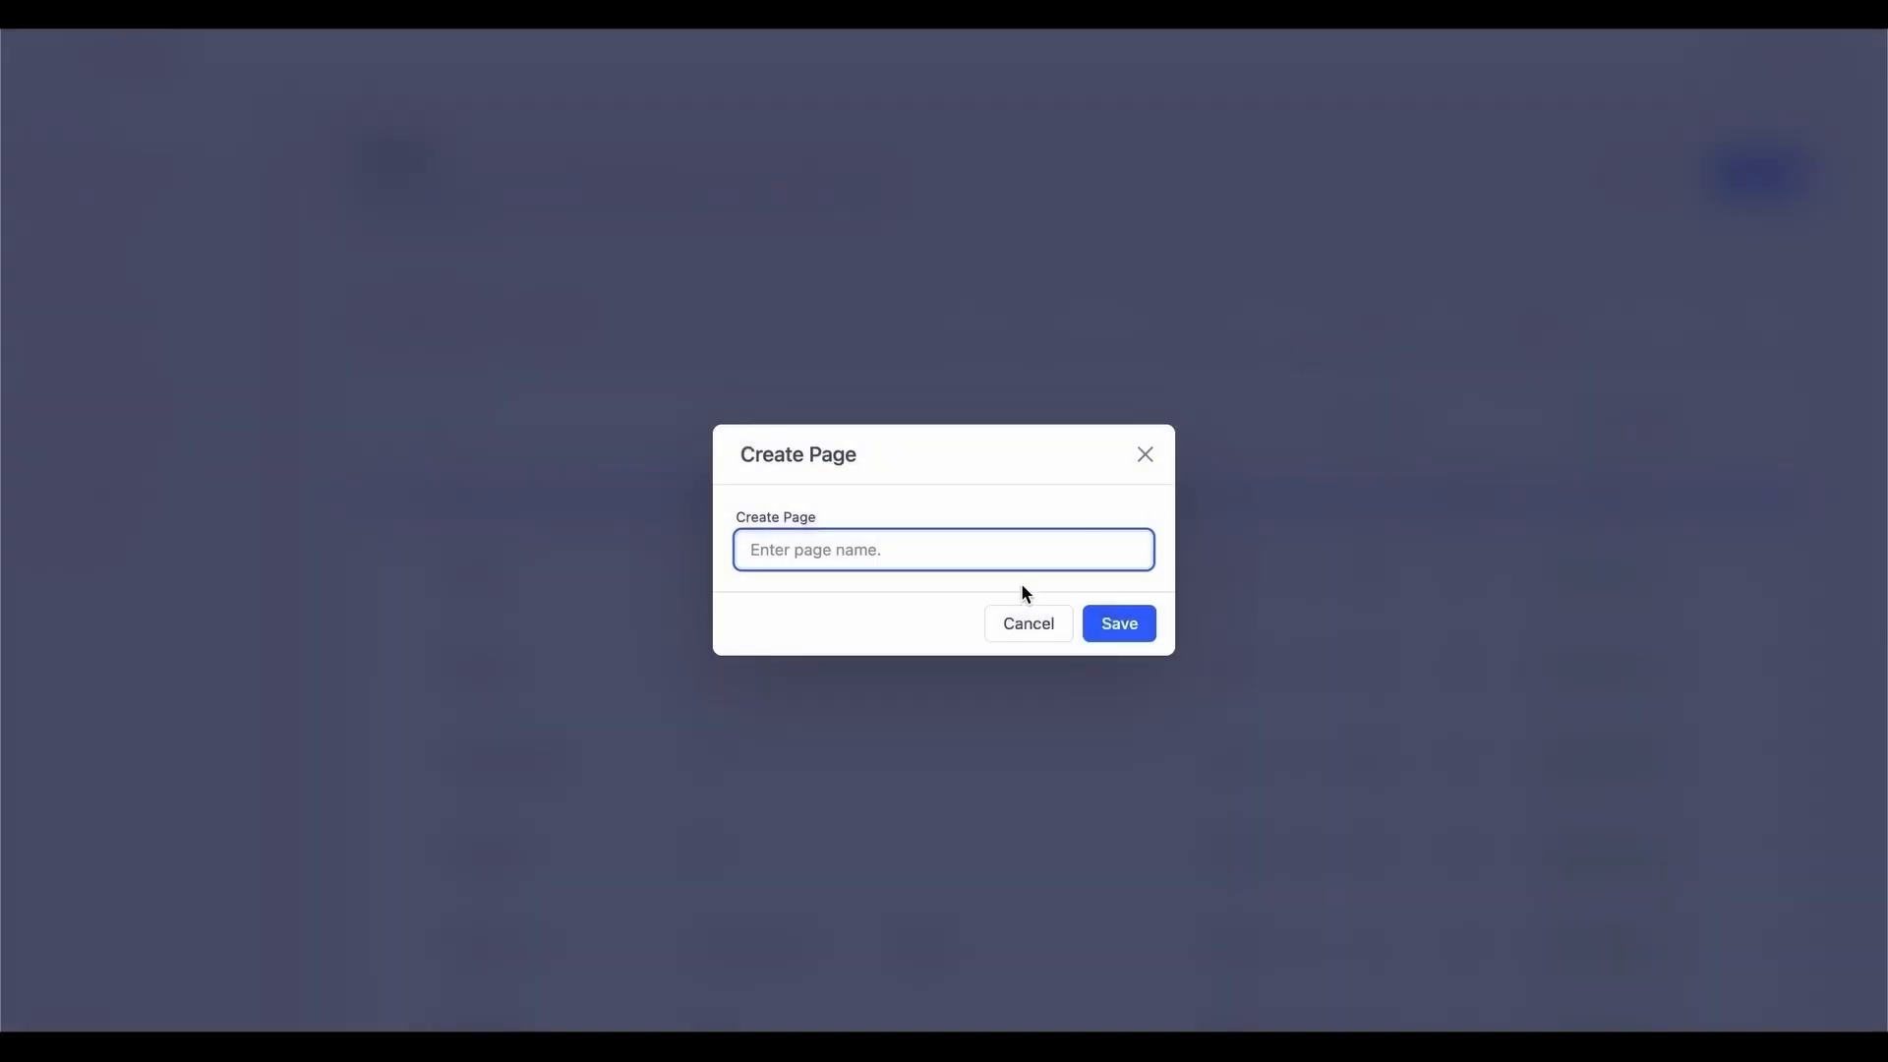
{"action": "left_click", "coordinate": [1116, 622]}
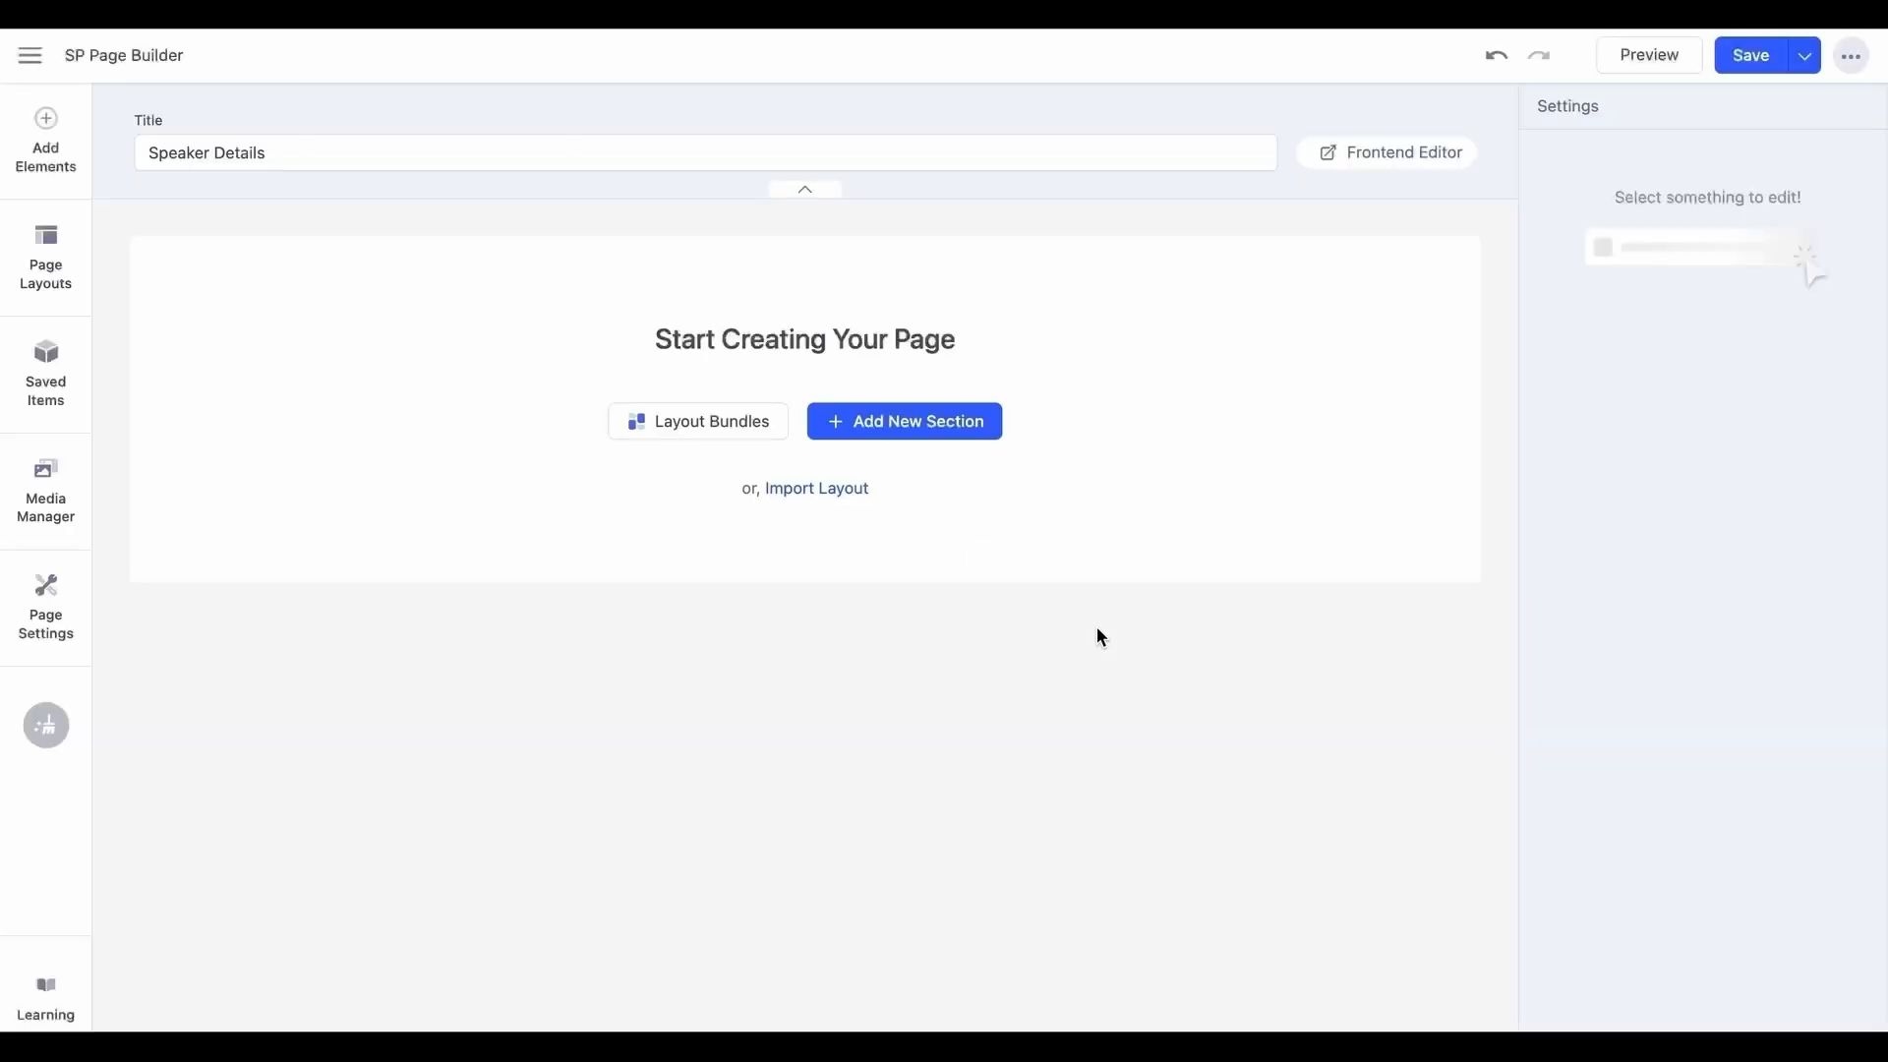
Add a first section with Div, Image, Dynamic Text and Dynamic Image addons.
{"action": "left_click", "coordinate": [903, 420]}
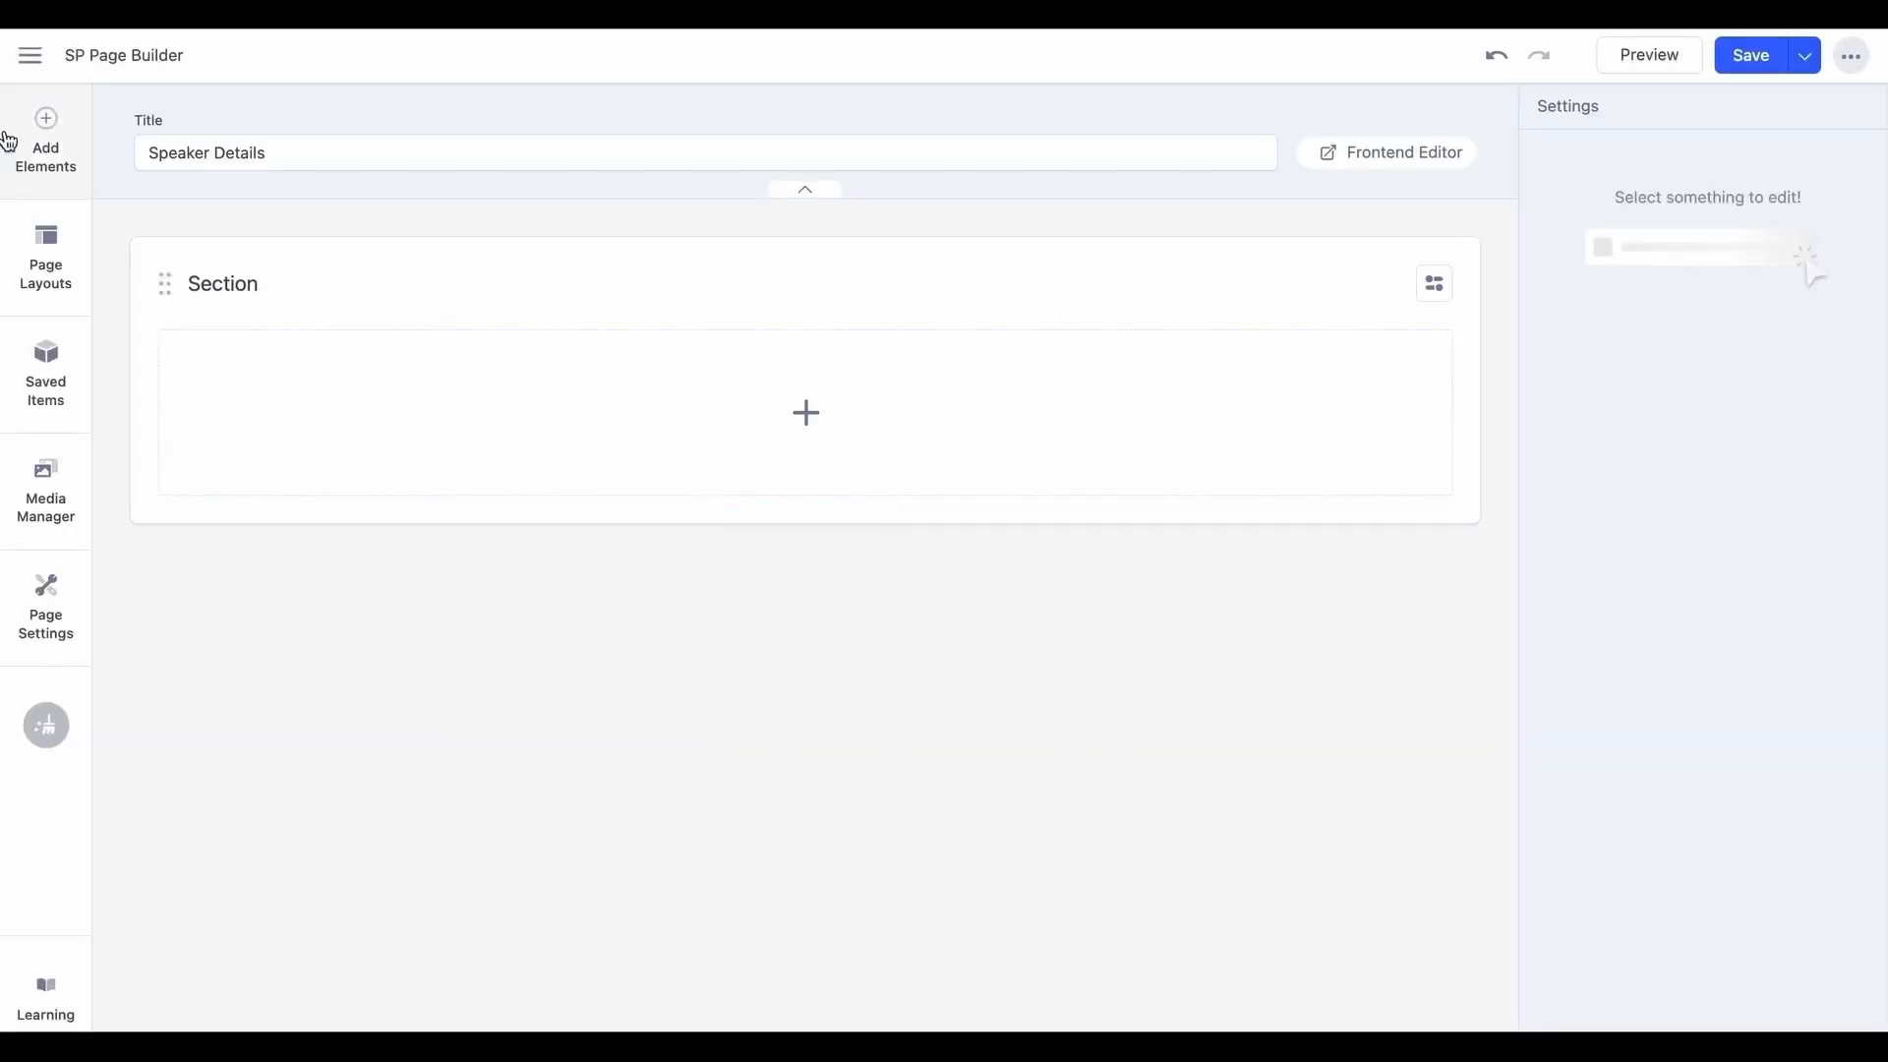
{"action": "left_click", "coordinate": [44, 134]}
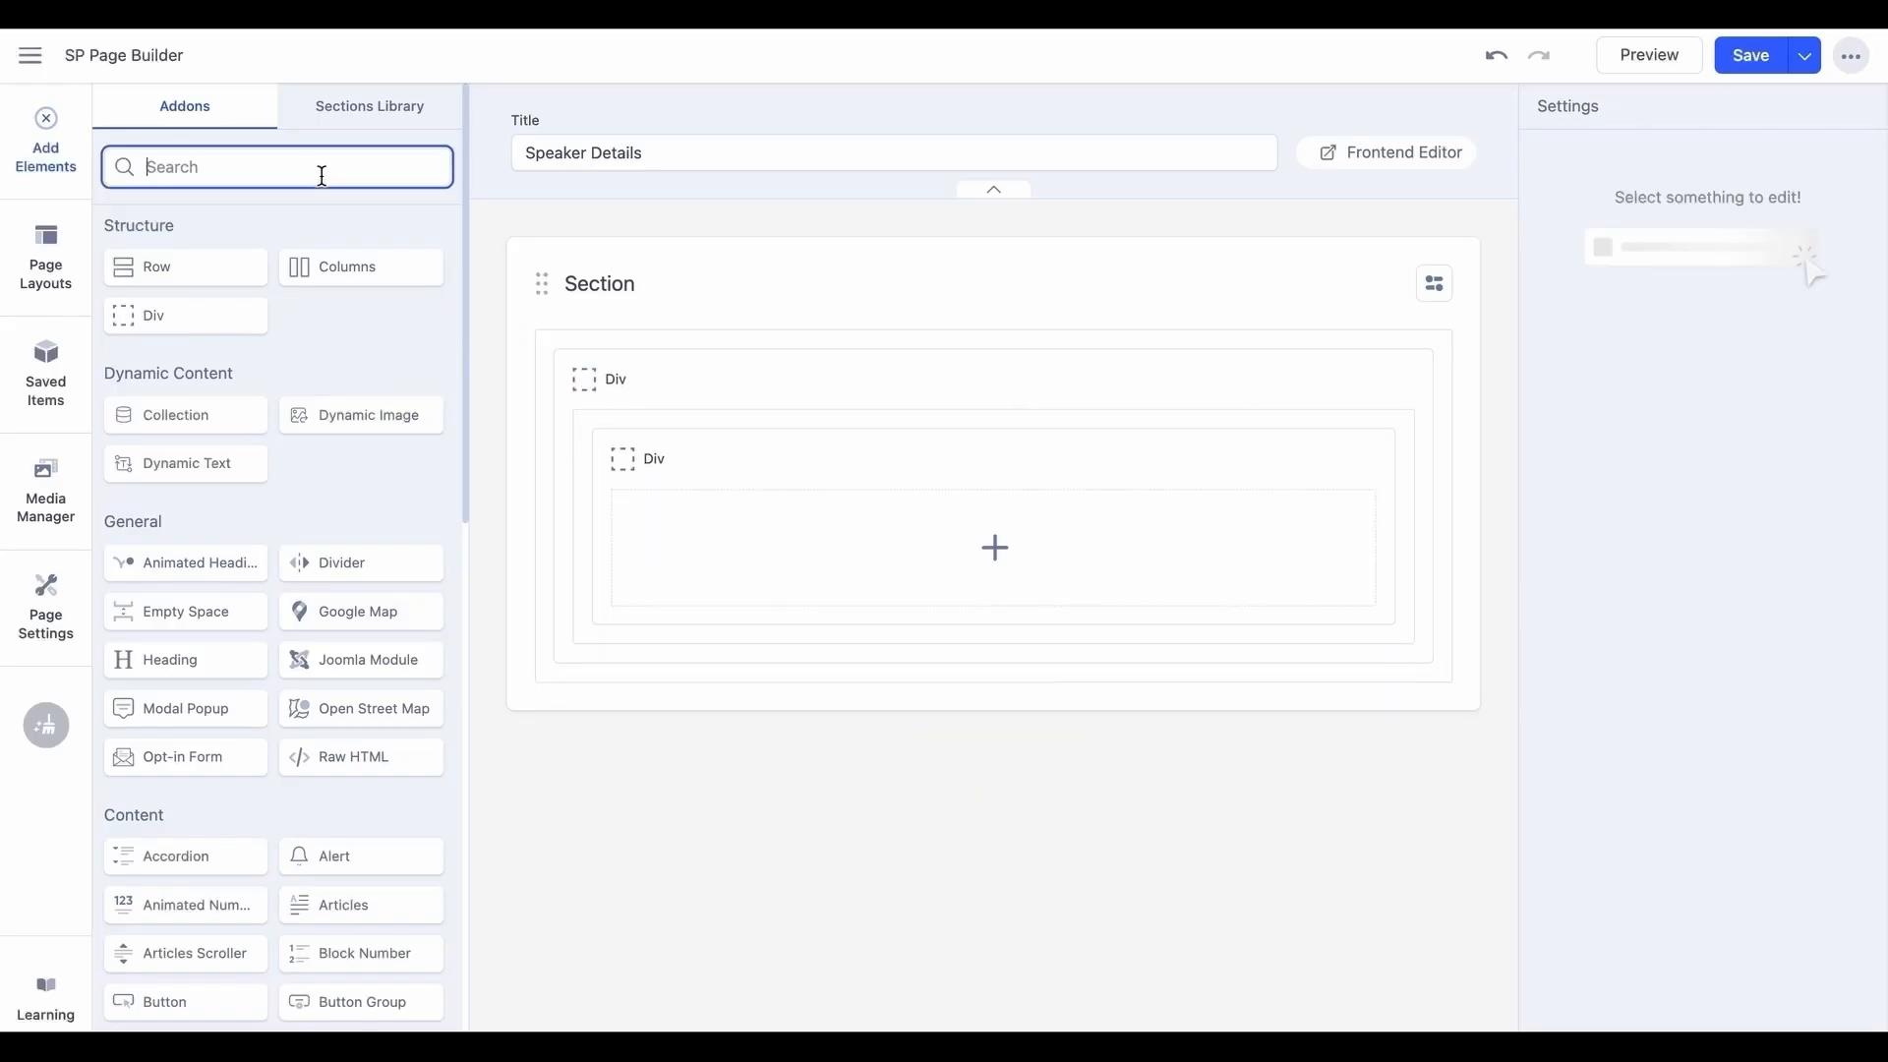
{"action": "type", "text": "image"}
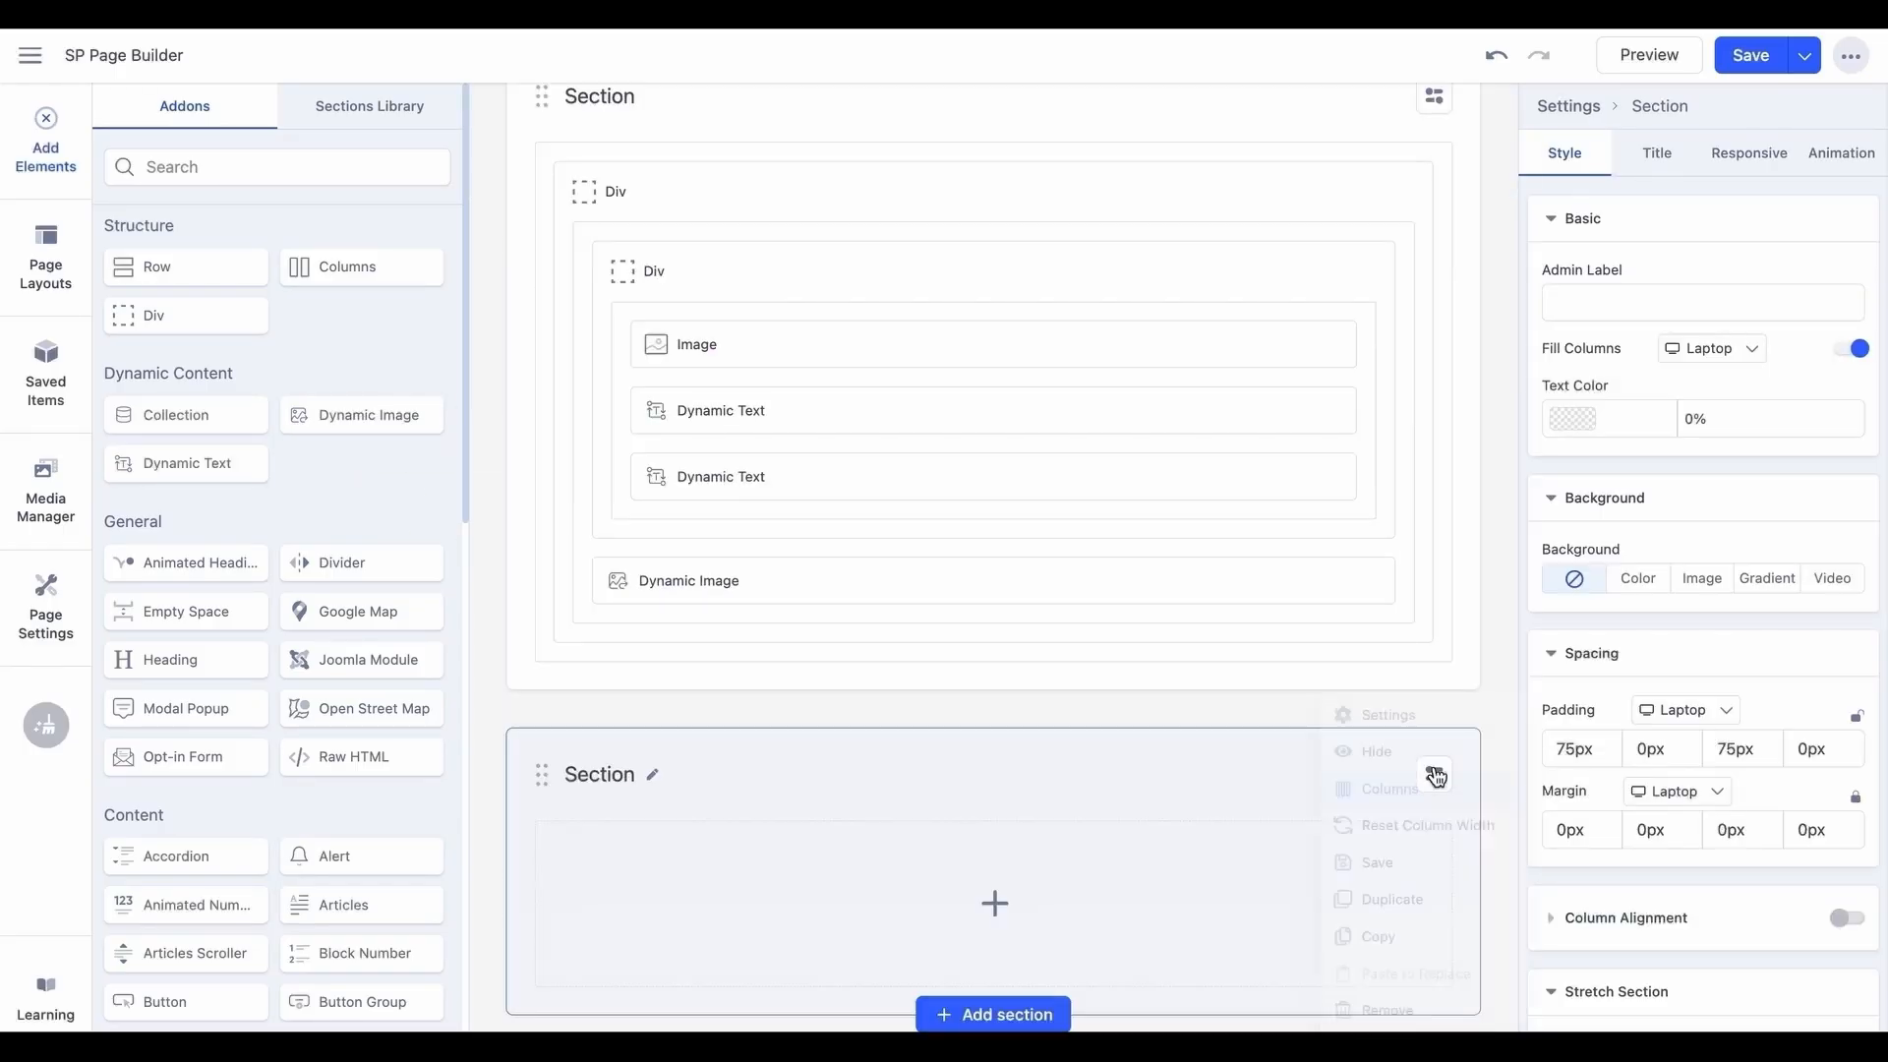
Add a two-column section with an image, a heading-and-text div, and copy that div.
{"action": "left_click", "coordinate": [1388, 789]}
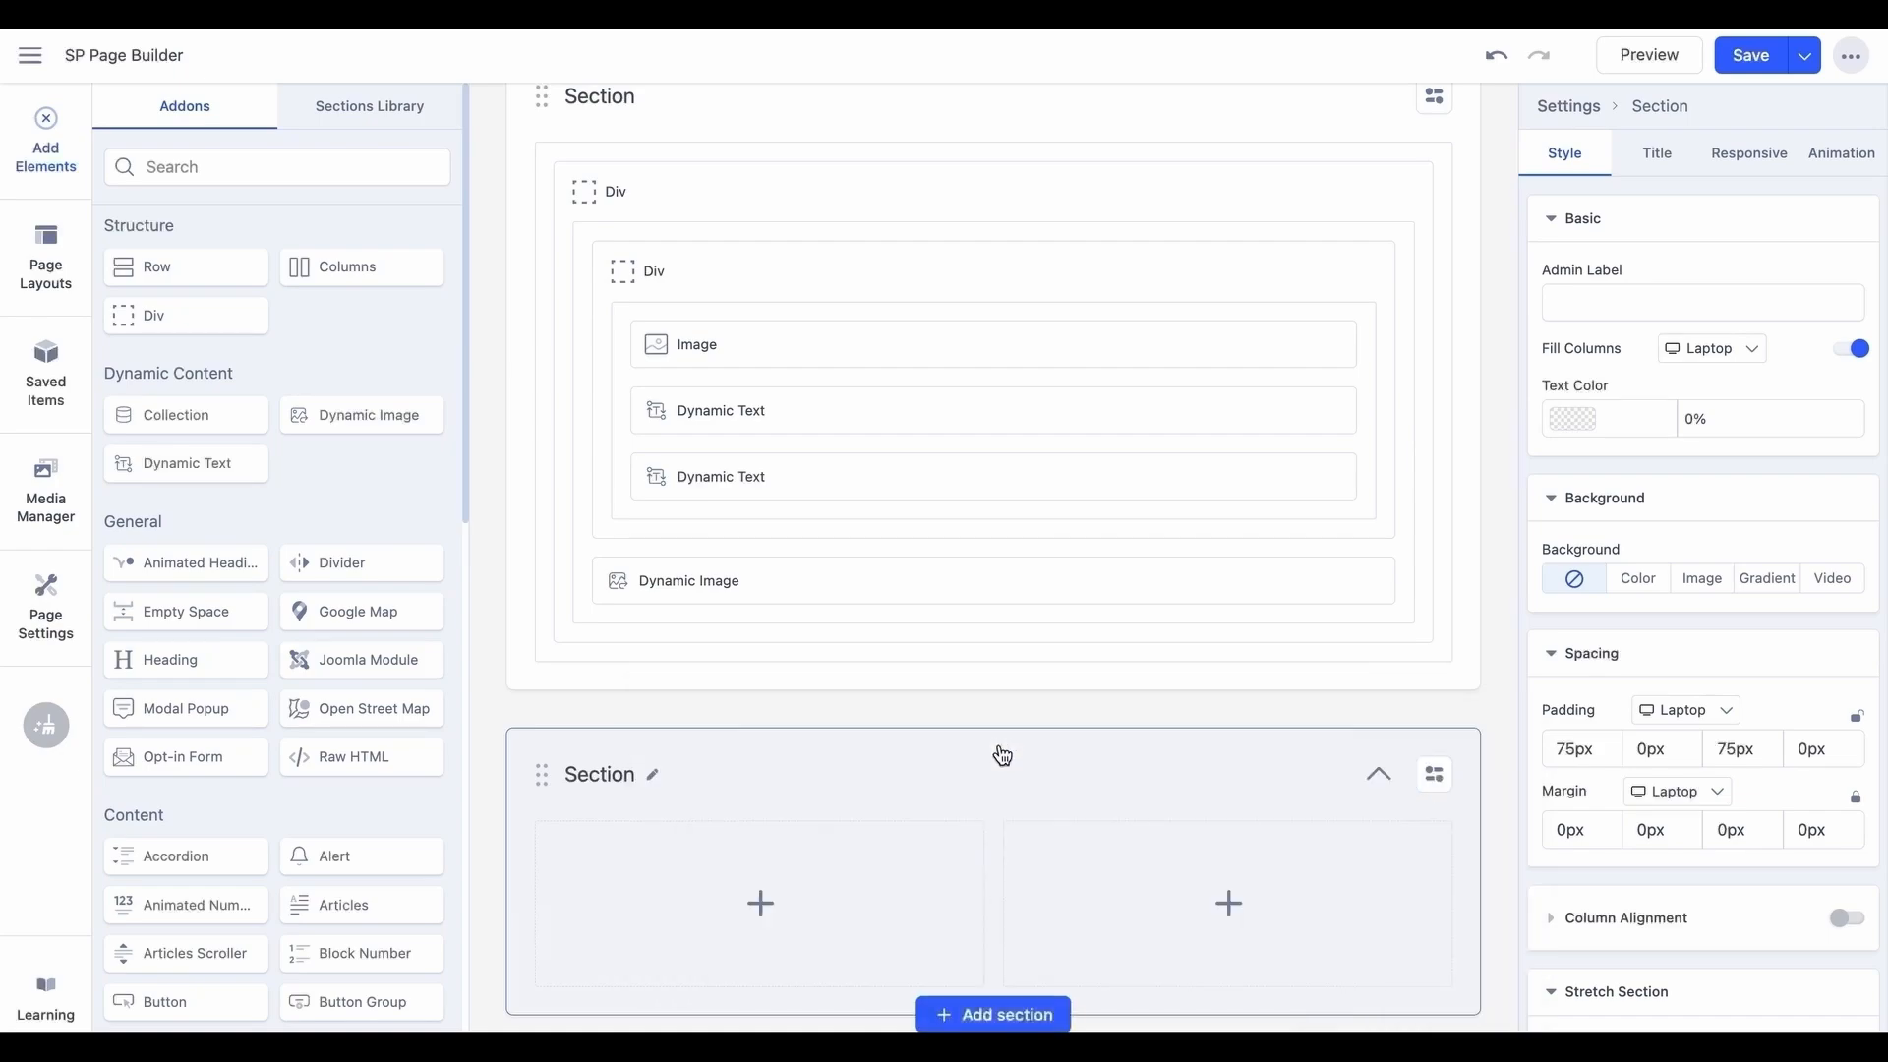
{"action": "type", "text": "image"}
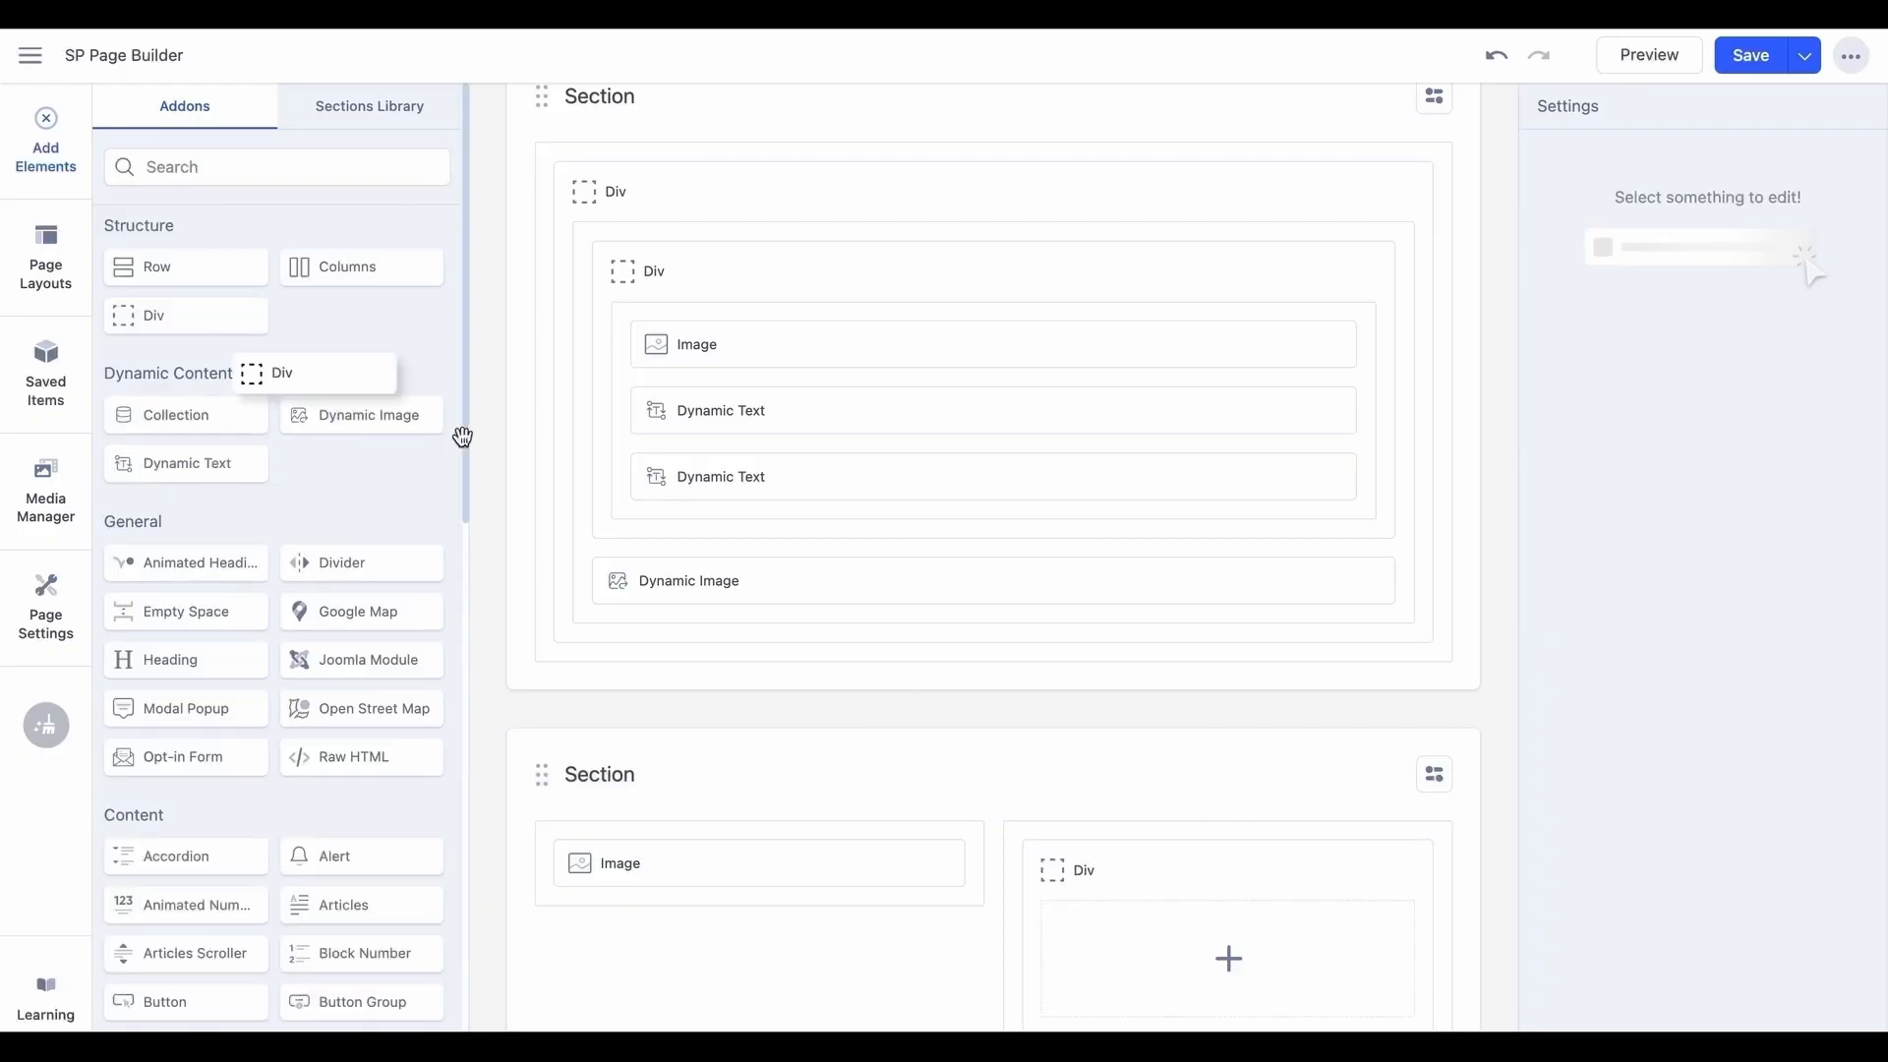
{"action": "type", "text": "heading"}
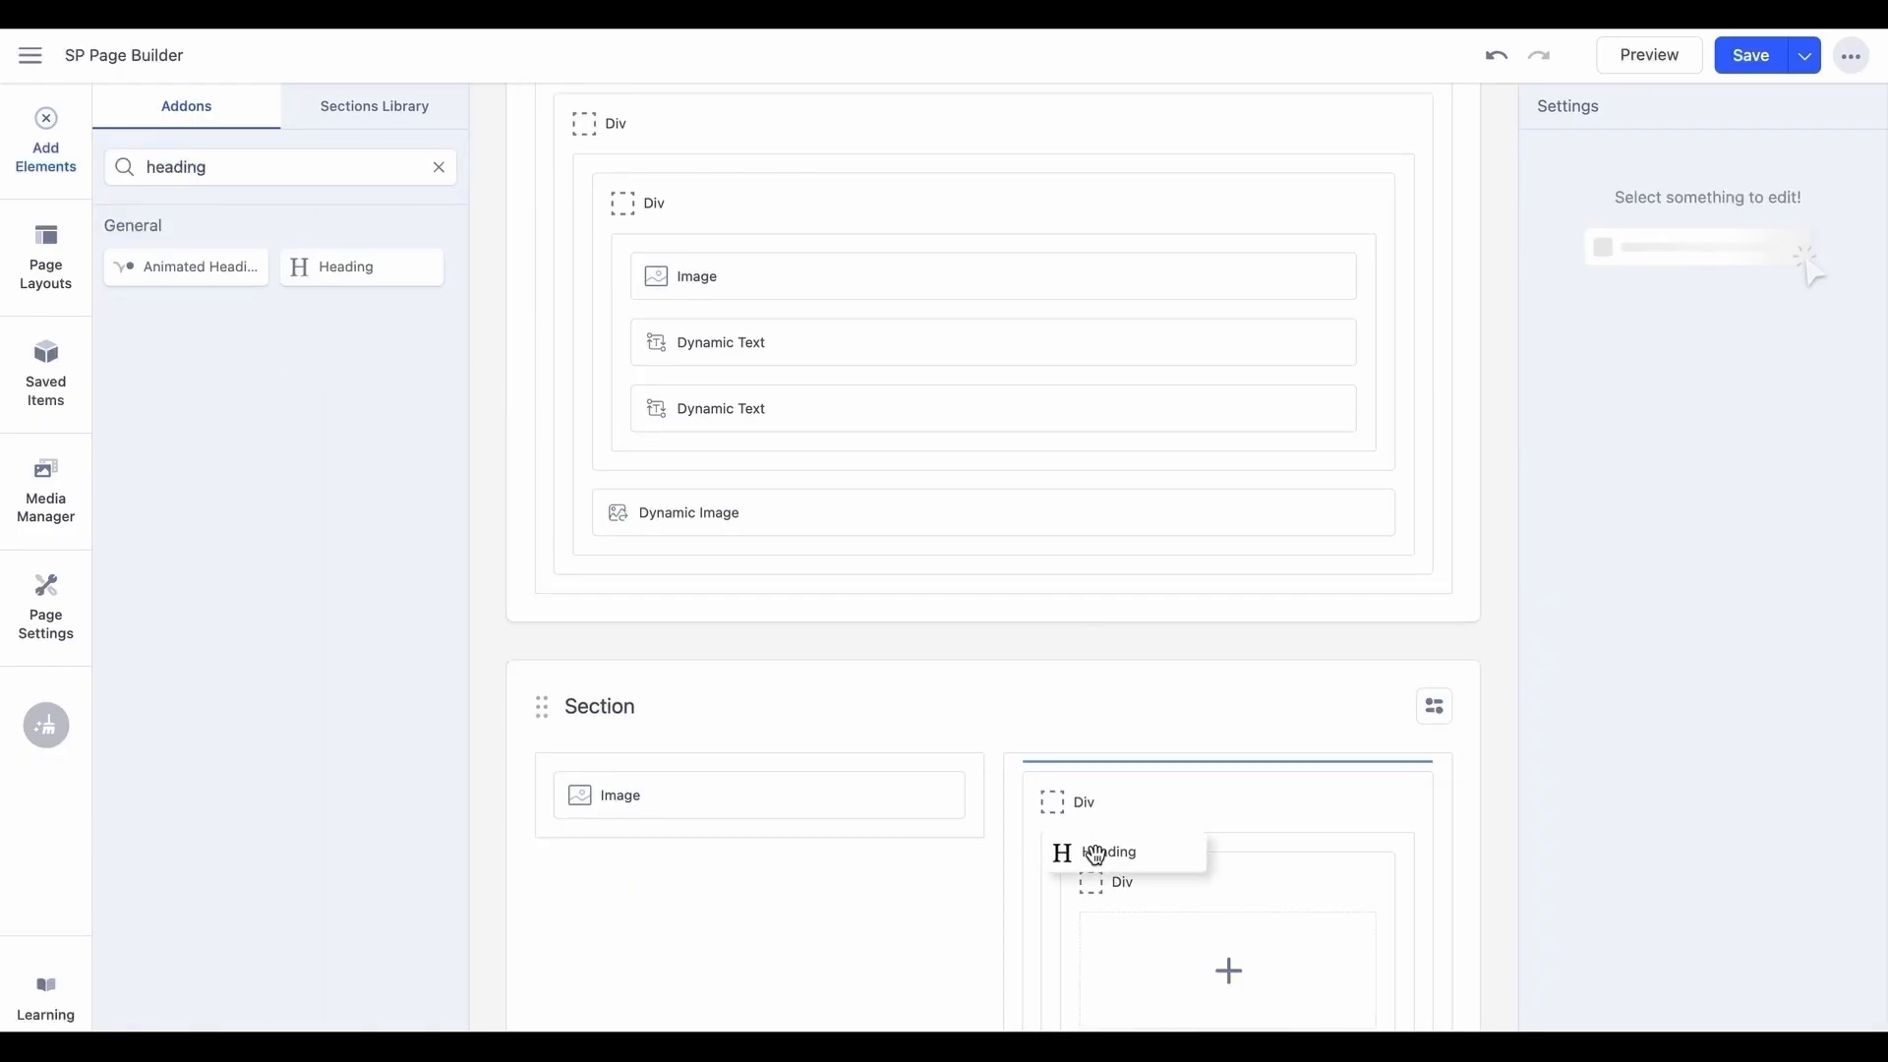
{"action": "left_click", "coordinate": [438, 166]}
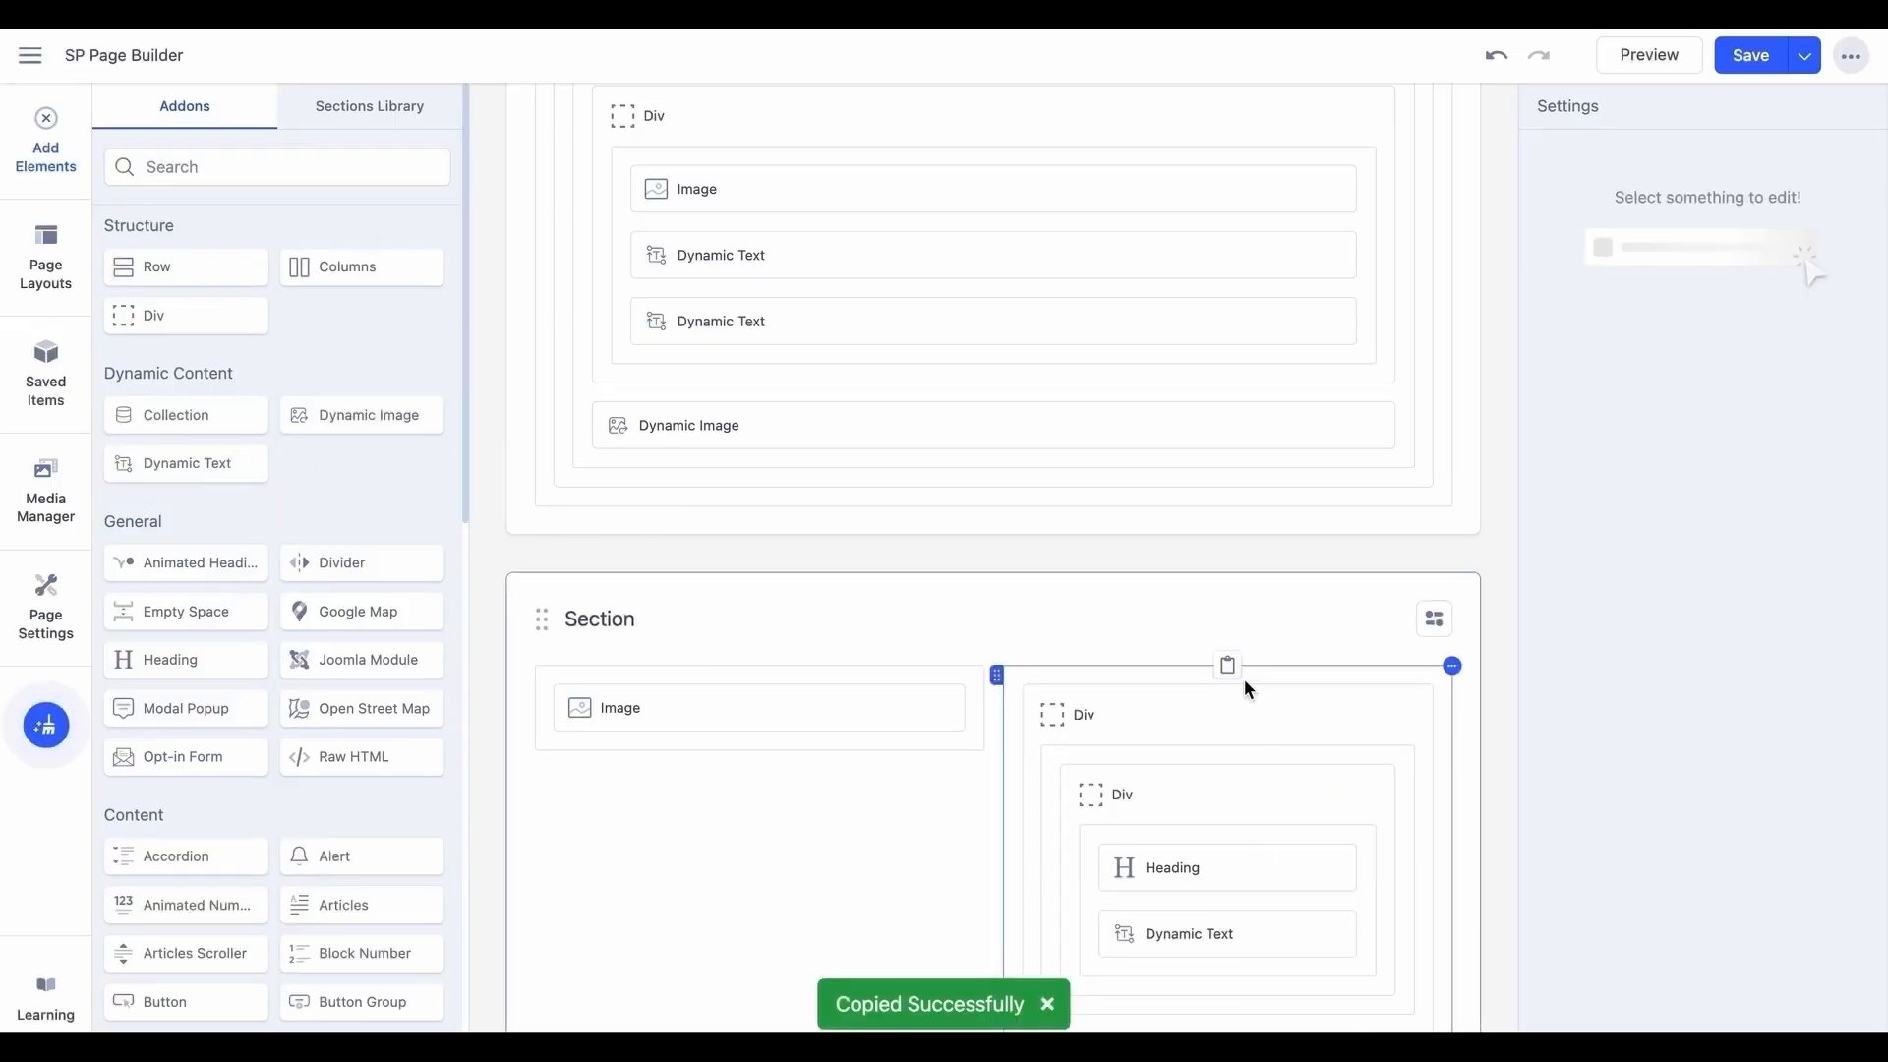
{"action": "left_click", "coordinate": [1227, 664]}
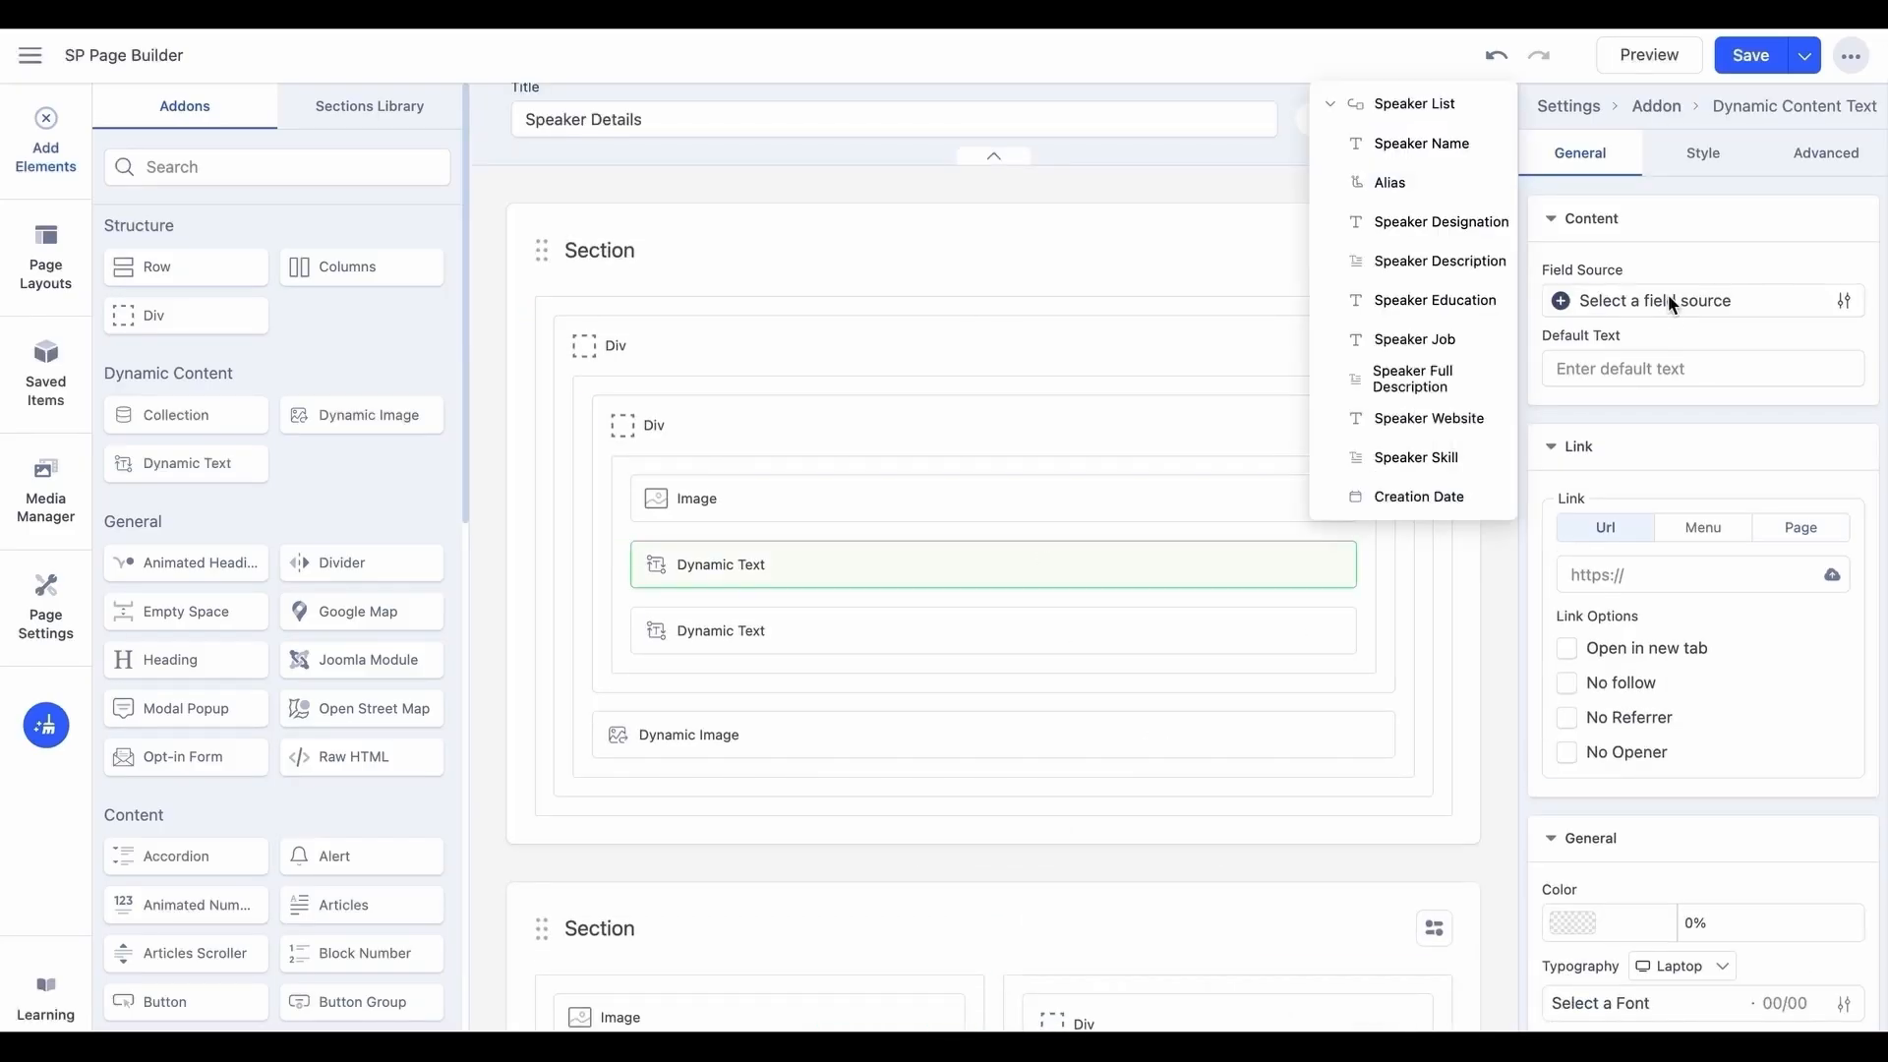
{"action": "mouse_move", "coordinate": [1387, 293]}
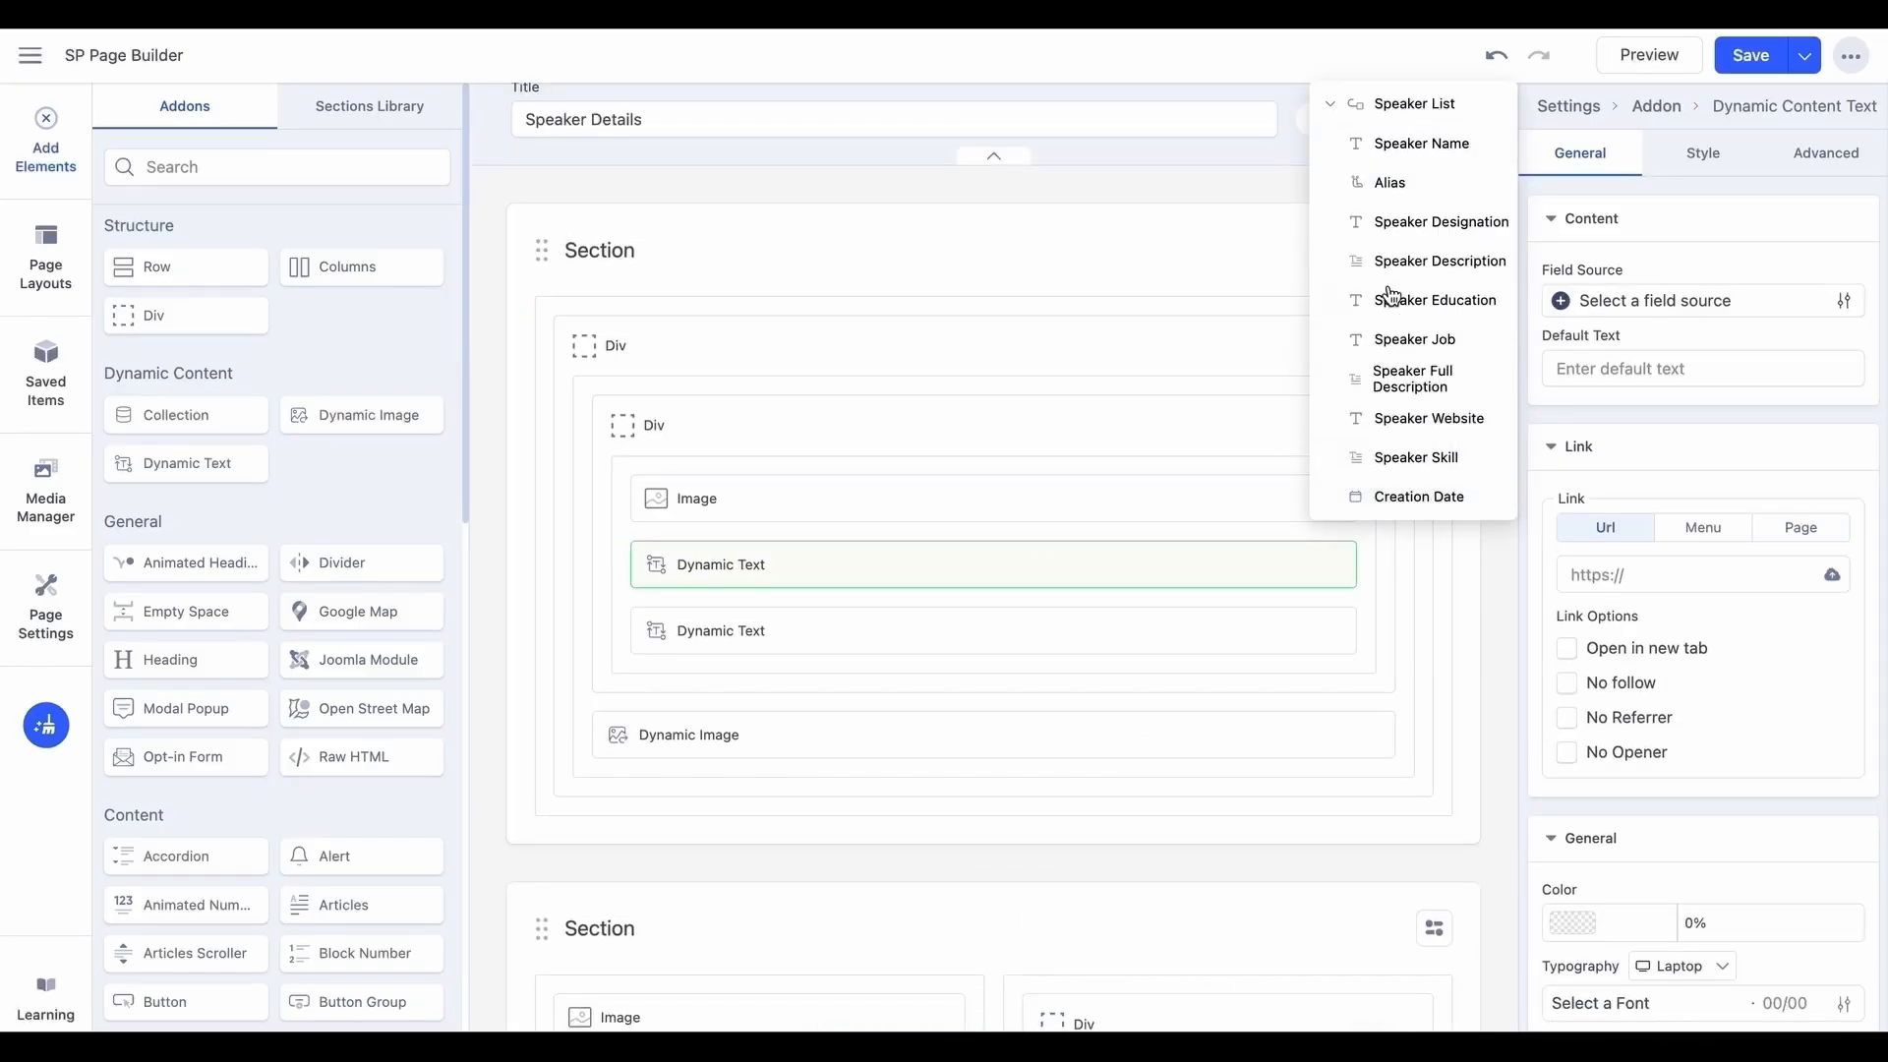
Bind the three dynamic texts to speaker fields, including Speaker Job and Speaker Skill.
{"action": "left_click", "coordinate": [1425, 143]}
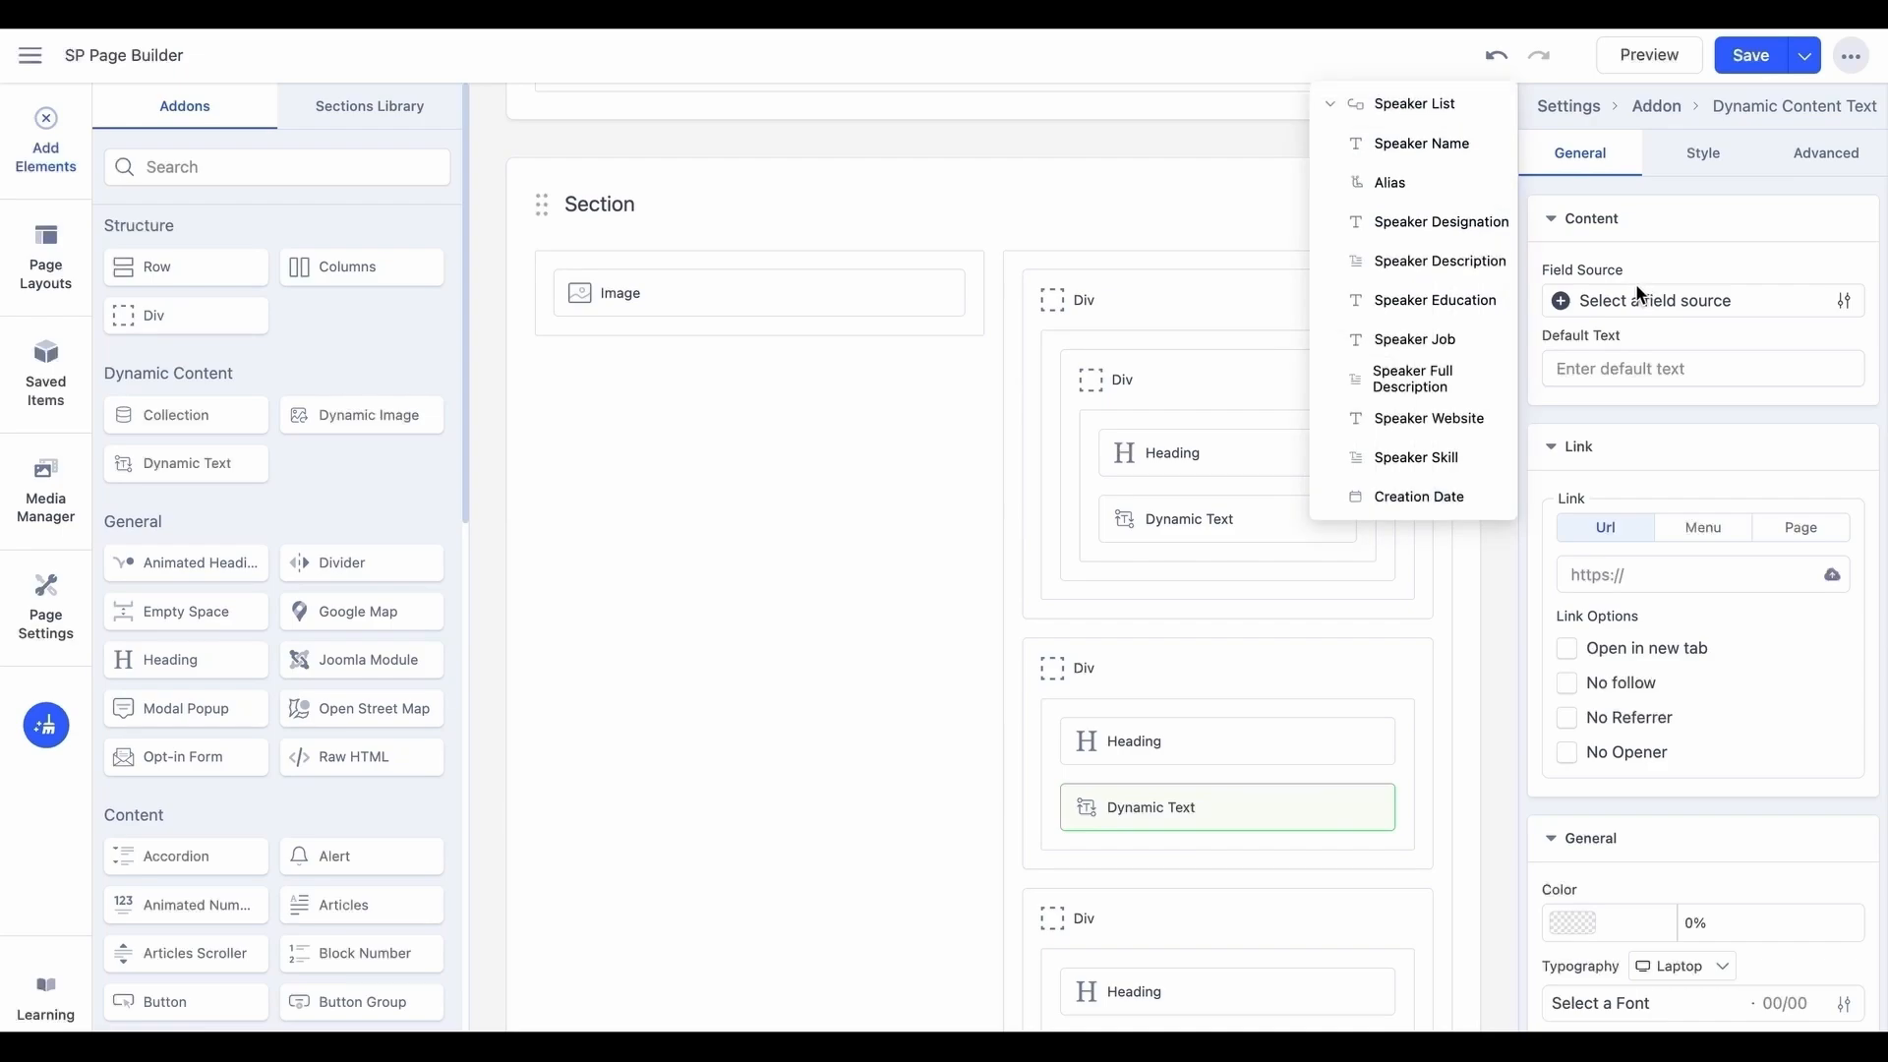
{"action": "left_click", "coordinate": [1415, 338]}
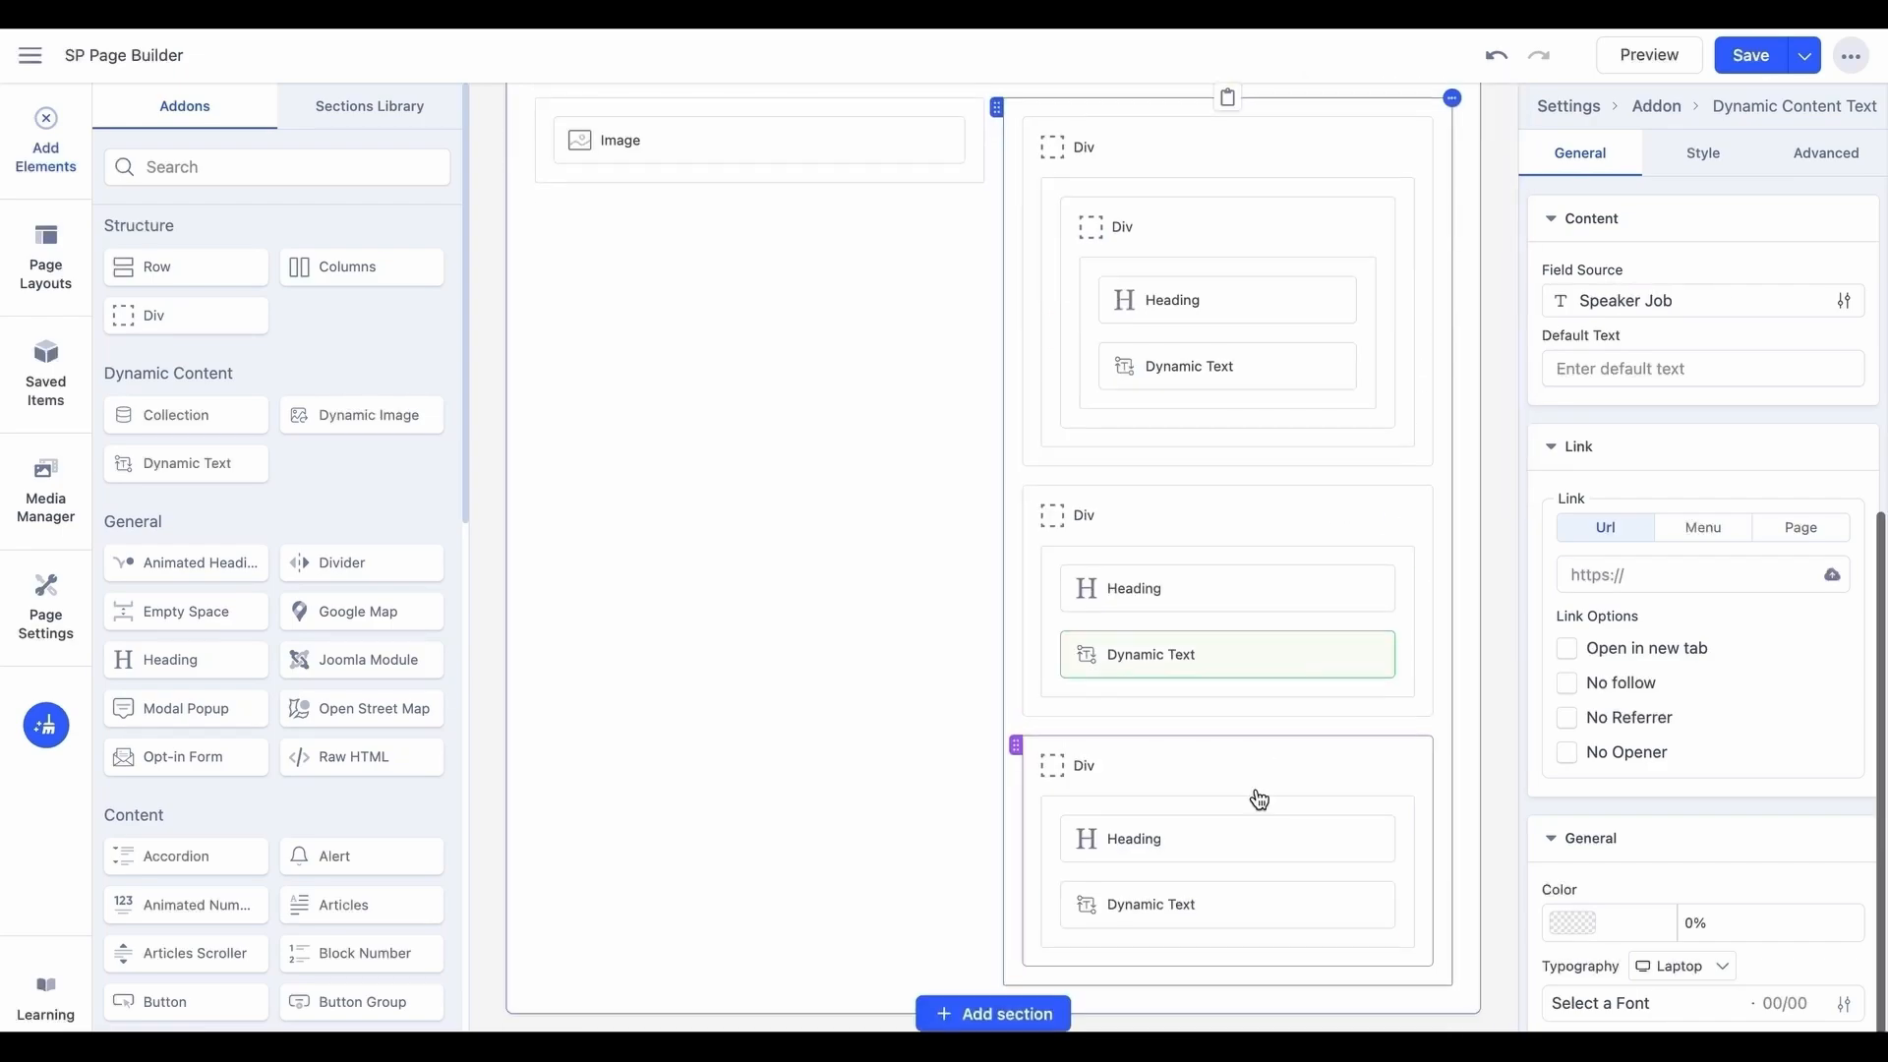
{"action": "left_click", "coordinate": [1685, 300]}
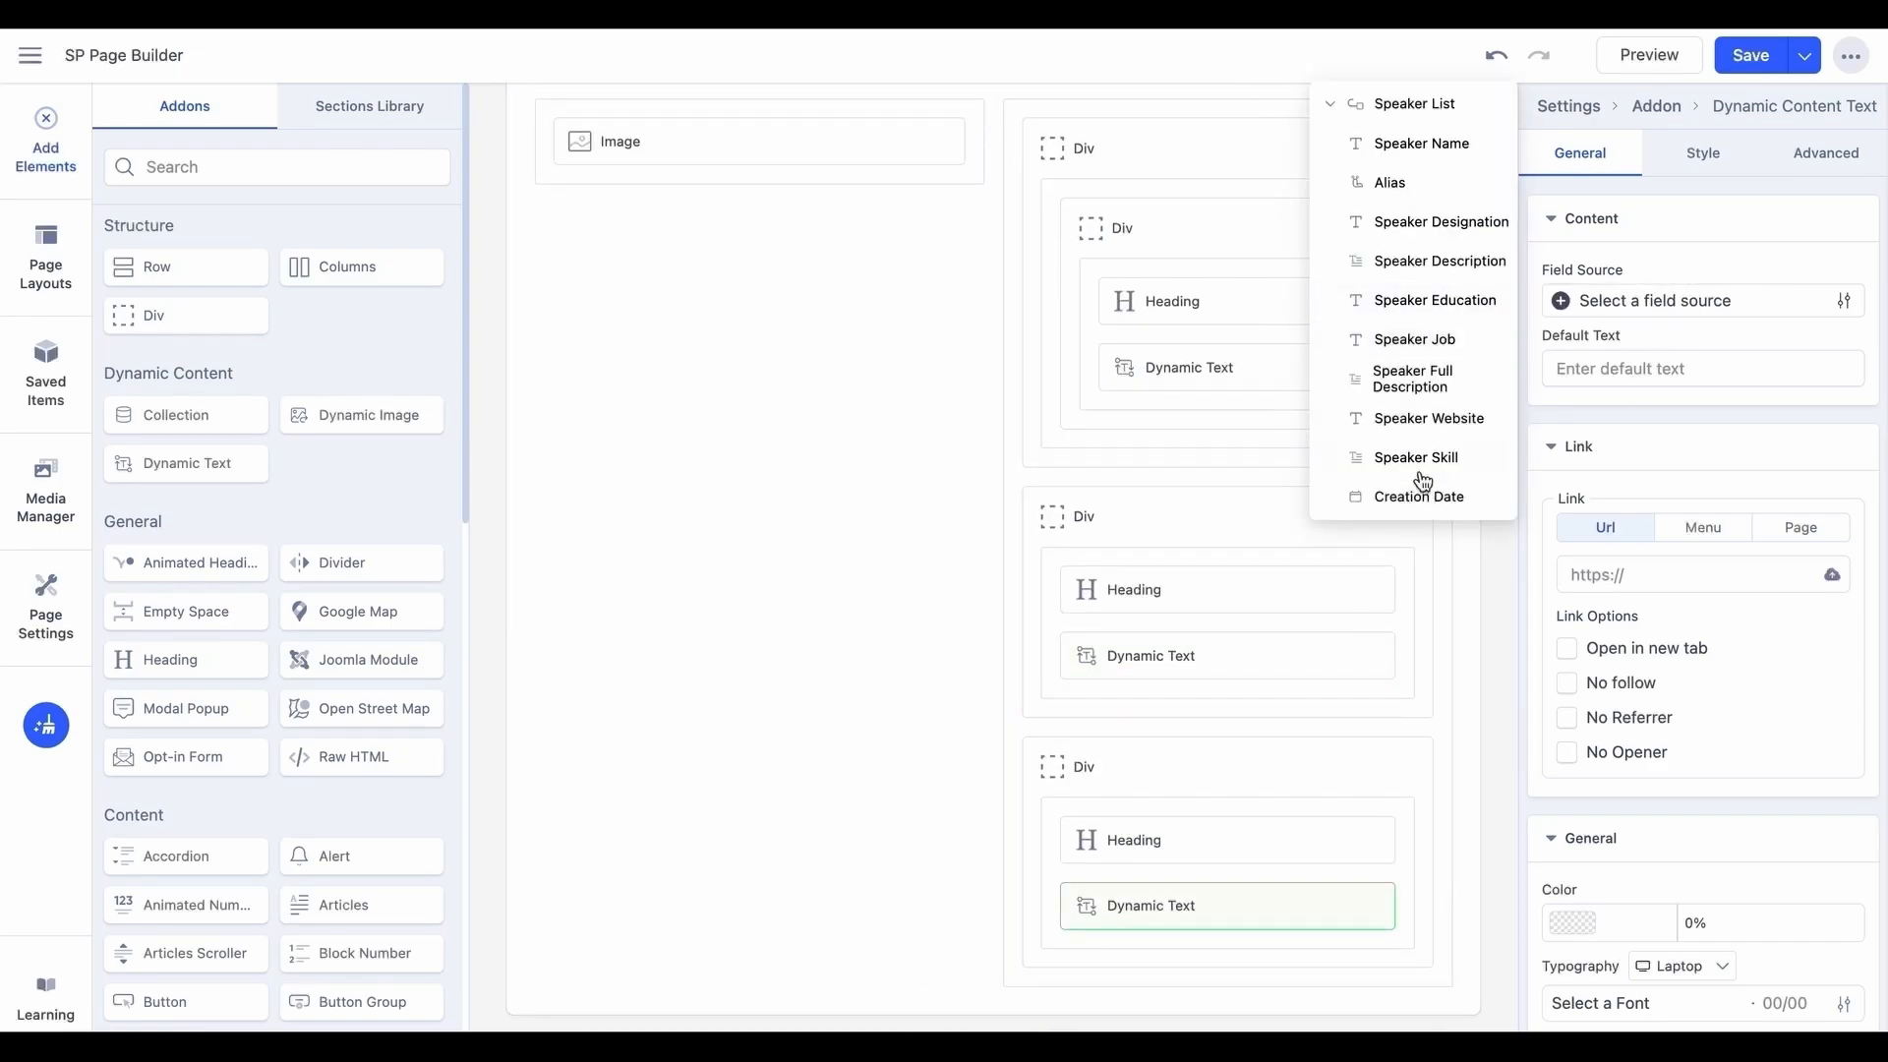
{"action": "left_click", "coordinate": [1416, 458]}
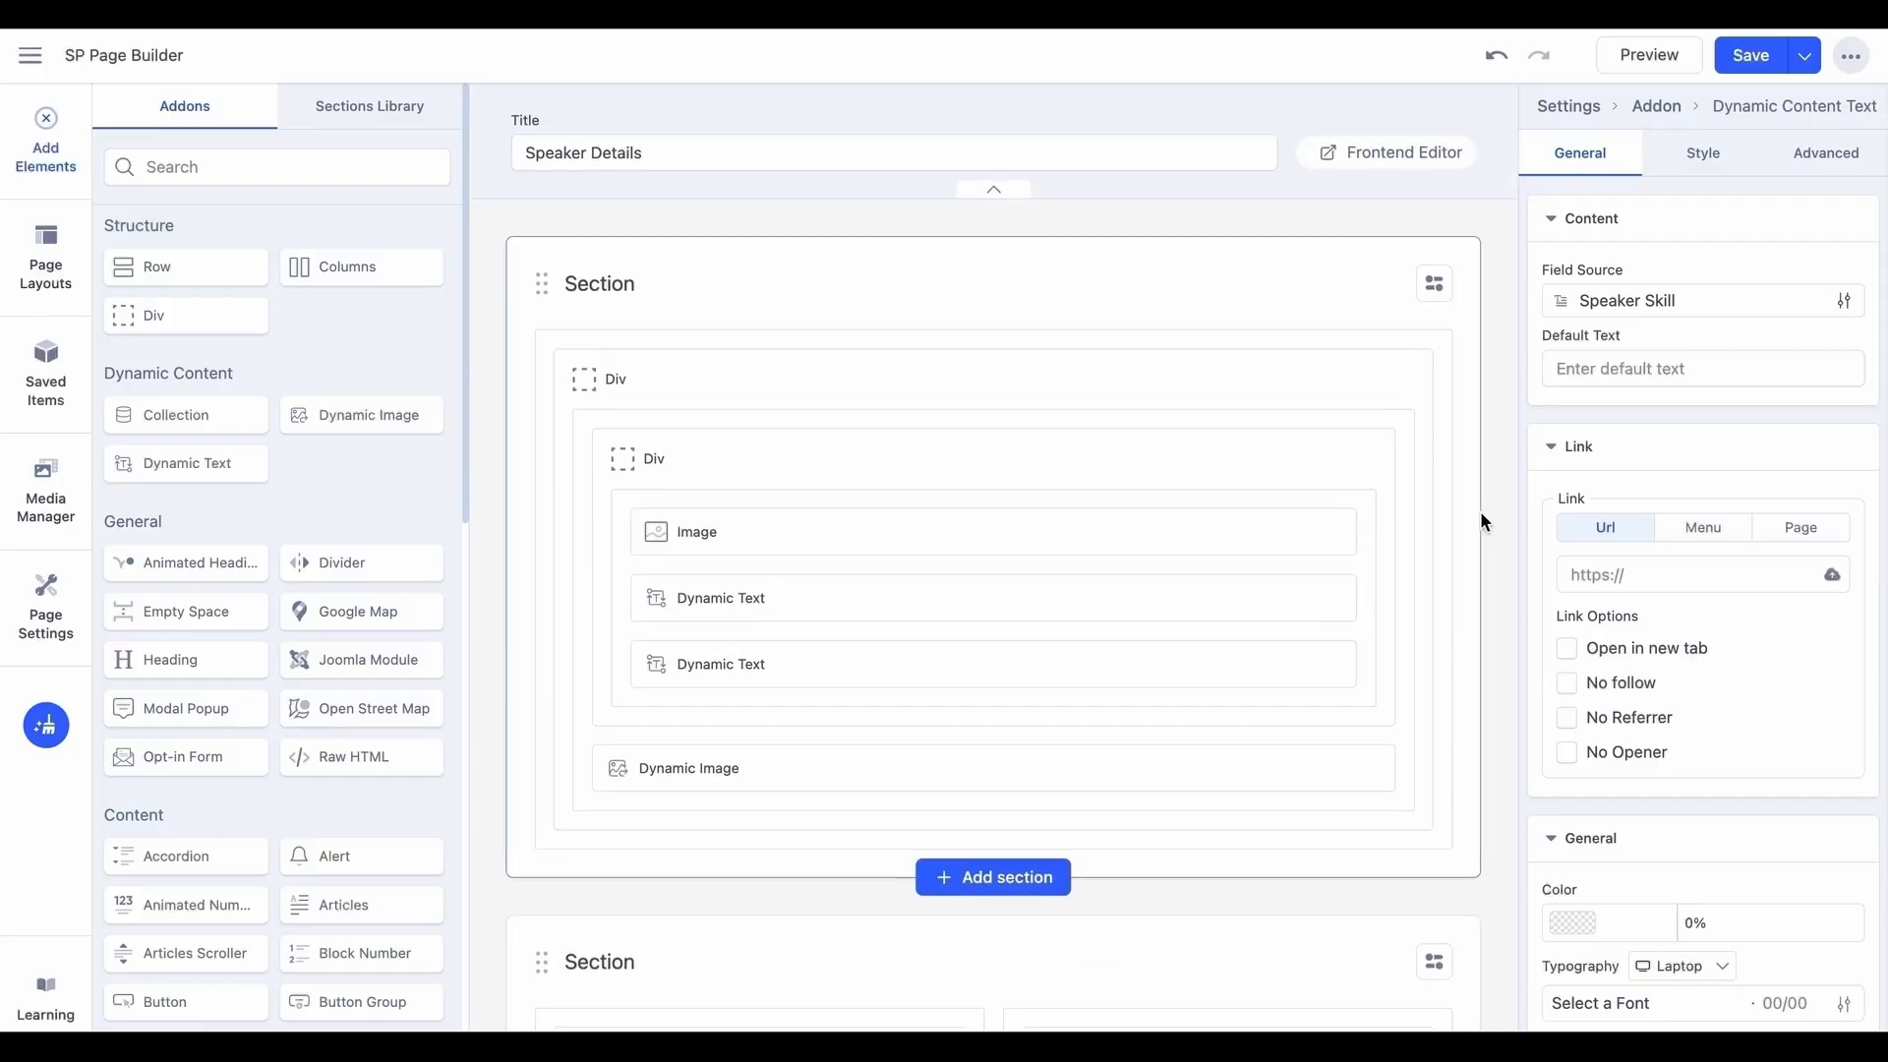
Save & Close Speaker Details from the Save dropdown.
{"action": "left_click", "coordinate": [1804, 55]}
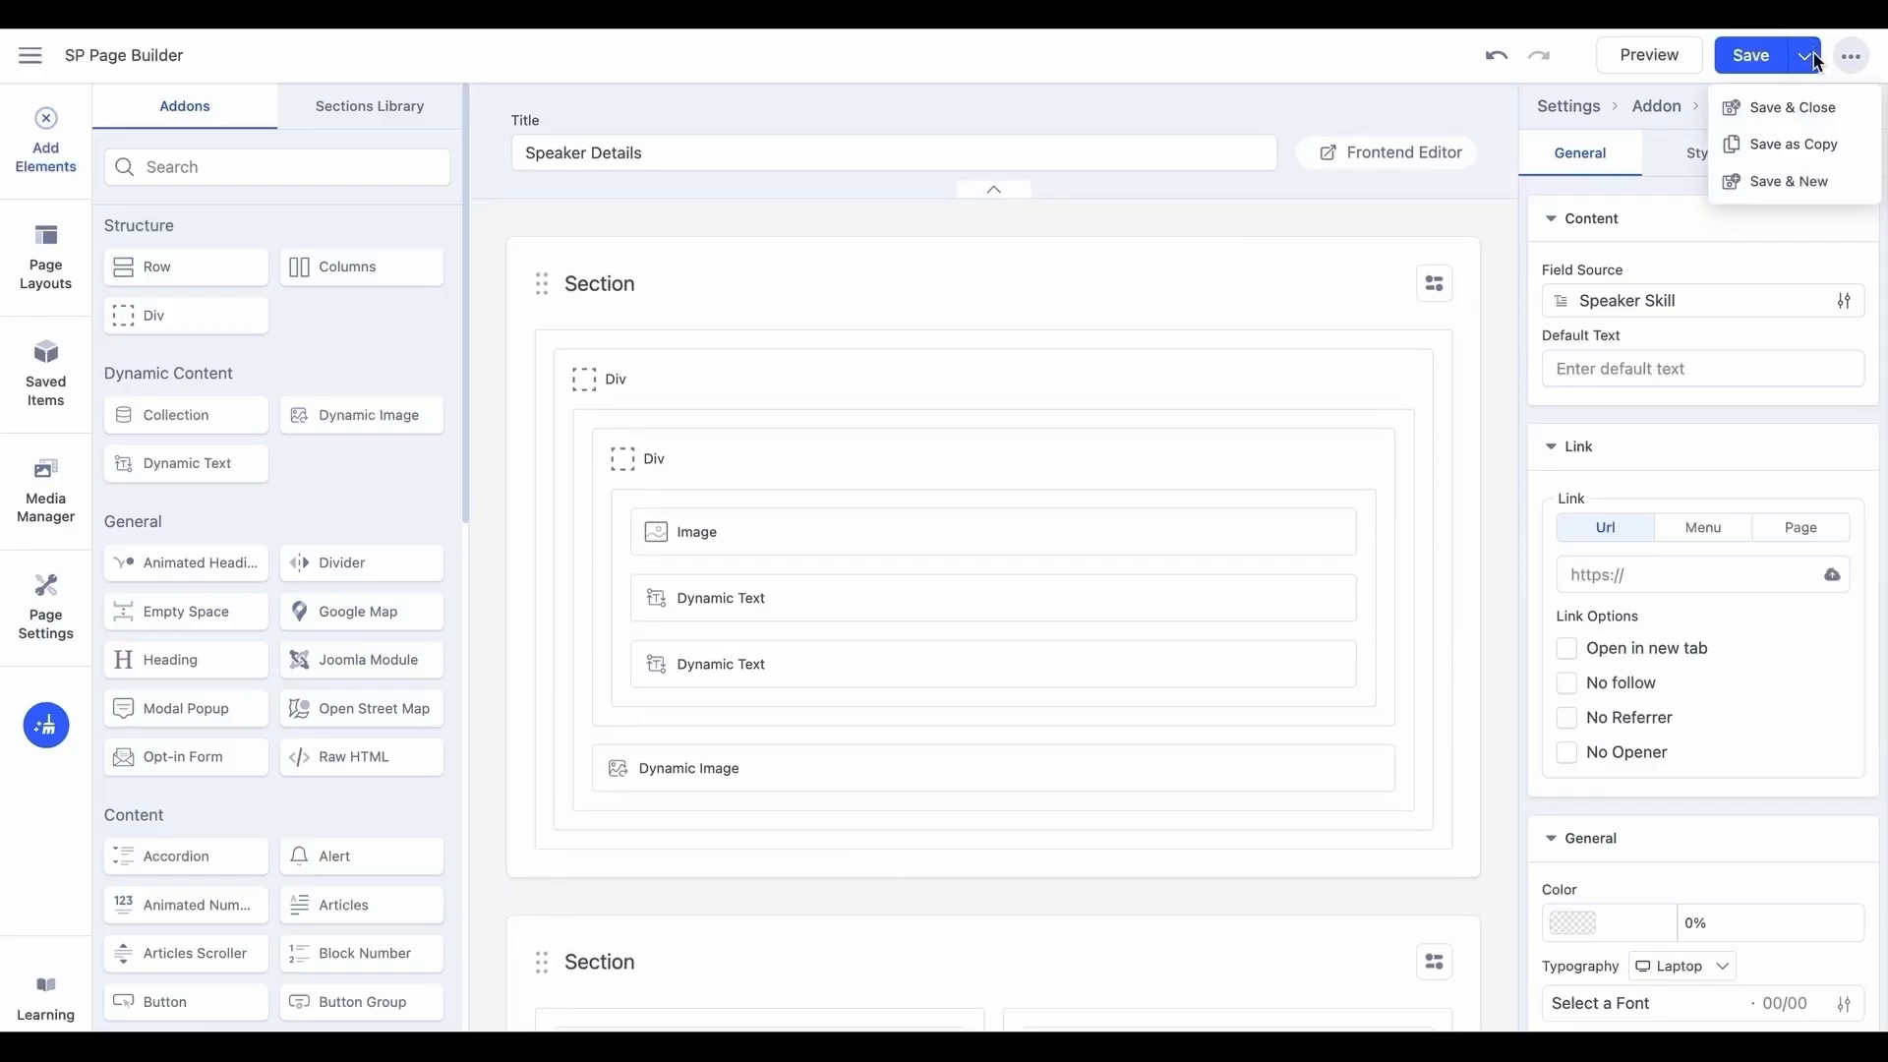
{"action": "left_click", "coordinate": [1793, 107]}
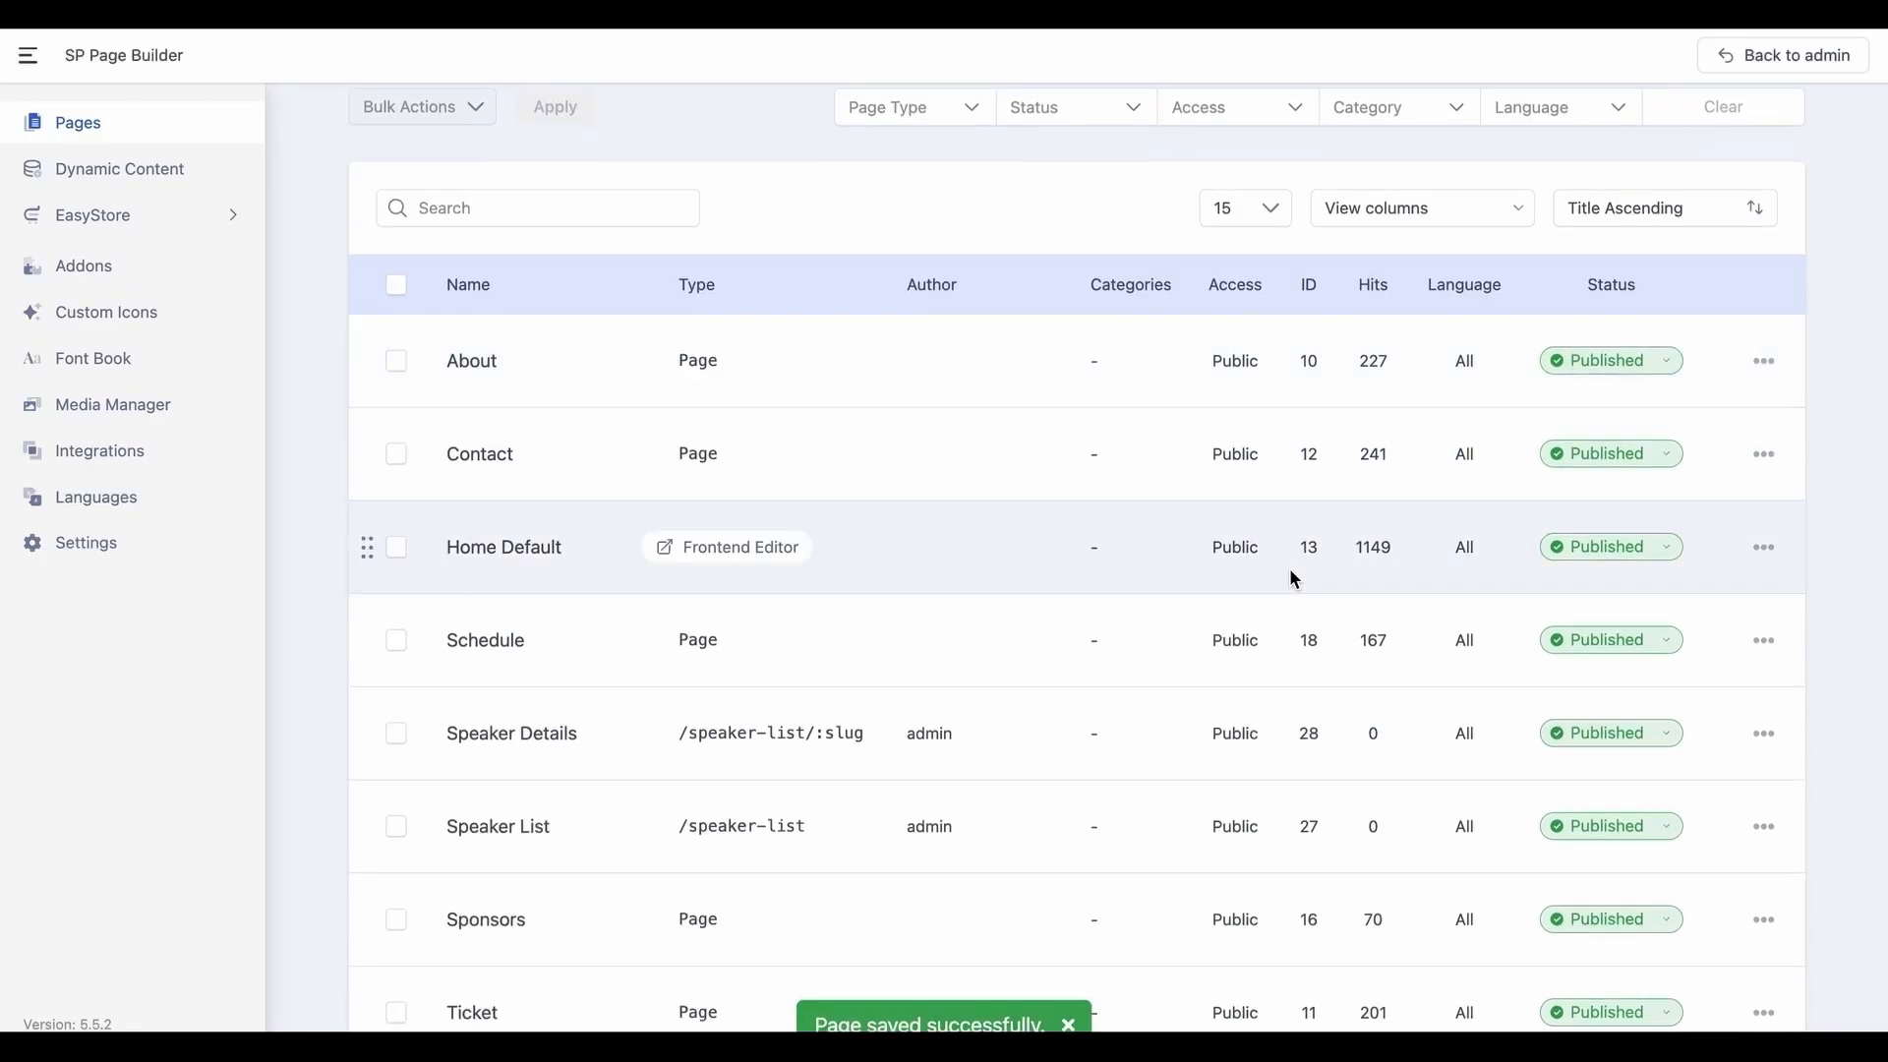
{"action": "mouse_move", "coordinate": [737, 789]}
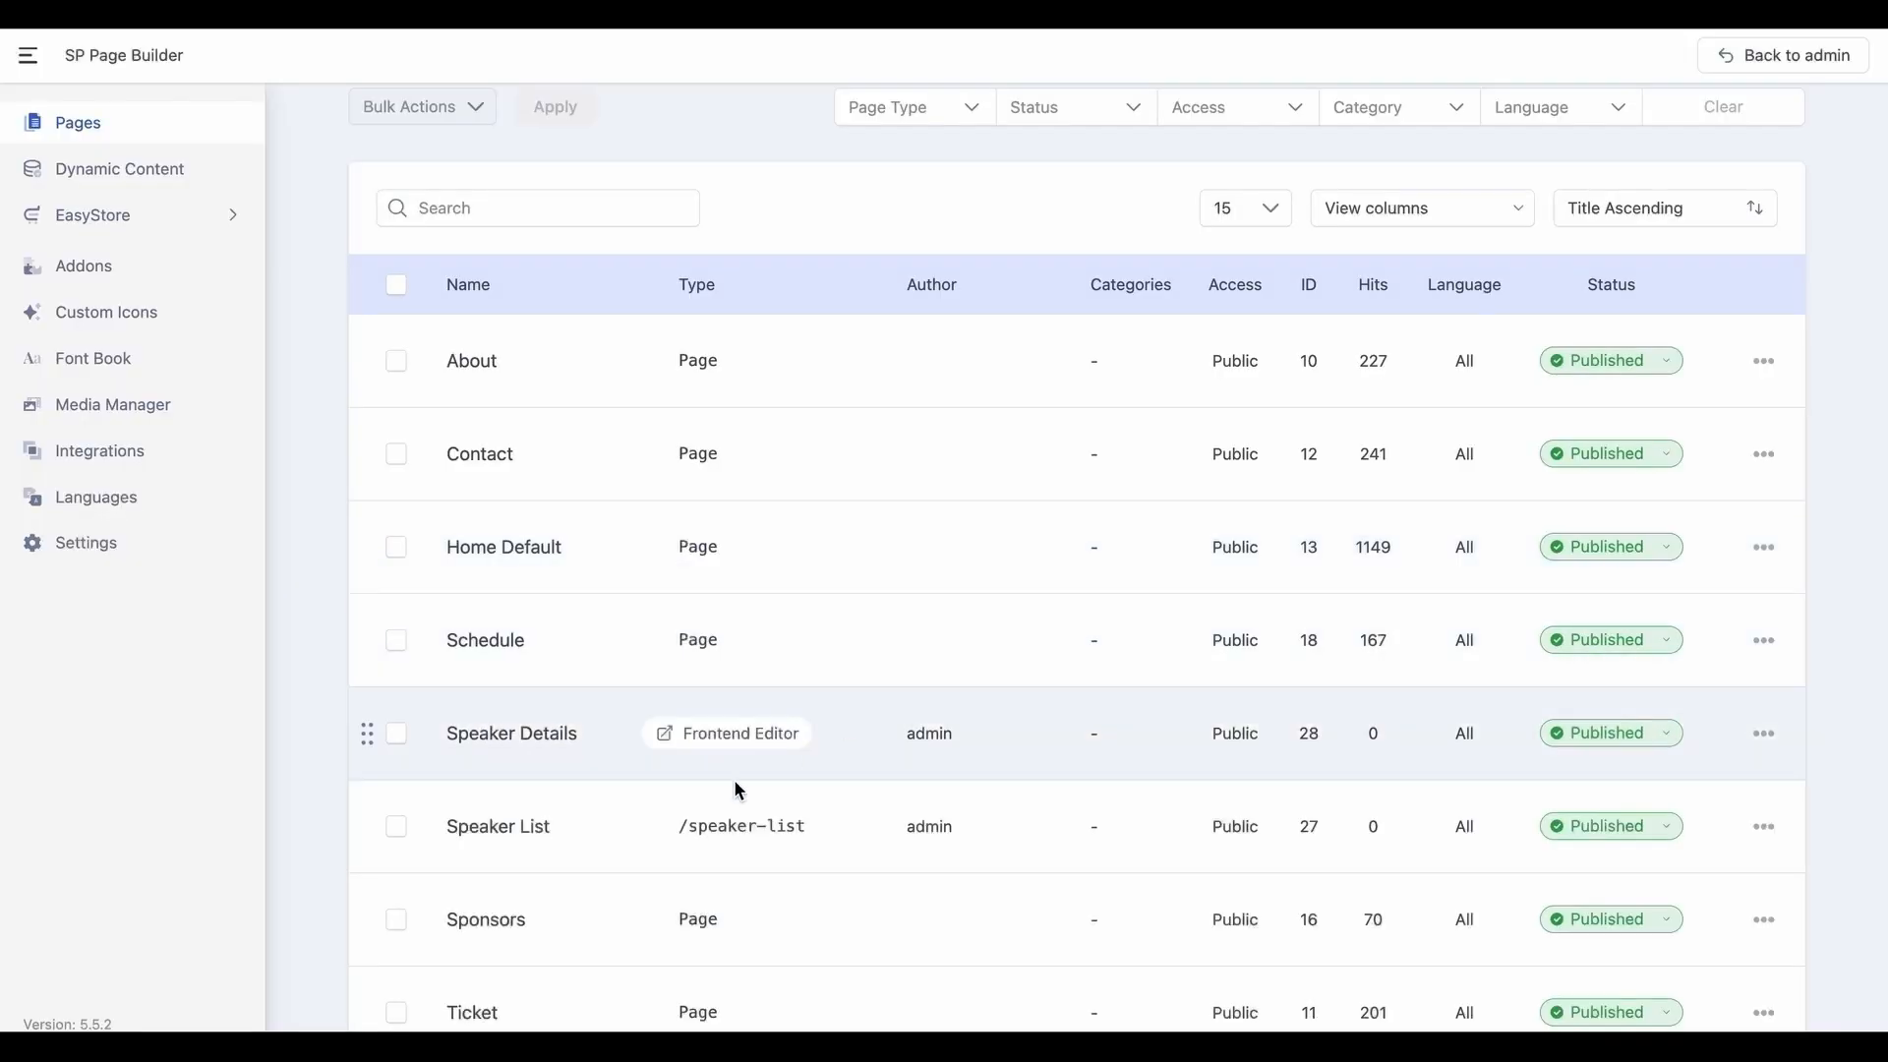
Reopen Speaker List and link the speaker name to the Speaker Details page.
{"action": "left_click", "coordinate": [497, 826]}
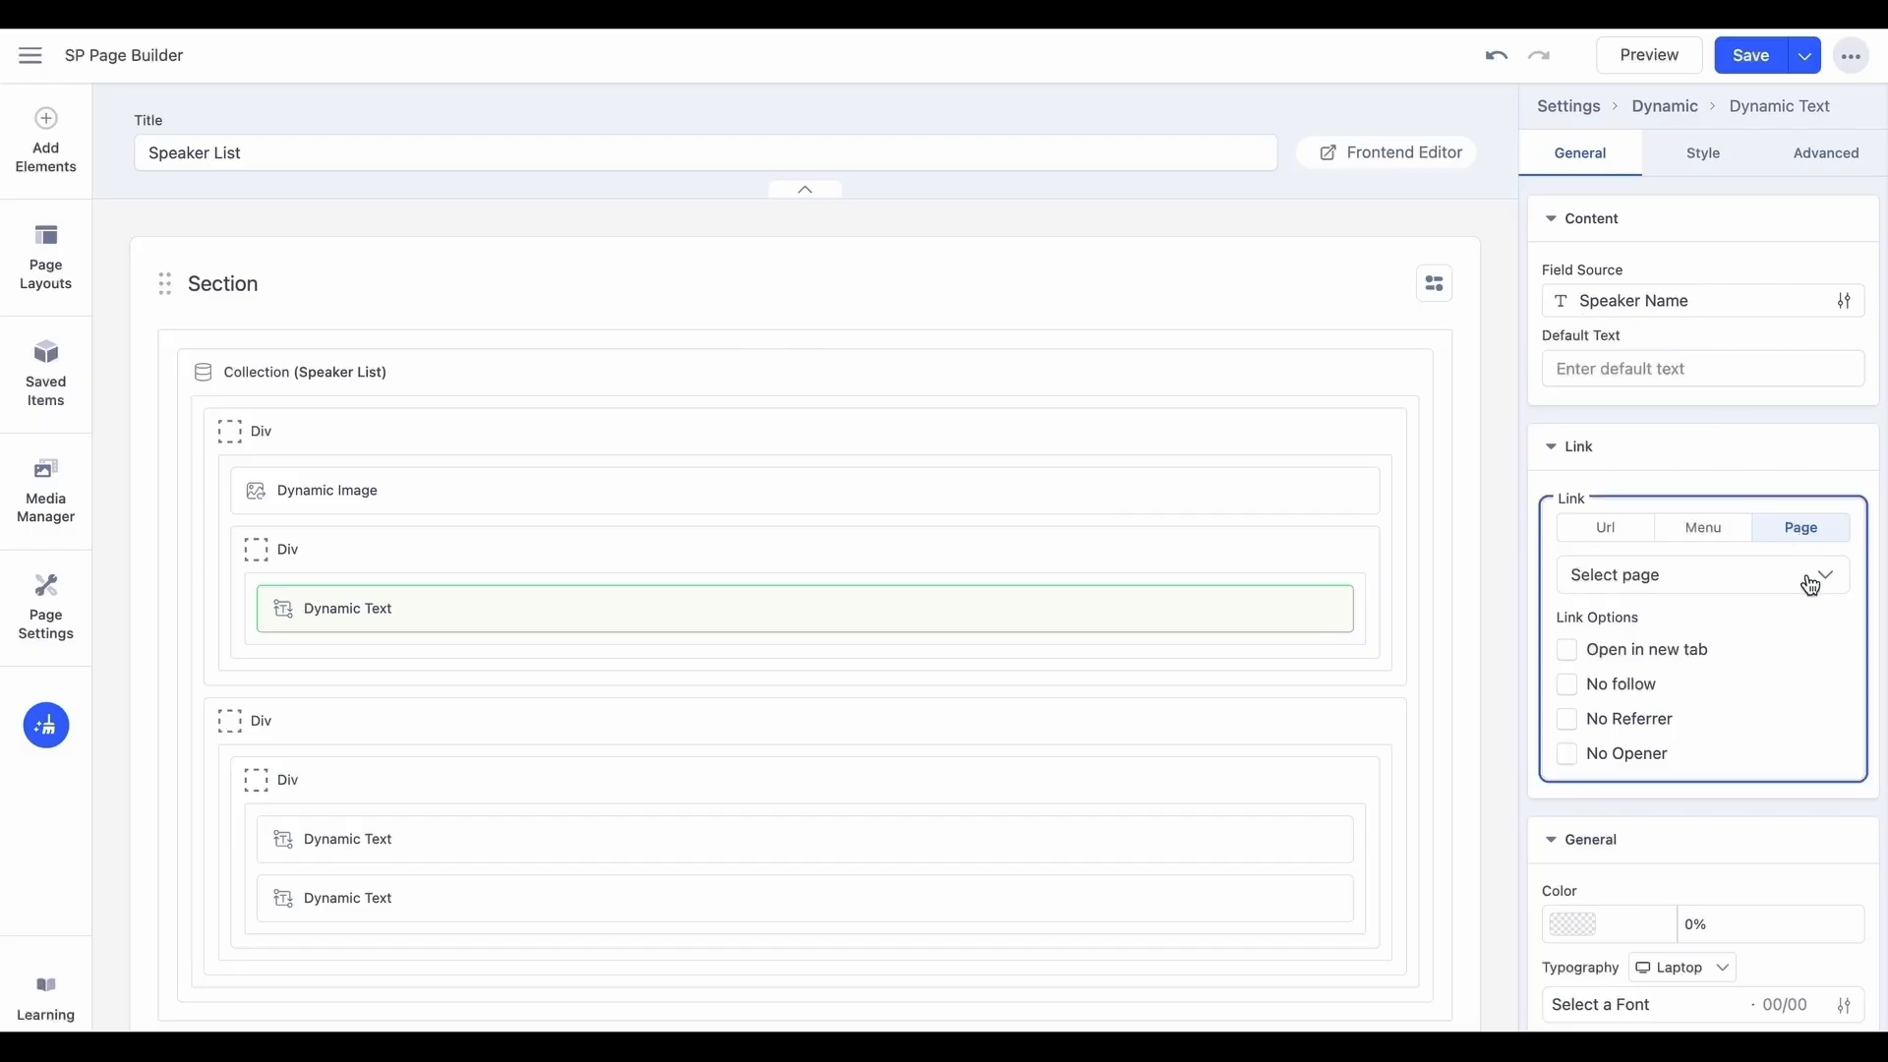
{"action": "left_click", "coordinate": [1686, 574]}
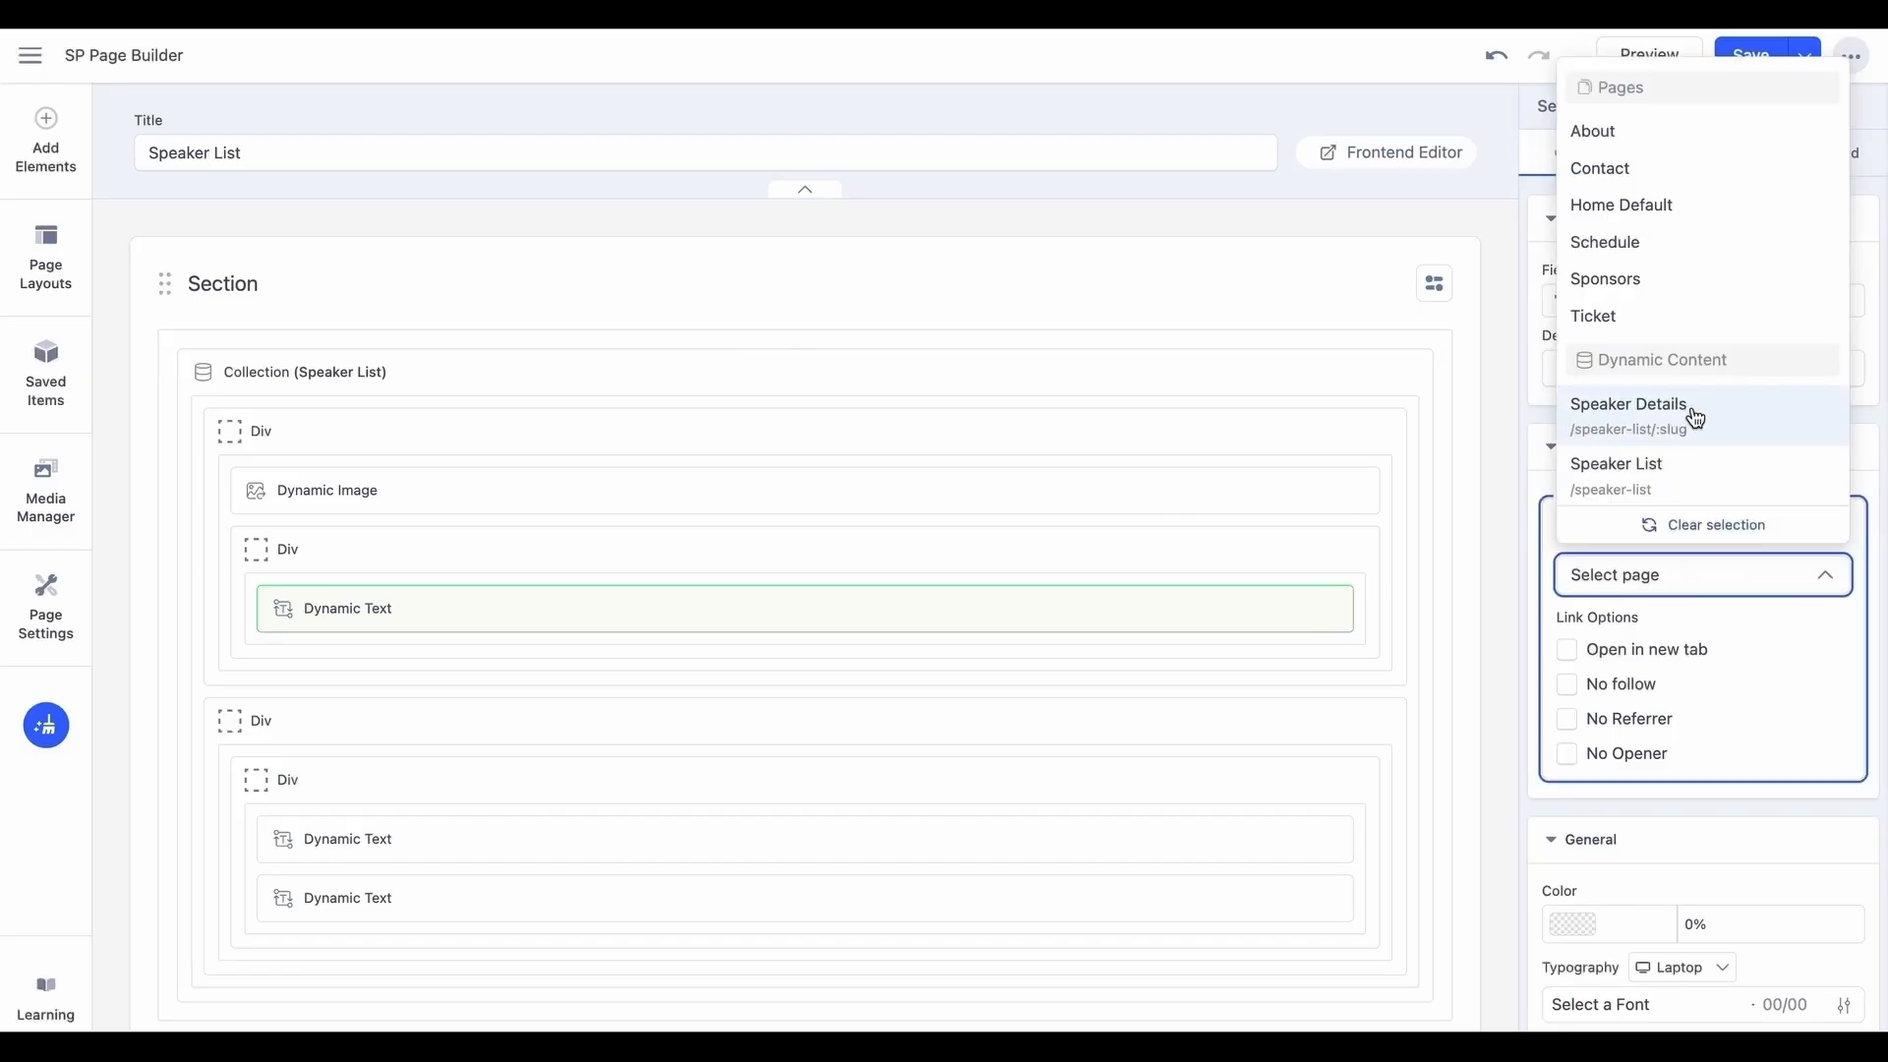
{"action": "left_click", "coordinate": [1629, 403]}
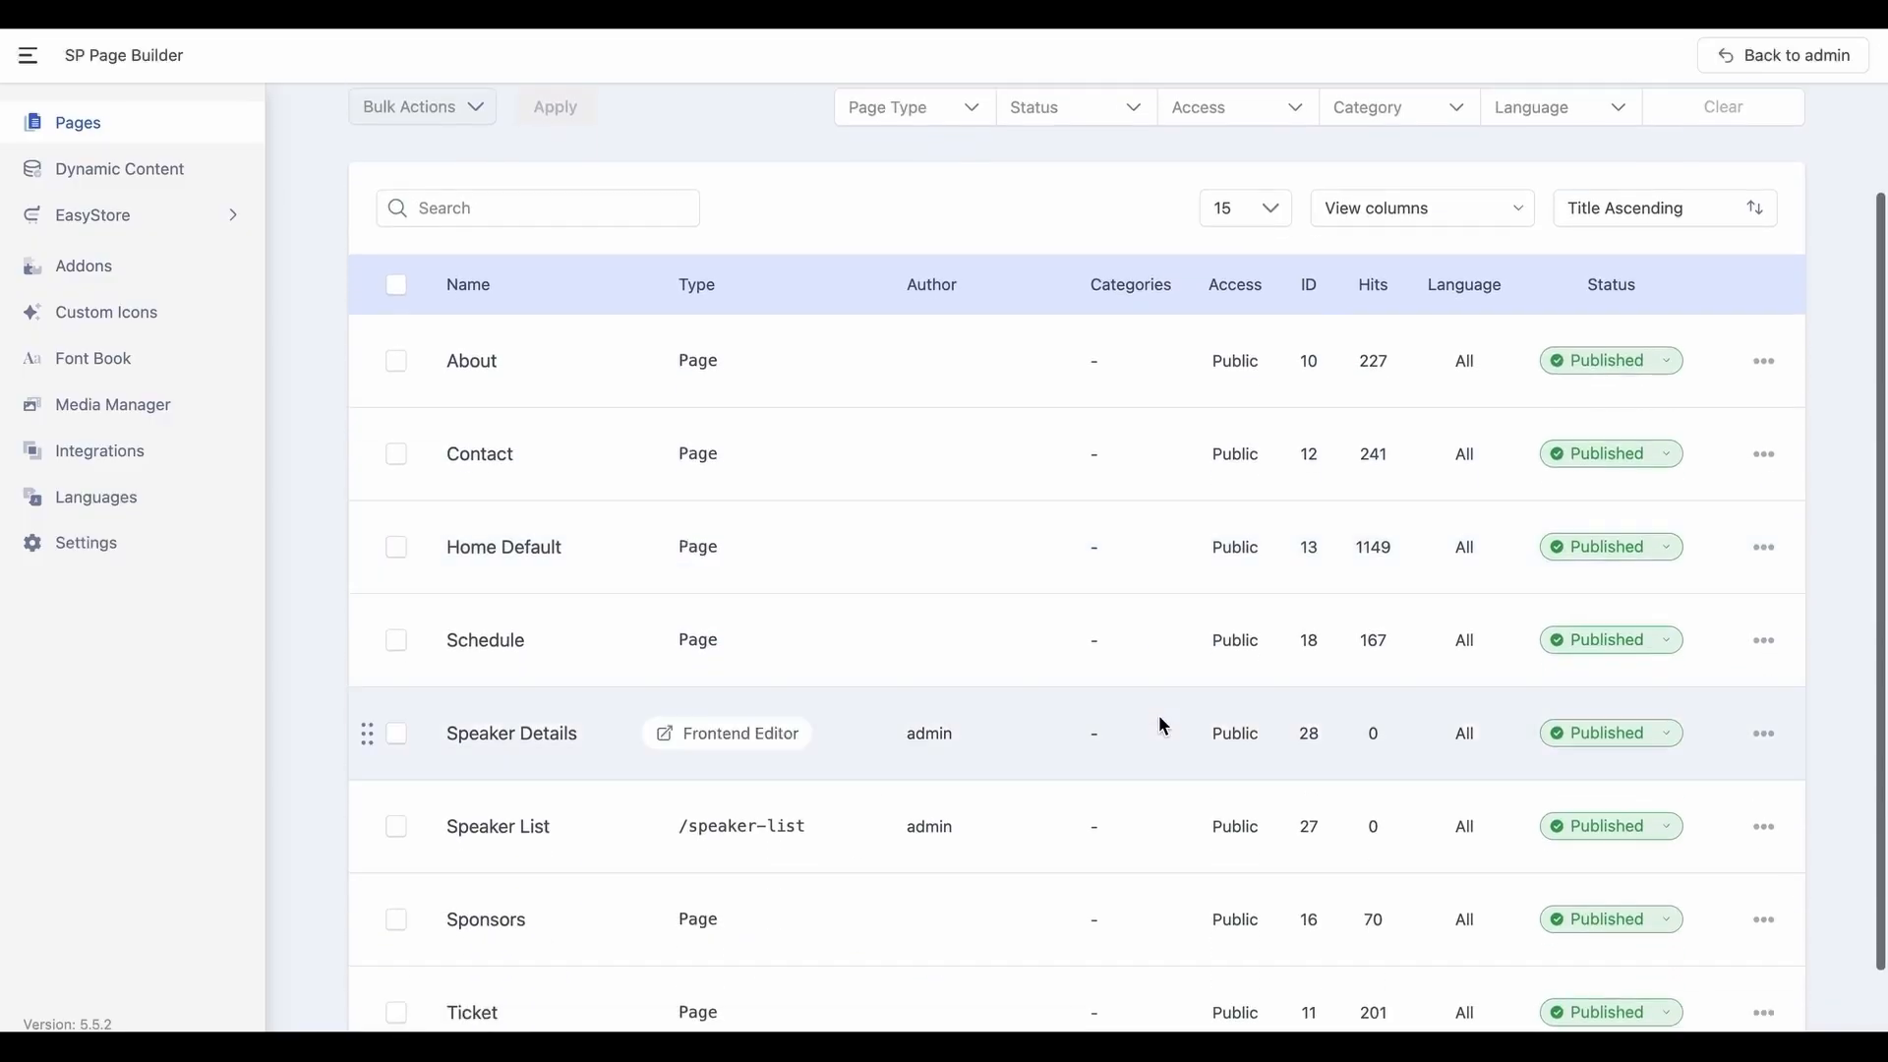
{"action": "scroll", "scroll_direction": "up", "scroll_amount": 3}
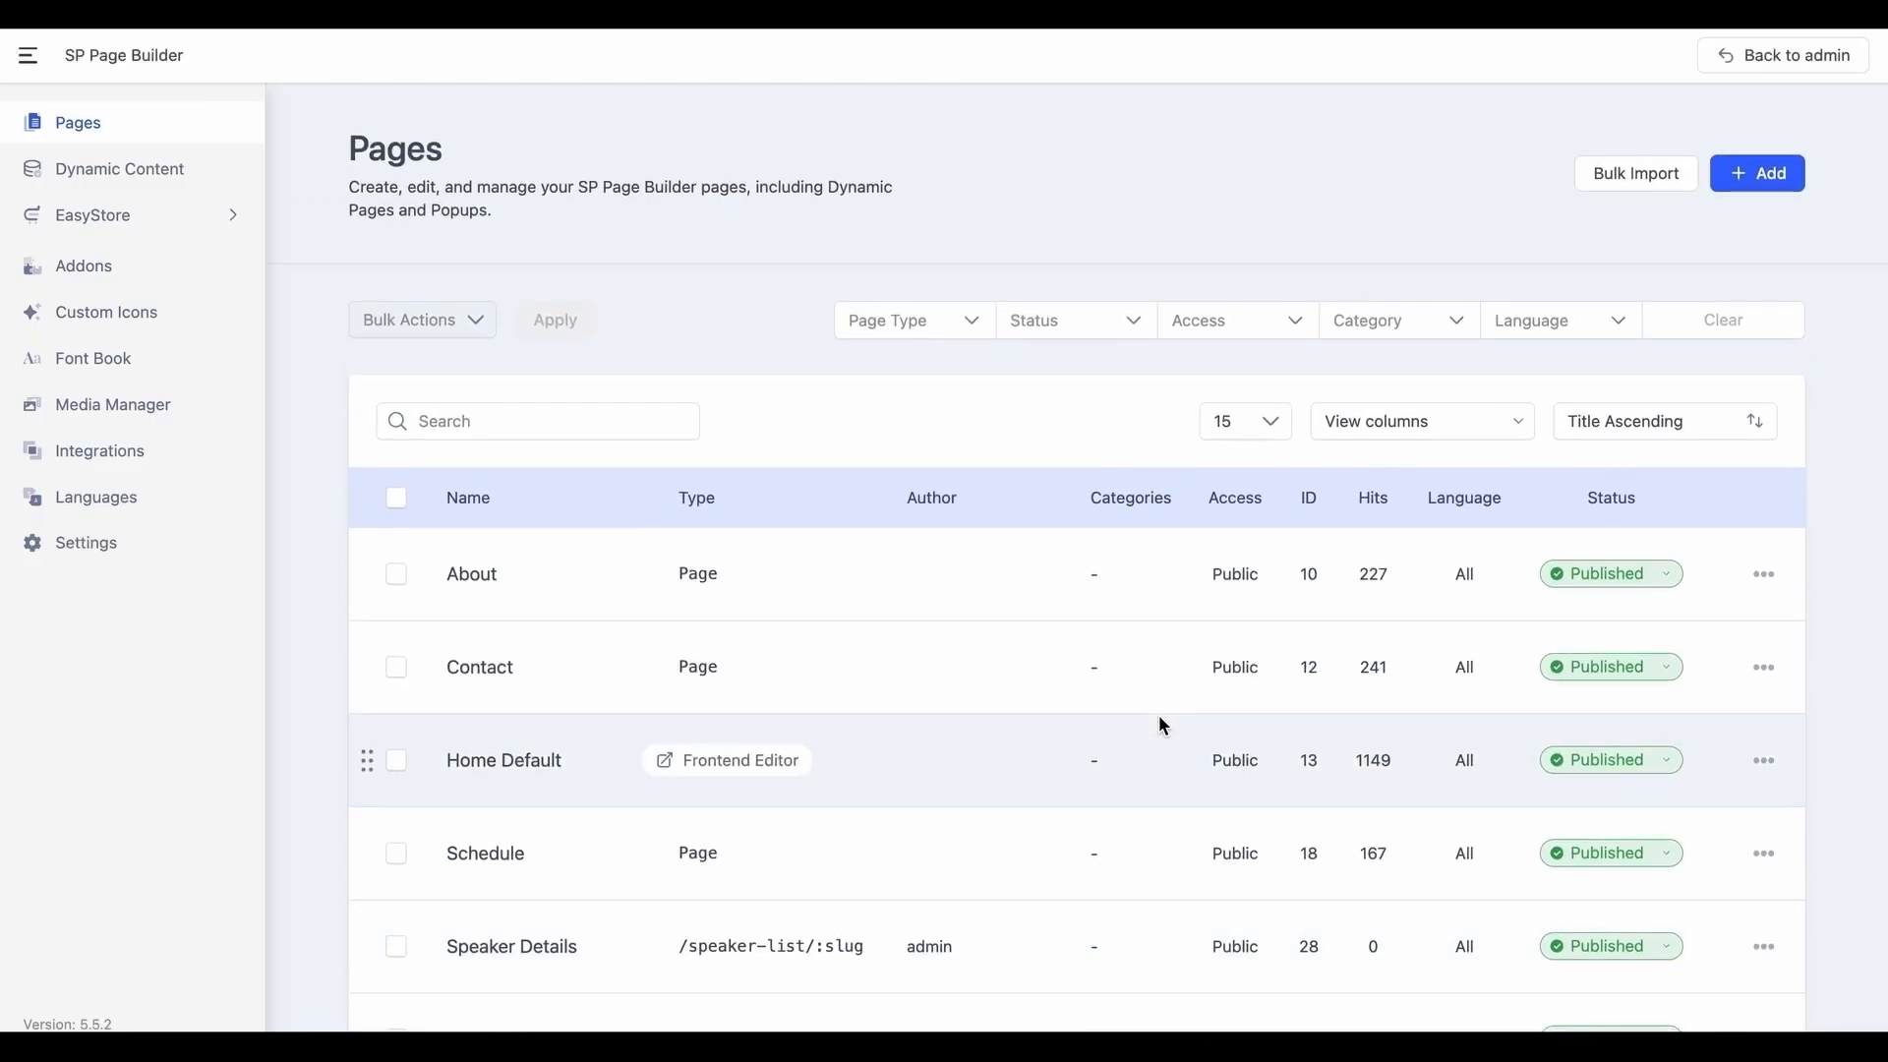
{"action": "mouse_move", "coordinate": [1168, 737]}
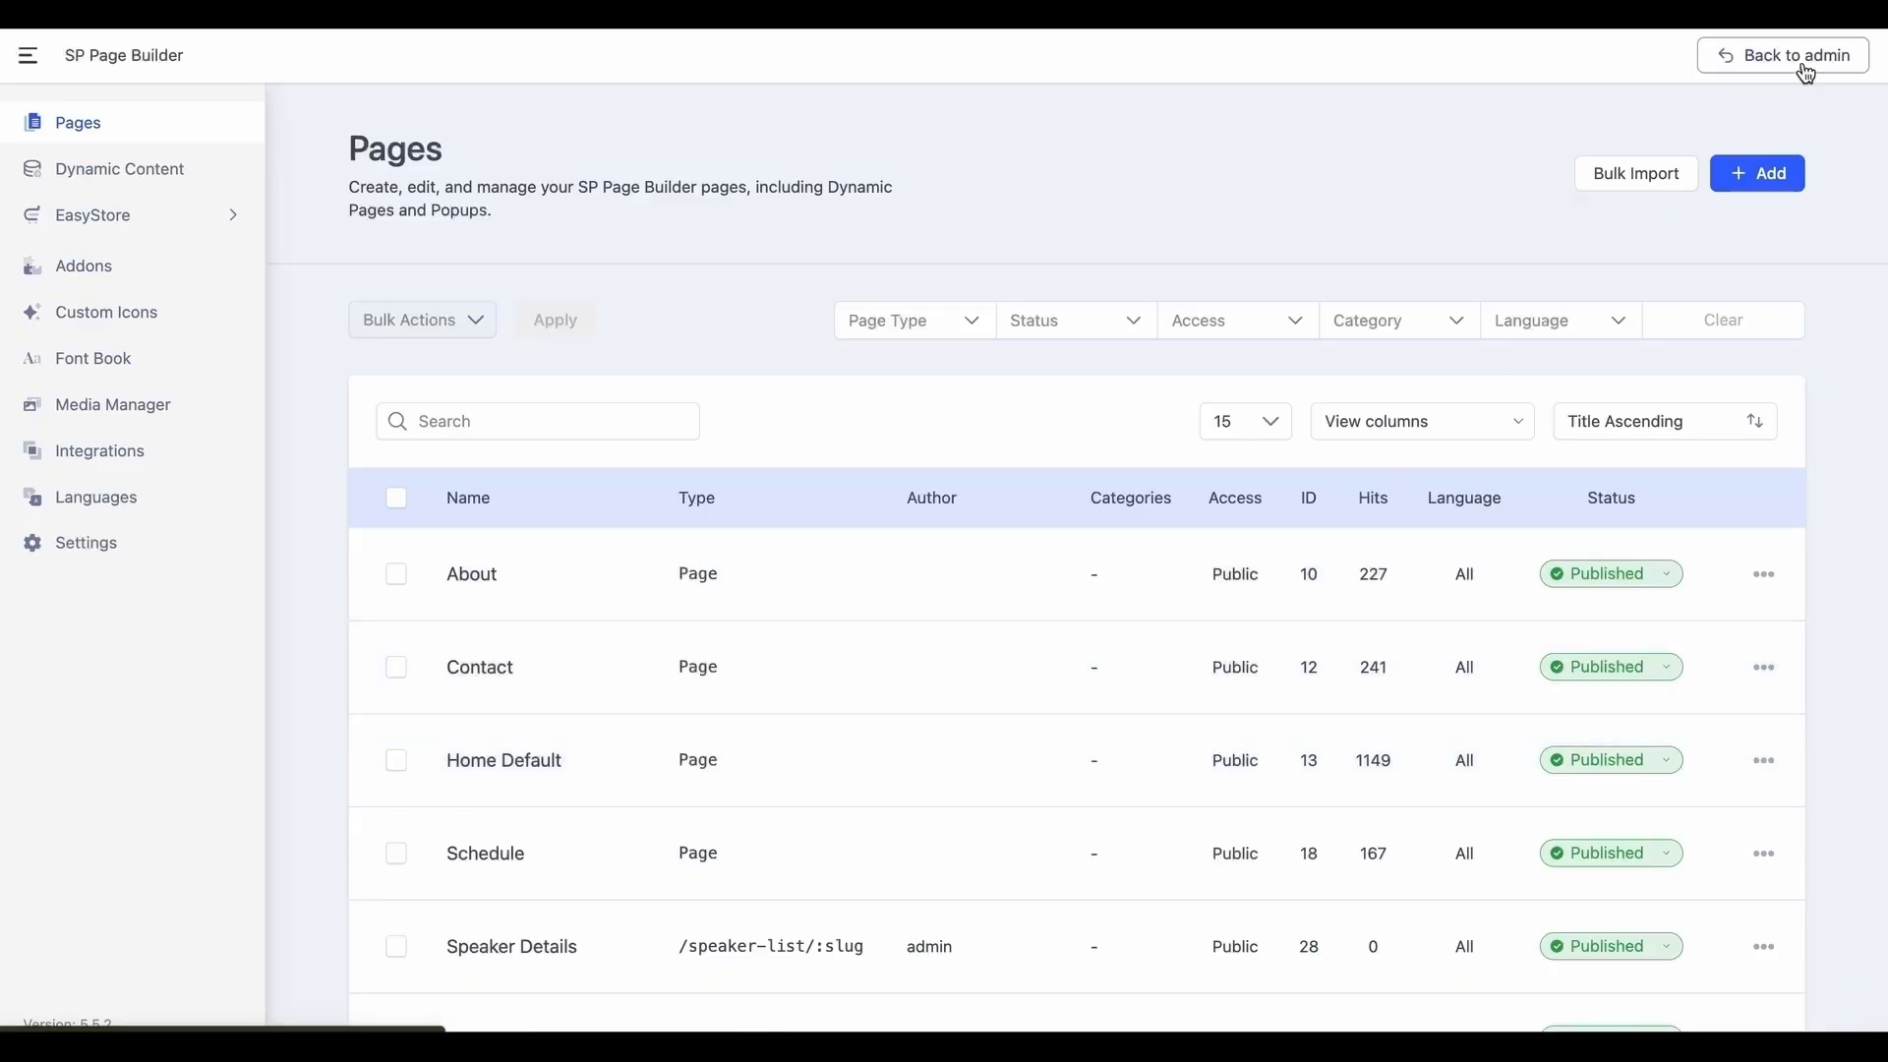
Create a 'Speakers' Main Menu item of type Page opening Speaker List, and save it.
{"action": "left_click", "coordinate": [1782, 55]}
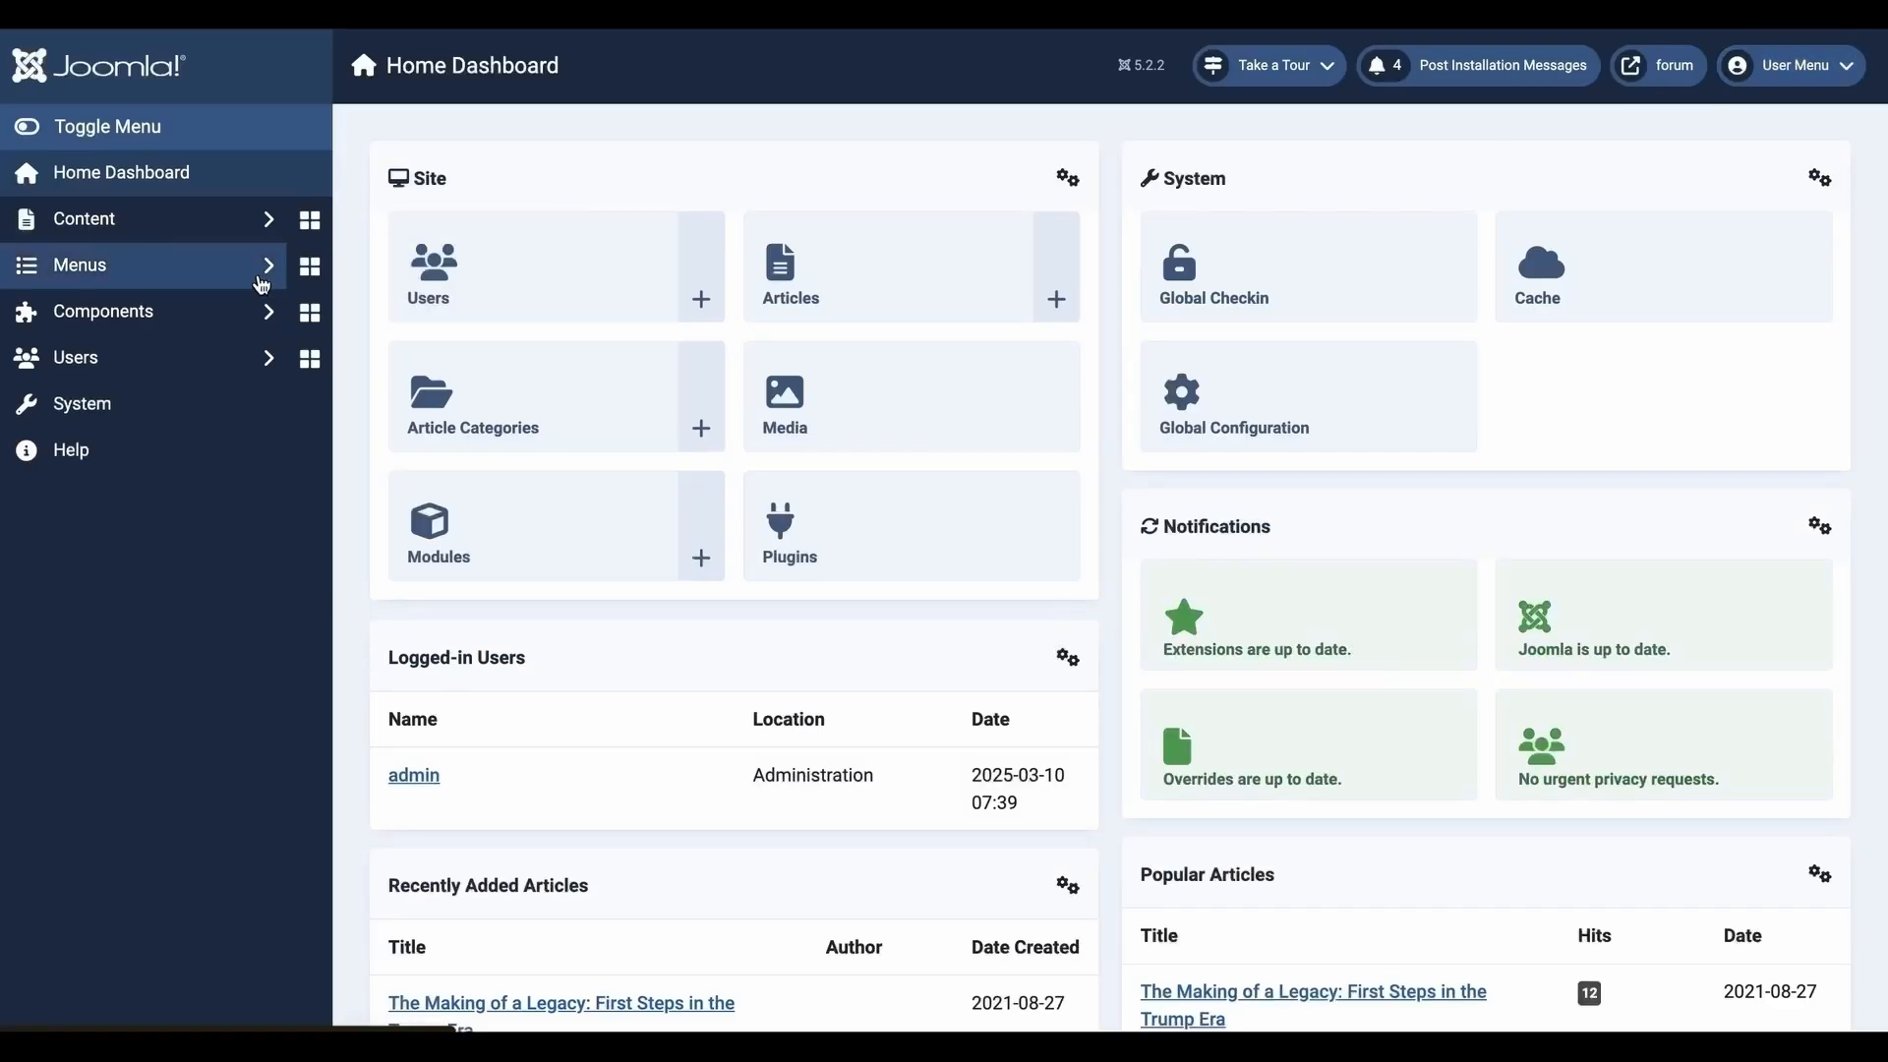
{"action": "left_click", "coordinate": [113, 358]}
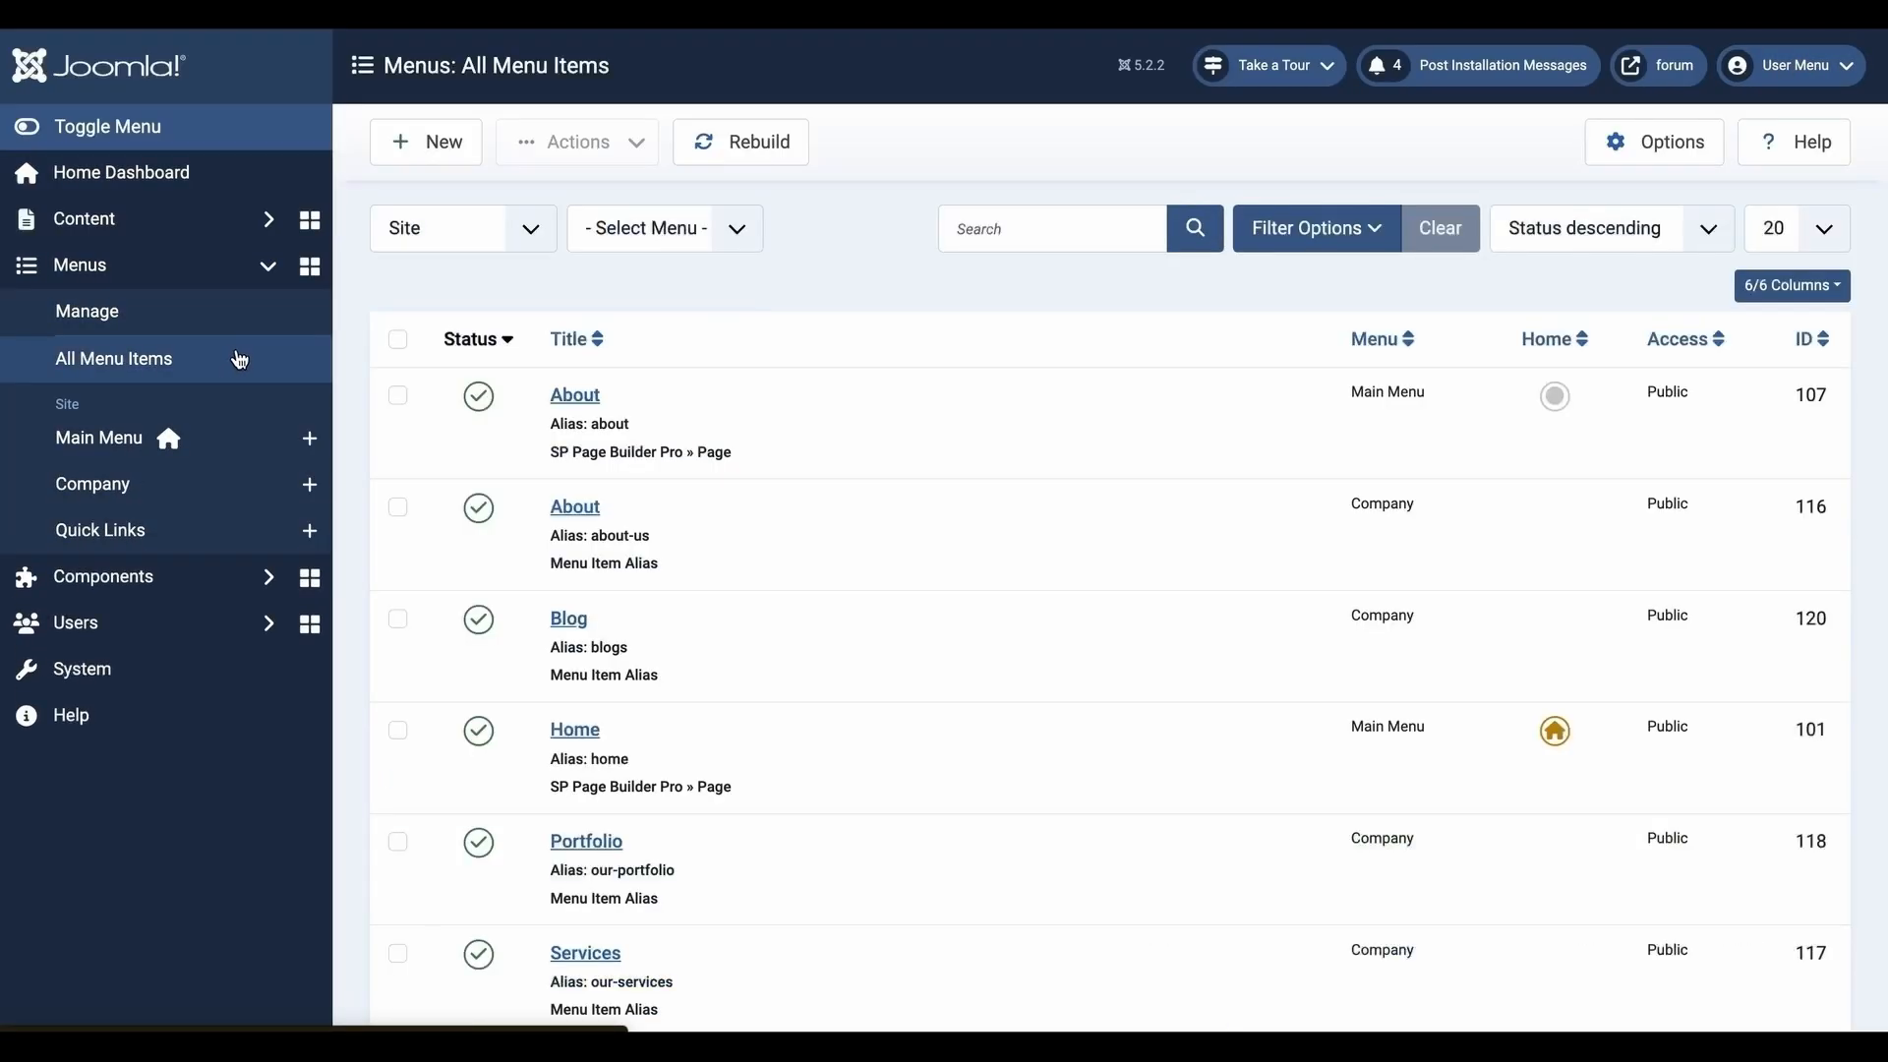
{"action": "left_click", "coordinate": [425, 141]}
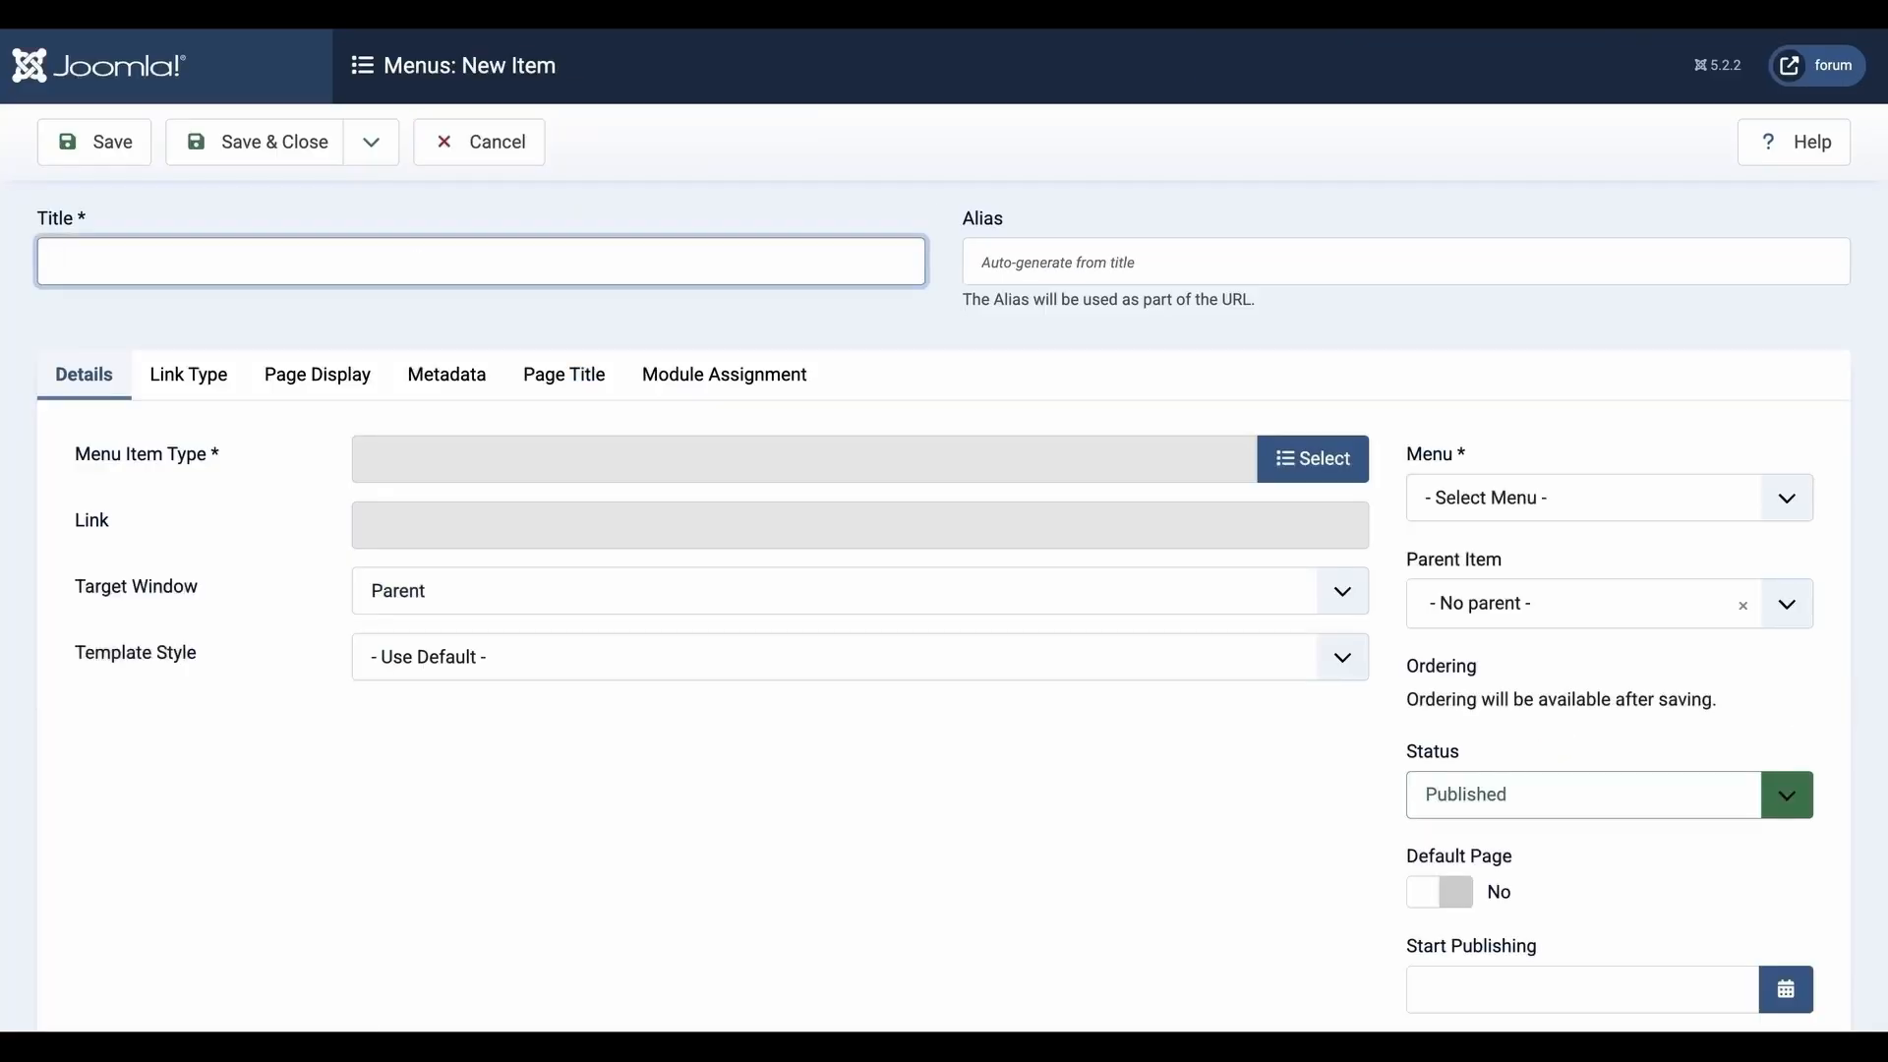
{"action": "type", "text": "Speakers"}
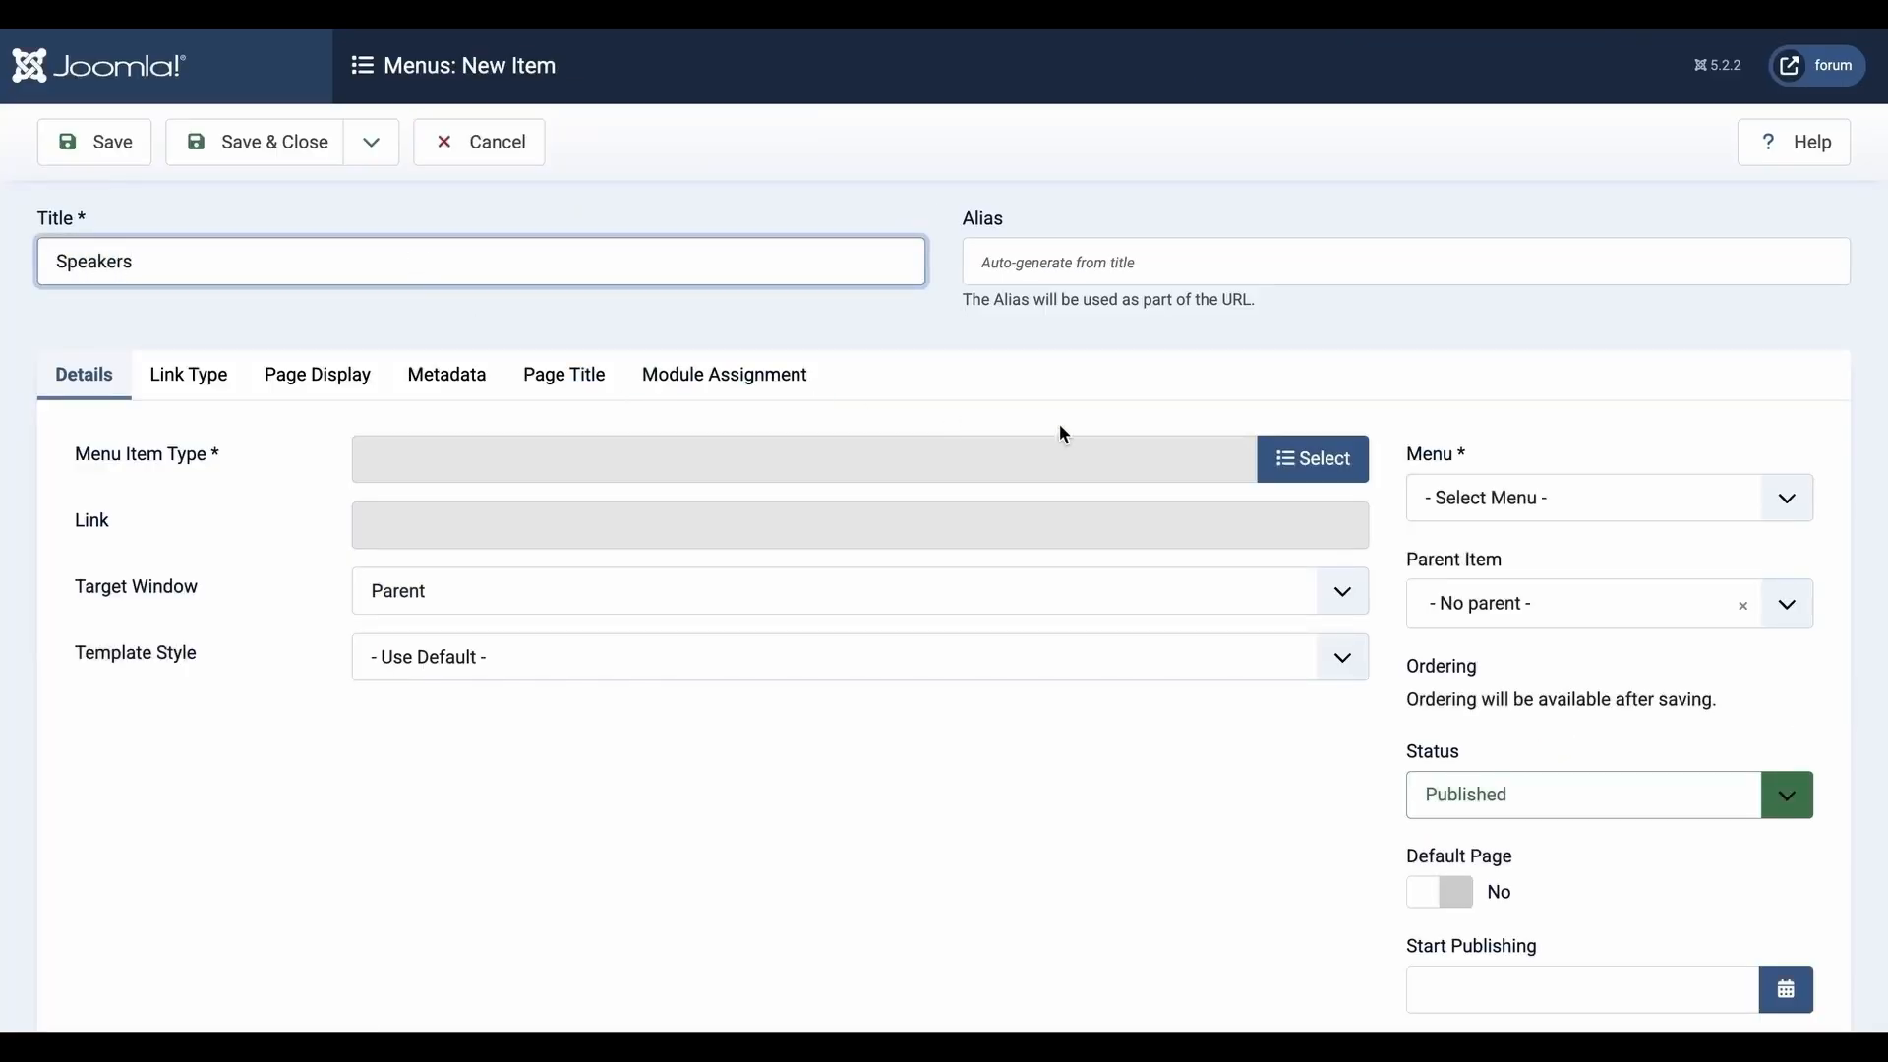
{"action": "left_click", "coordinate": [1310, 457]}
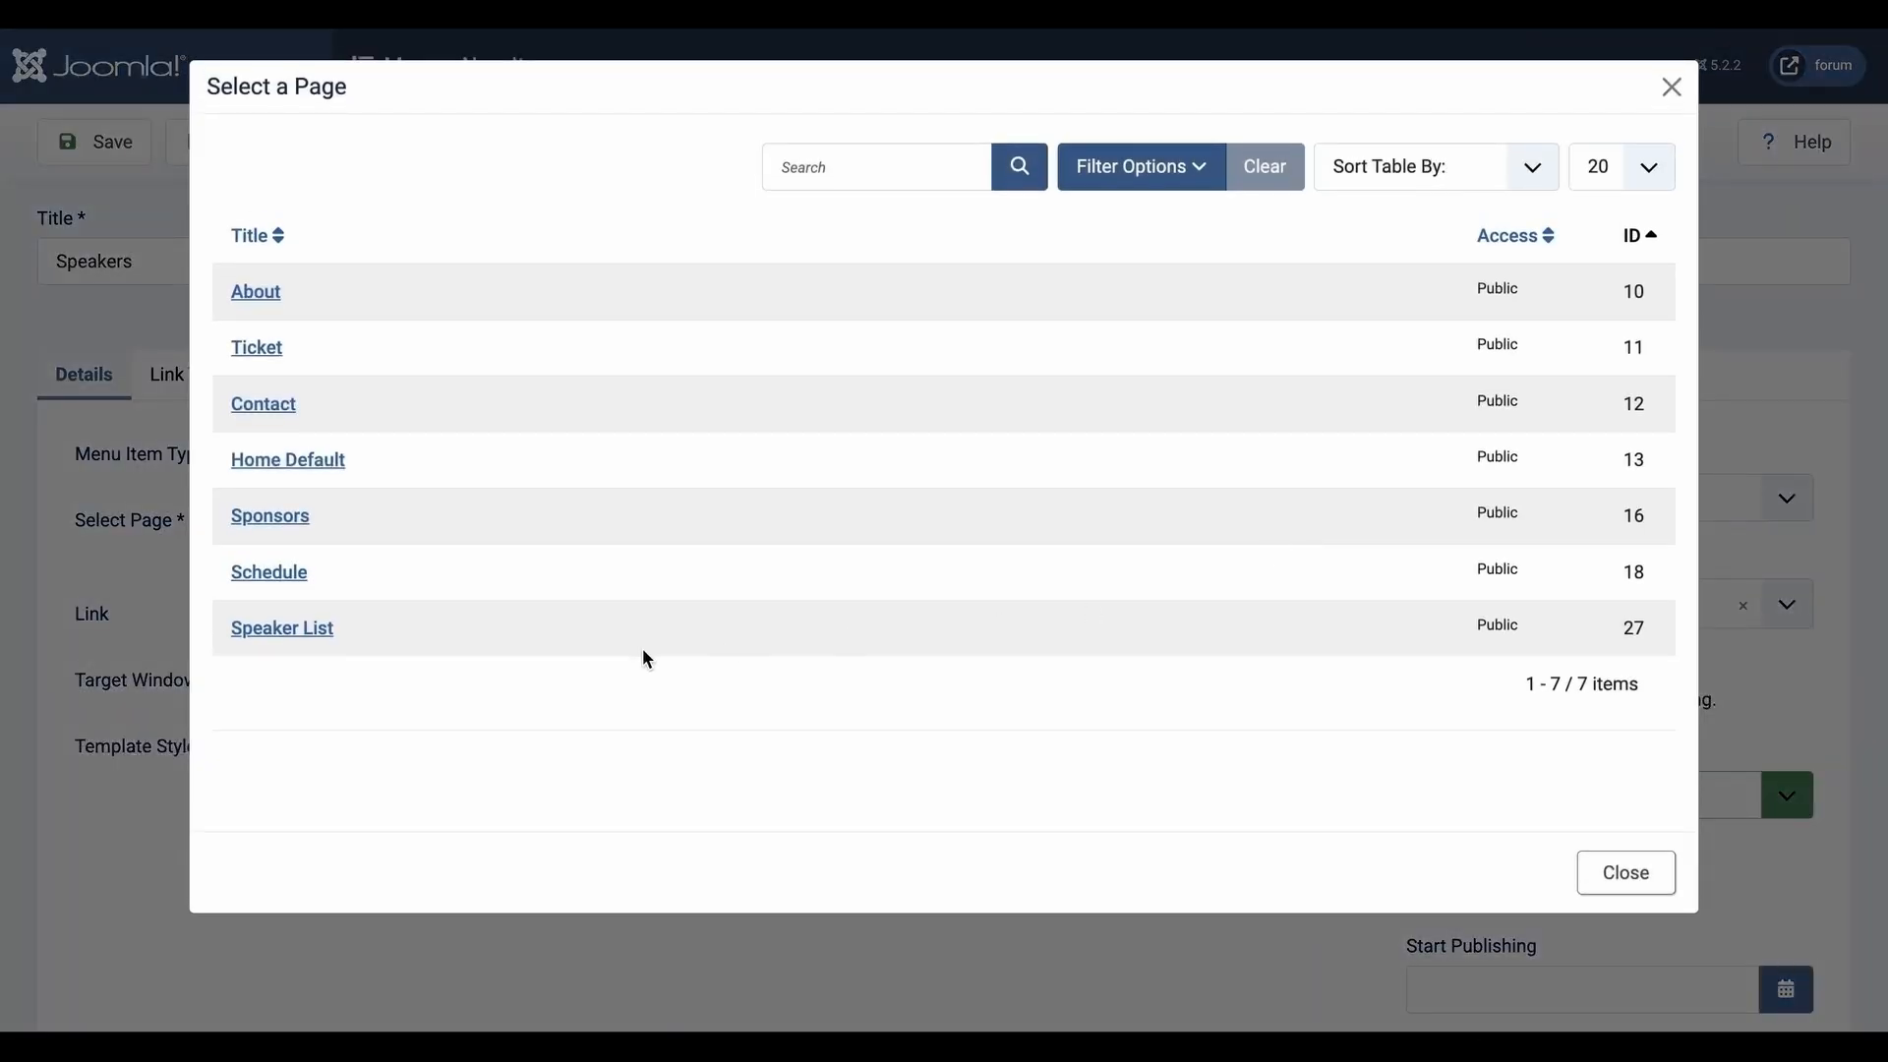
{"action": "left_click", "coordinate": [283, 628]}
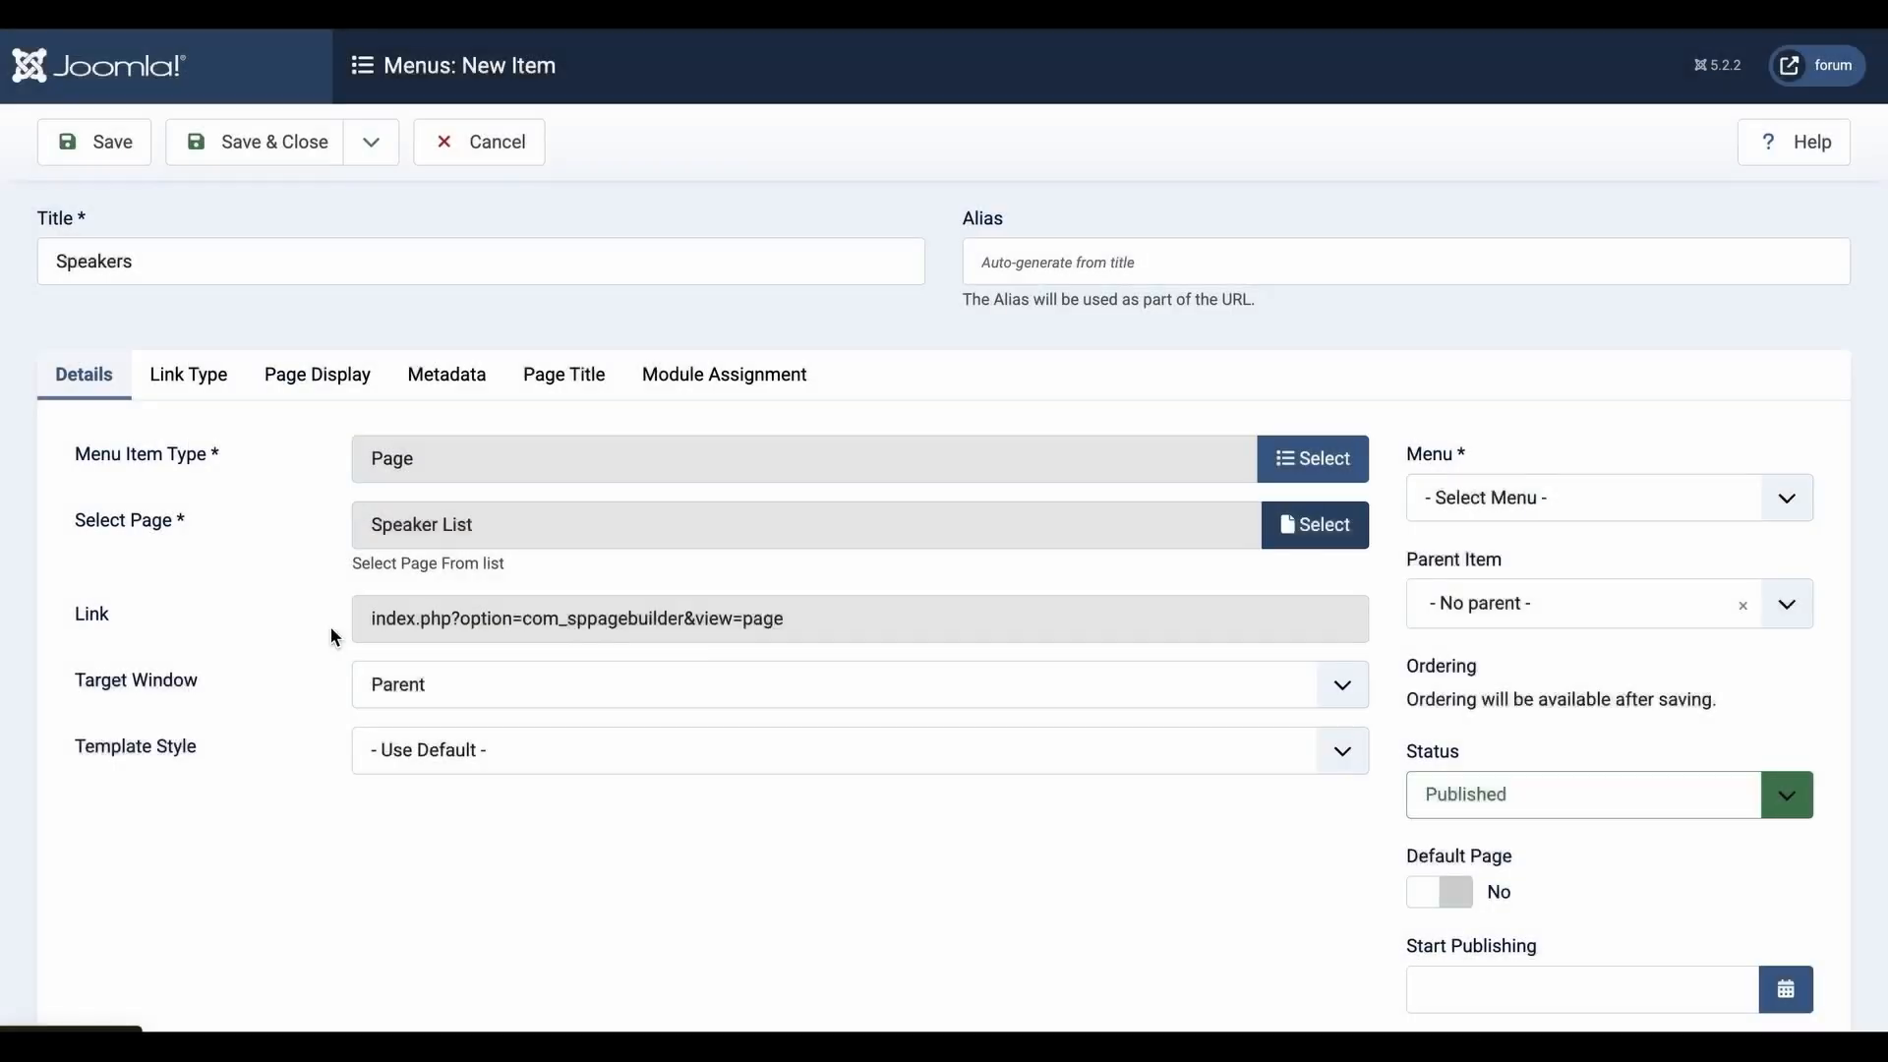
{"action": "left_click", "coordinate": [1589, 497]}
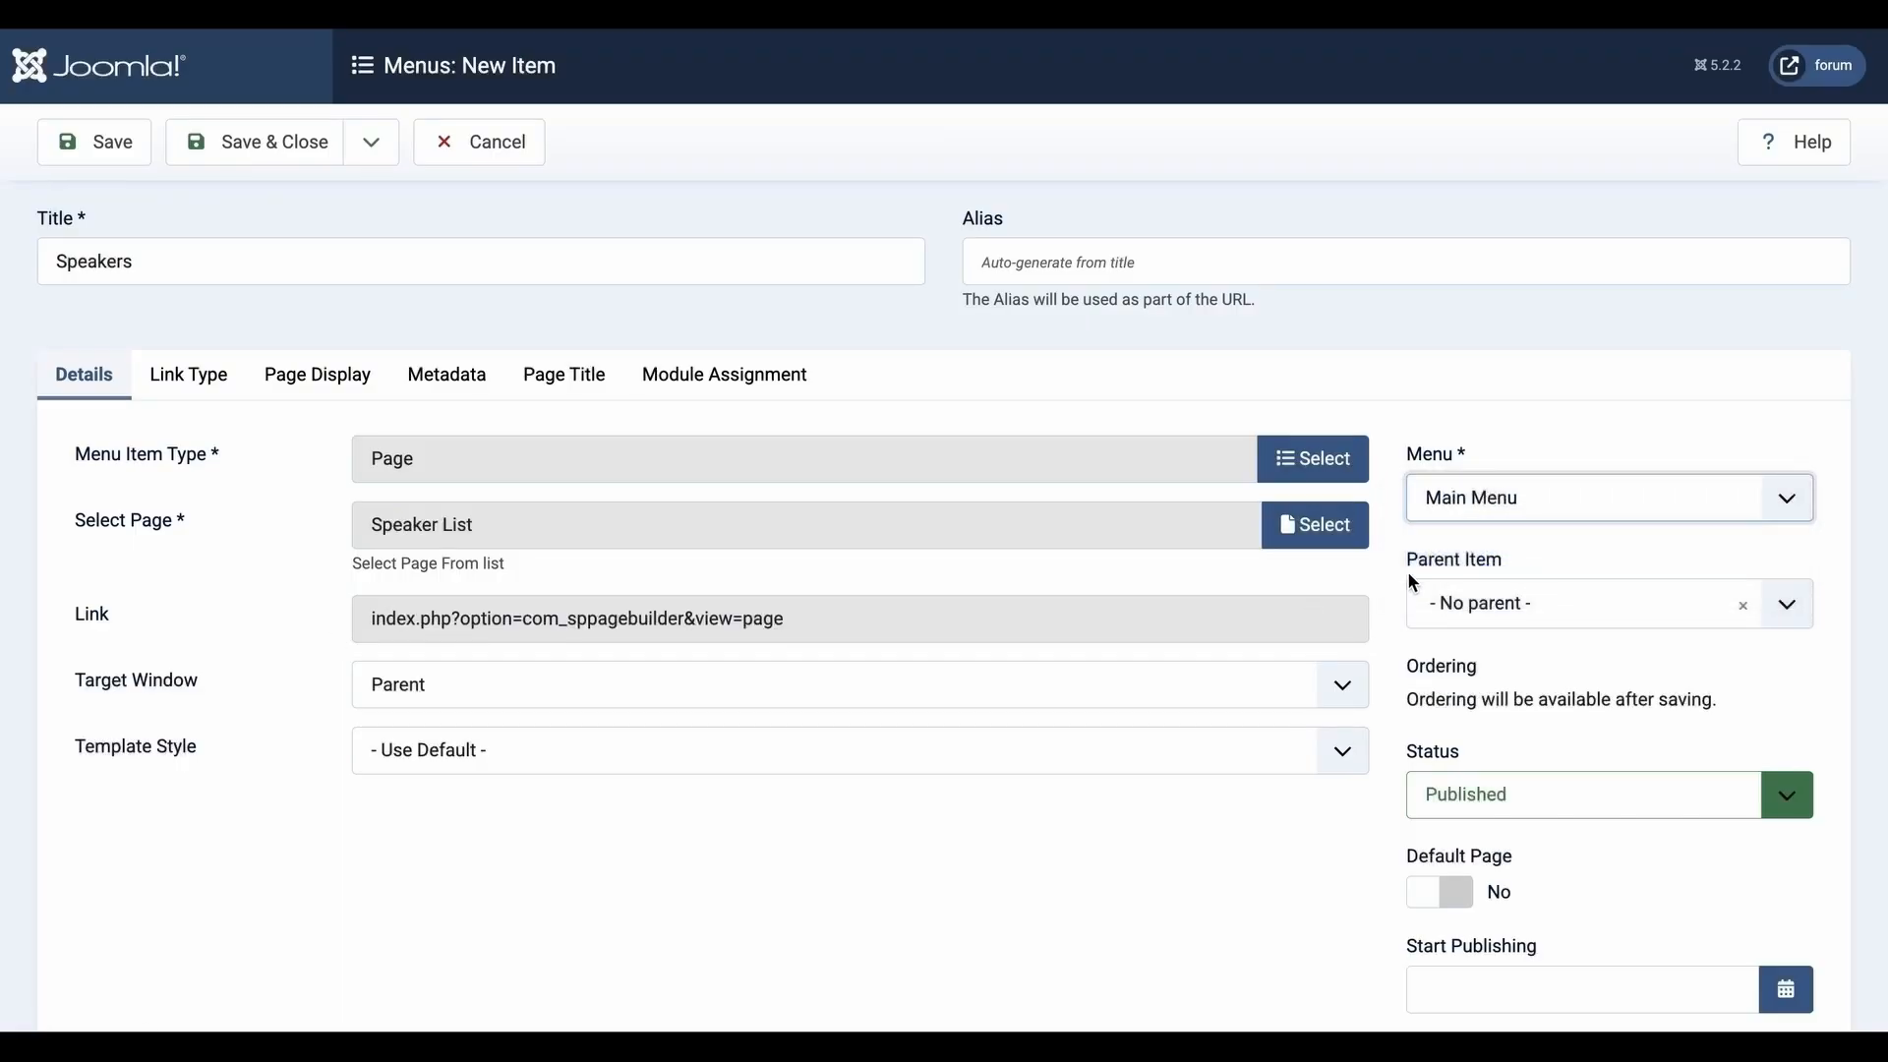
{"action": "left_click", "coordinate": [254, 140]}
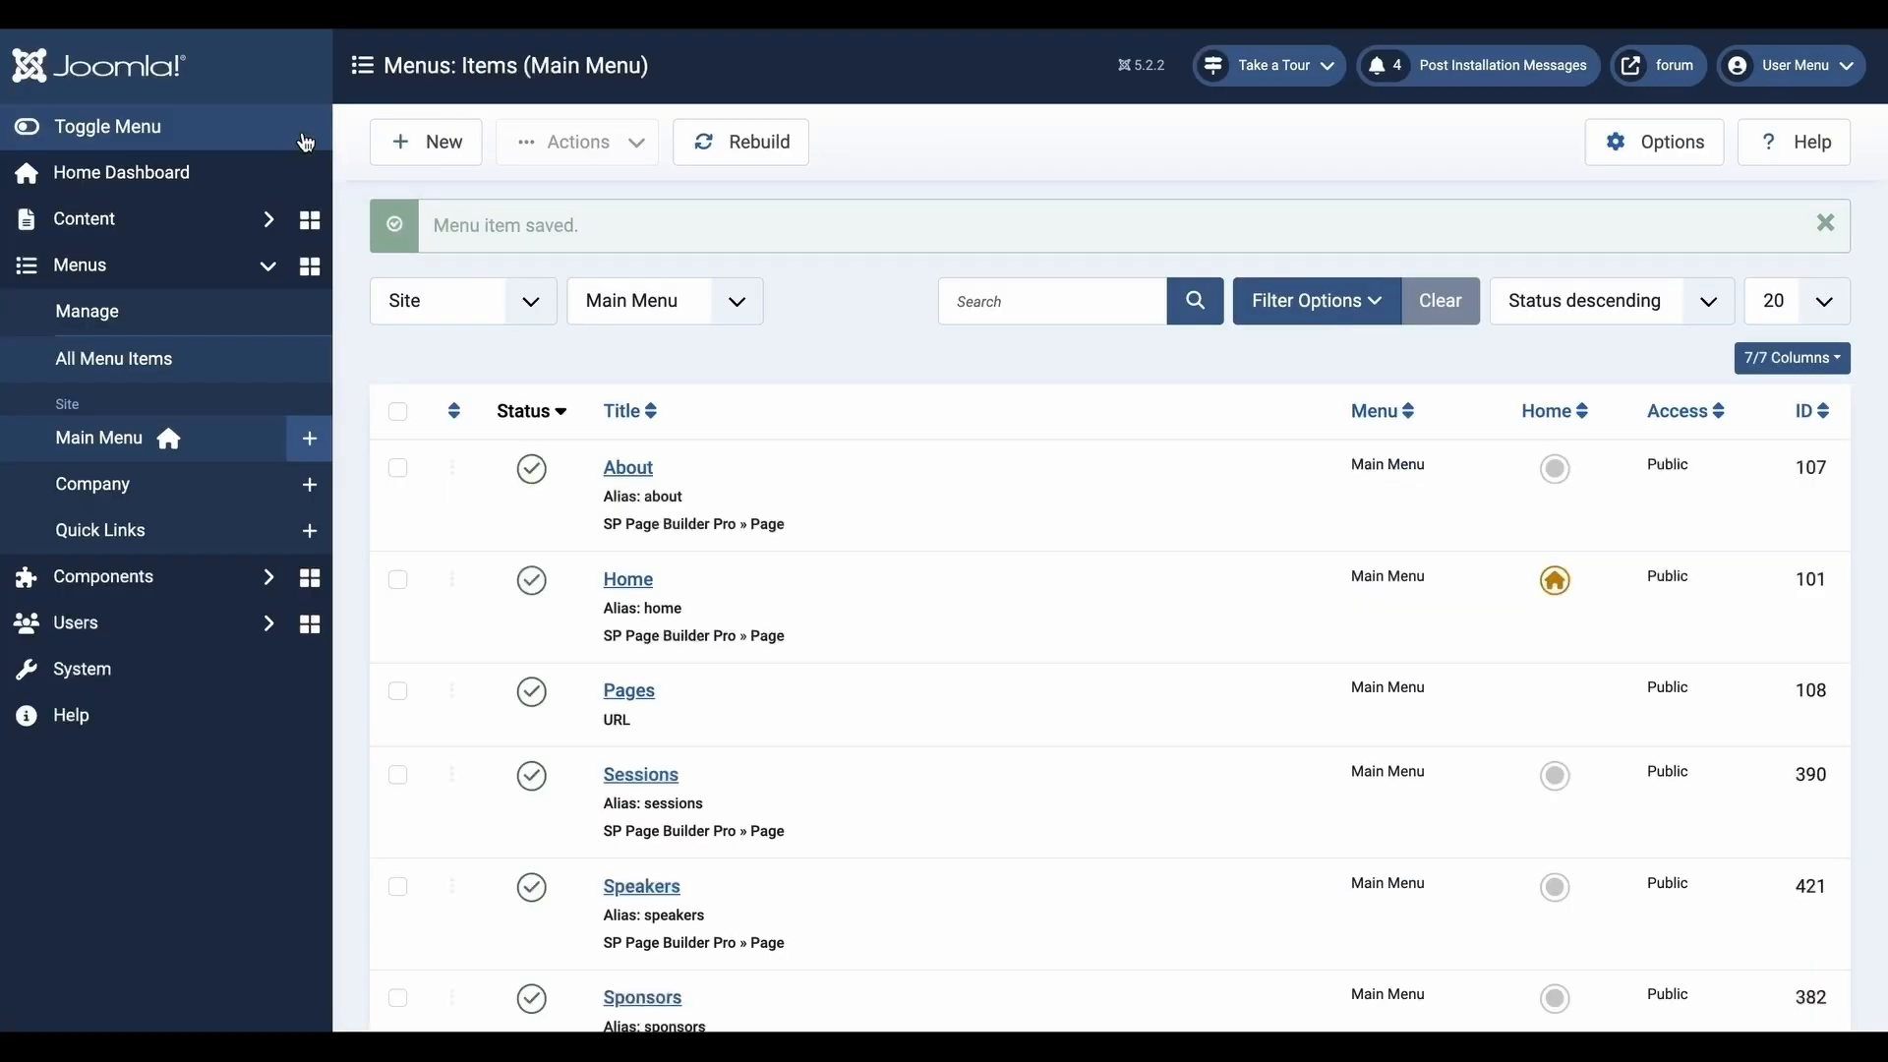
Open Speakers from the site navigation and scroll through the speaker cards.
{"action": "scroll", "scroll_direction": "down", "scroll_amount": 3}
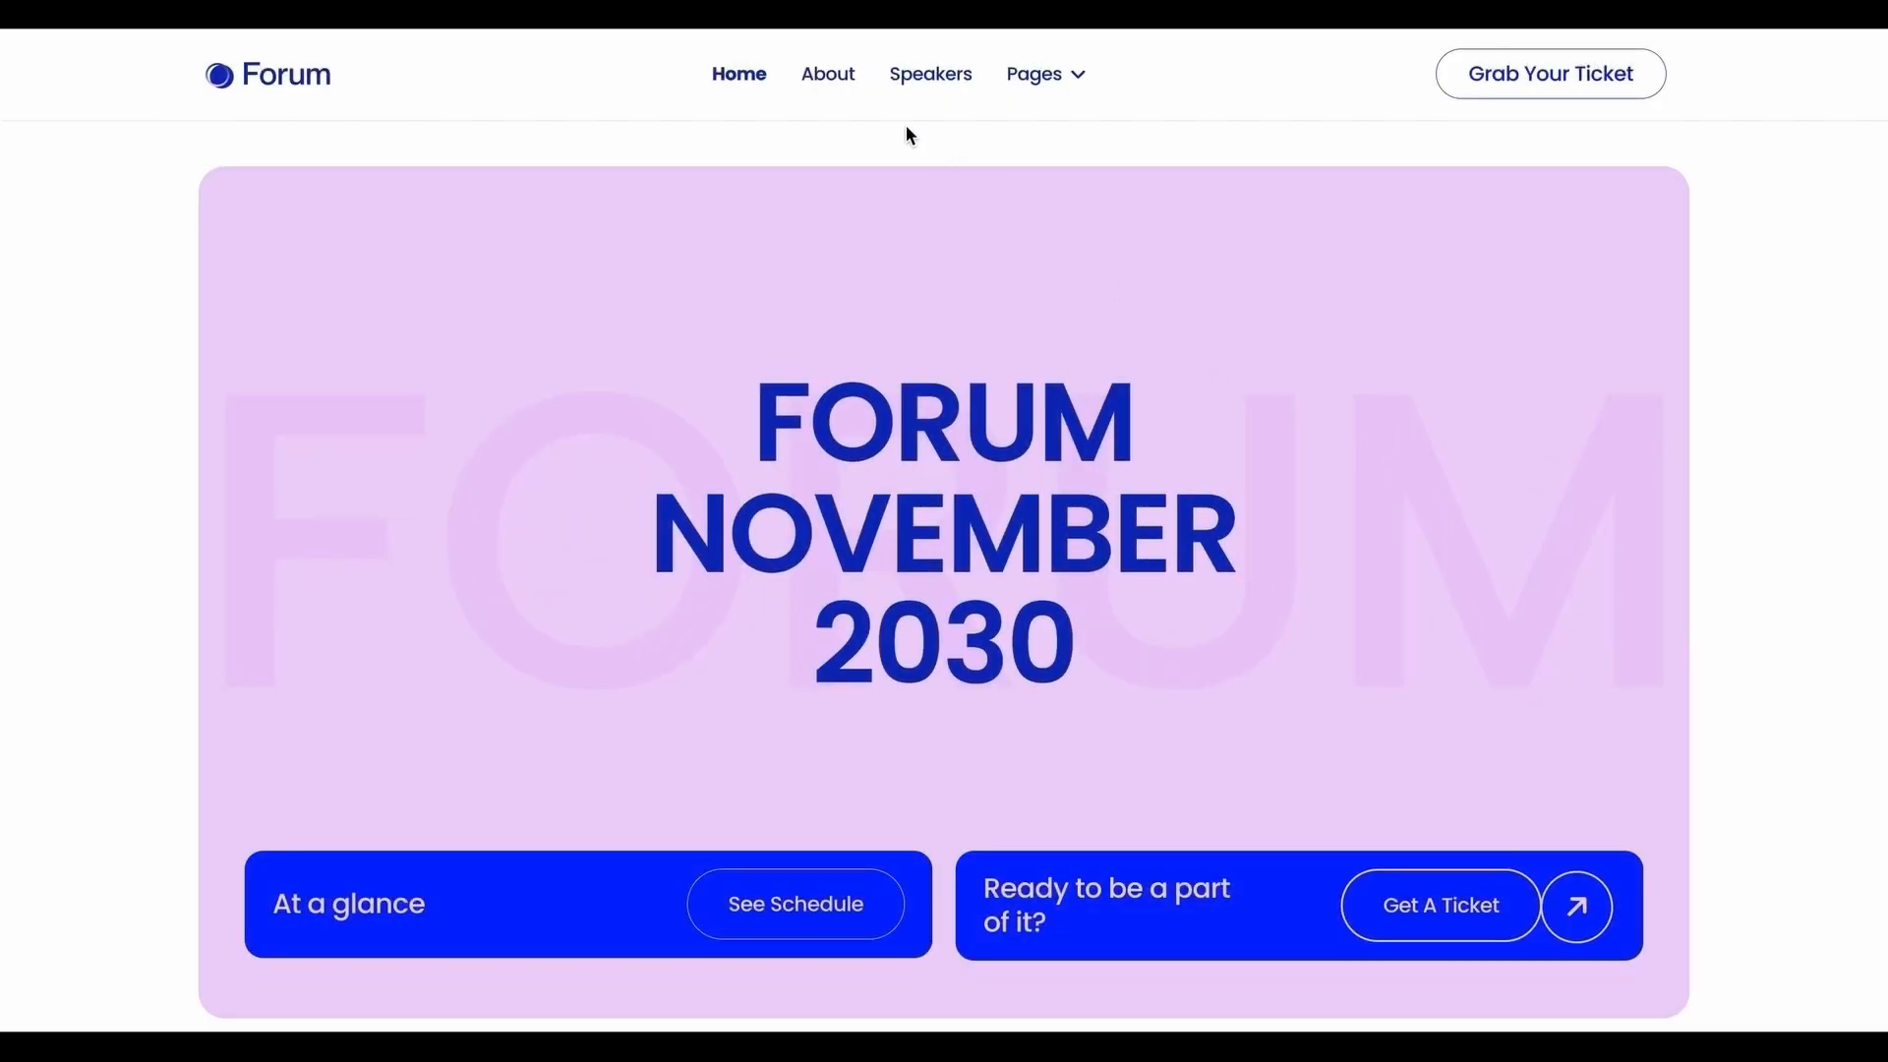
{"action": "left_click", "coordinate": [929, 74]}
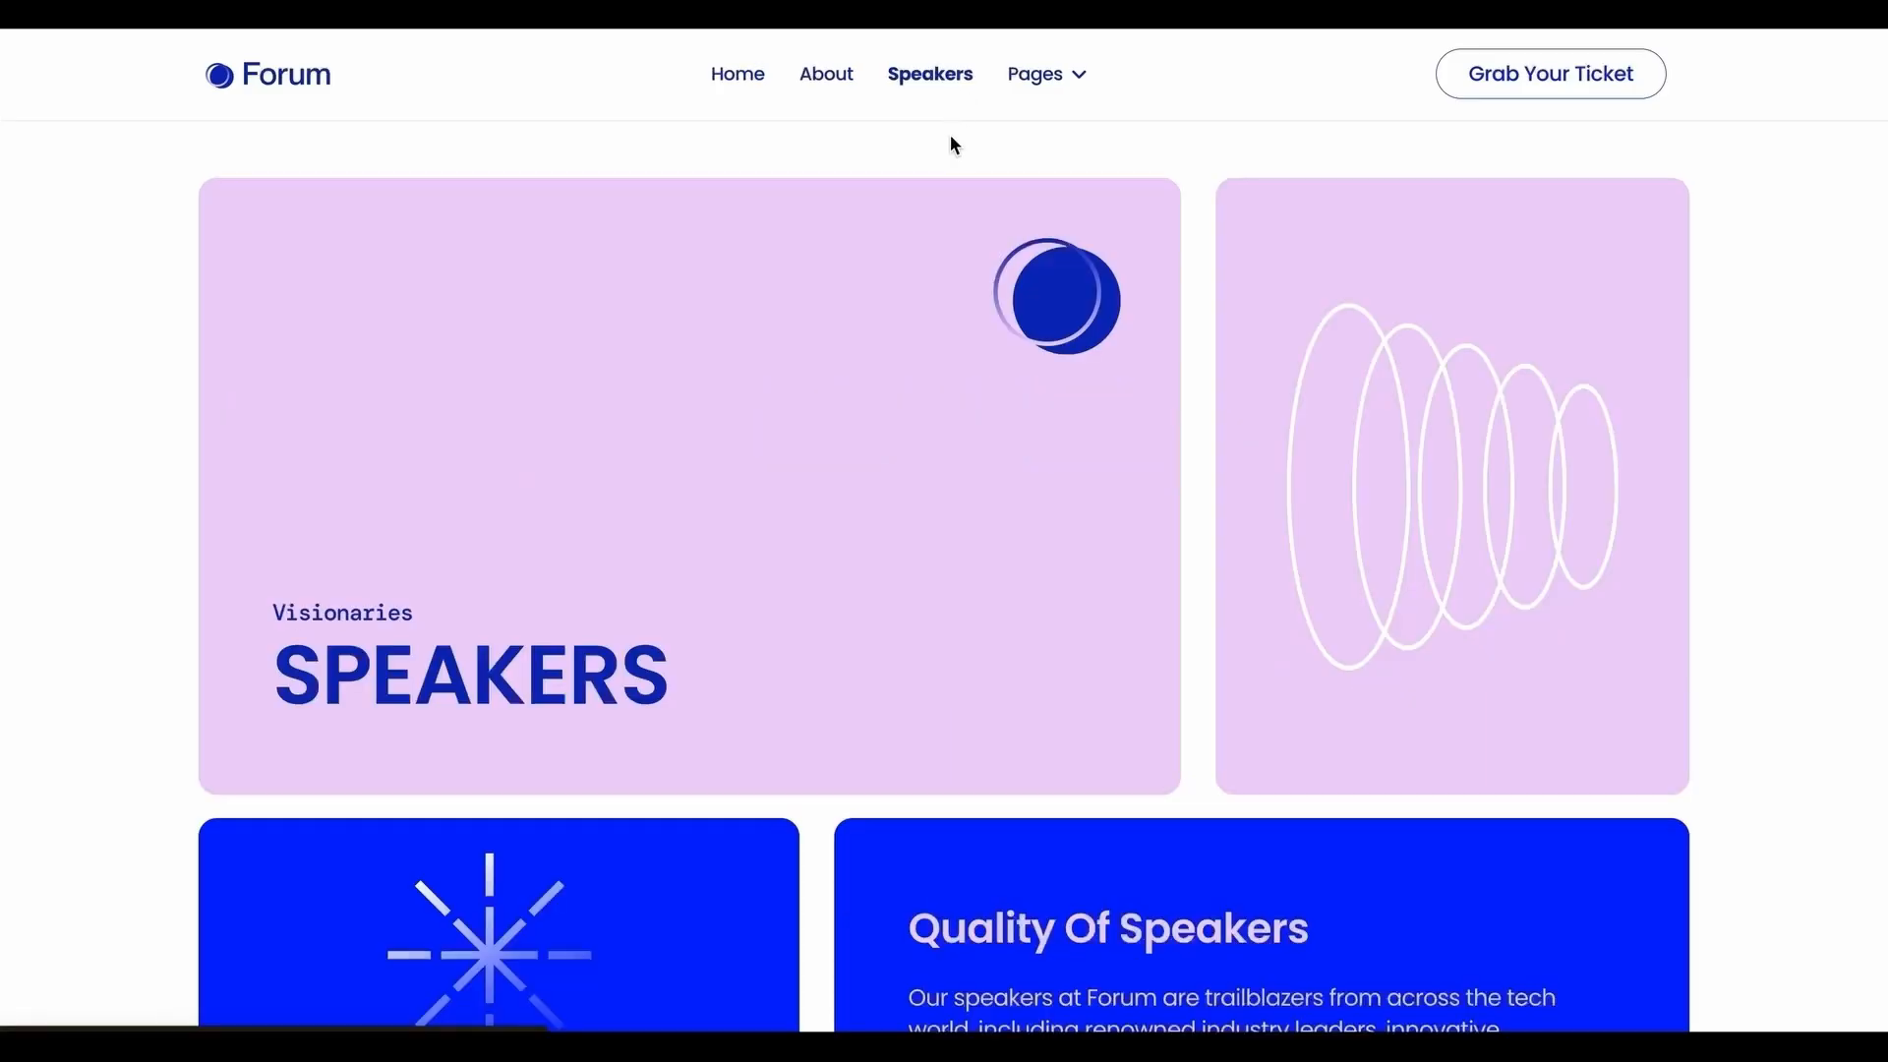
{"action": "scroll", "scroll_direction": "down", "scroll_amount": 3}
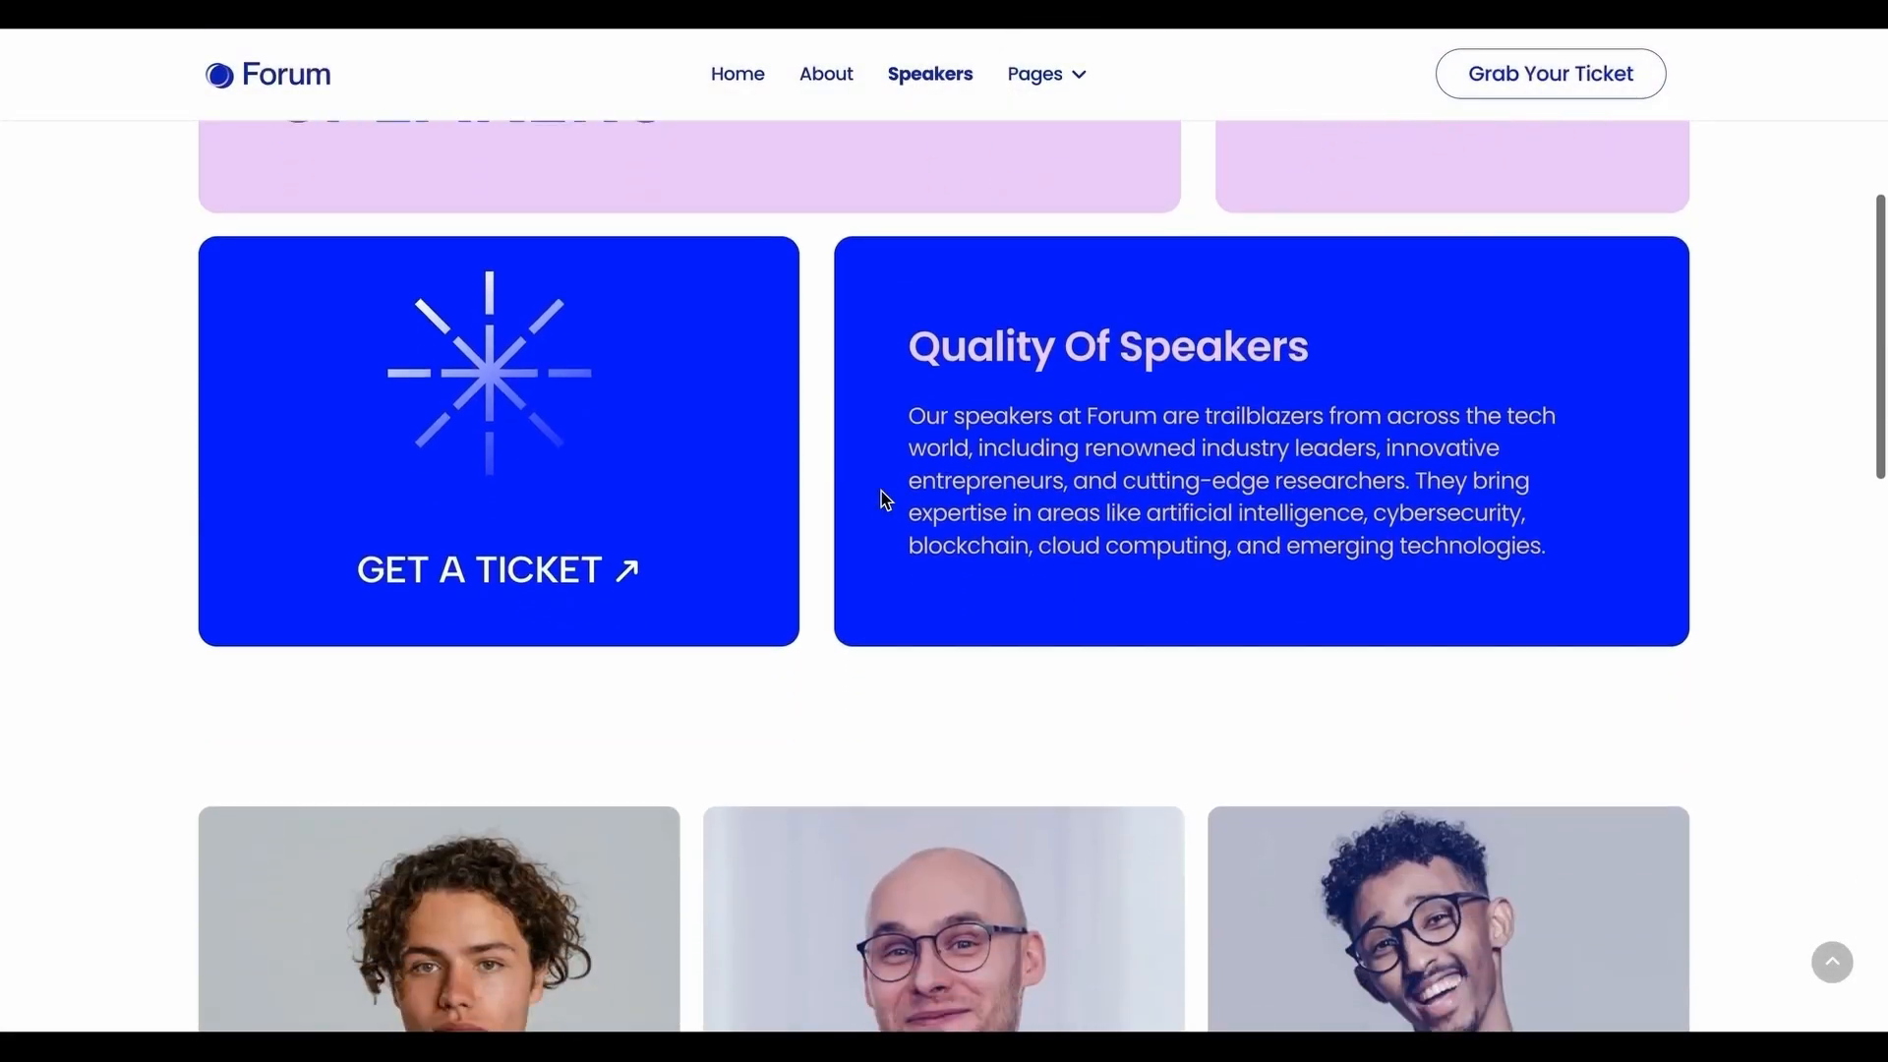
{"action": "scroll", "scroll_direction": "down", "scroll_amount": 3}
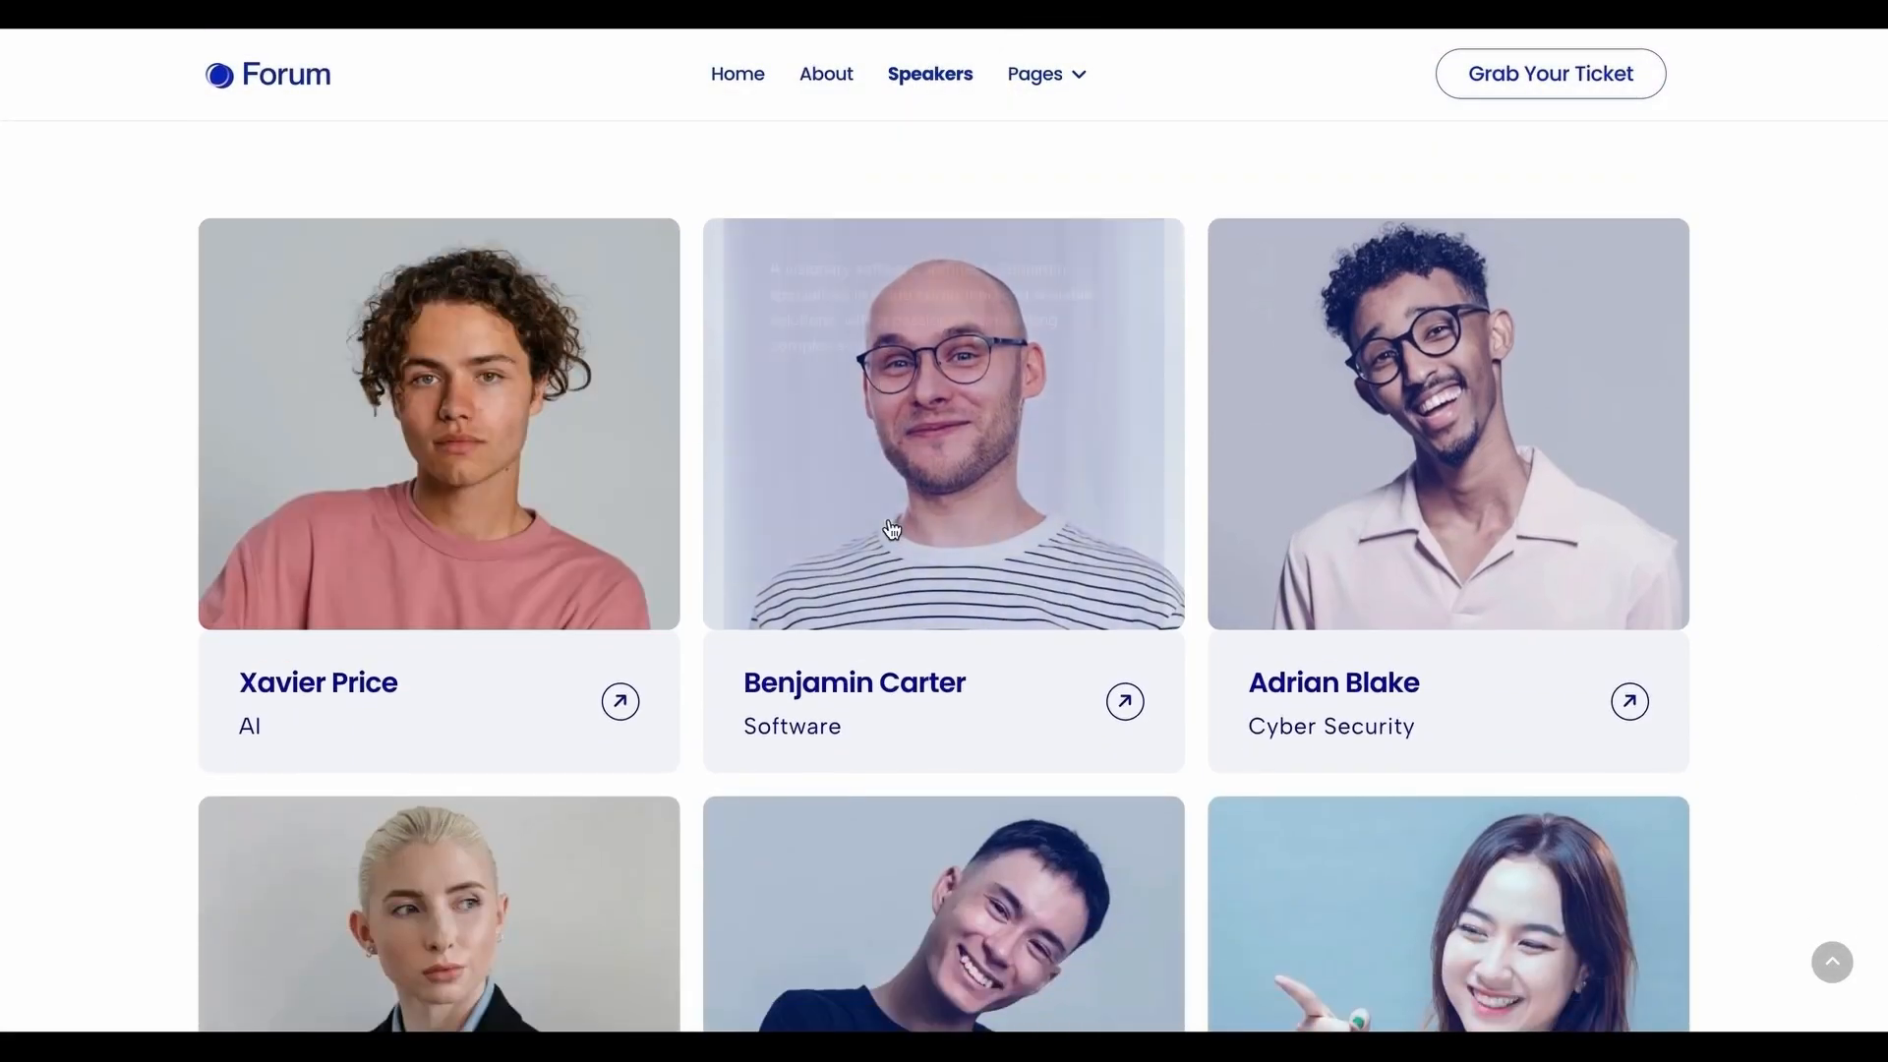
{"action": "mouse_move", "coordinate": [614, 924]}
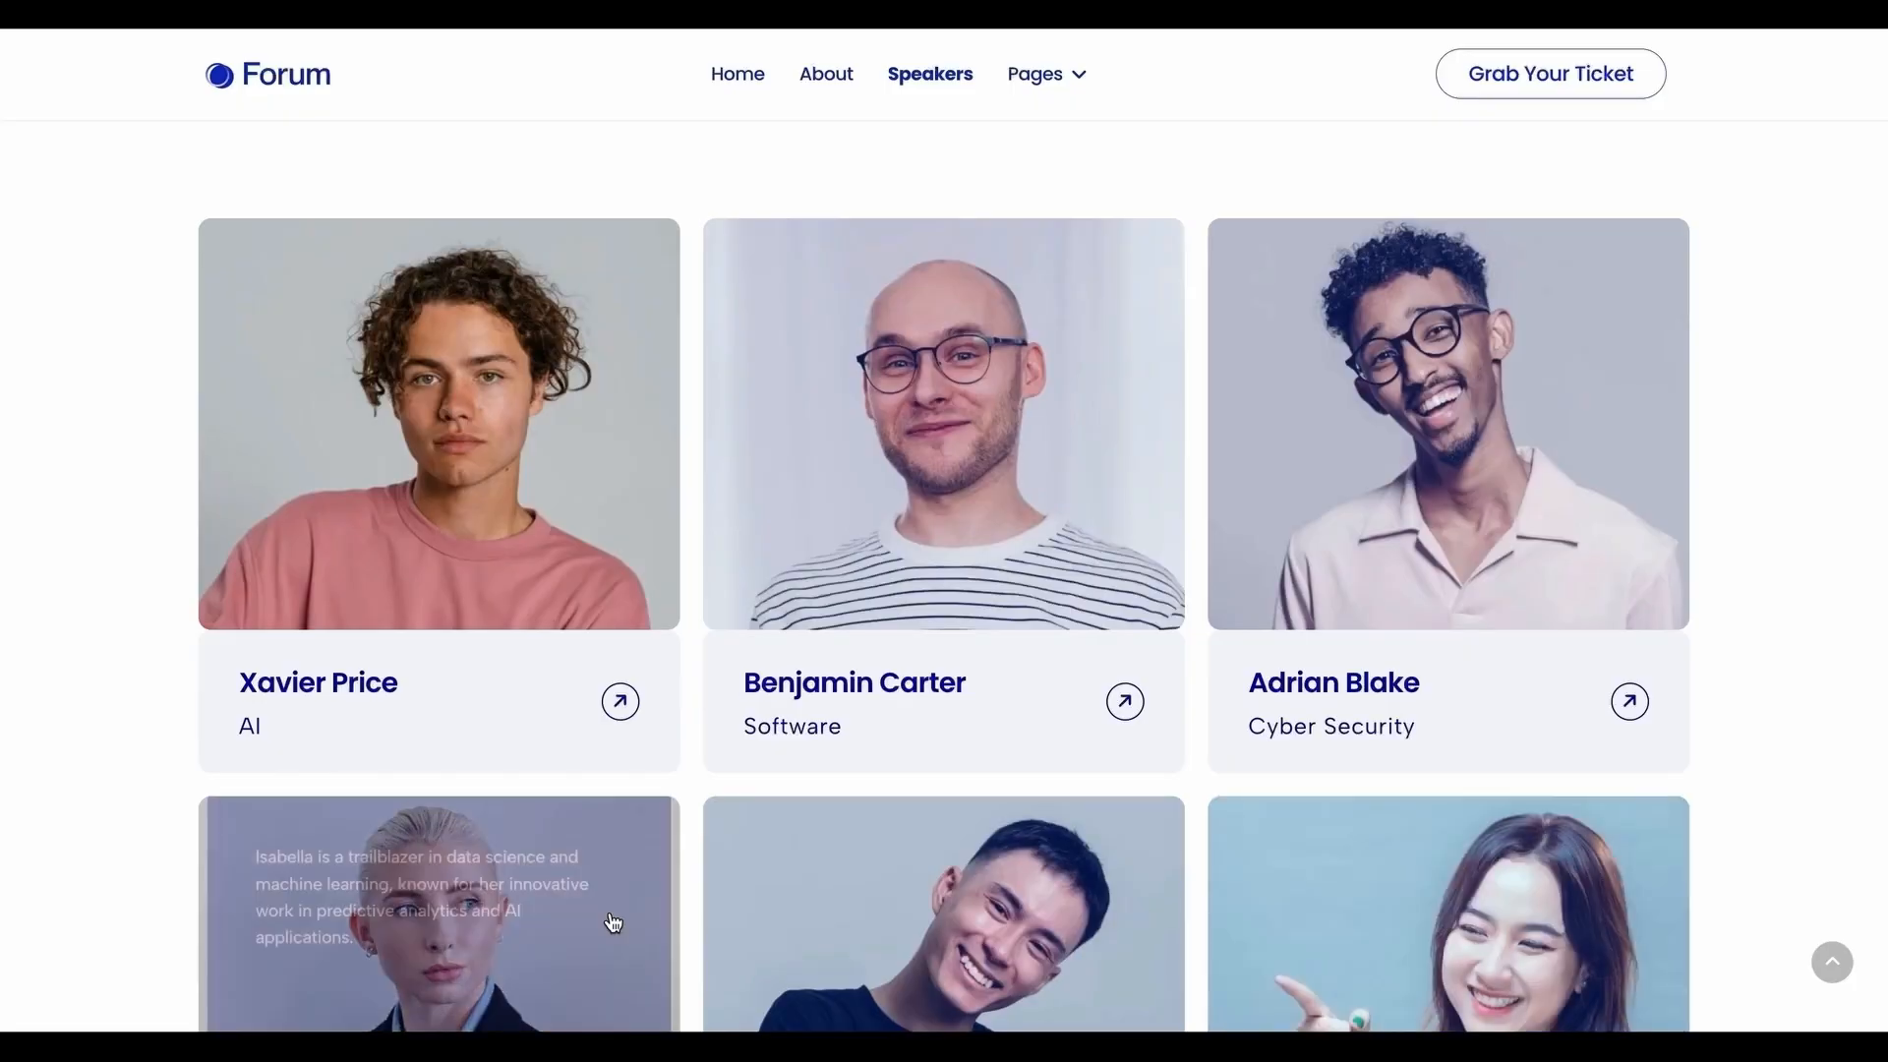
{"action": "scroll", "scroll_direction": "down", "scroll_amount": 3}
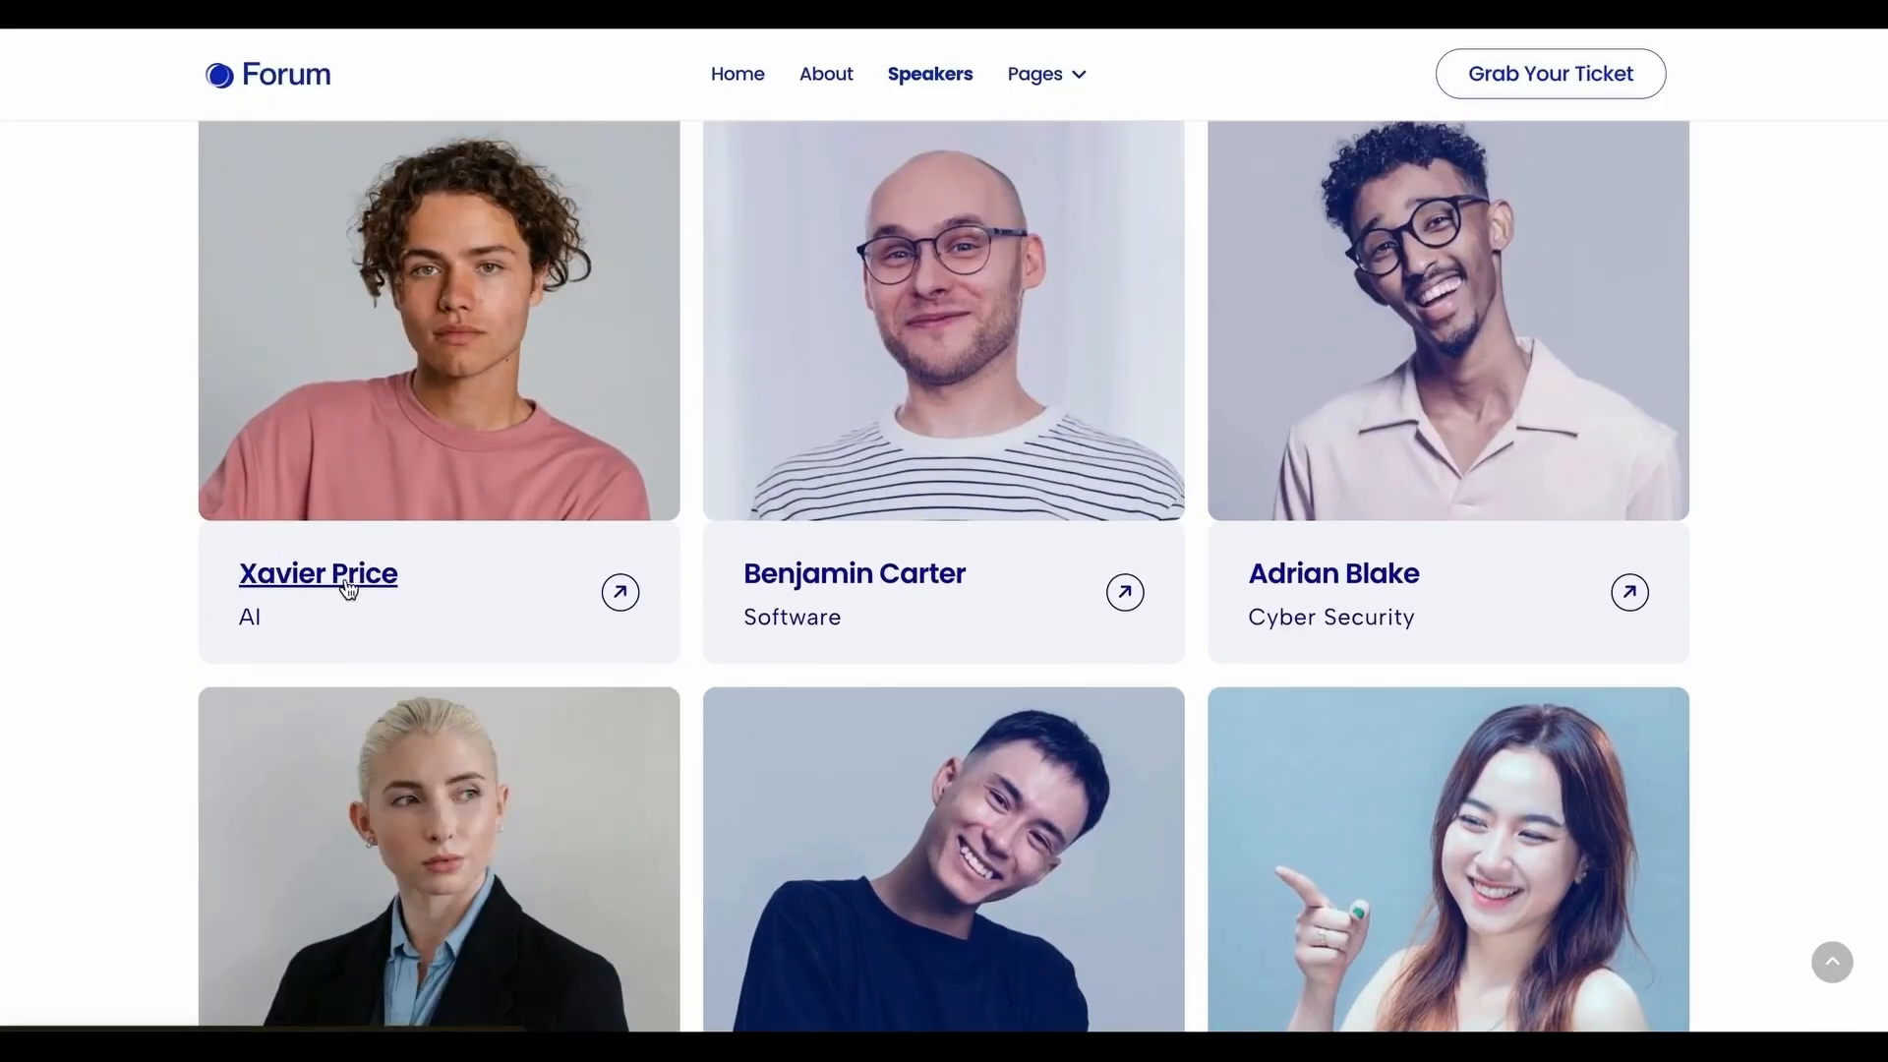
{"action": "left_click", "coordinate": [318, 573]}
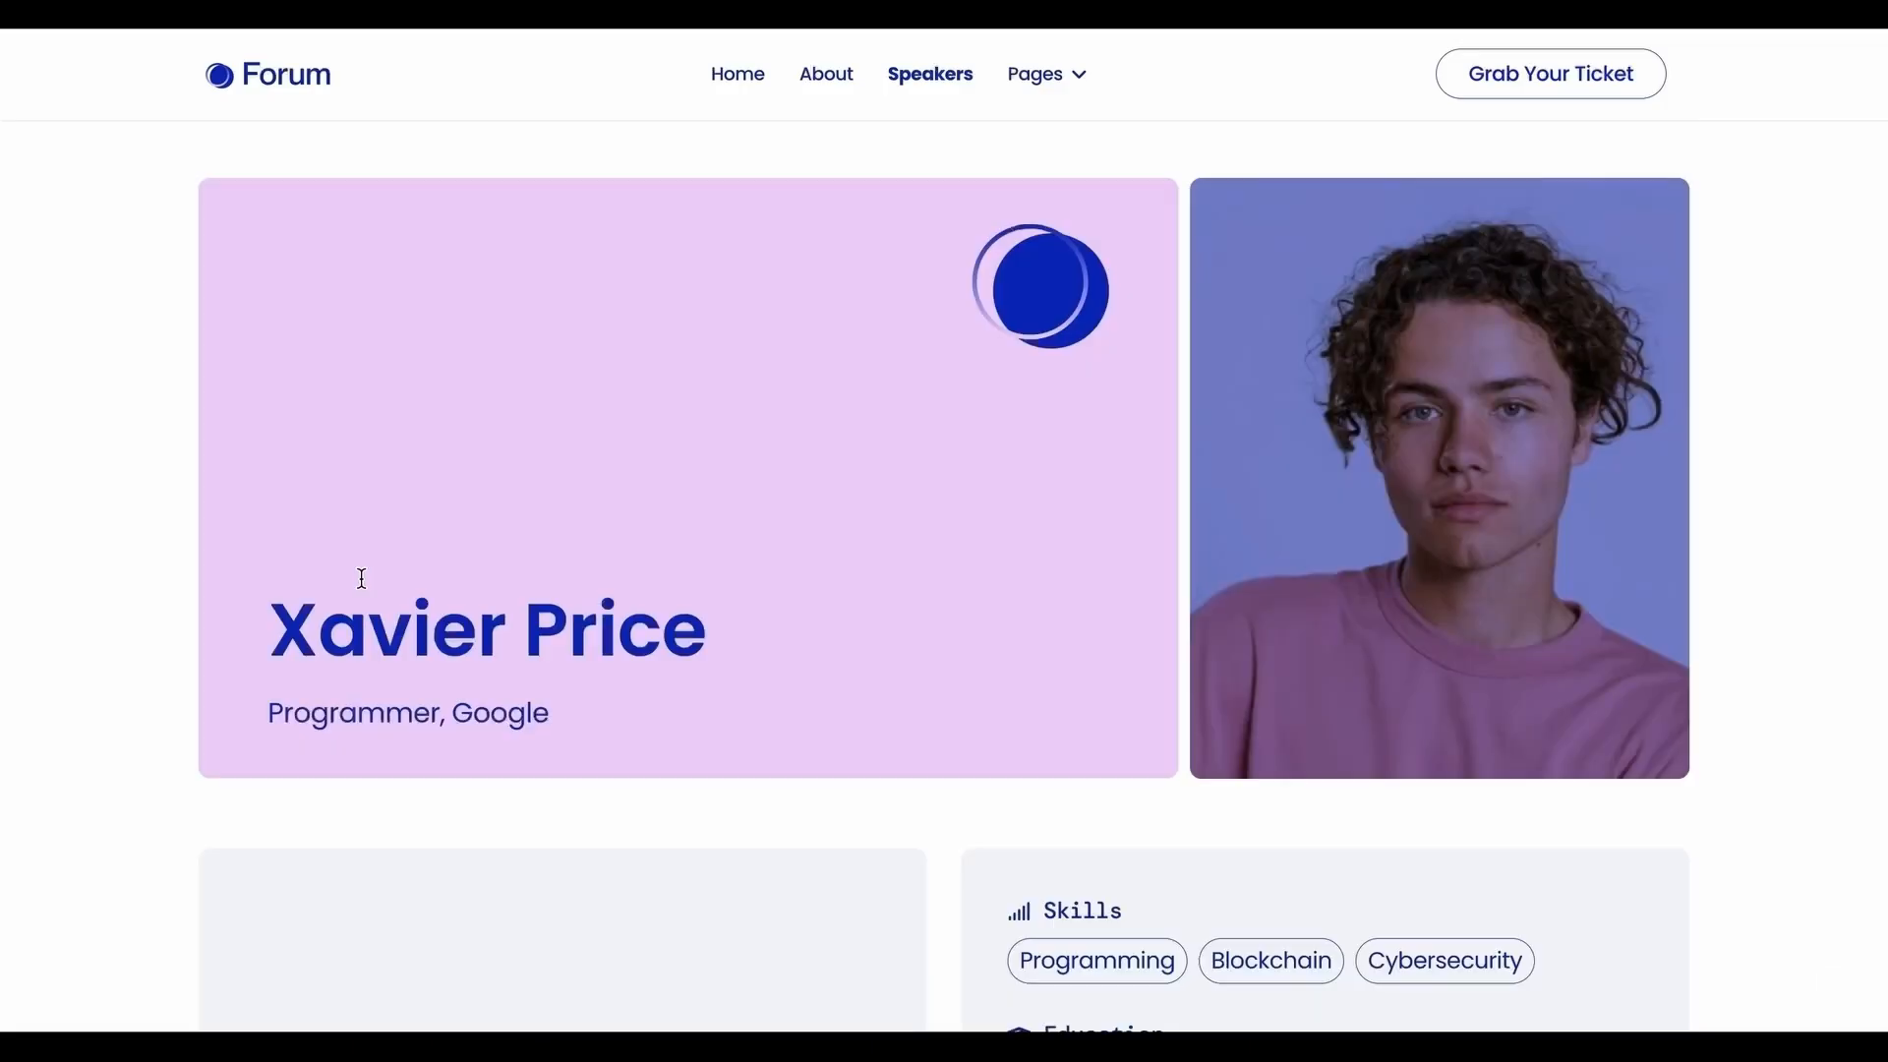
{"action": "scroll", "scroll_direction": "down", "scroll_amount": 3}
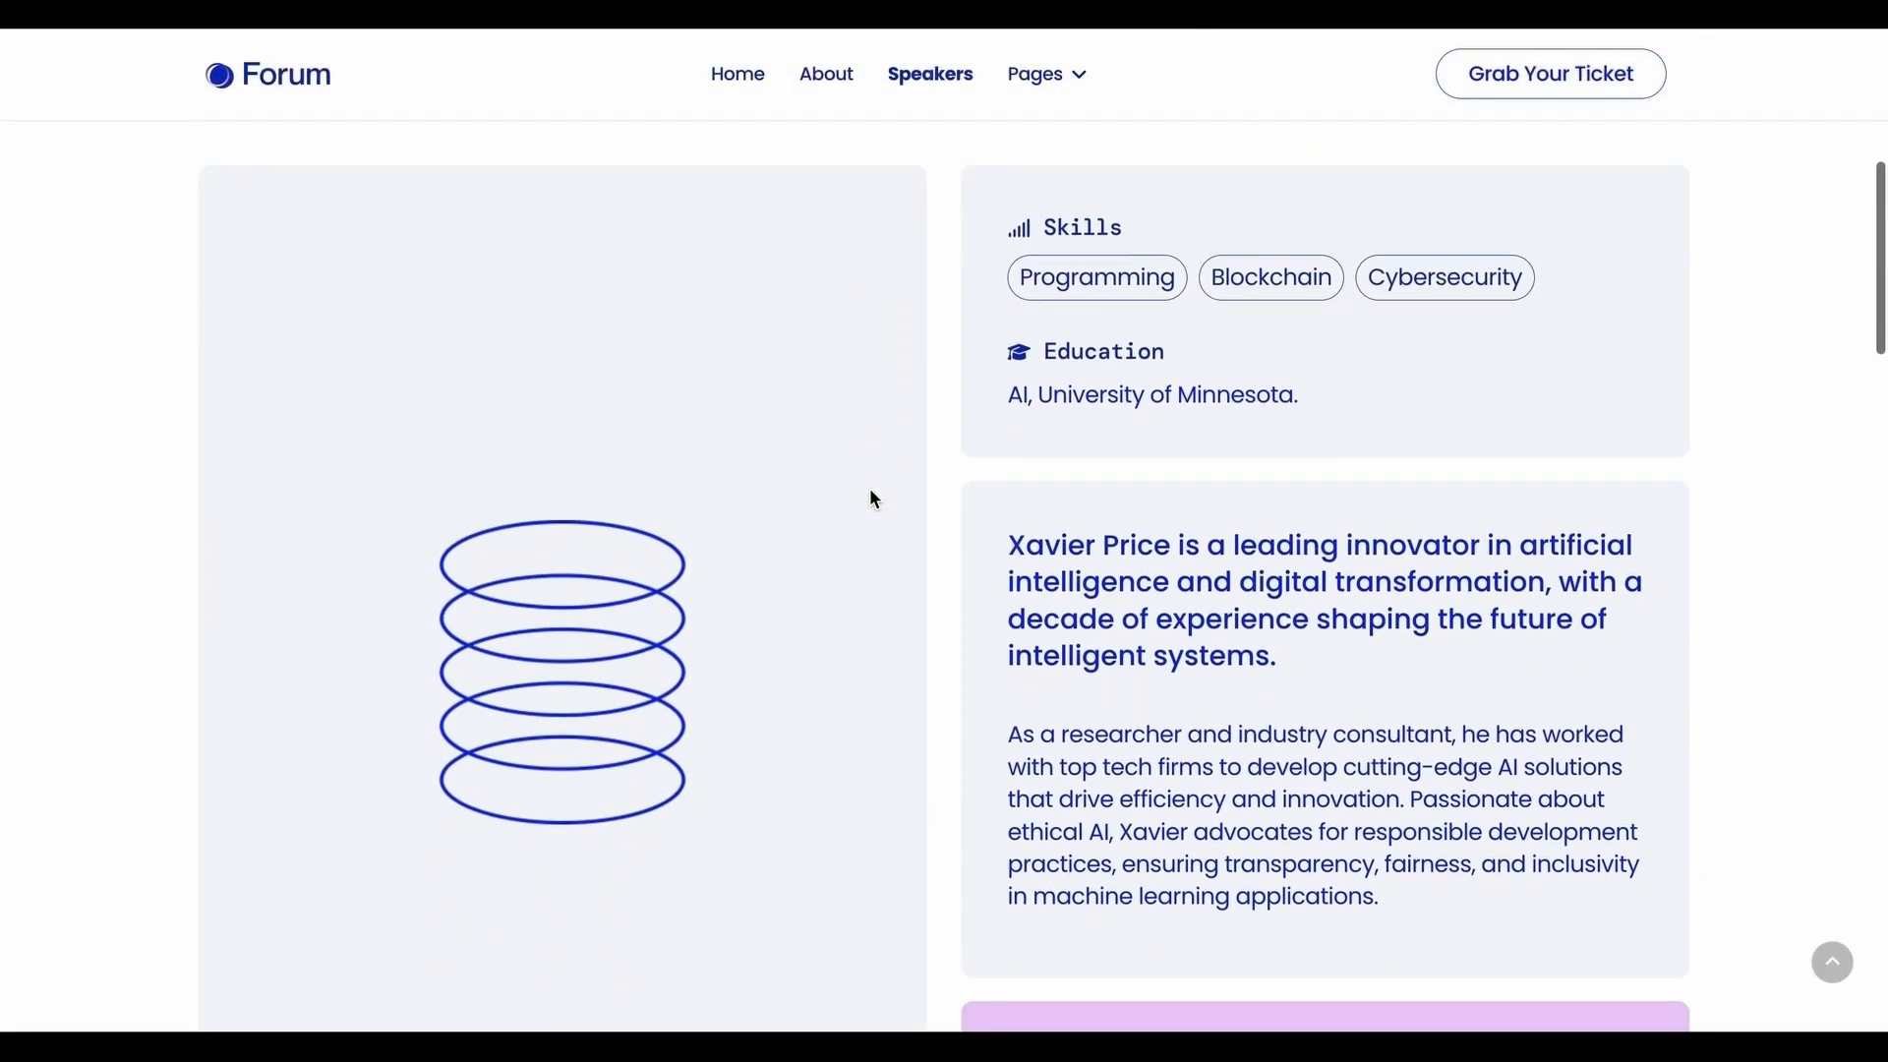
{"action": "scroll", "scroll_direction": "down", "scroll_amount": 3}
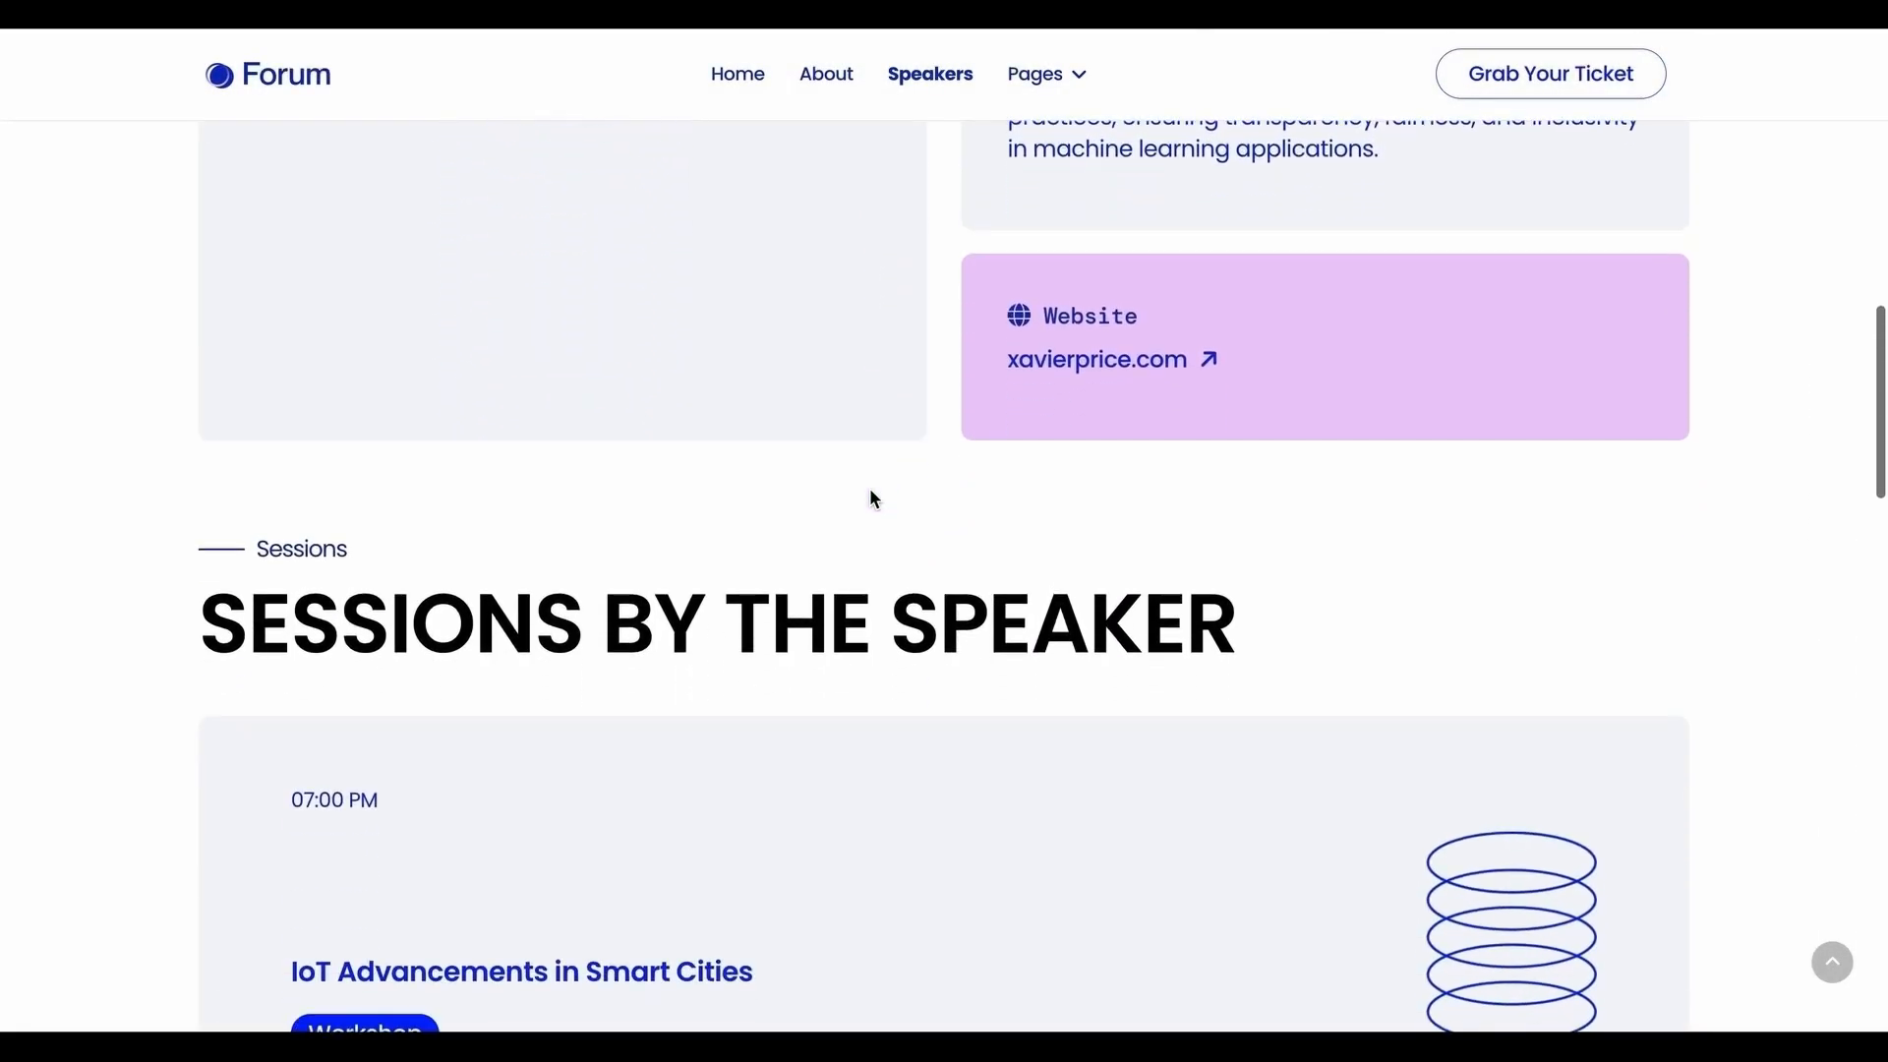
{"action": "scroll", "scroll_direction": "down", "scroll_amount": 3}
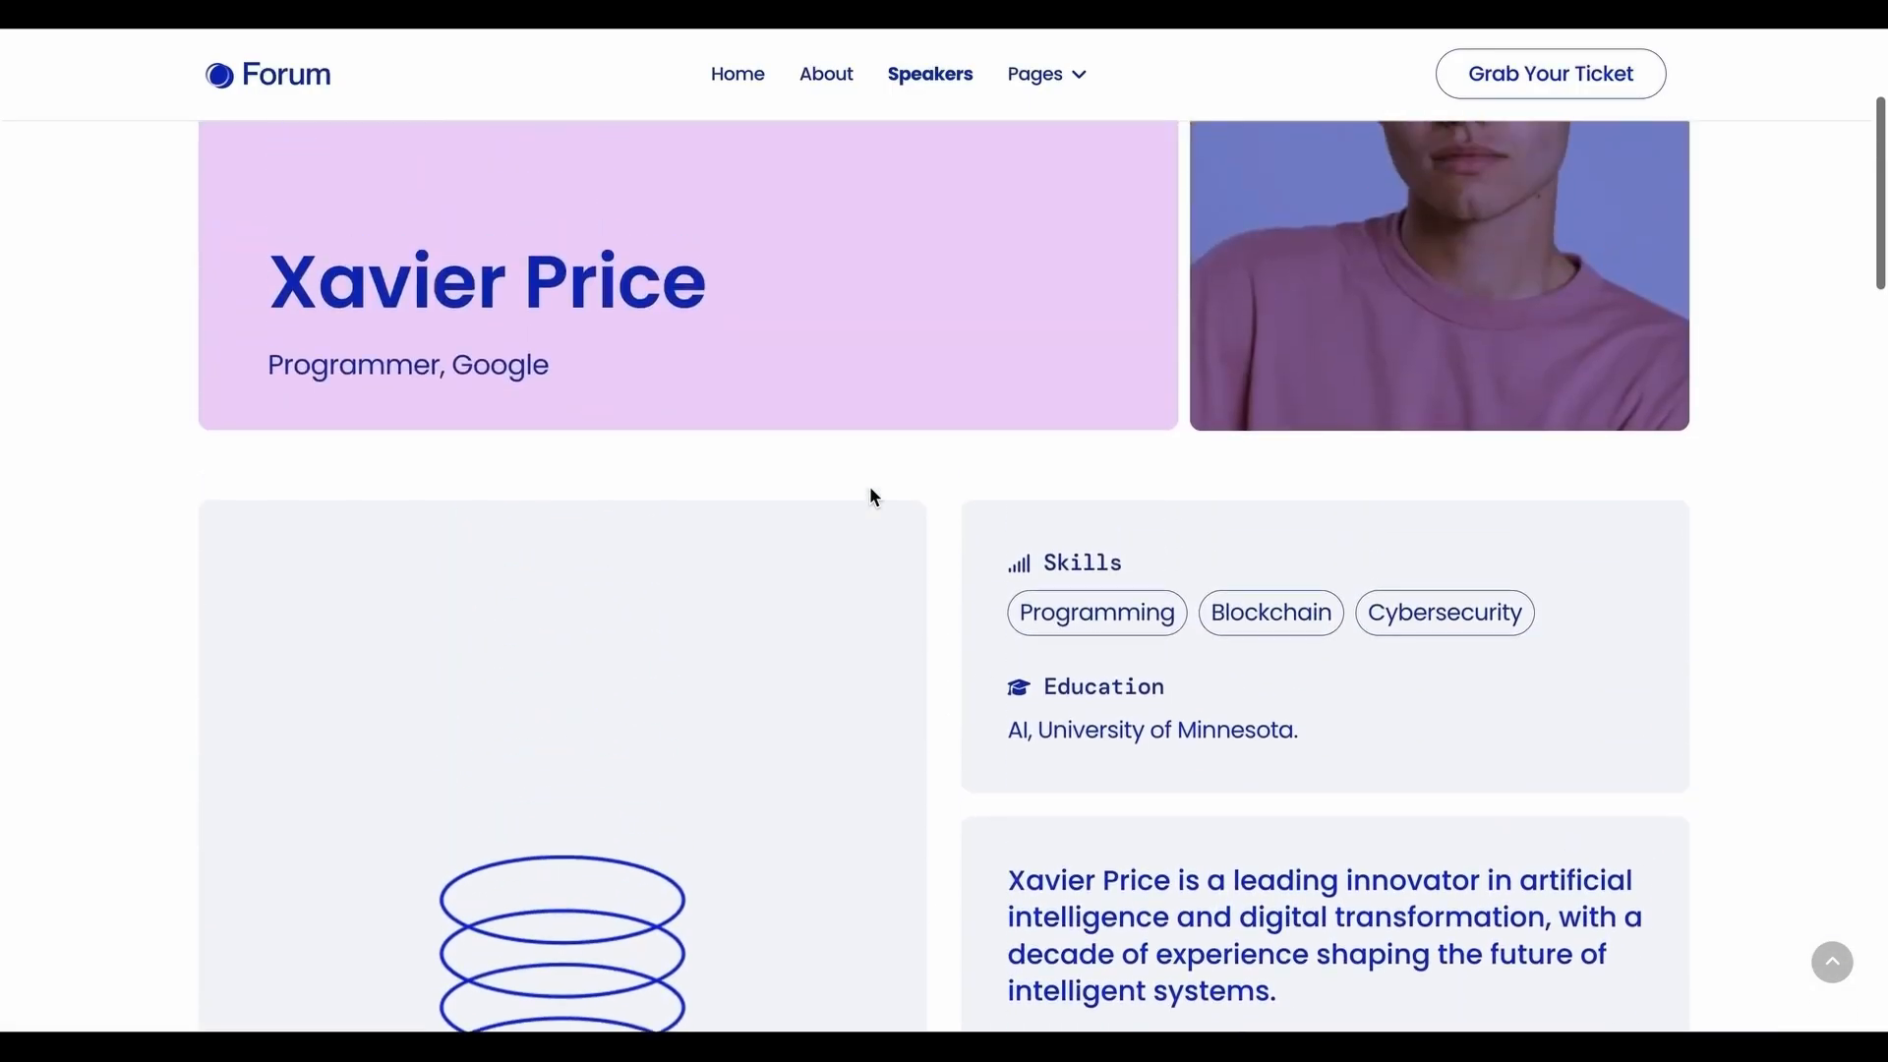
{"action": "scroll", "scroll_direction": "up", "scroll_amount": 3}
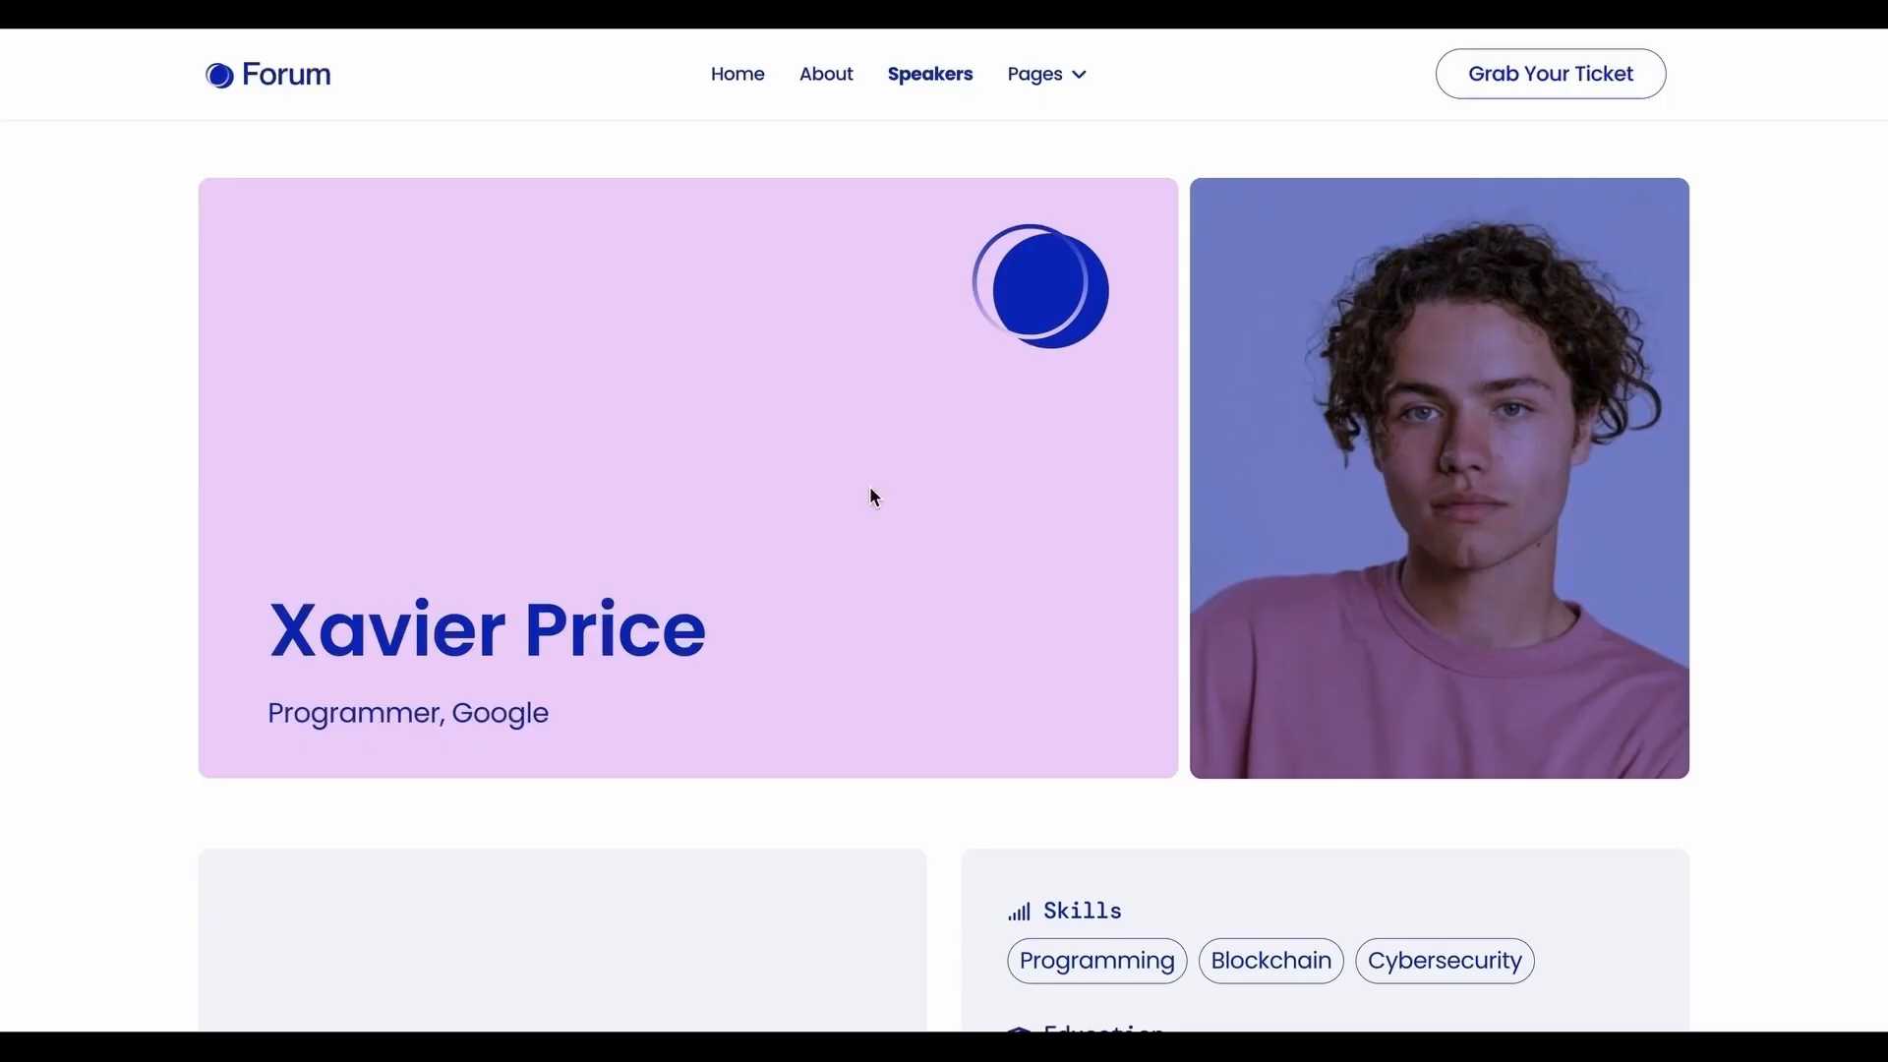
{"action": "mouse_move", "coordinate": [1812, 177]}
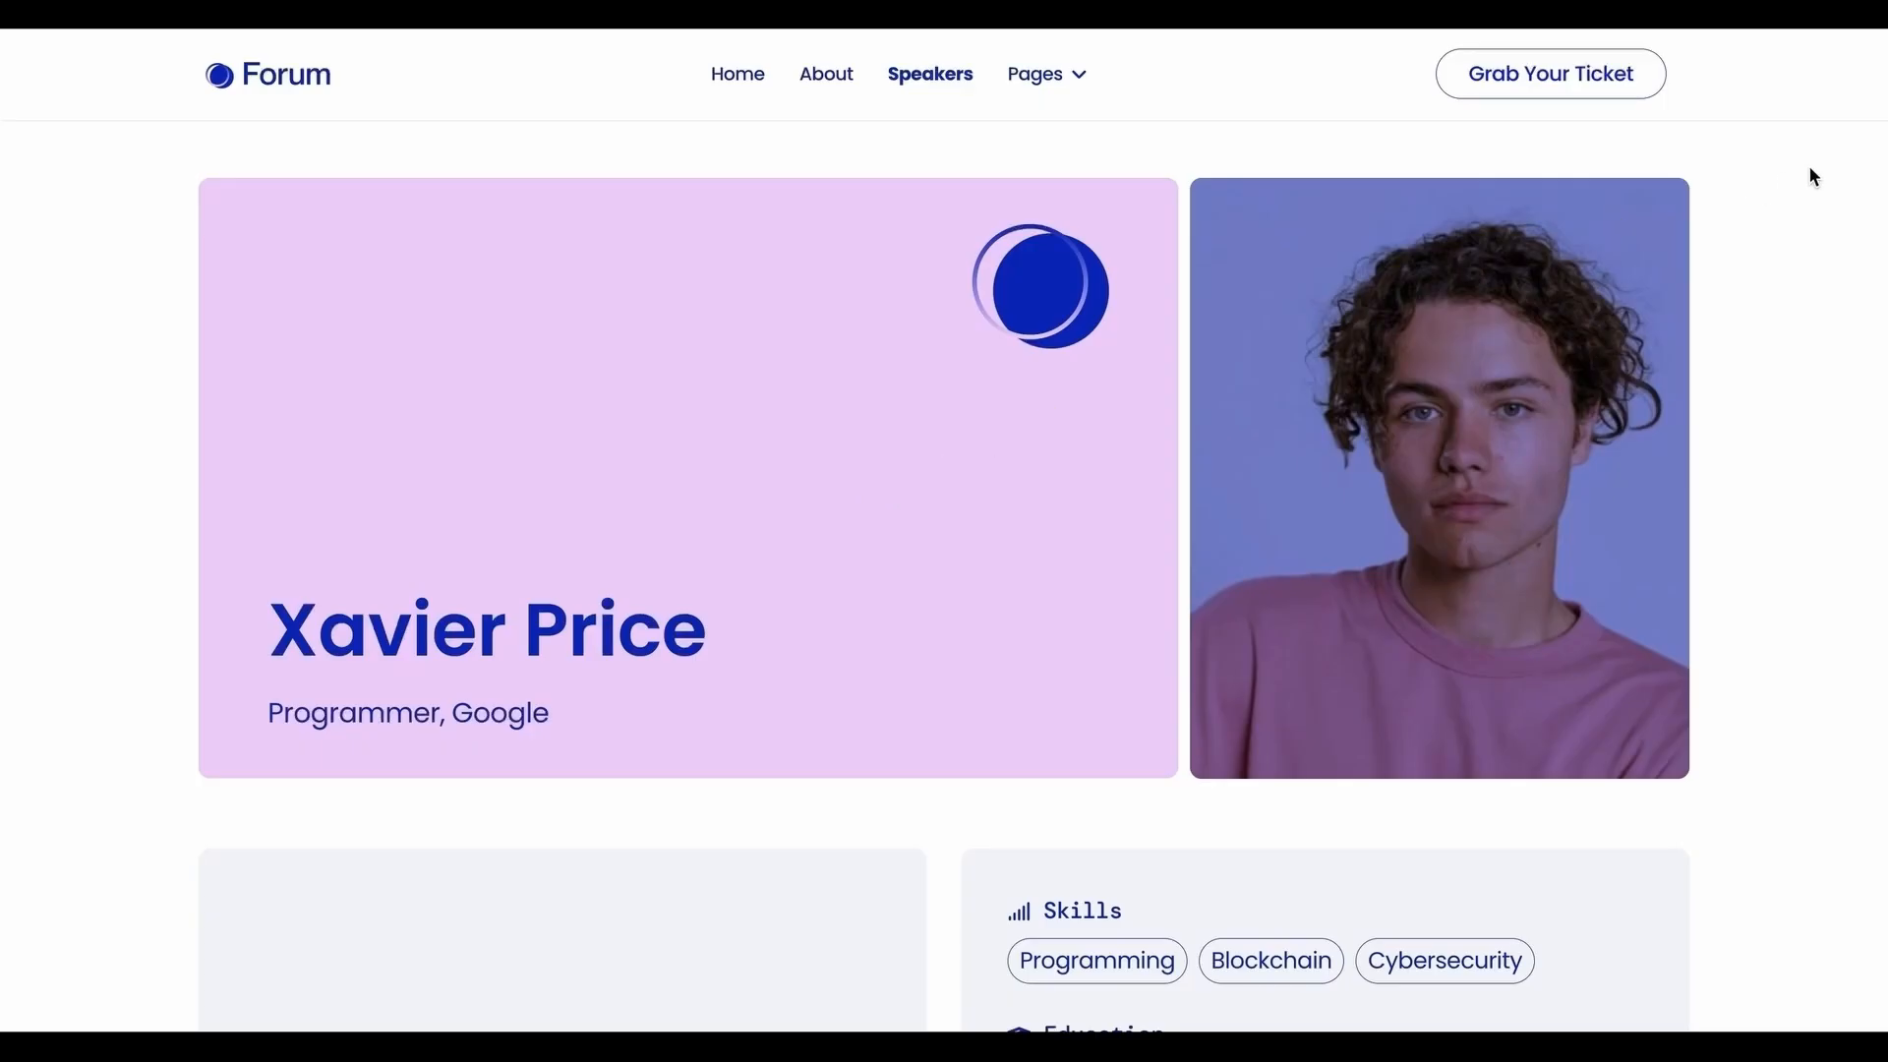